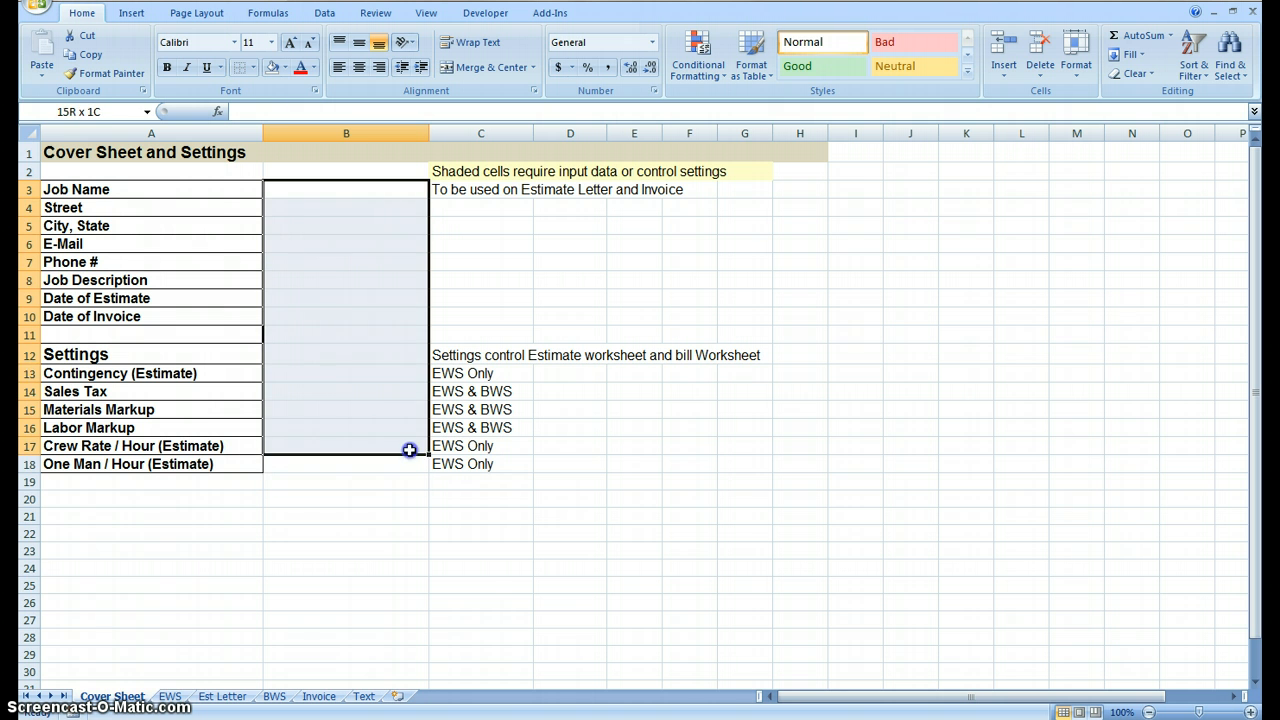
# Give the input cells B3:B10 and B13:B18 All Borders and a light yellow fill
pyautogui.click(346, 188)
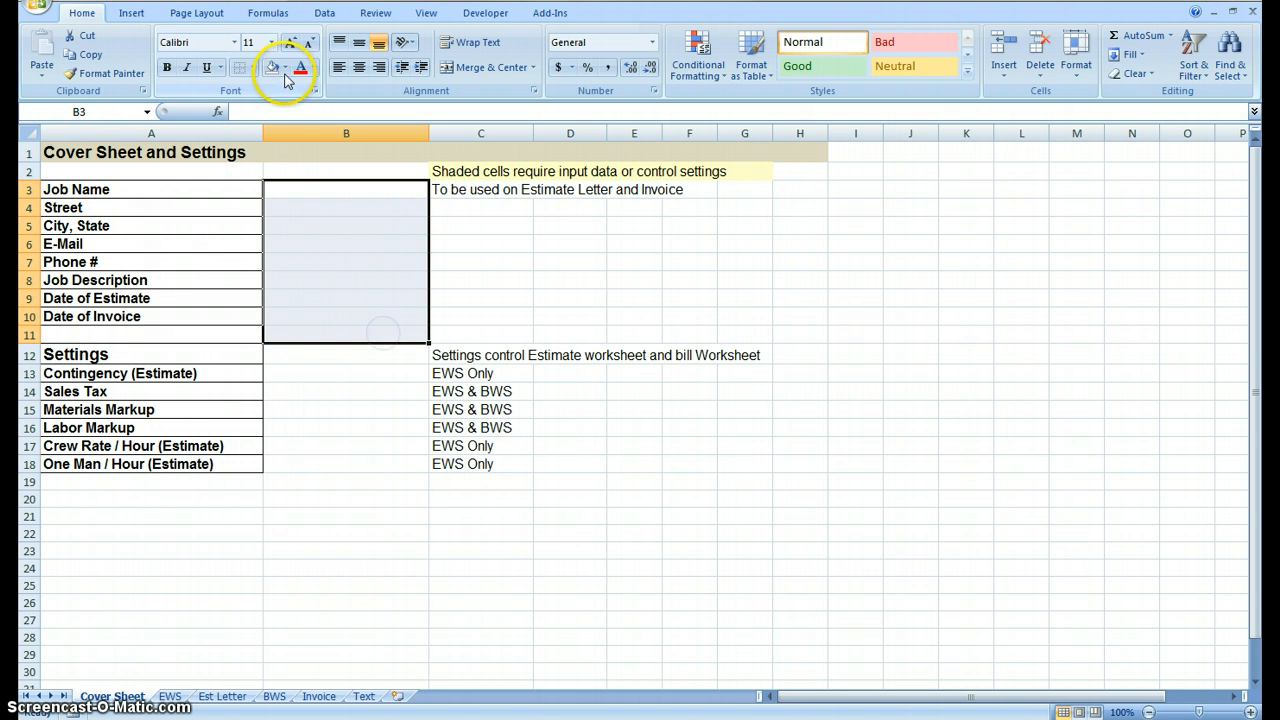
pyautogui.click(284, 68)
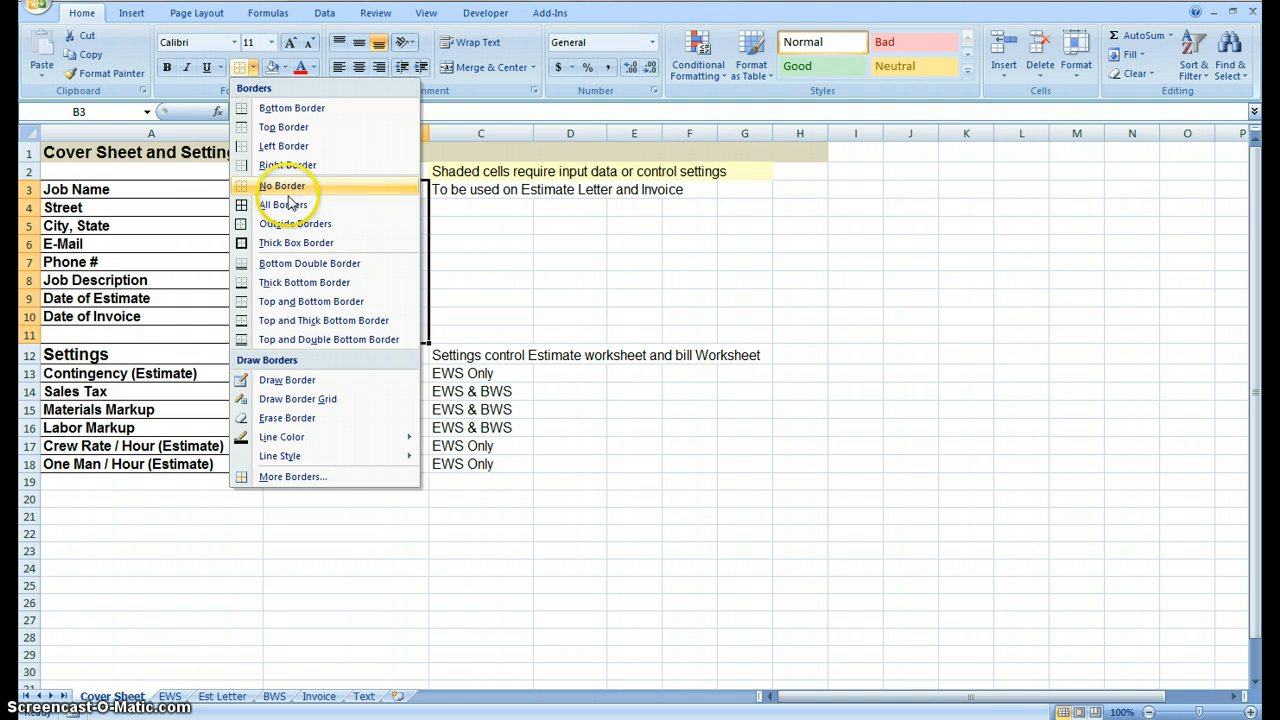
pyautogui.click(282, 204)
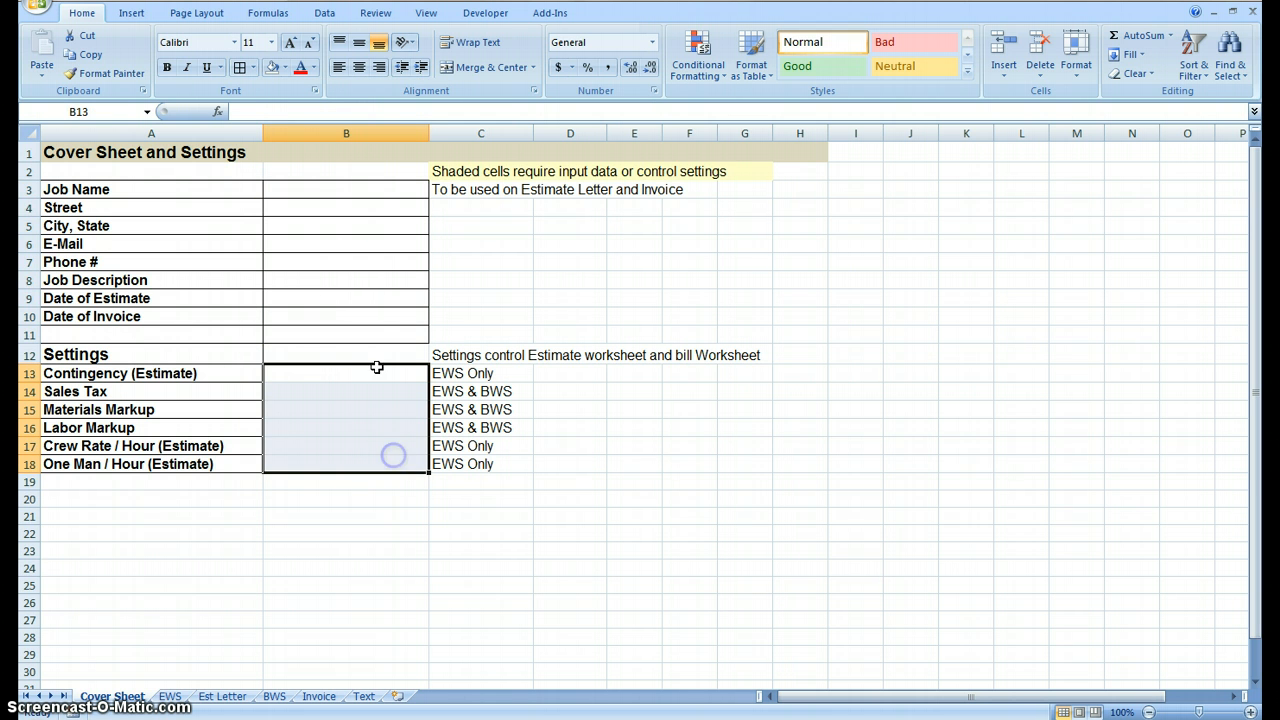
pyautogui.click(346, 188)
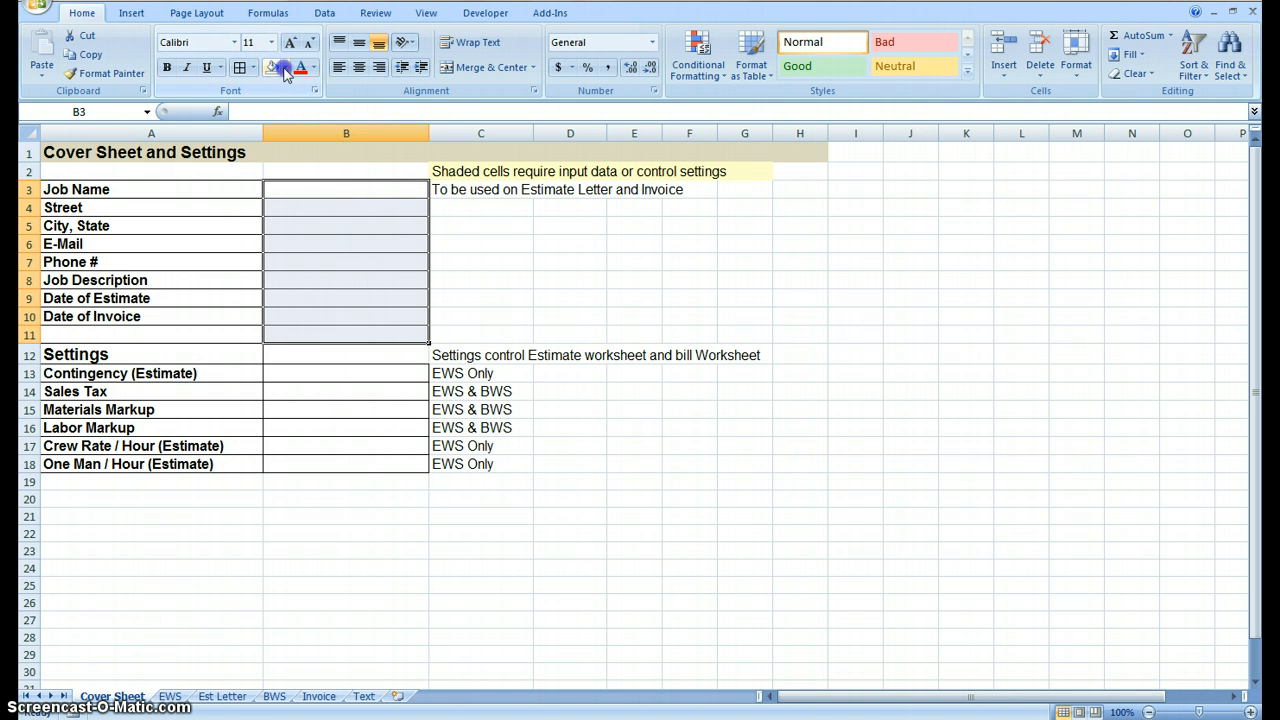
pyautogui.click(284, 68)
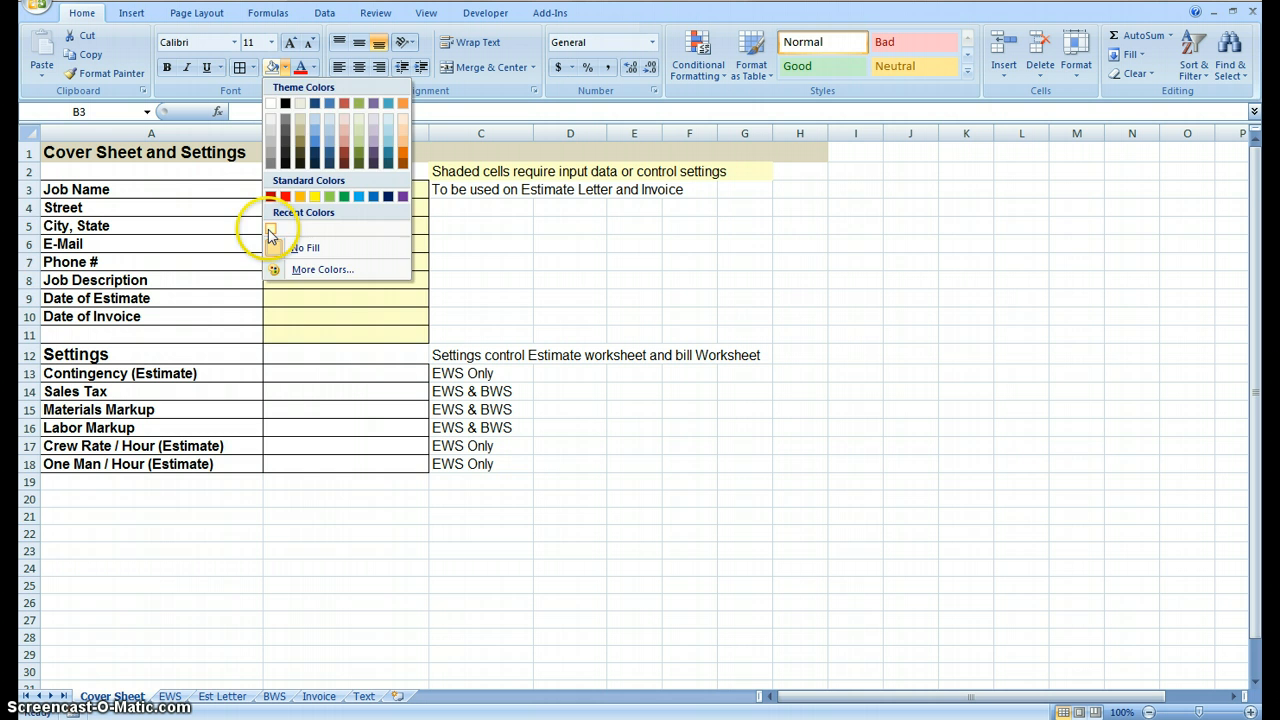
pyautogui.click(304, 248)
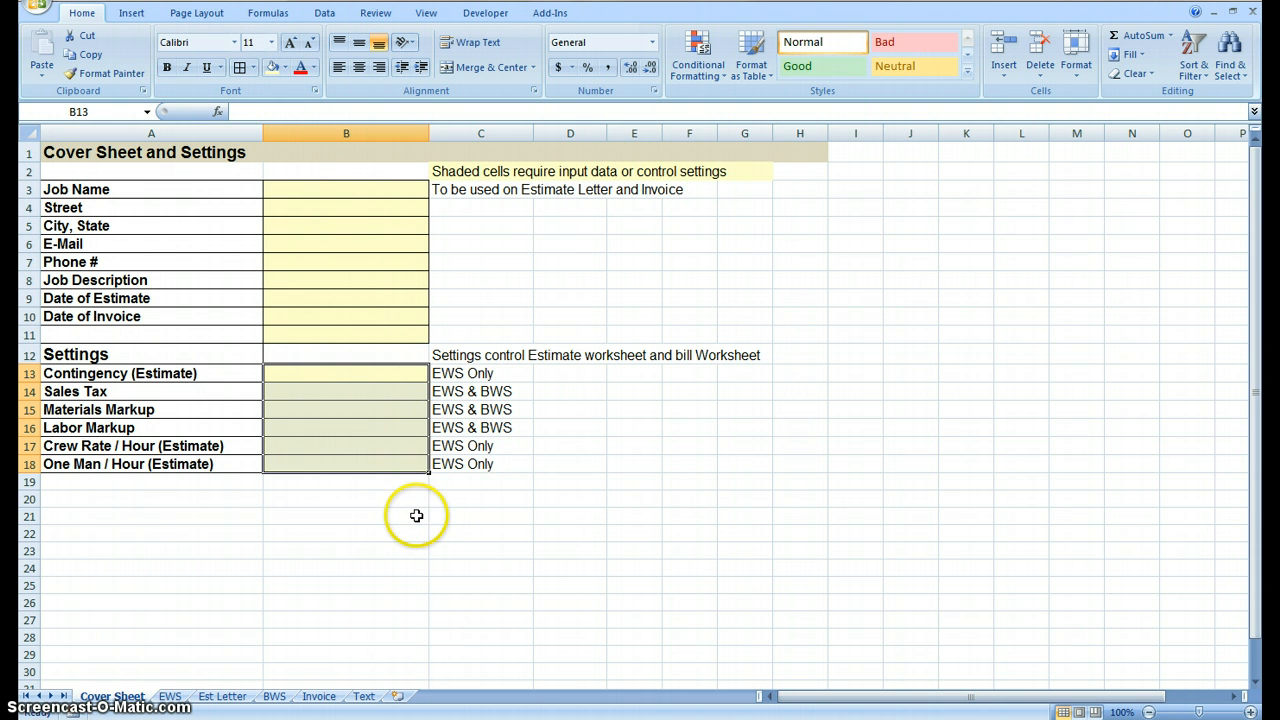
pyautogui.click(346, 516)
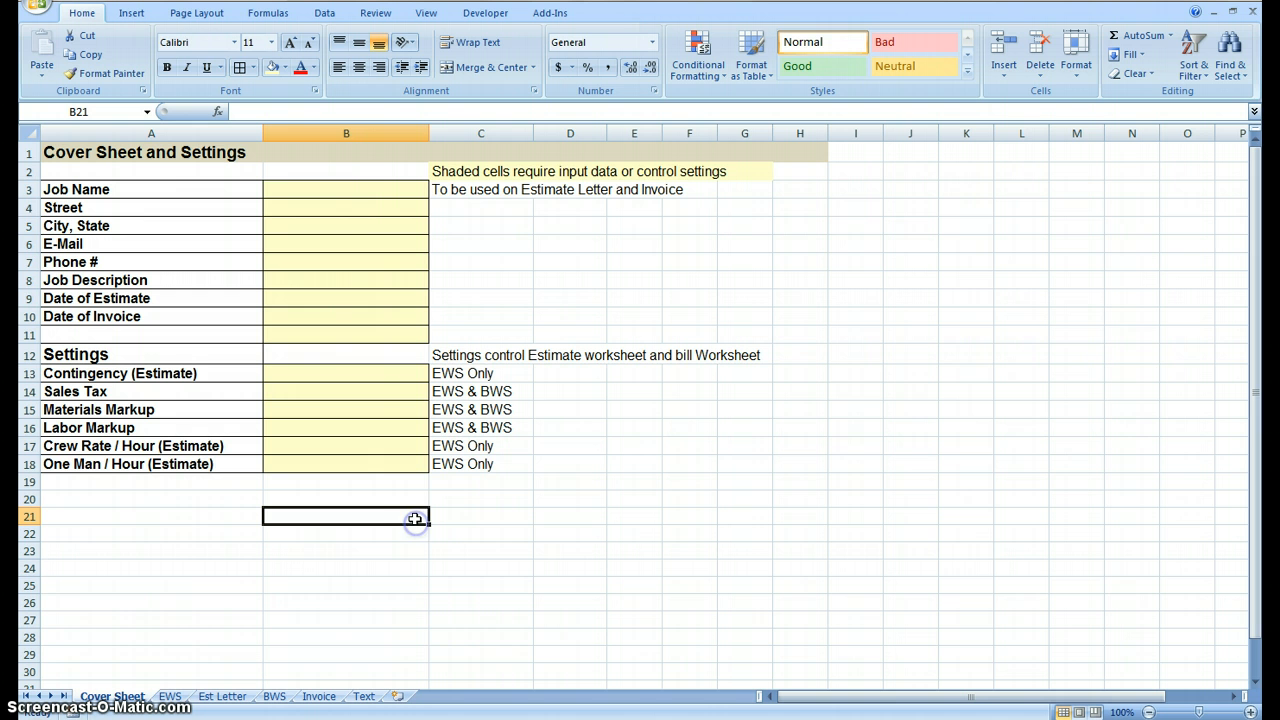
pyautogui.moveTo(352, 194)
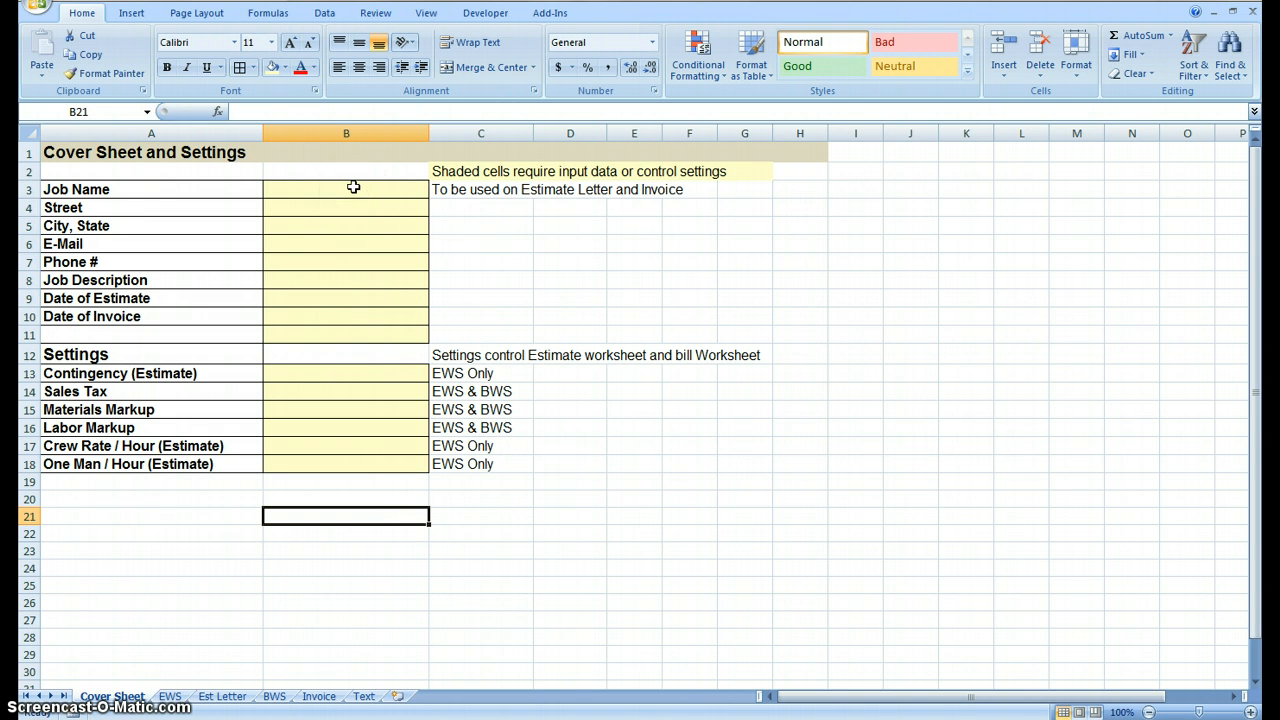
pyautogui.click(346, 188)
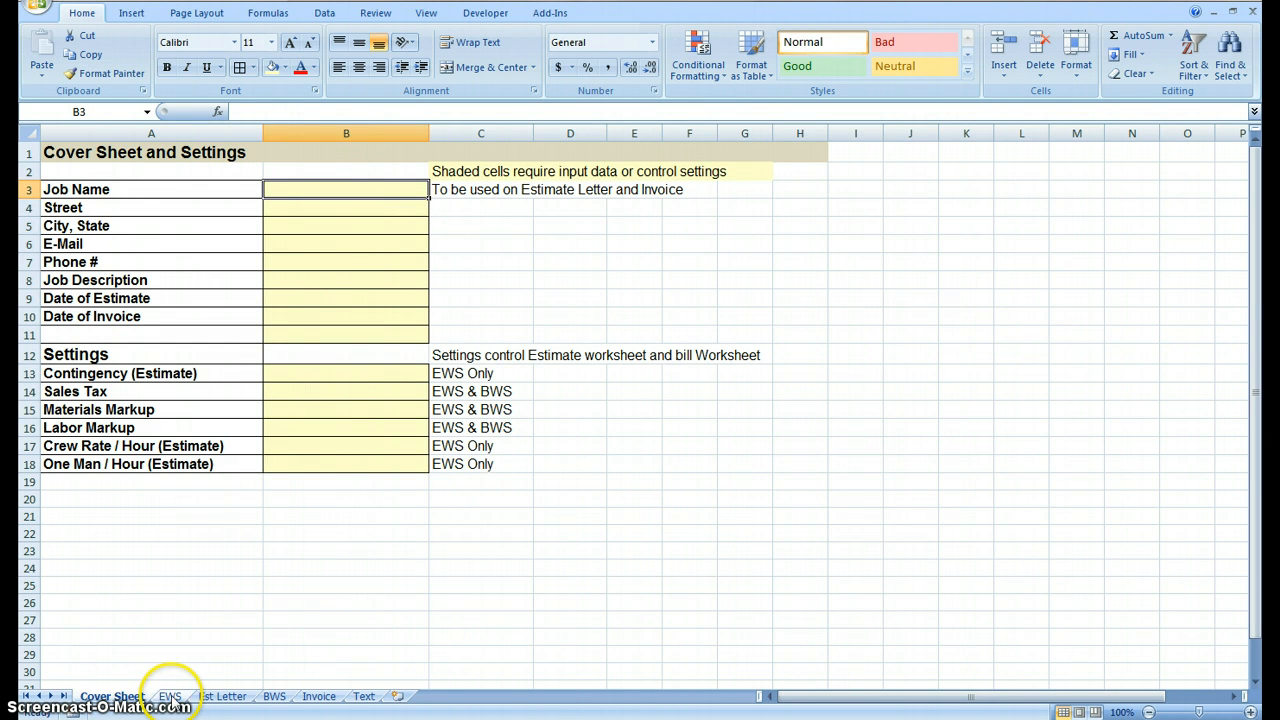
pyautogui.click(170, 696)
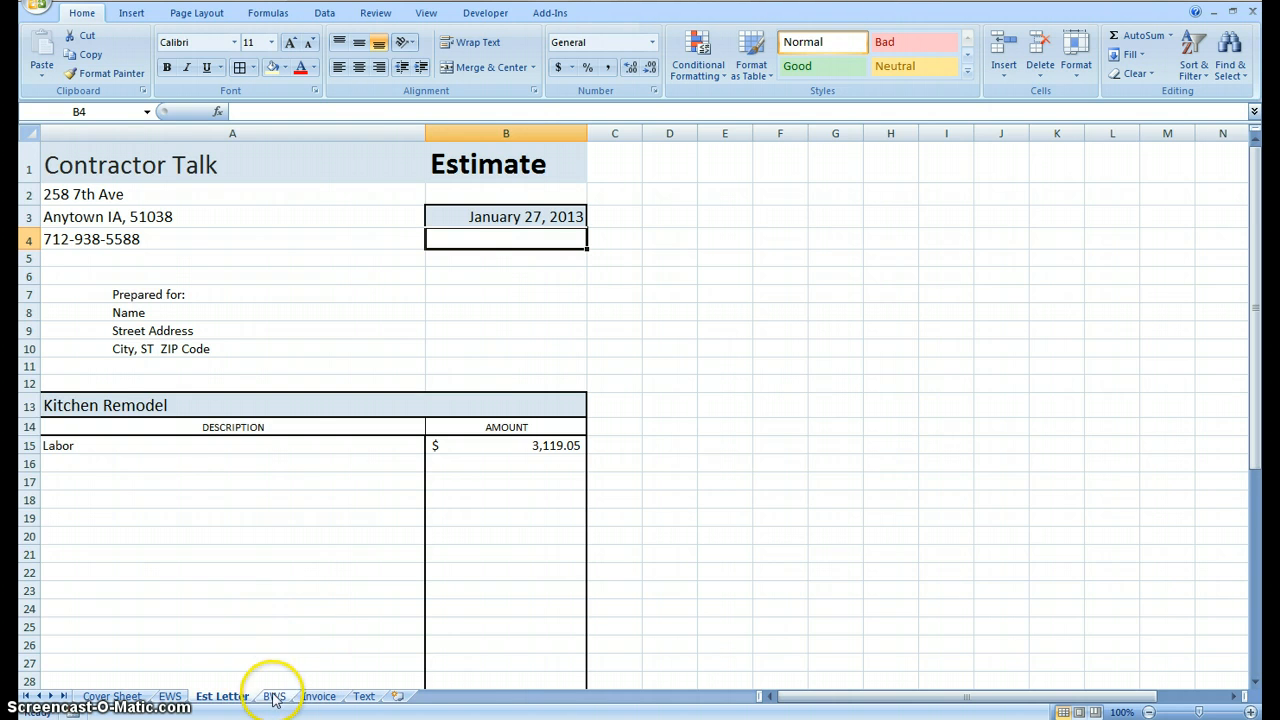
pyautogui.click(274, 696)
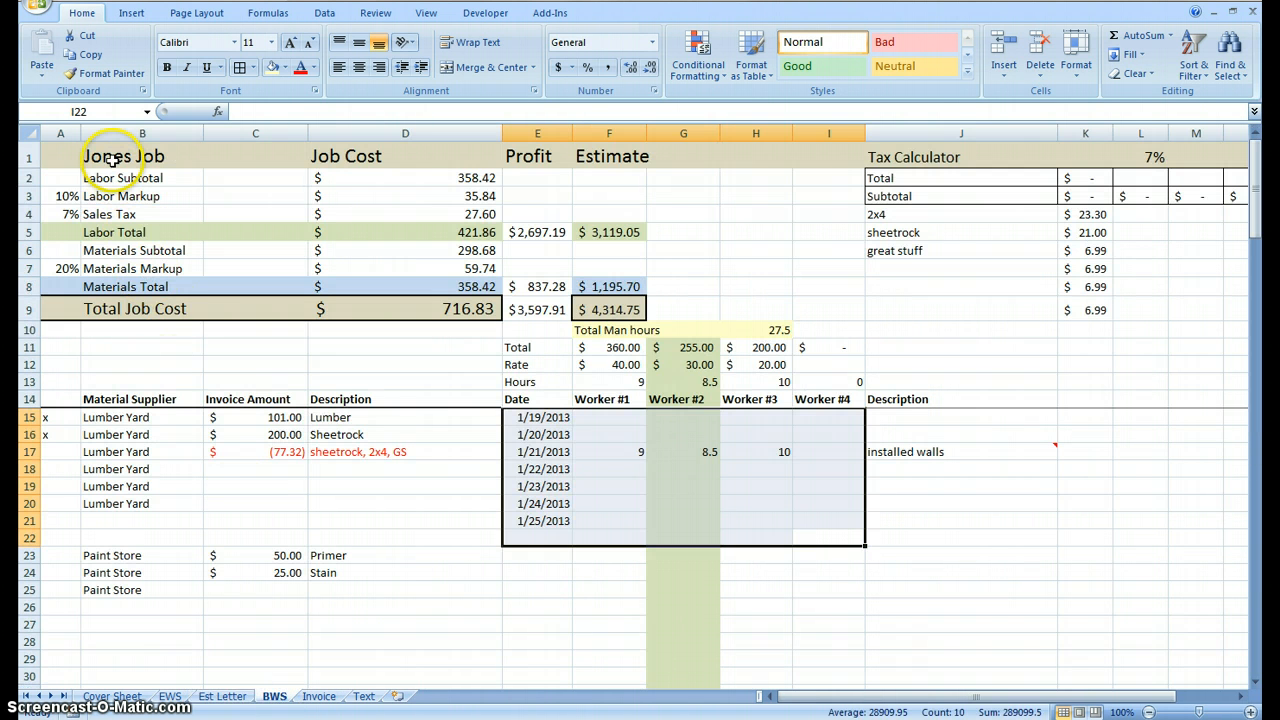
pyautogui.click(320, 696)
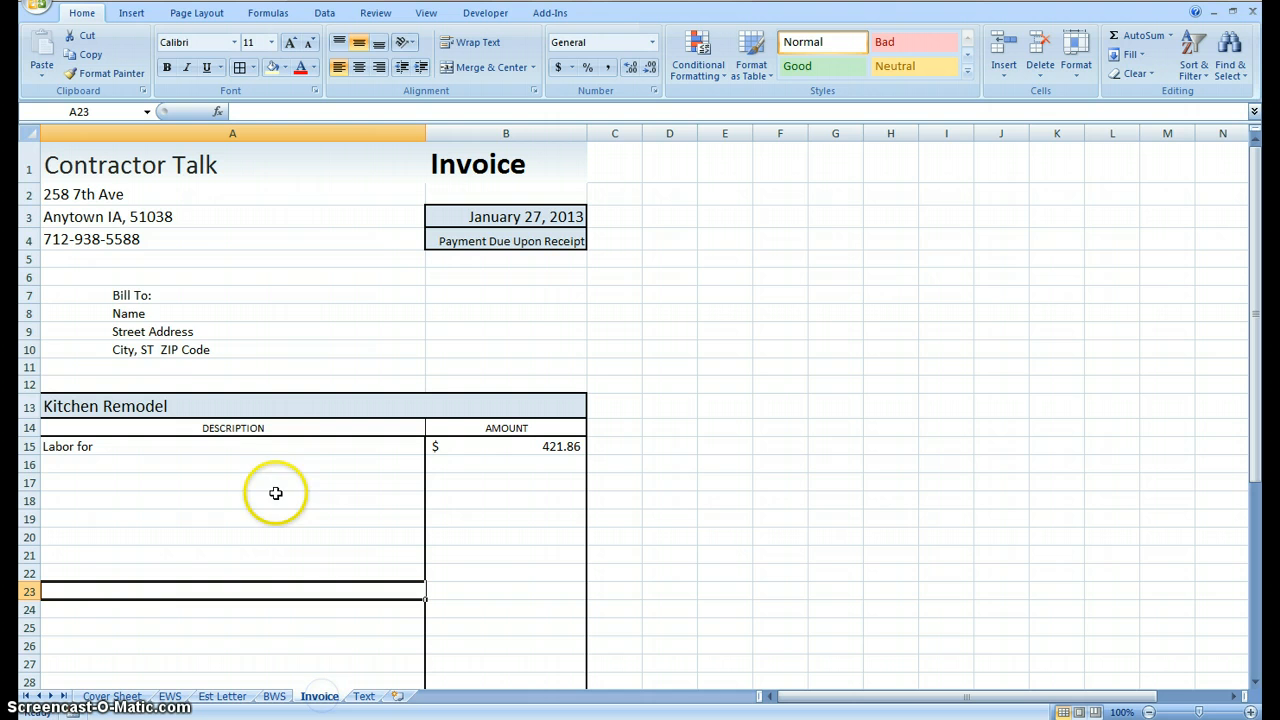
pyautogui.moveTo(144, 316)
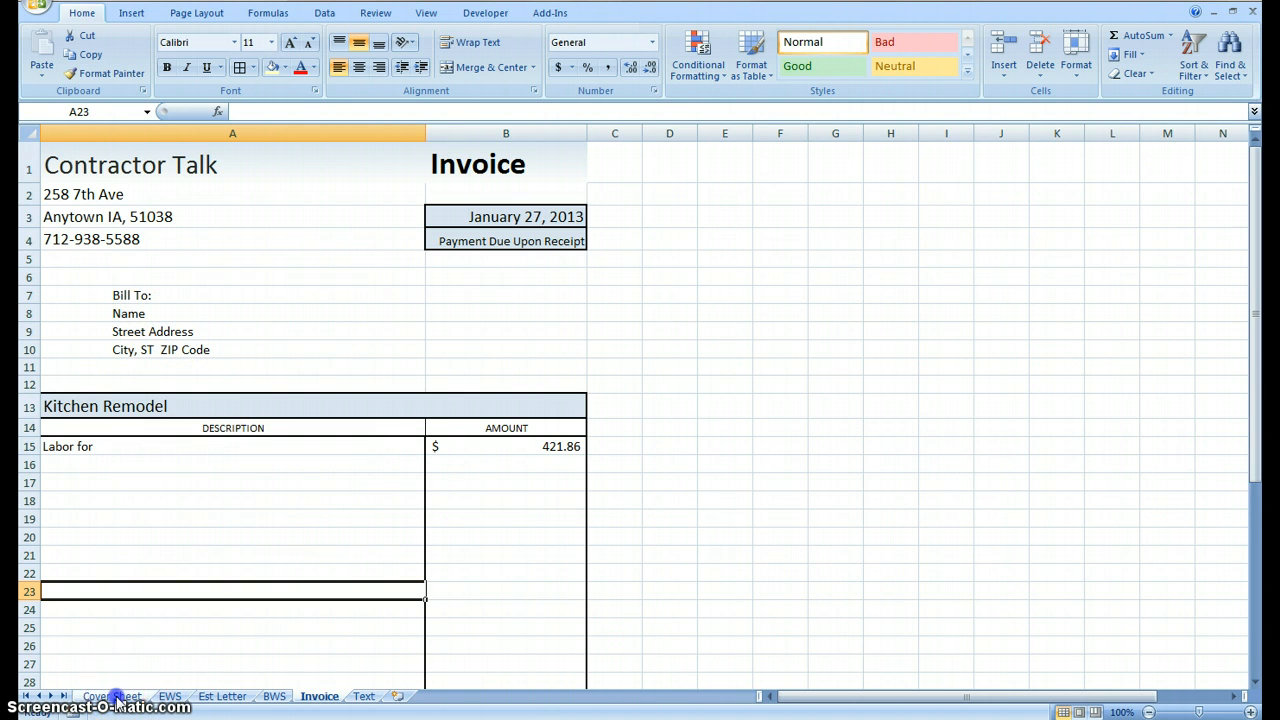
pyautogui.click(112, 696)
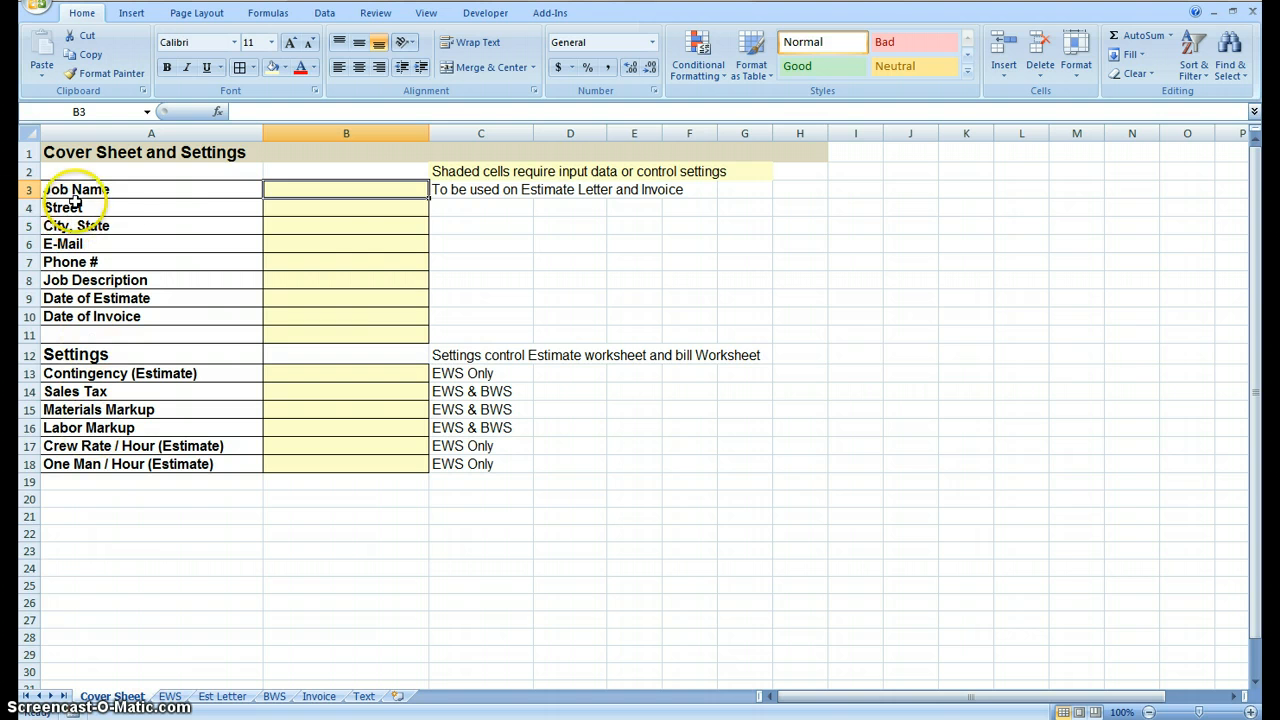
pyautogui.moveTo(232, 206)
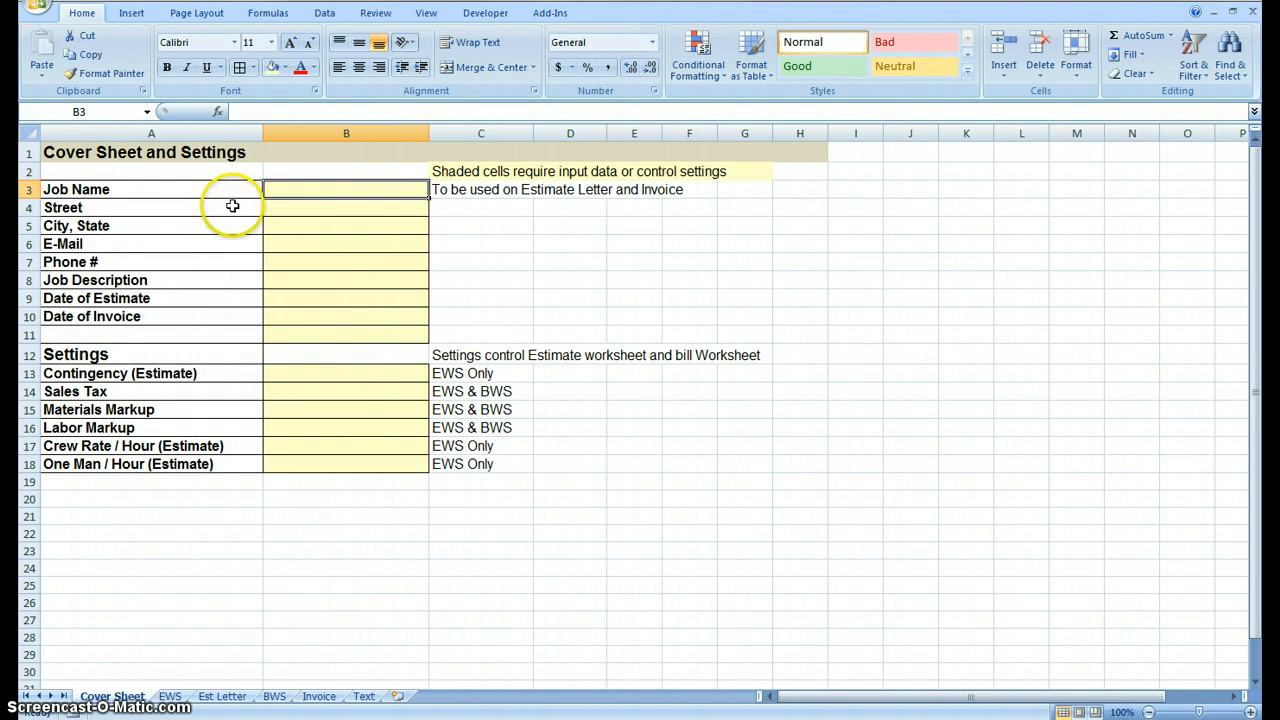
pyautogui.moveTo(146, 298)
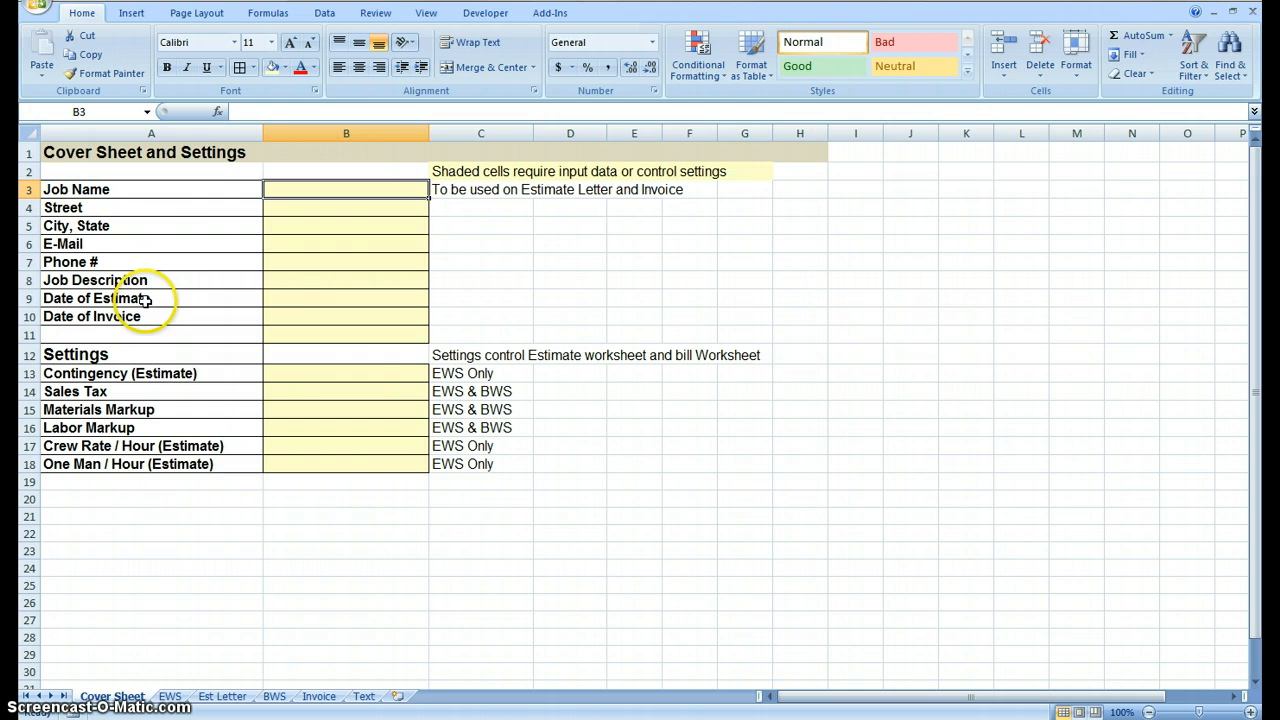
pyautogui.moveTo(348, 320)
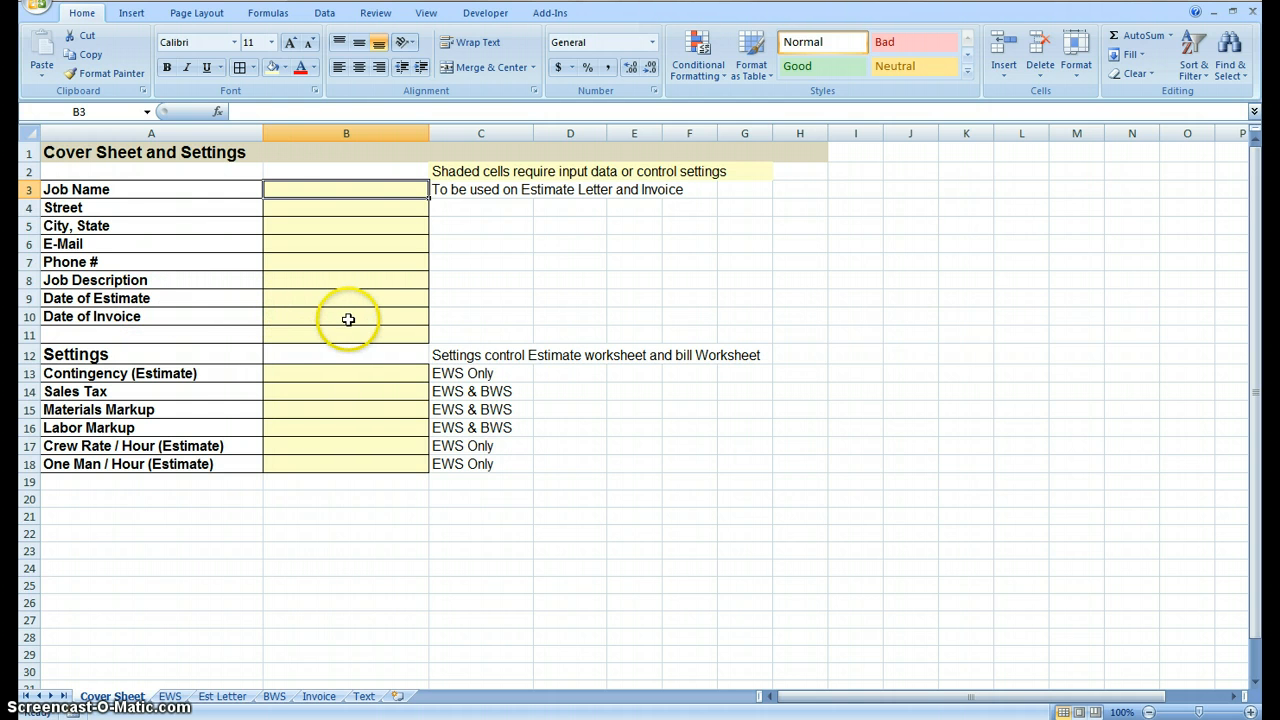
pyautogui.moveTo(124, 380)
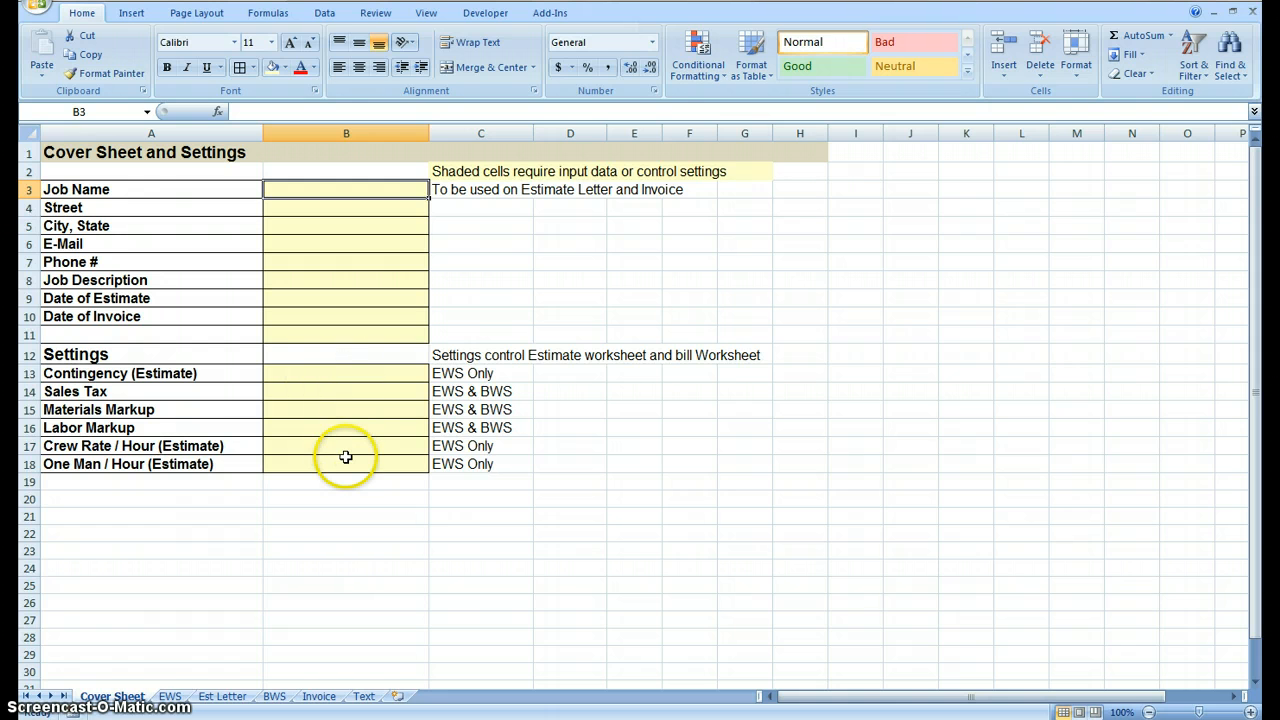
pyautogui.moveTo(140, 710)
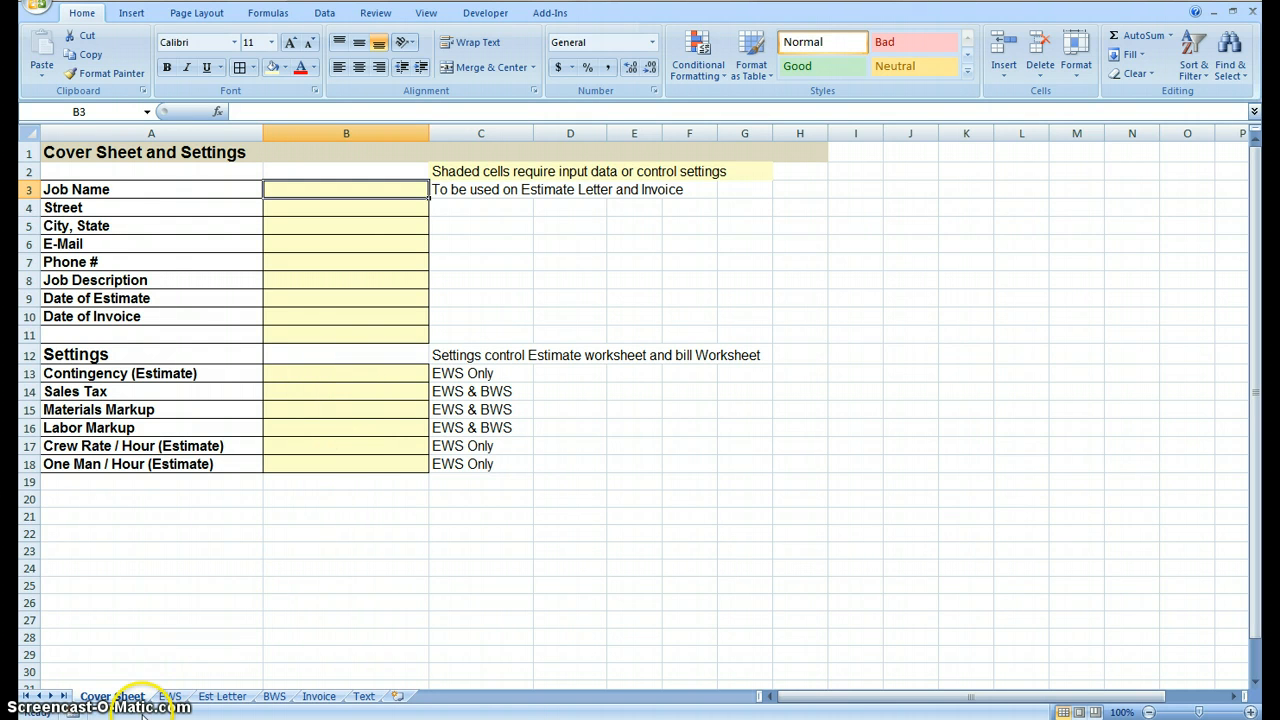
pyautogui.moveTo(362, 696)
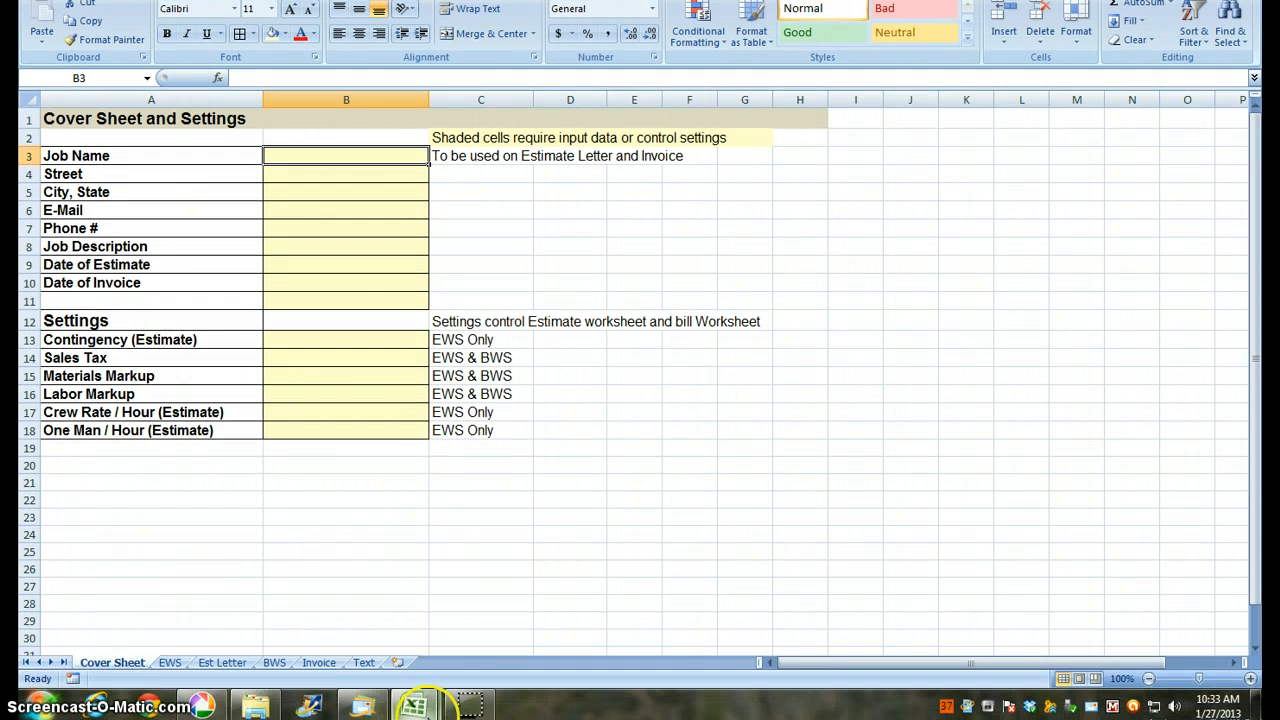
pyautogui.moveTo(416, 704)
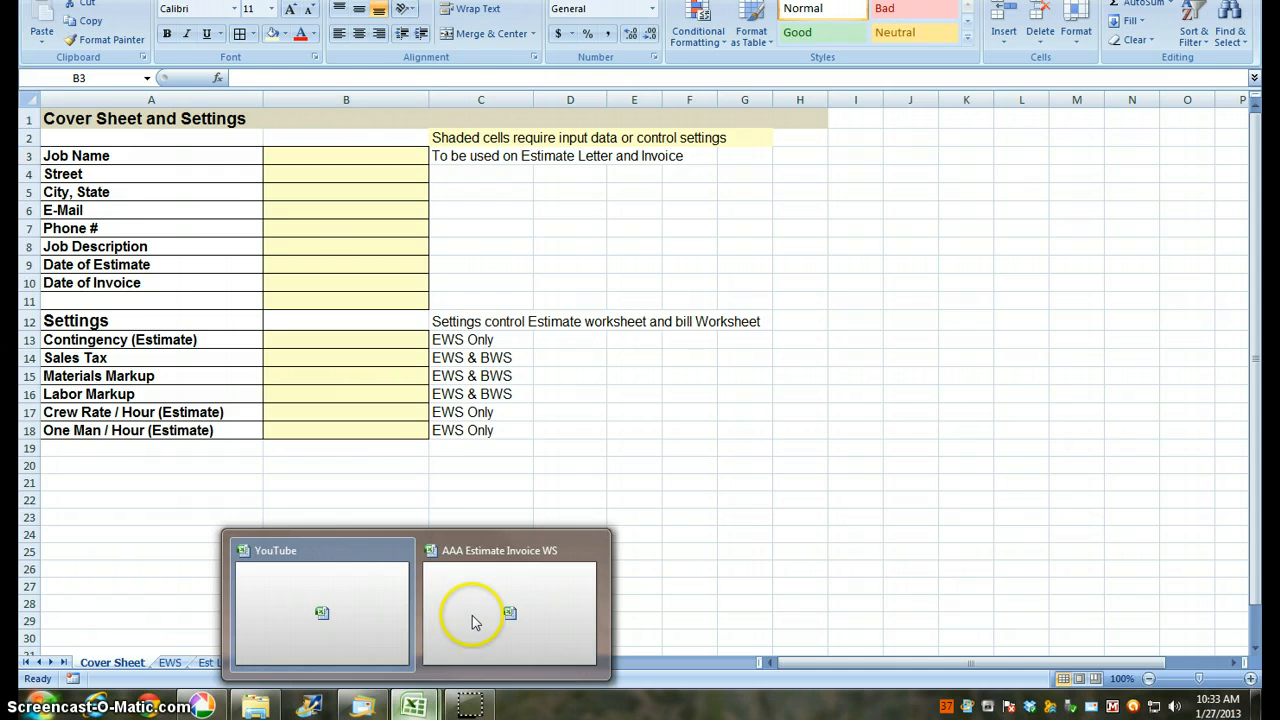
pyautogui.click(510, 612)
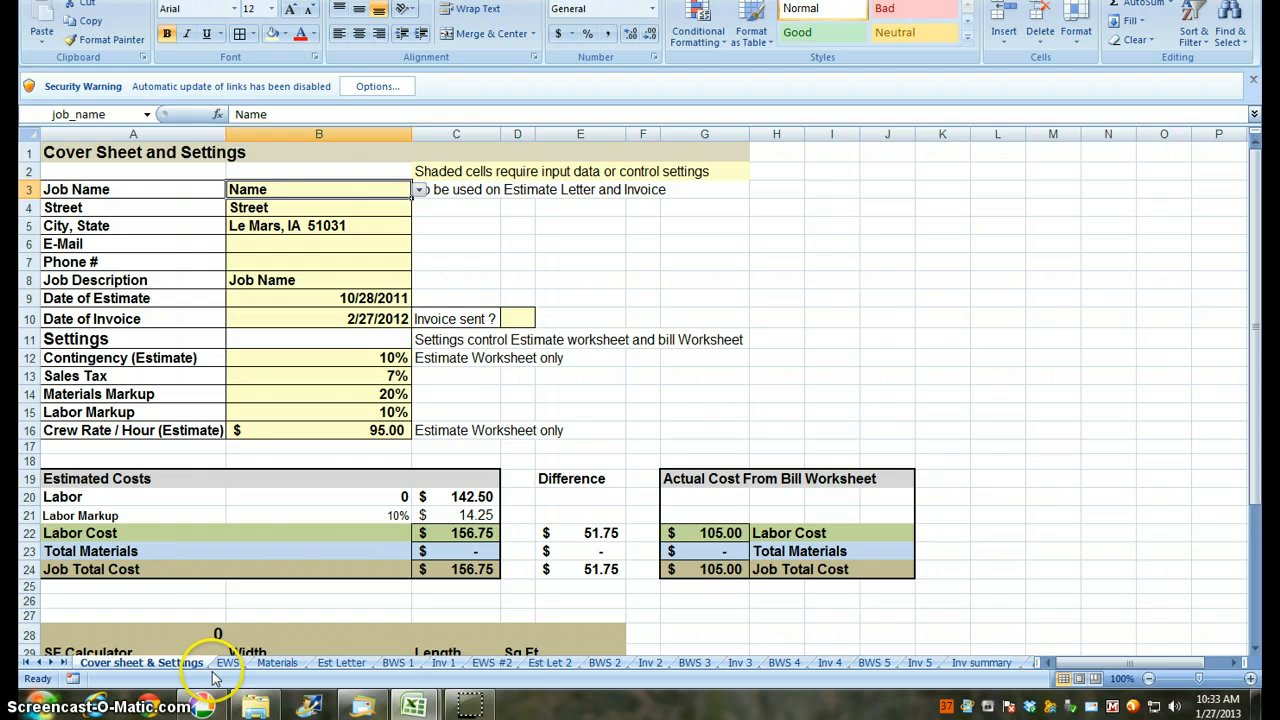
pyautogui.moveTo(310, 664)
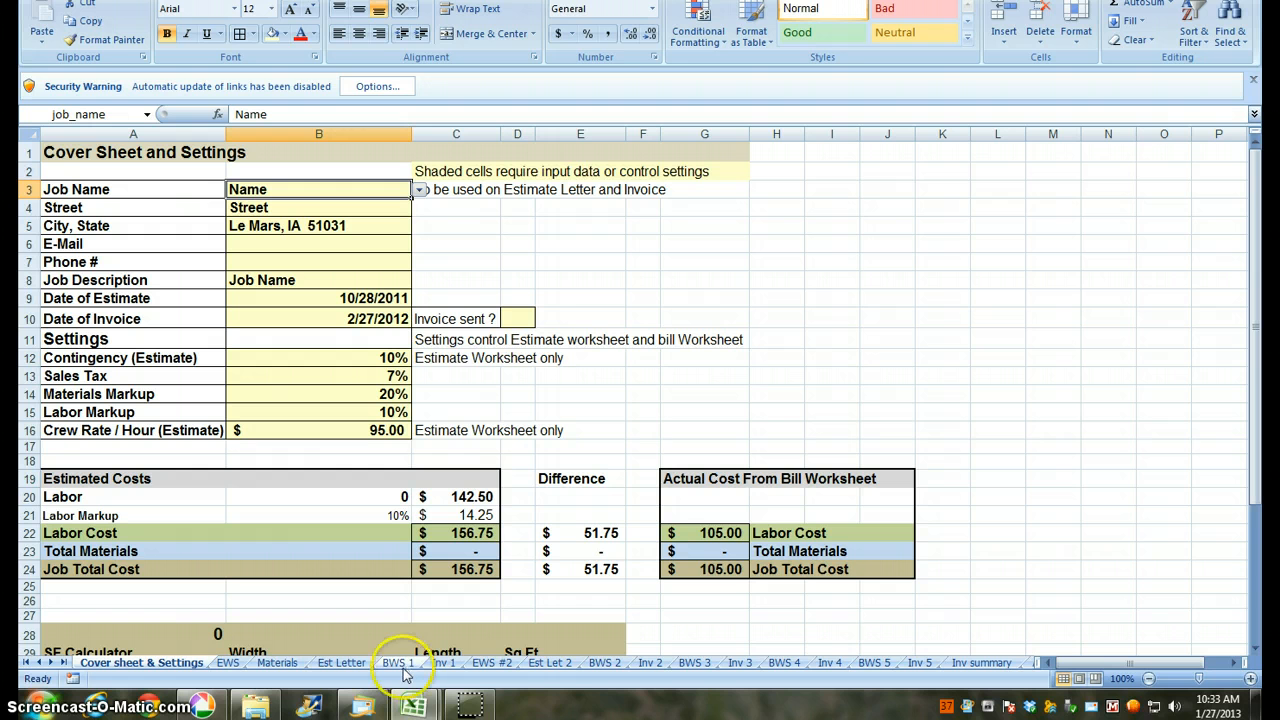
pyautogui.moveTo(500, 670)
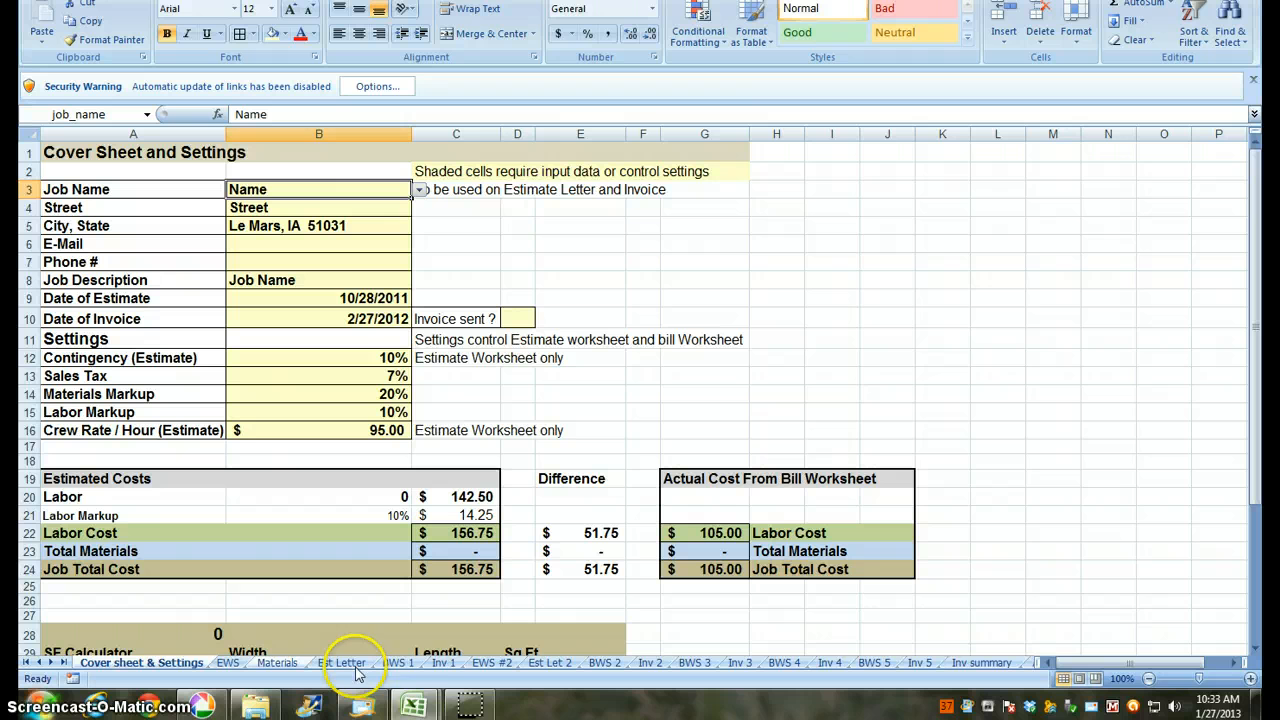
pyautogui.moveTo(464, 672)
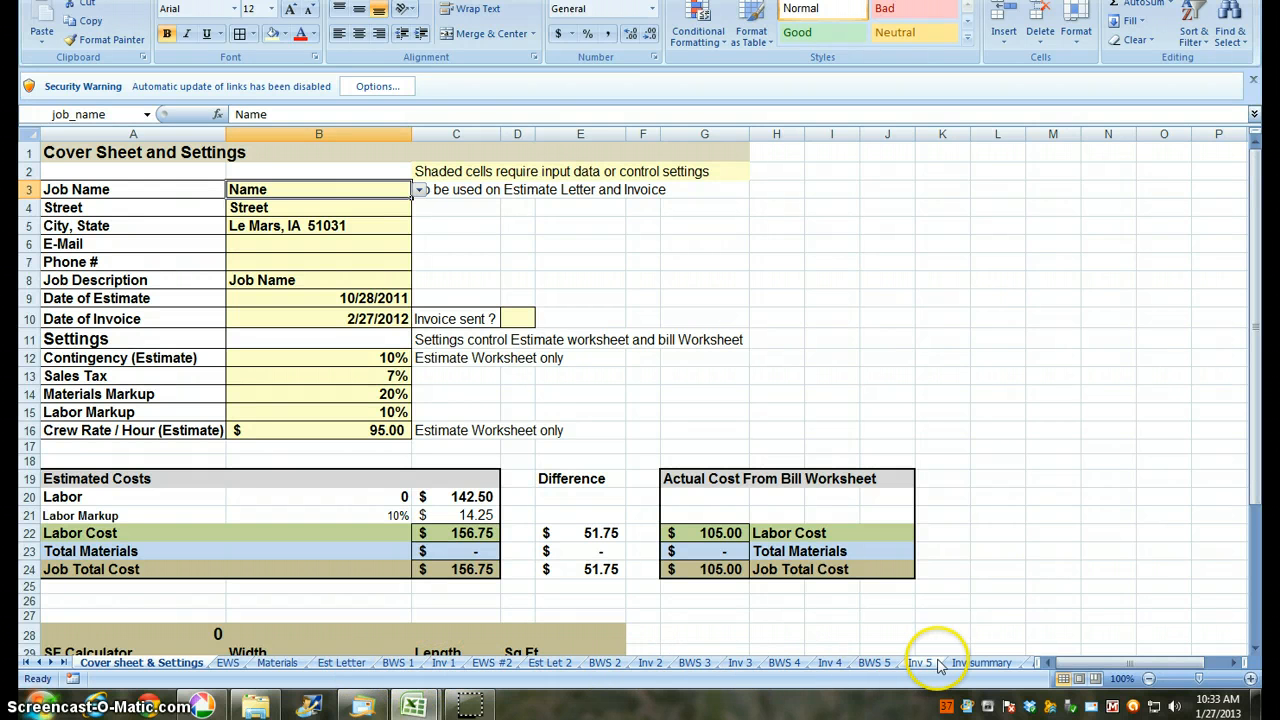
pyautogui.click(980, 662)
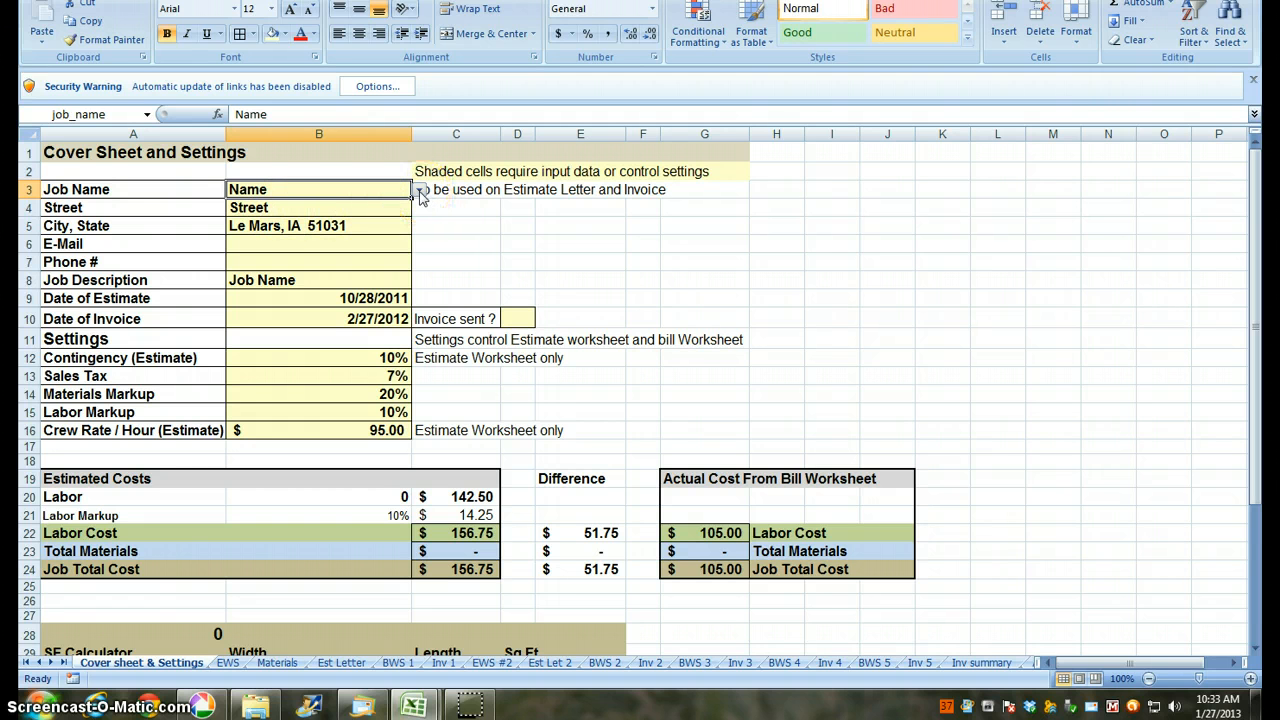
pyautogui.click(418, 188)
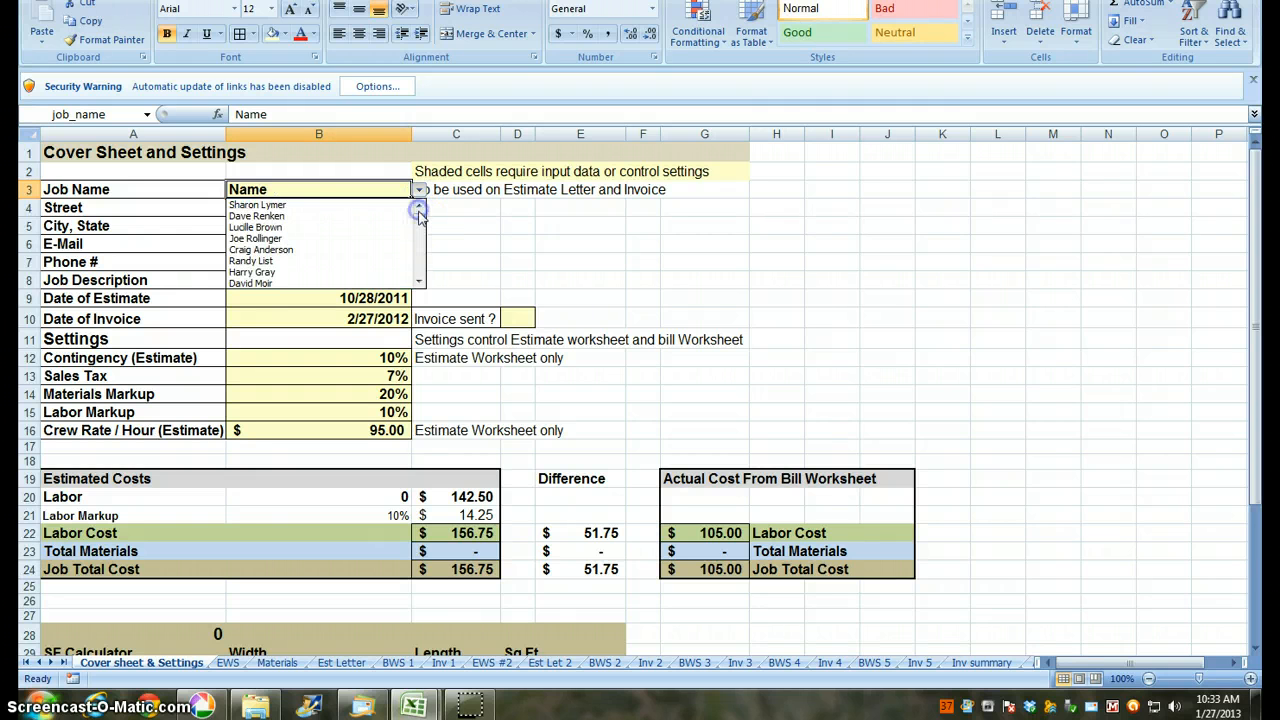
pyautogui.moveTo(256, 204)
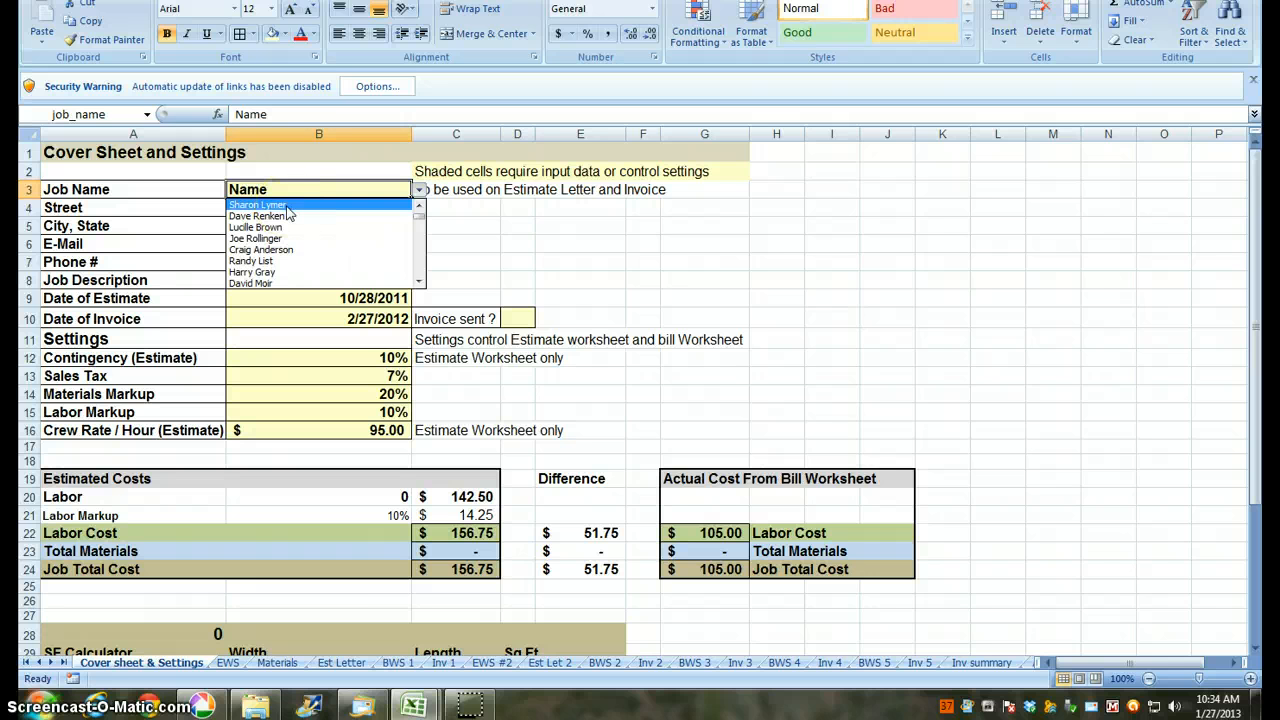
pyautogui.click(256, 204)
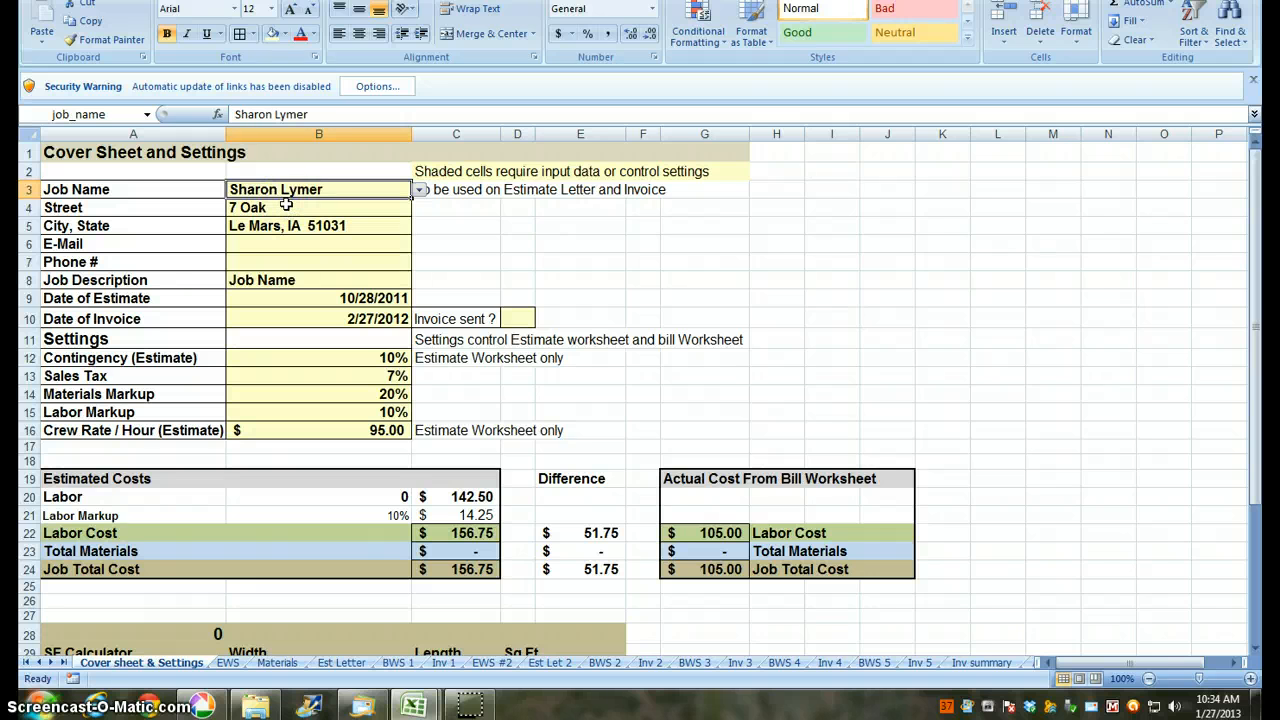
pyautogui.moveTo(276, 250)
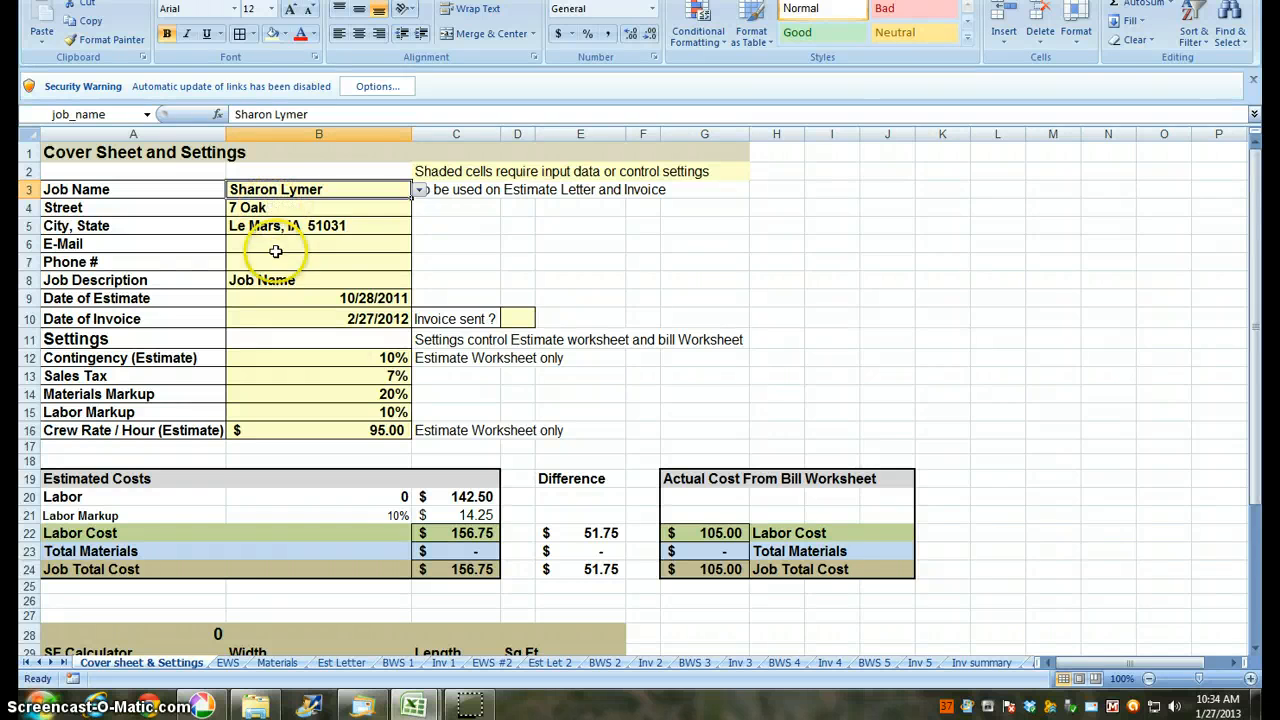
pyautogui.click(420, 188)
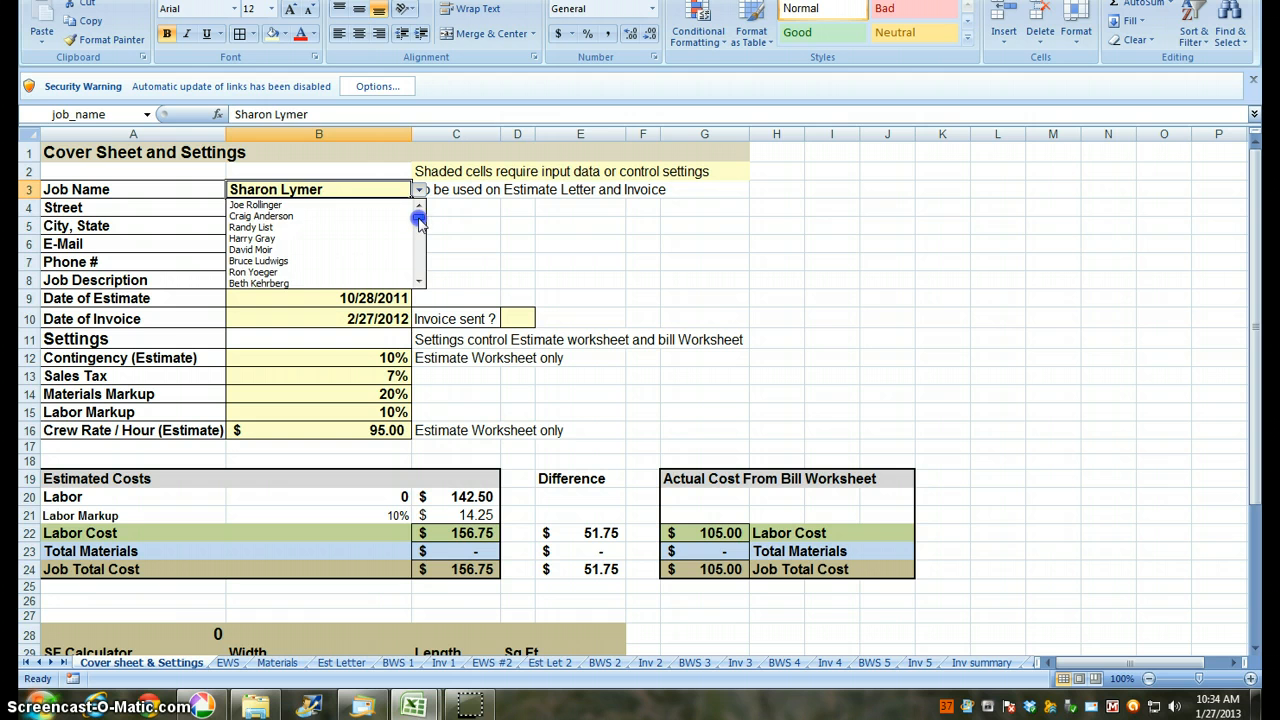
pyautogui.click(250, 188)
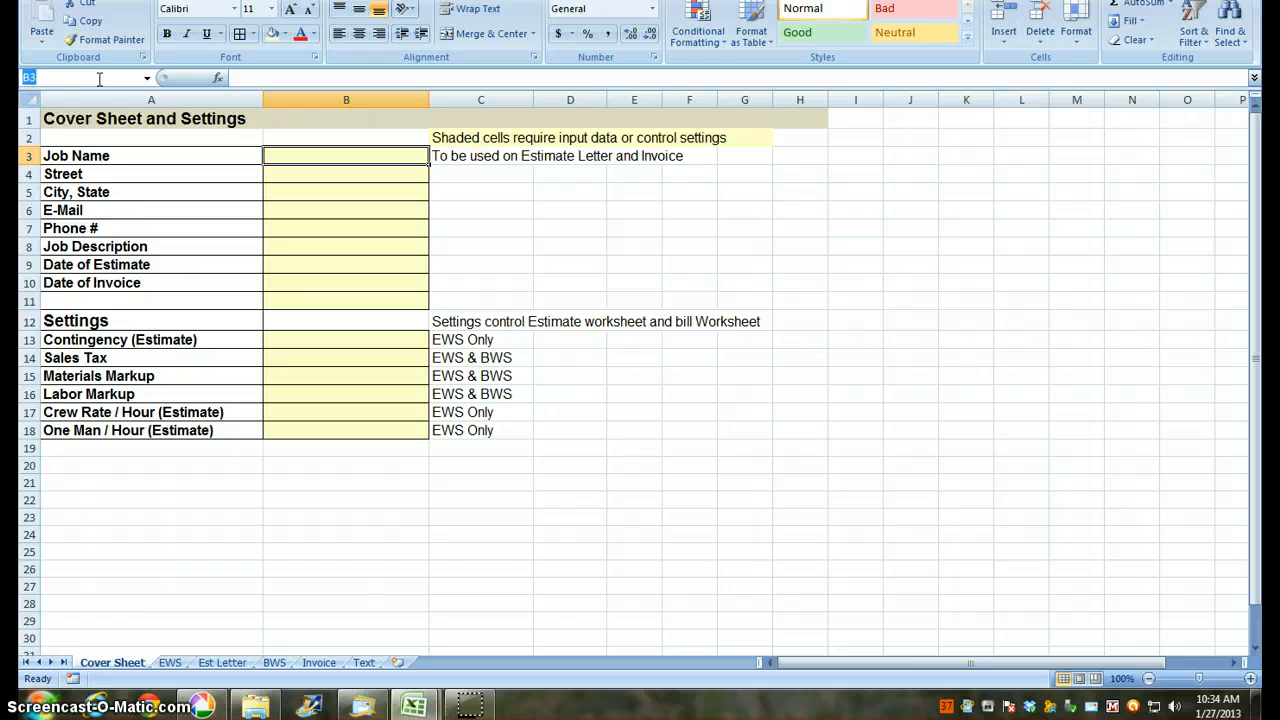
# Name the Job Name entry cell B3 job_name, then close the example workbook without saving
pyautogui.write('job_')
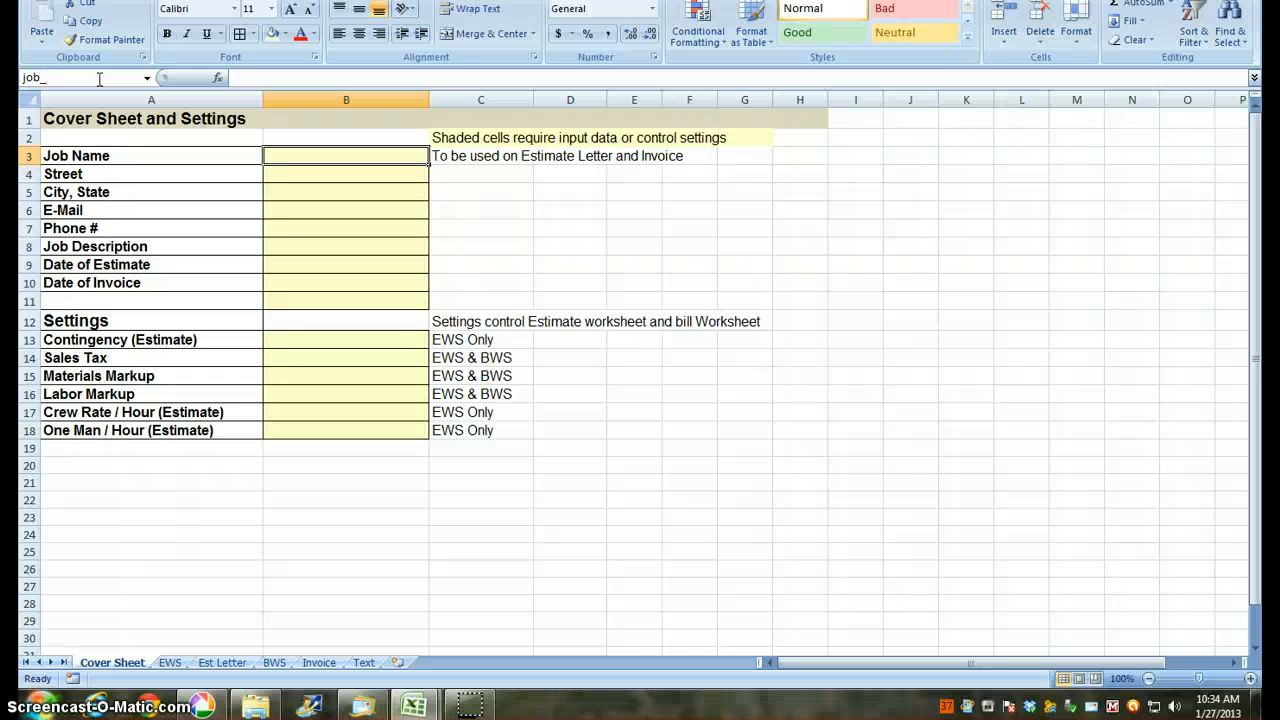
pyautogui.write('na')
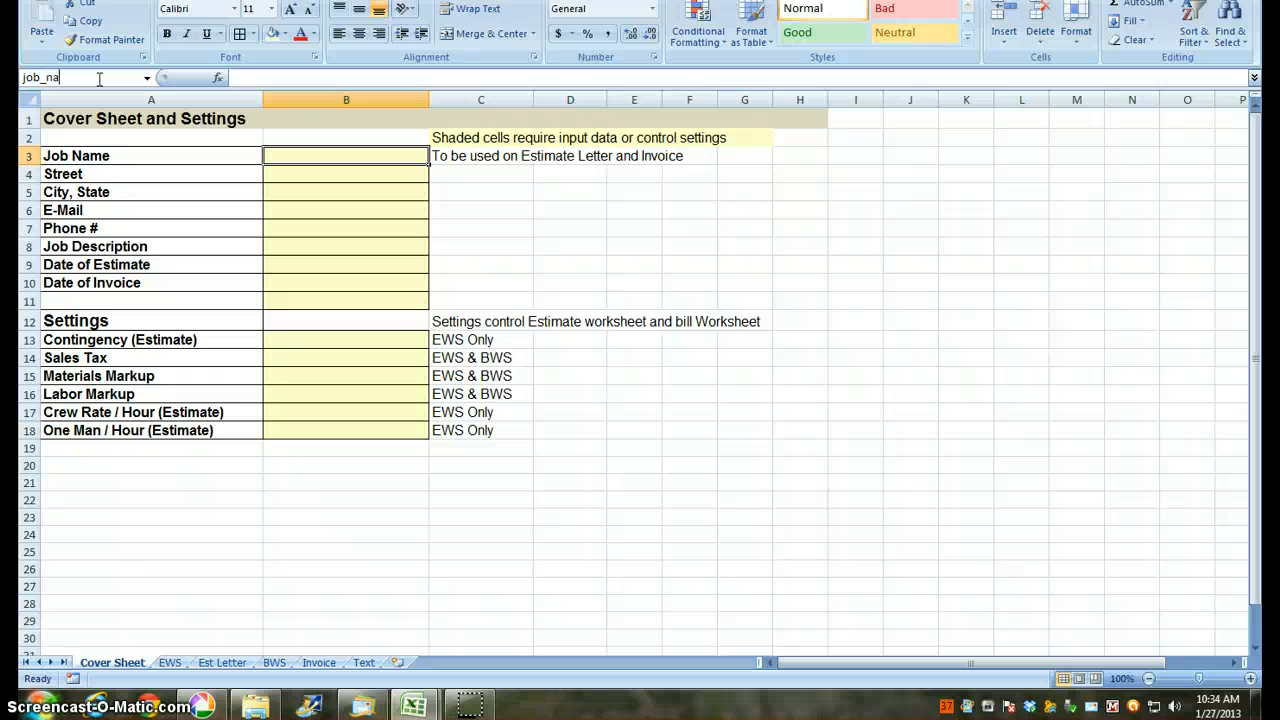
pyautogui.write('me')
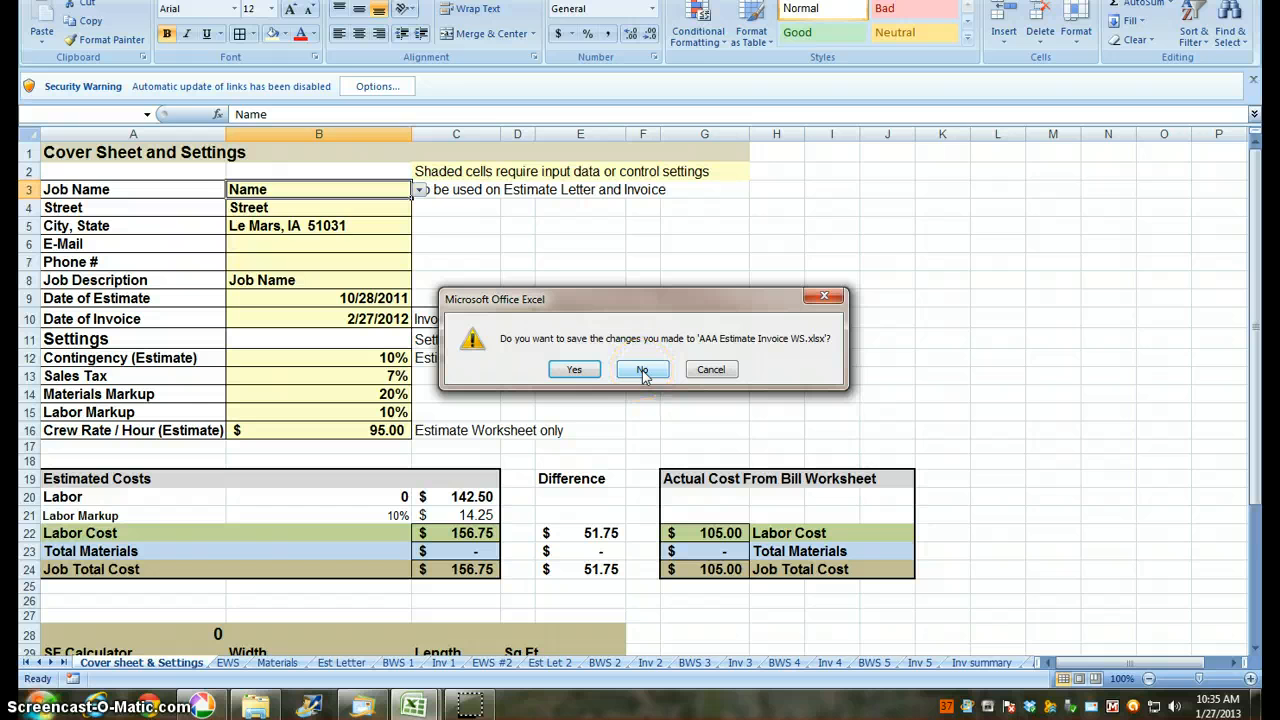
pyautogui.click(642, 368)
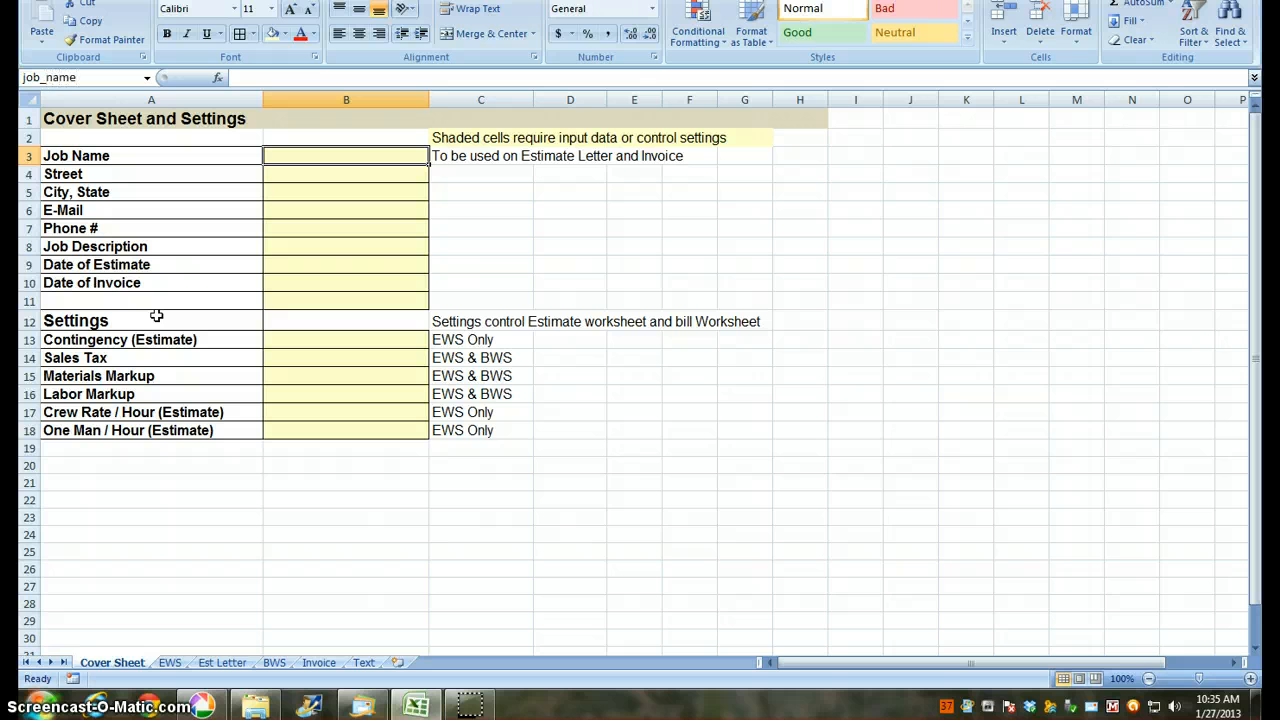
pyautogui.moveTo(356, 268)
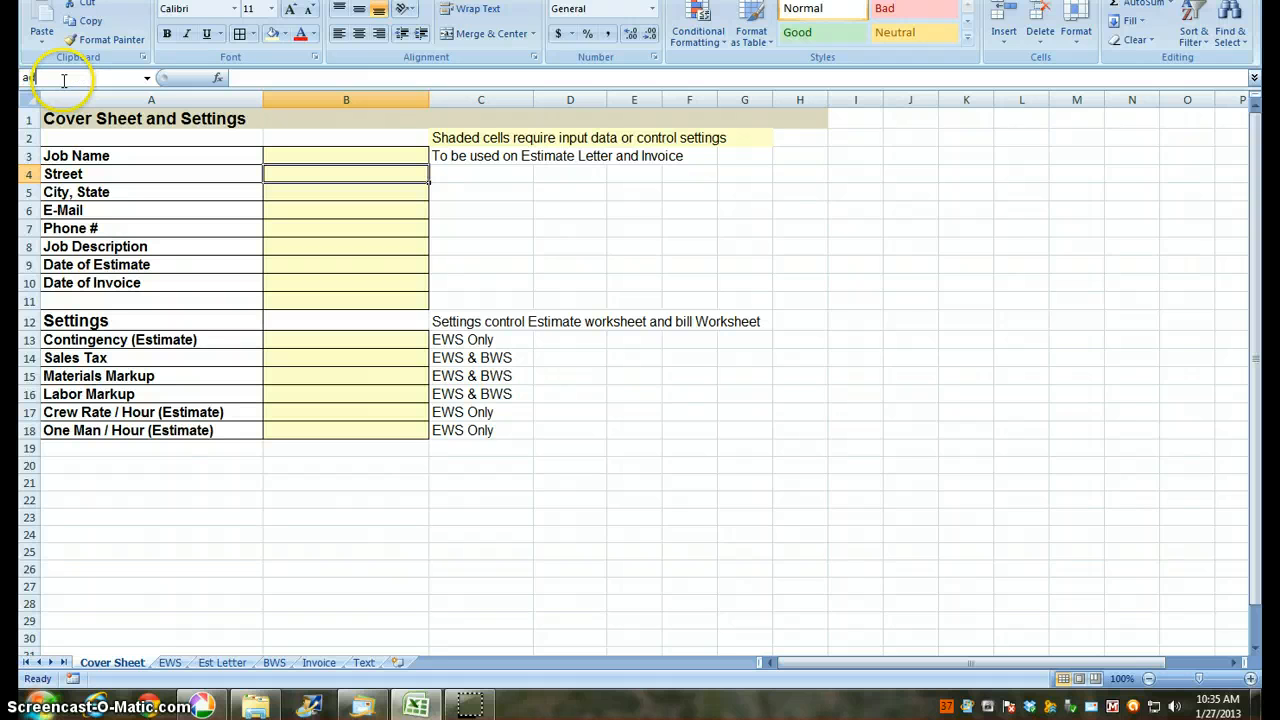
# Name the Street and City/State entry cells address and city_state via the Name Box
pyautogui.write('address')
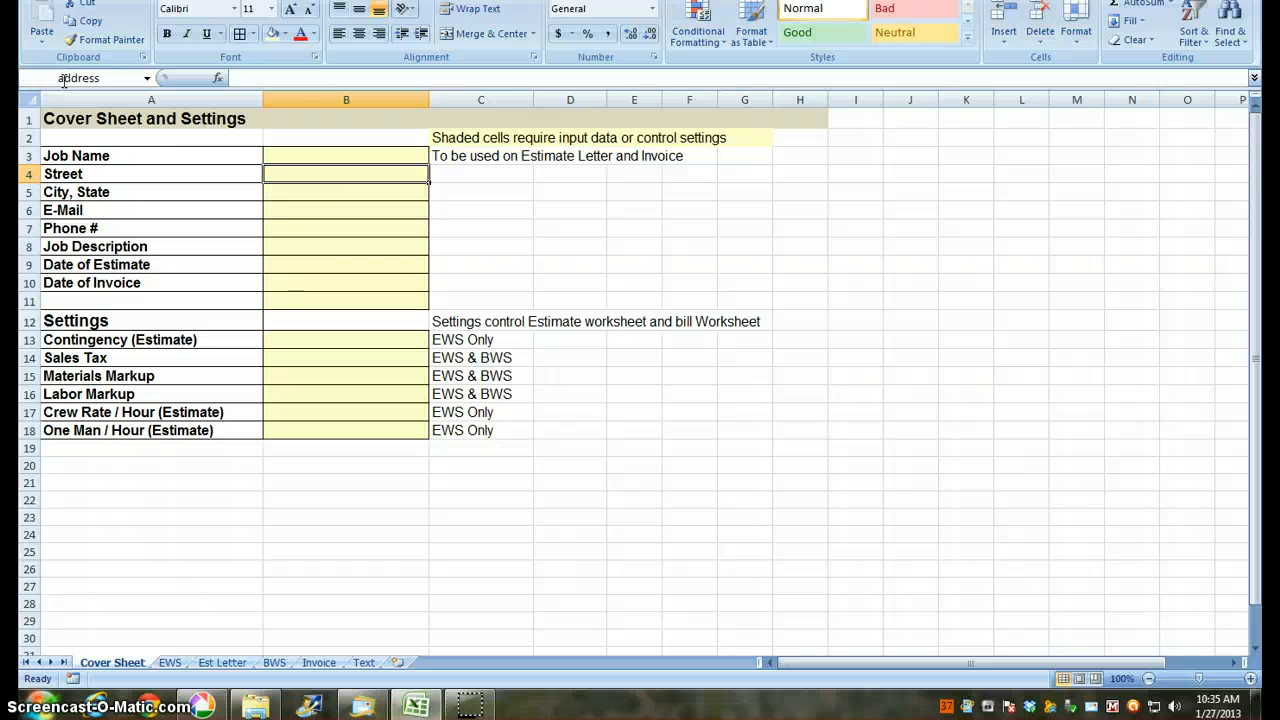
pyautogui.click(346, 192)
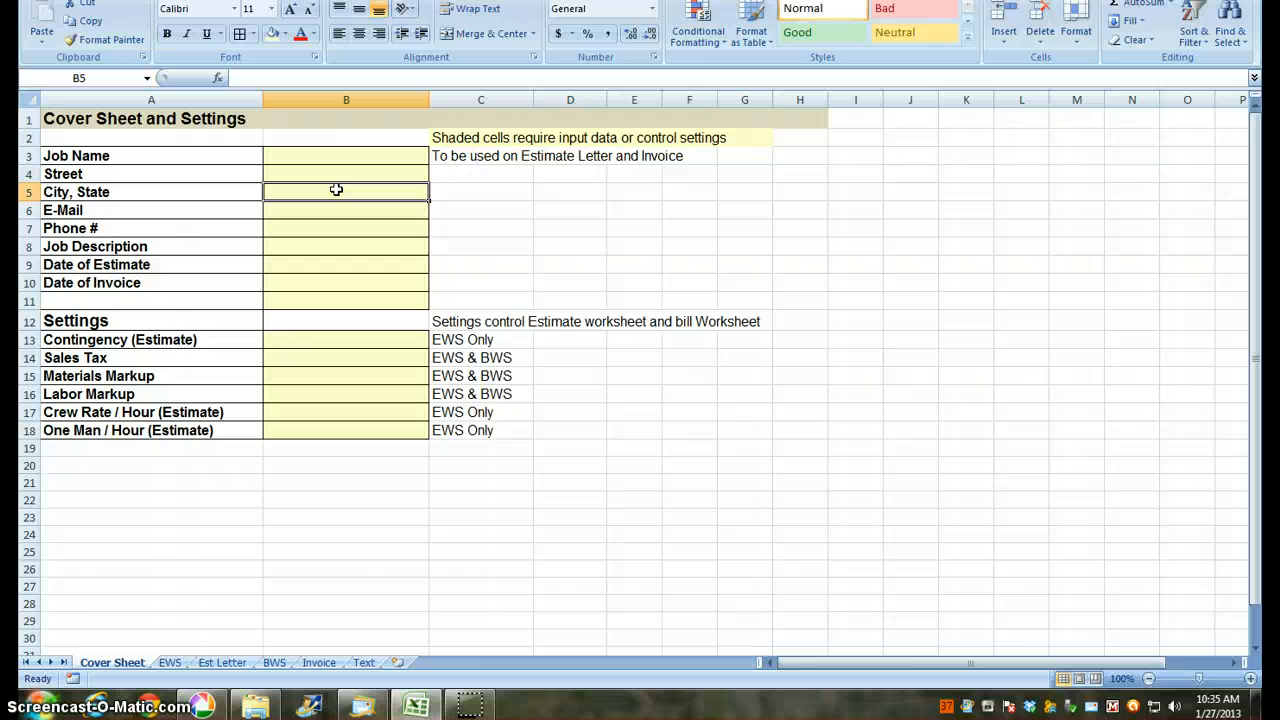
pyautogui.write('city_')
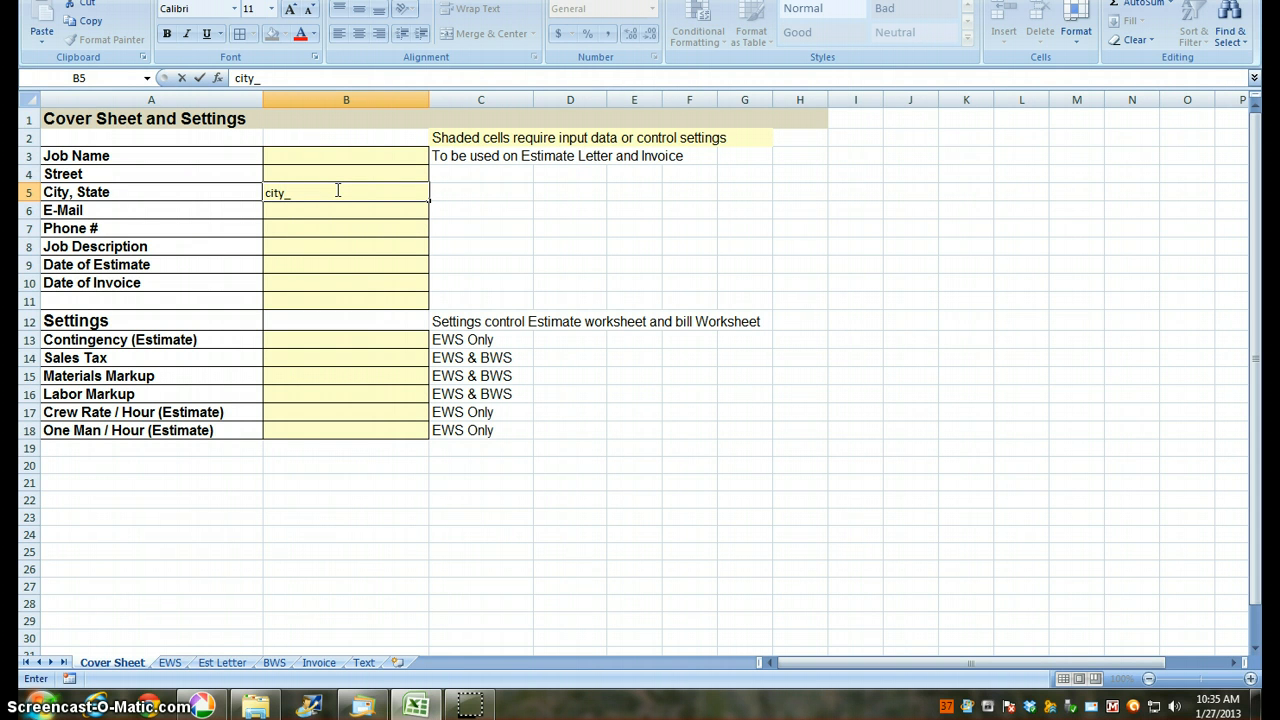
pyautogui.write('state')
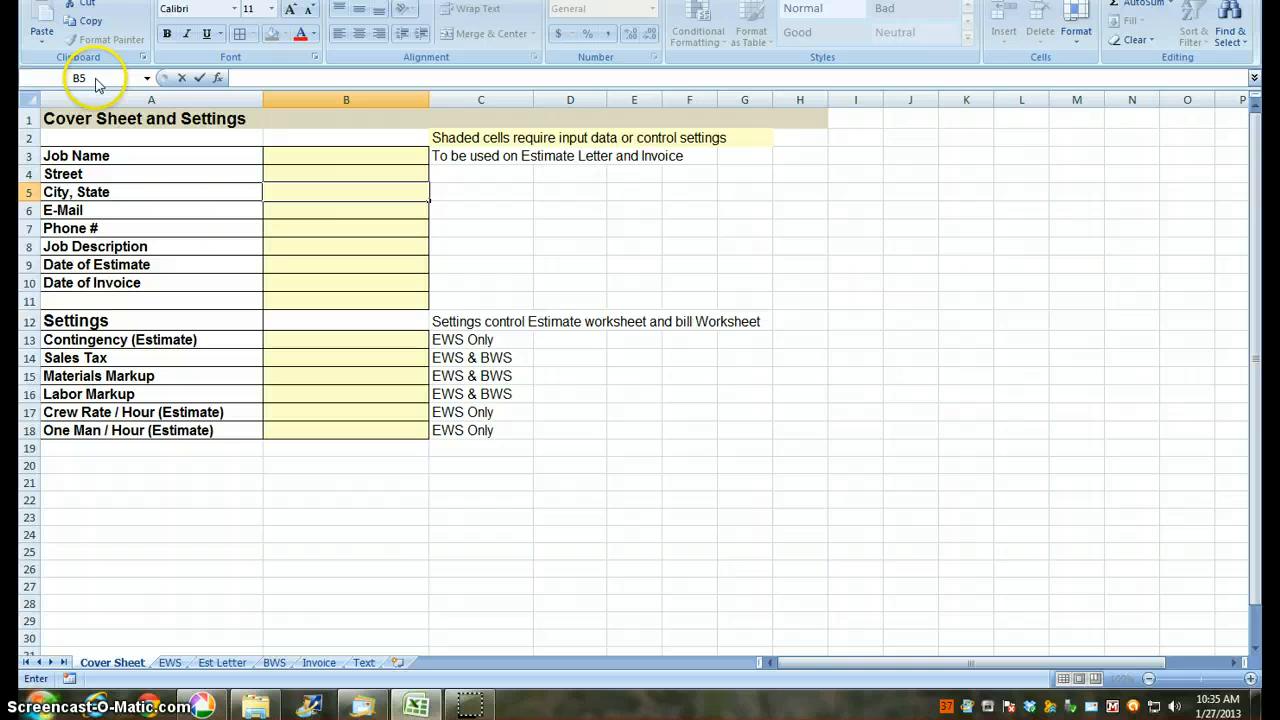
pyautogui.click(346, 210)
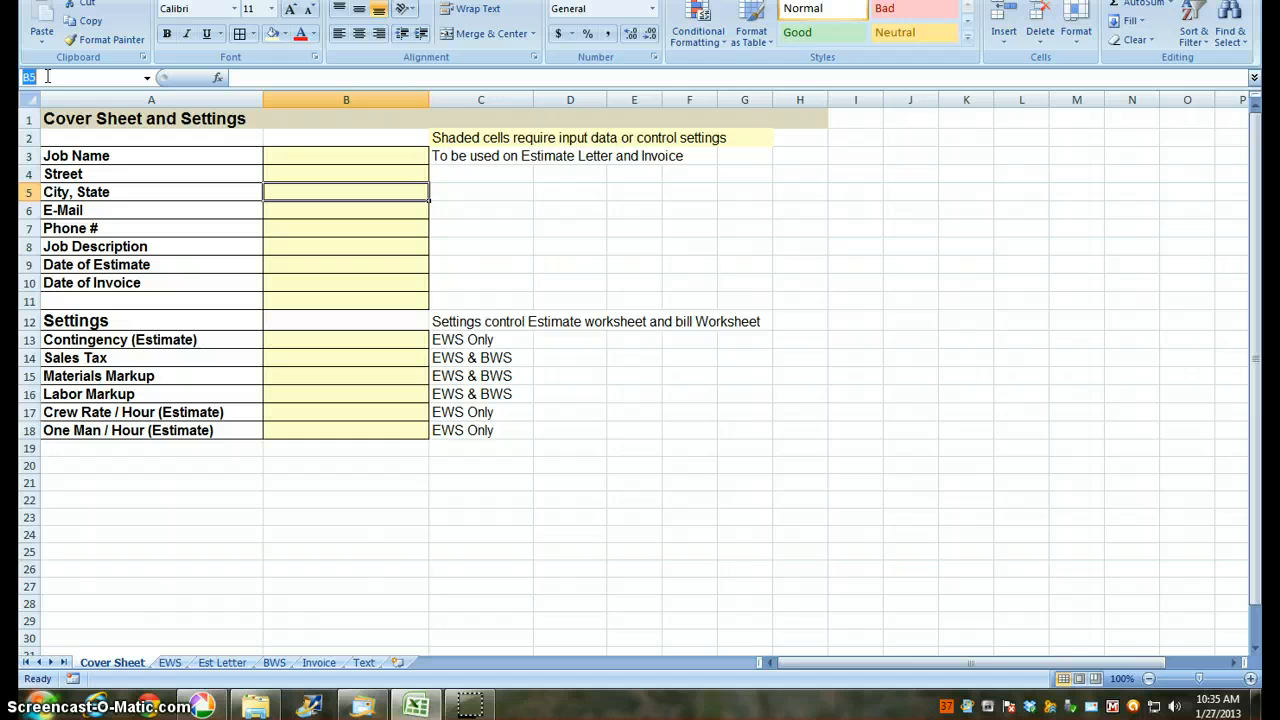
pyautogui.write('state')
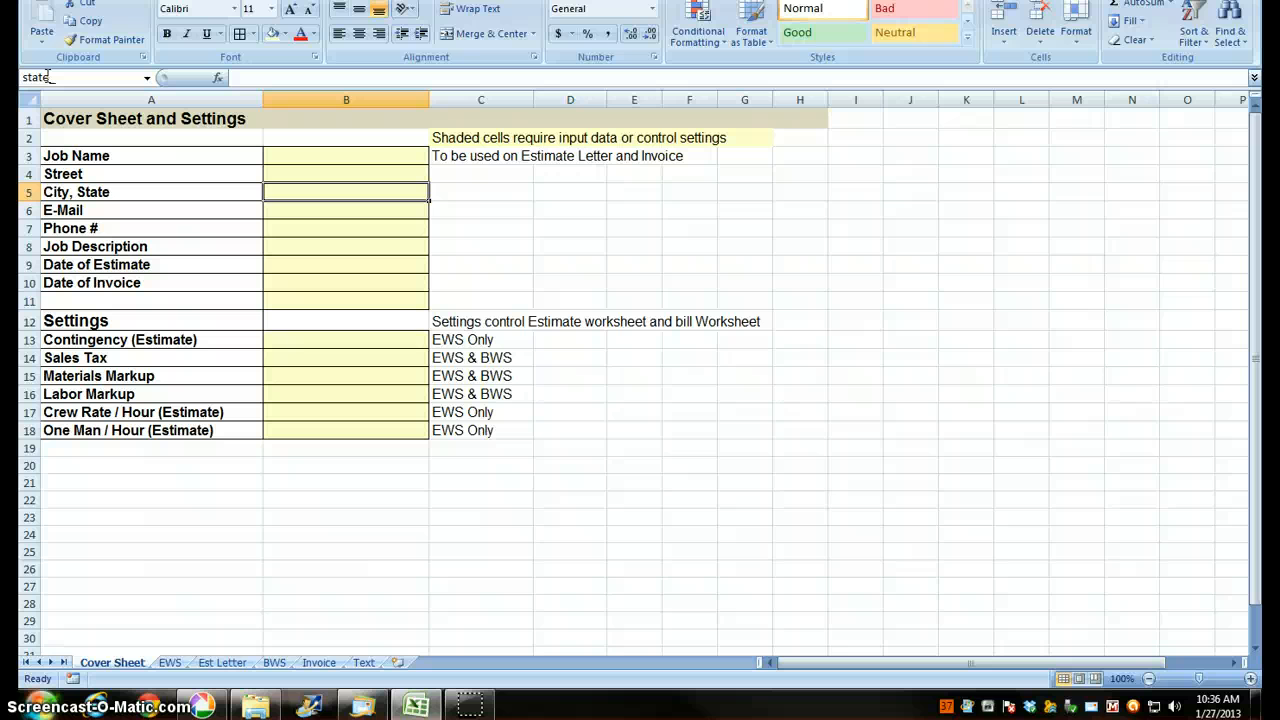
pyautogui.write('d')
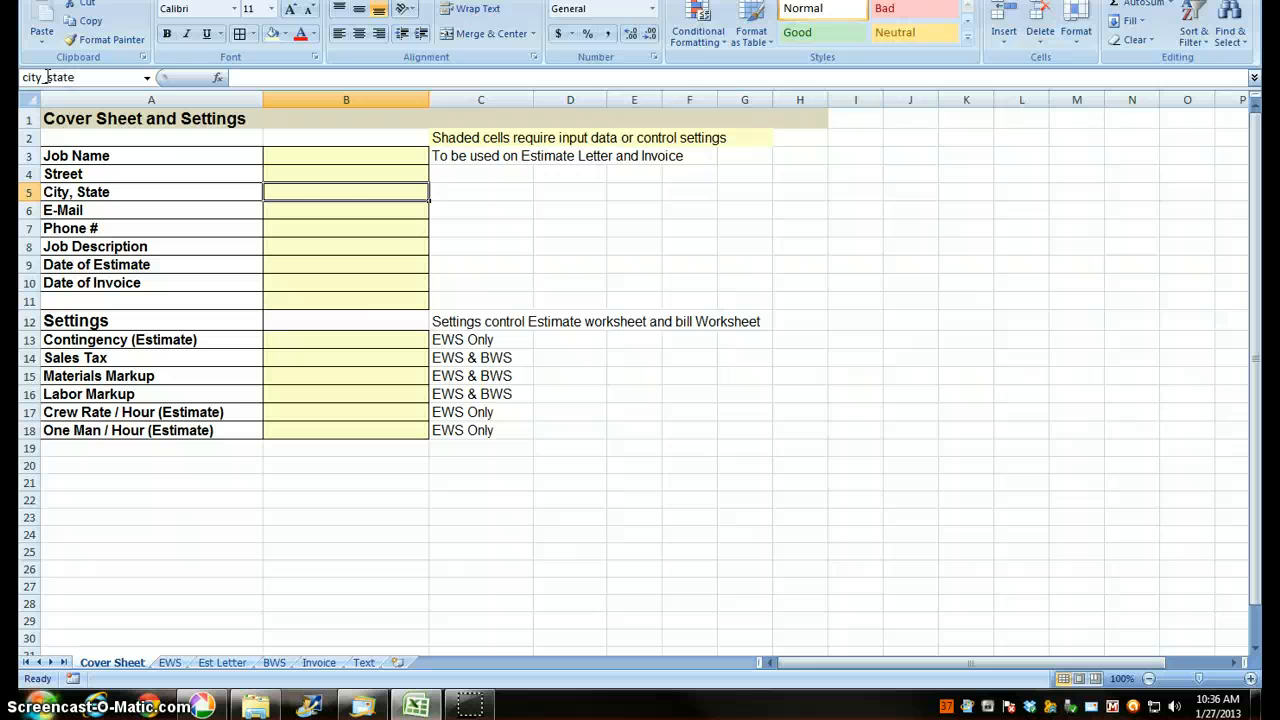
pyautogui.moveTo(76, 76)
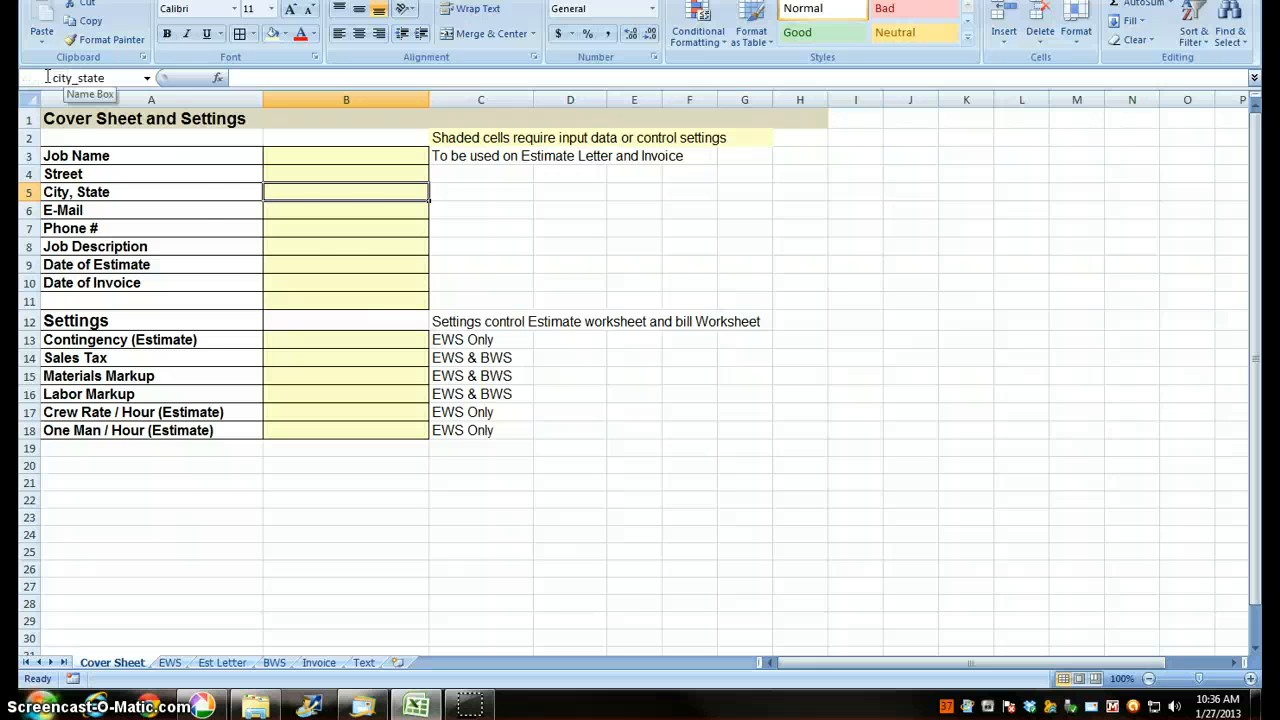
# Name the Job Description and Date of Estimate cells job_description and estimate_date
pyautogui.click(346, 210)
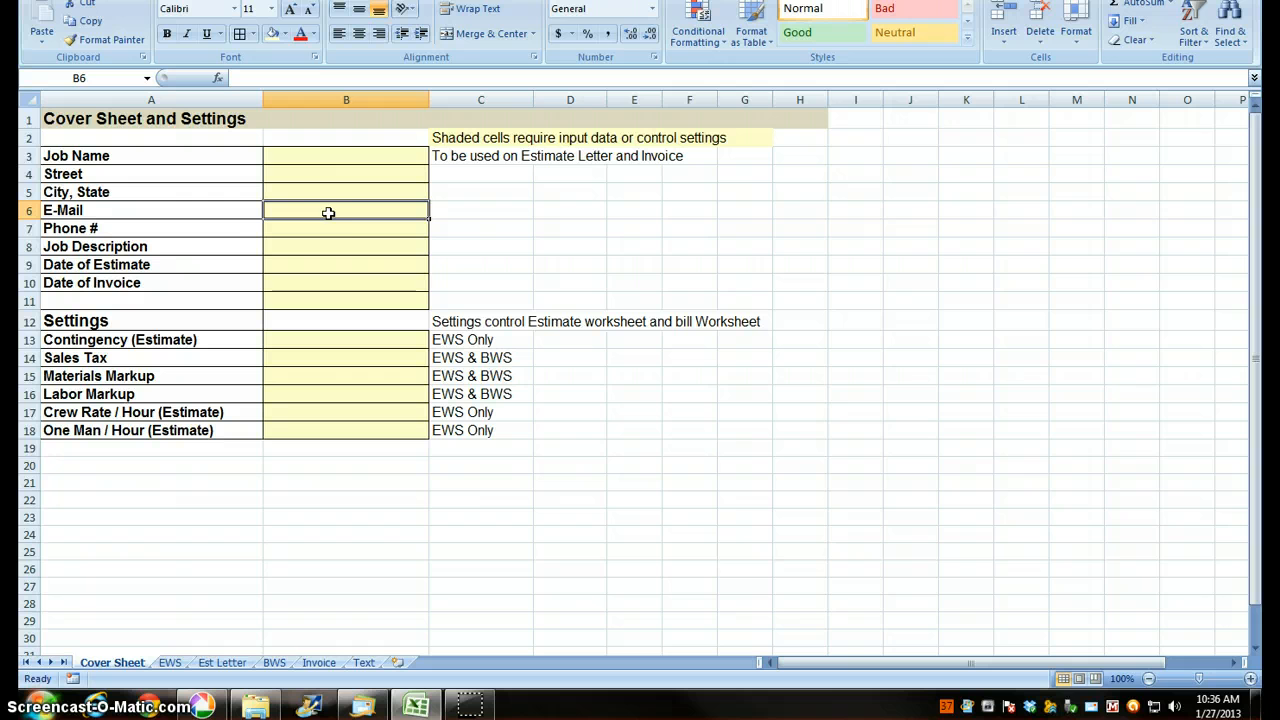
pyautogui.moveTo(292, 232)
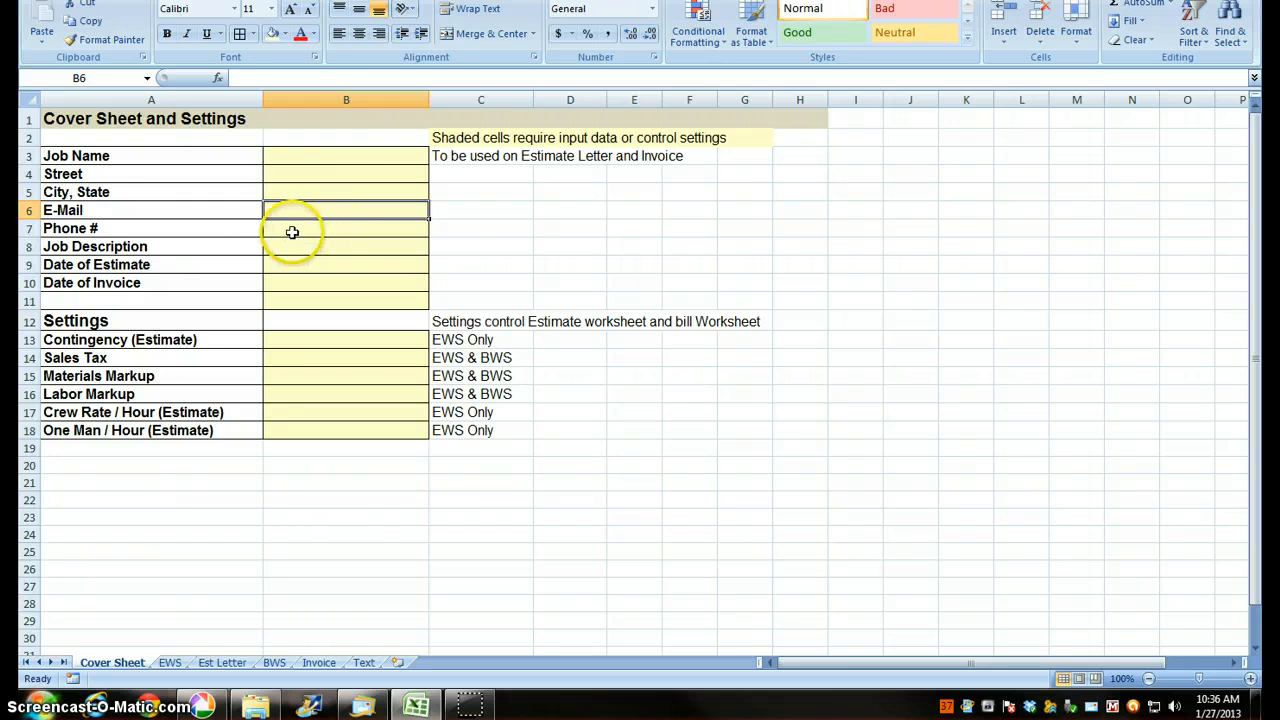
pyautogui.click(346, 228)
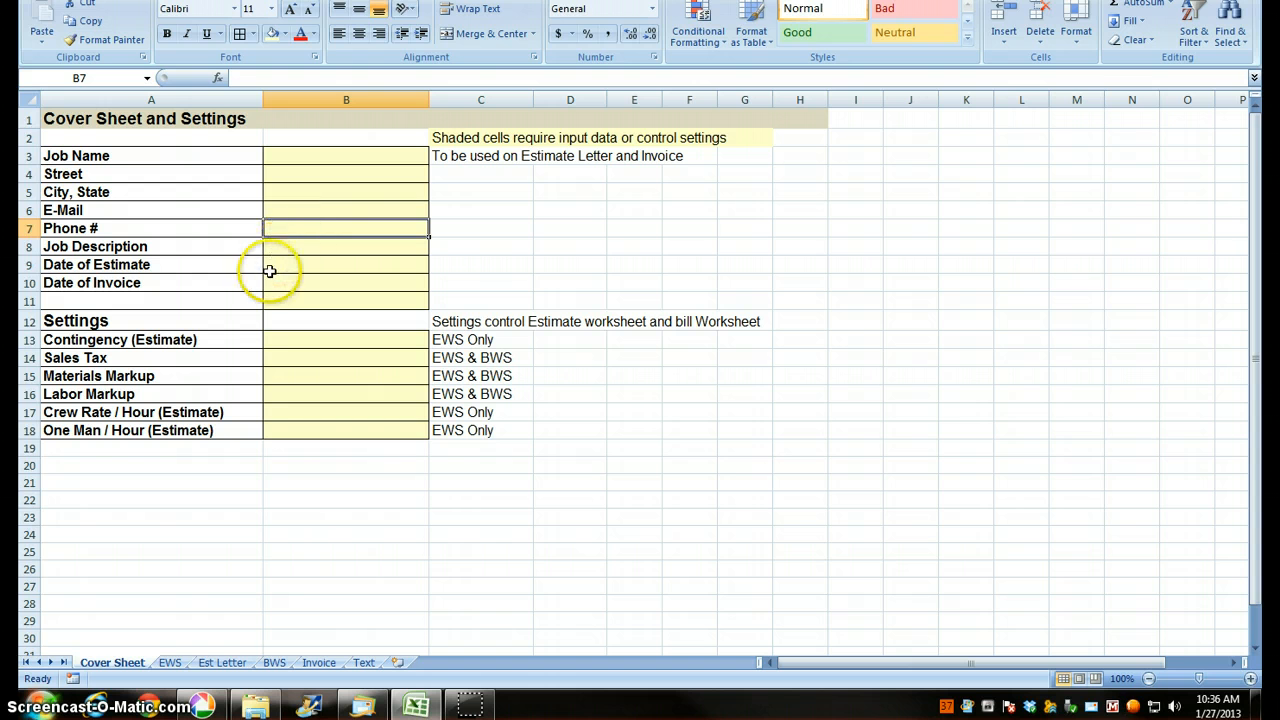
pyautogui.moveTo(182, 216)
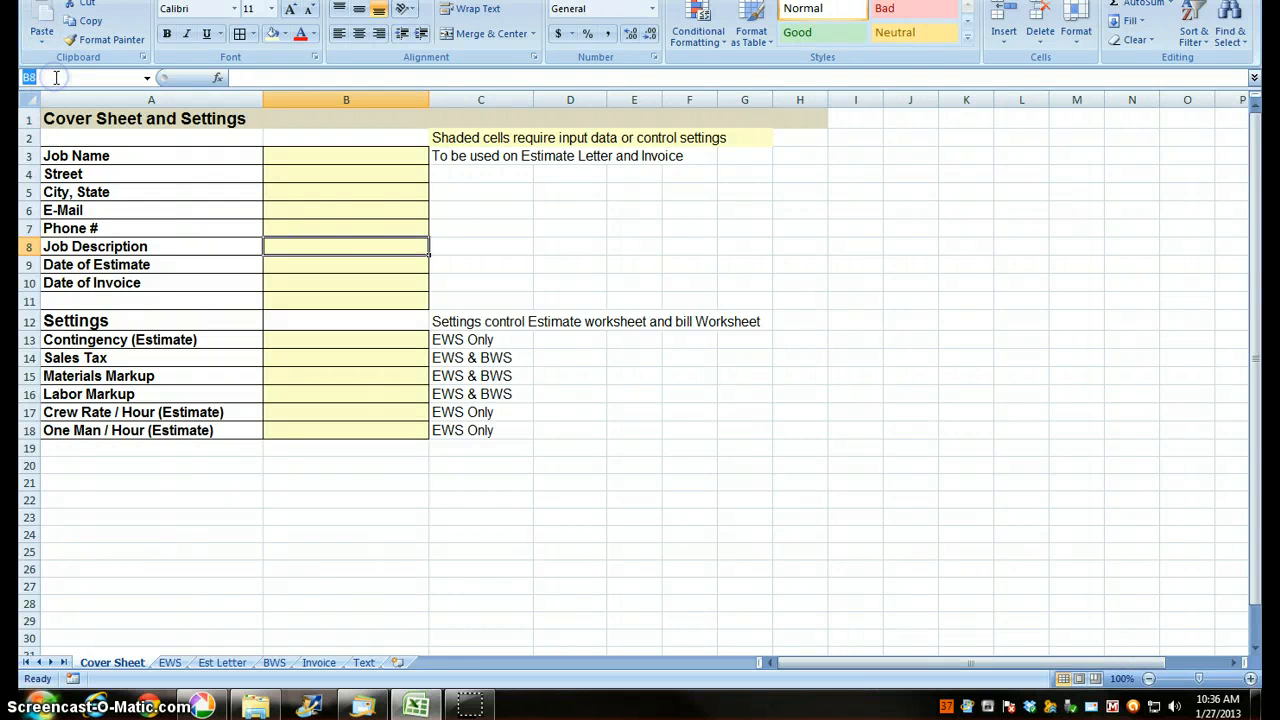
pyautogui.write('des')
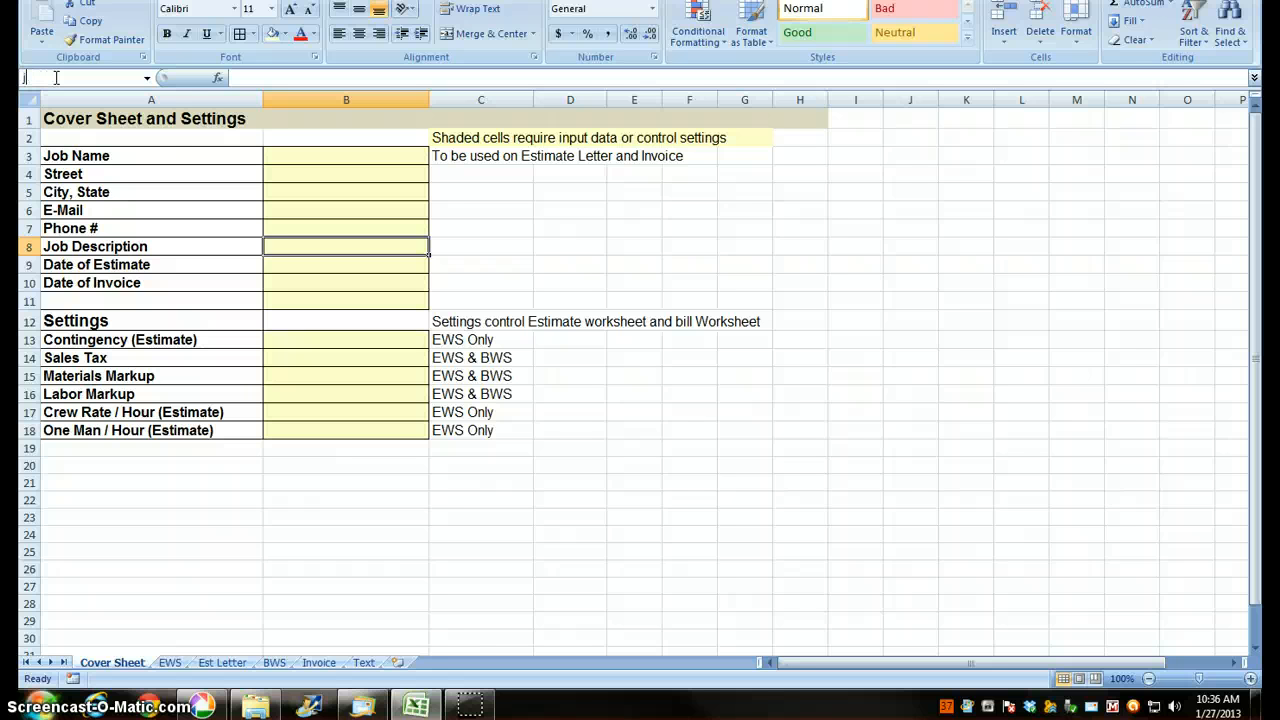
pyautogui.write('job_descrip')
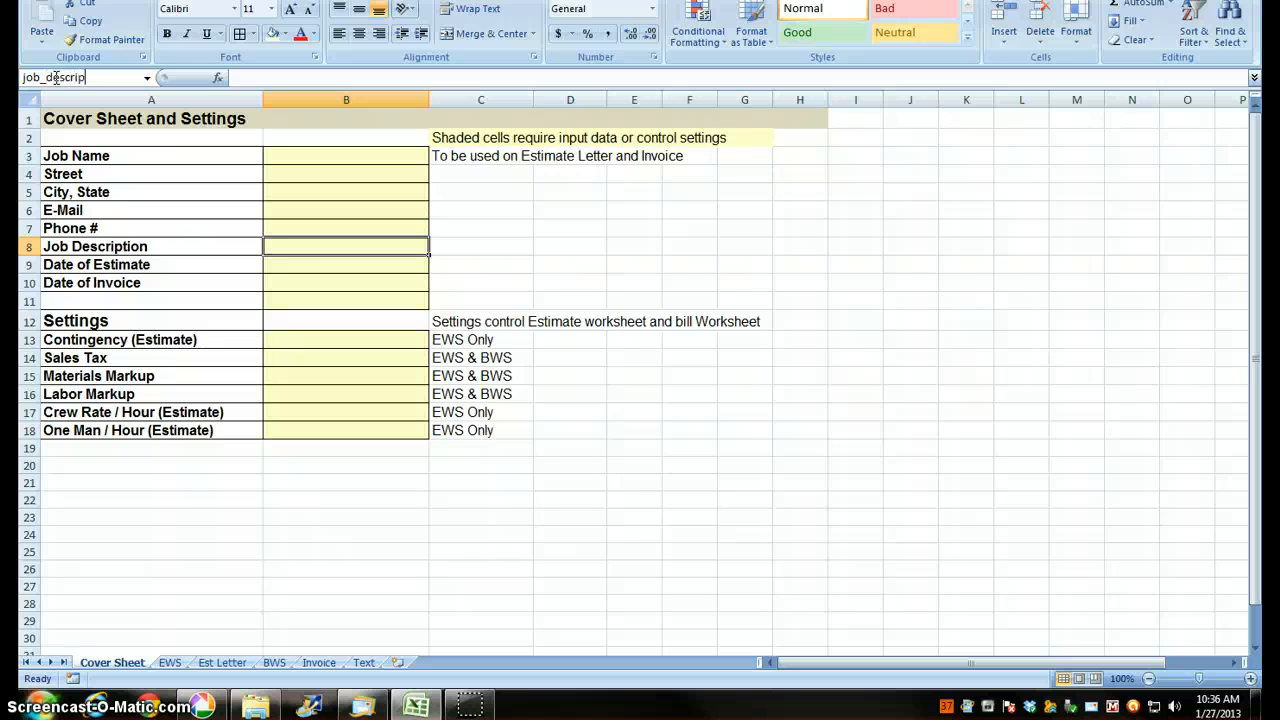
pyautogui.write('tion')
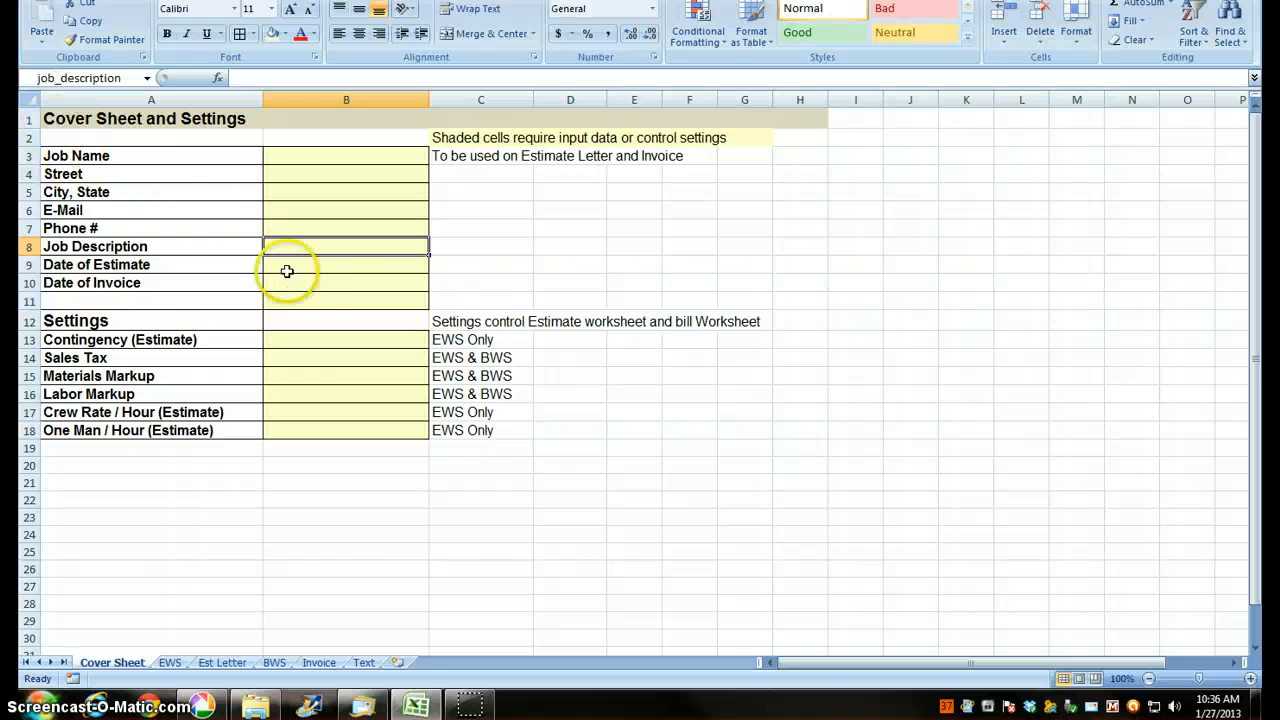
pyautogui.click(346, 264)
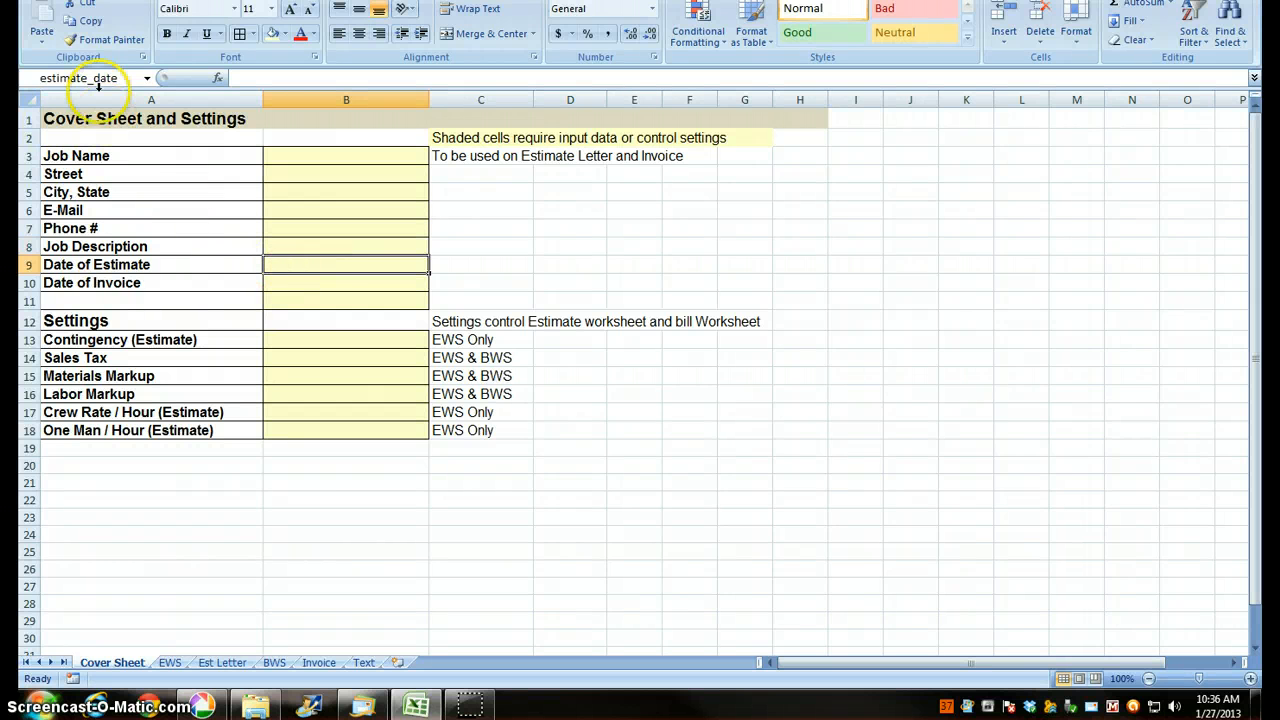
pyautogui.click(346, 284)
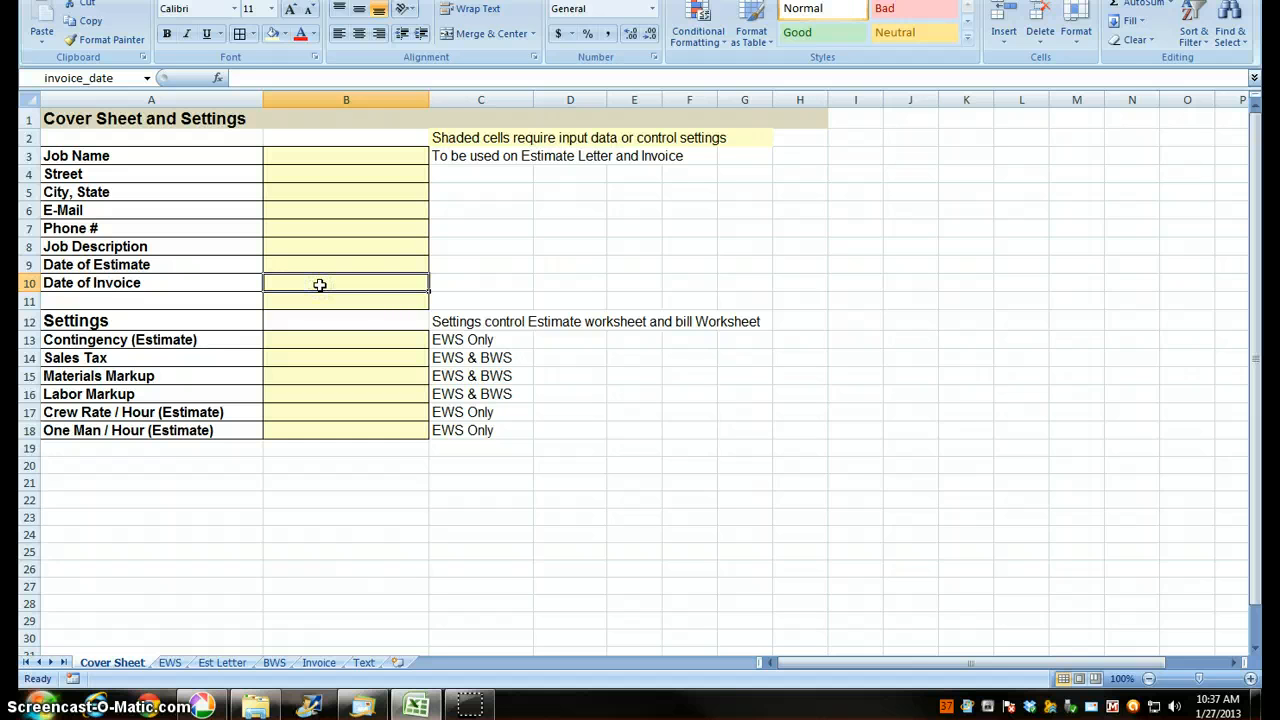
pyautogui.moveTo(392, 344)
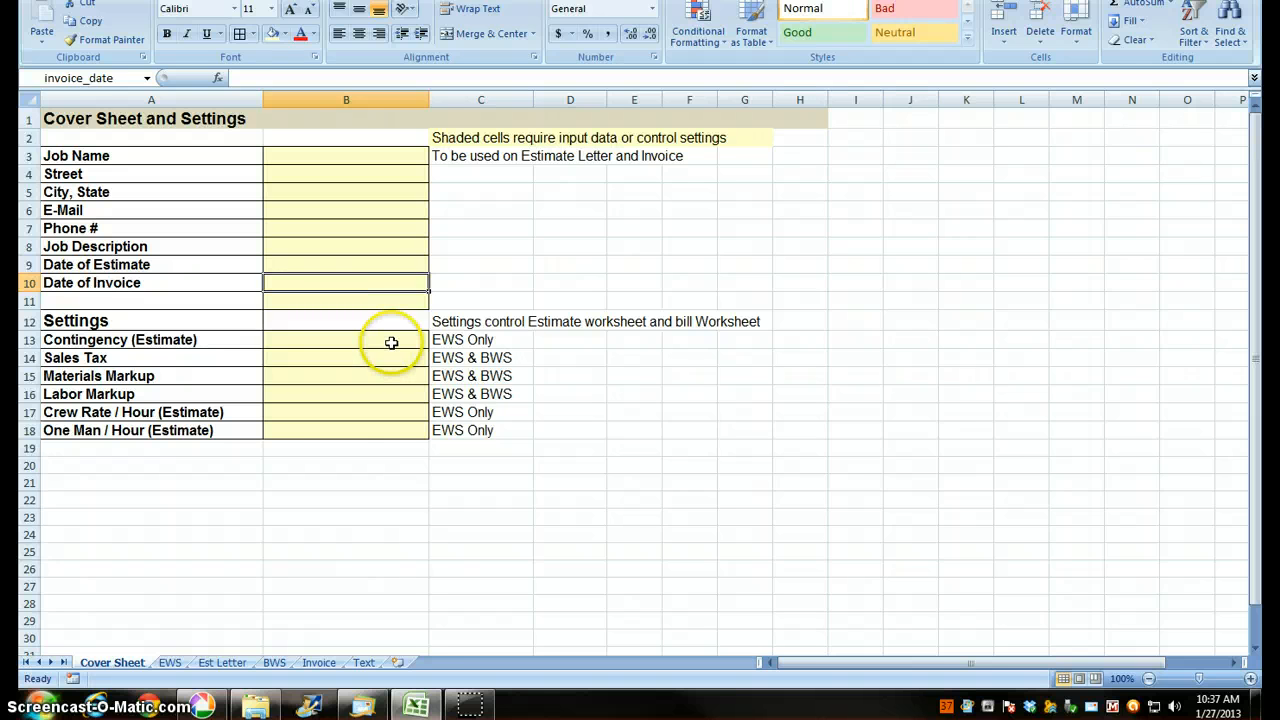
# Review the names on the Contingency, Sales Tax, Markup and rate setting cells
pyautogui.click(346, 340)
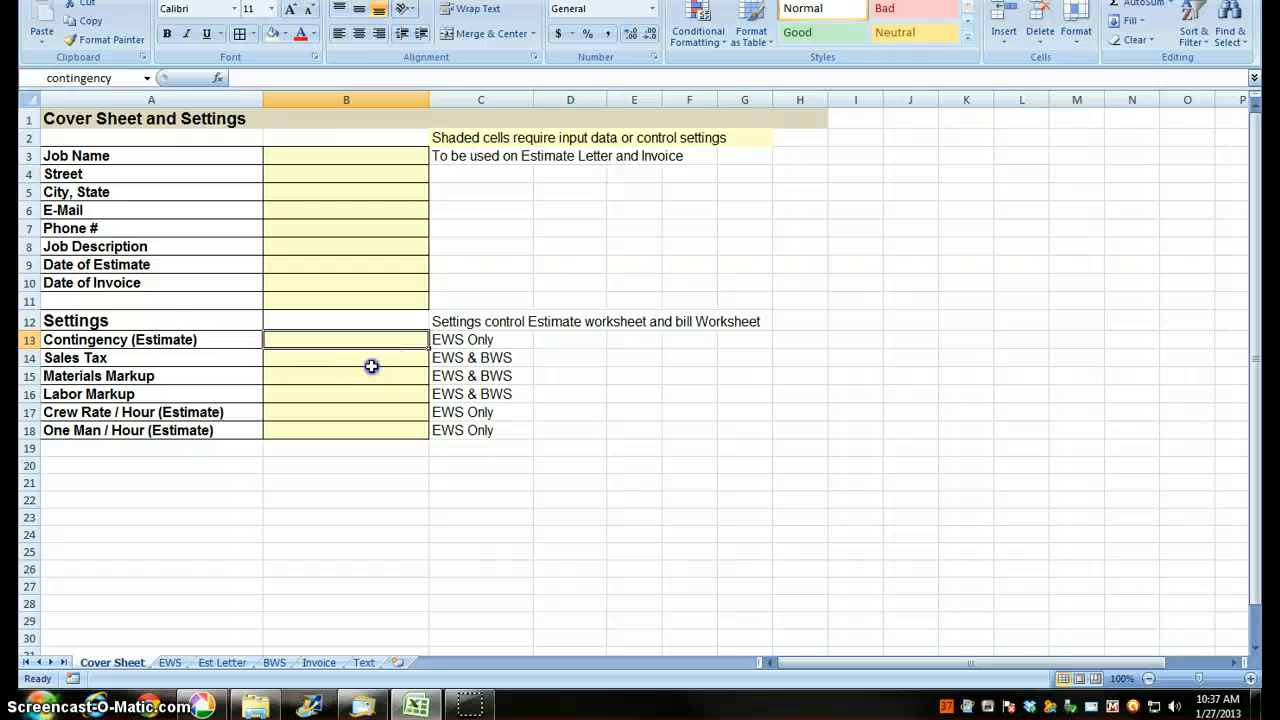
pyautogui.click(346, 358)
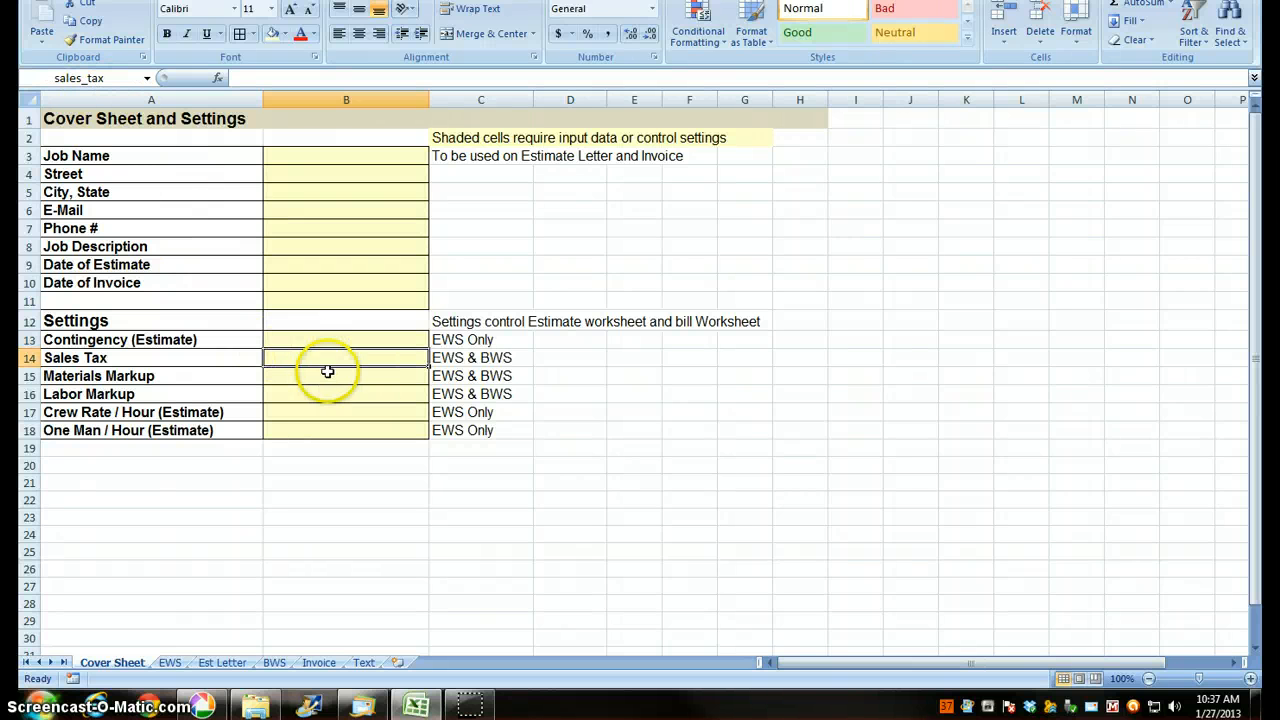
pyautogui.click(346, 376)
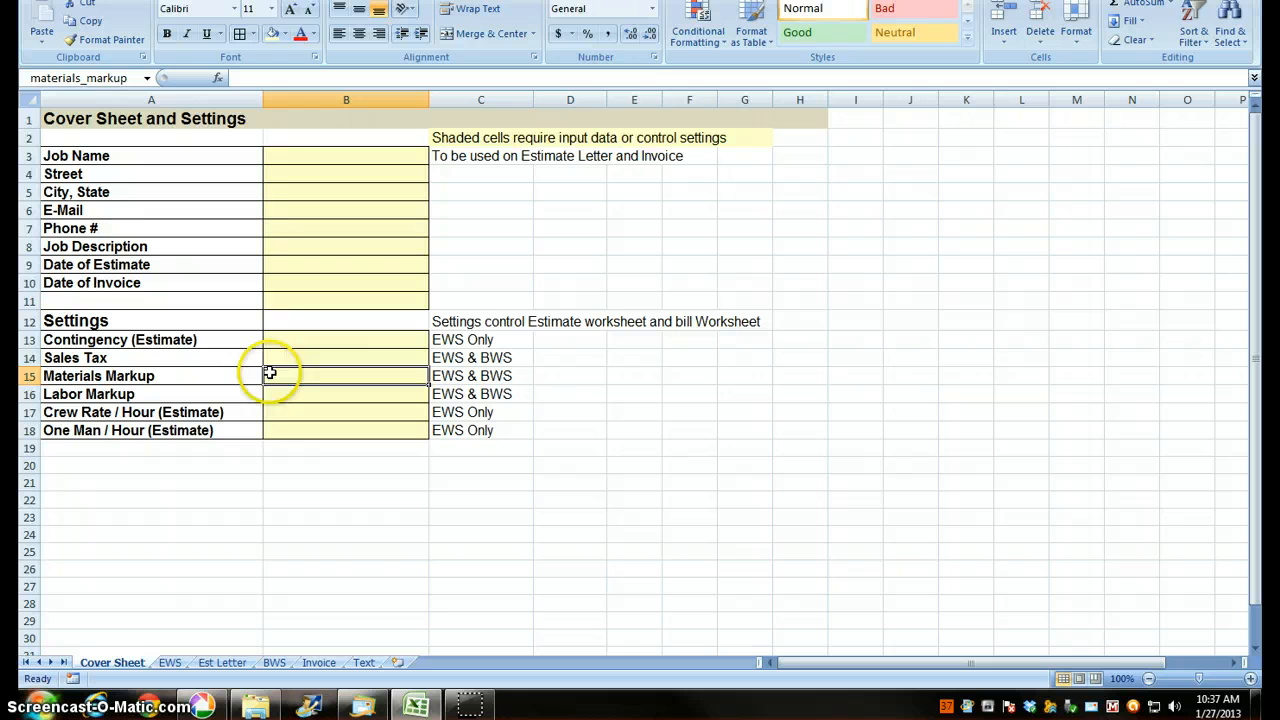
pyautogui.click(346, 392)
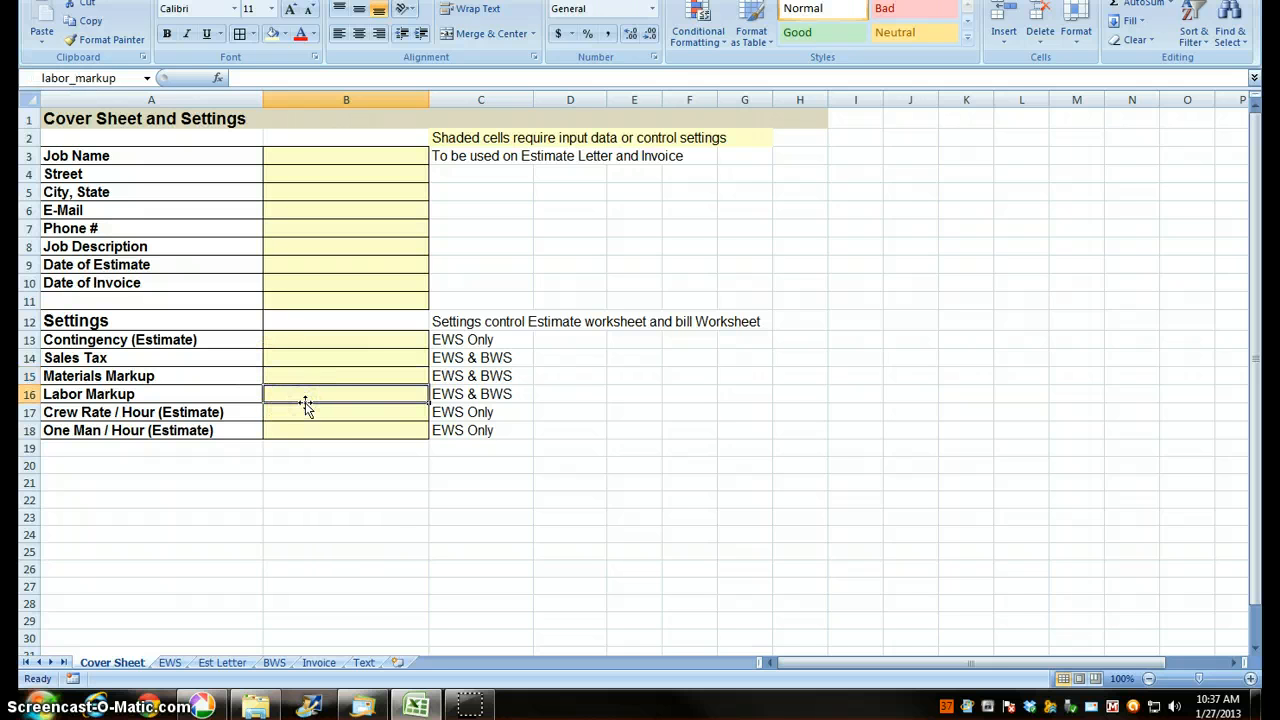
pyautogui.click(346, 412)
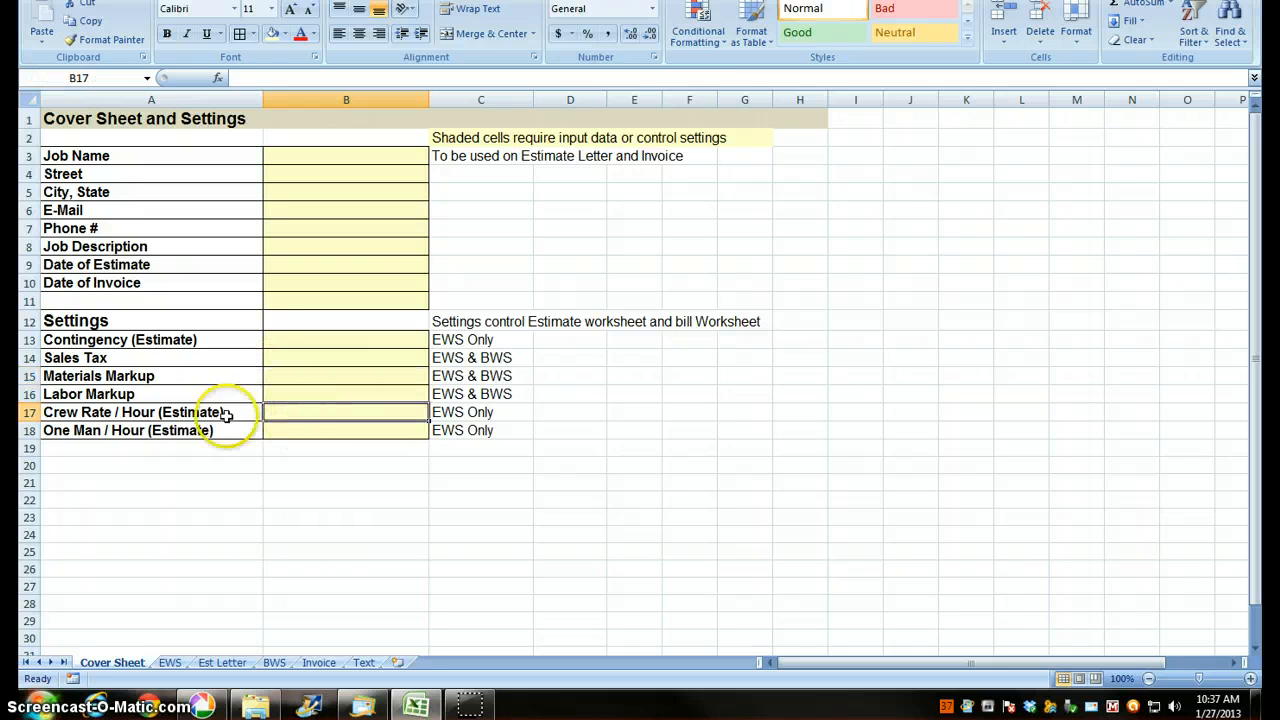
pyautogui.click(346, 430)
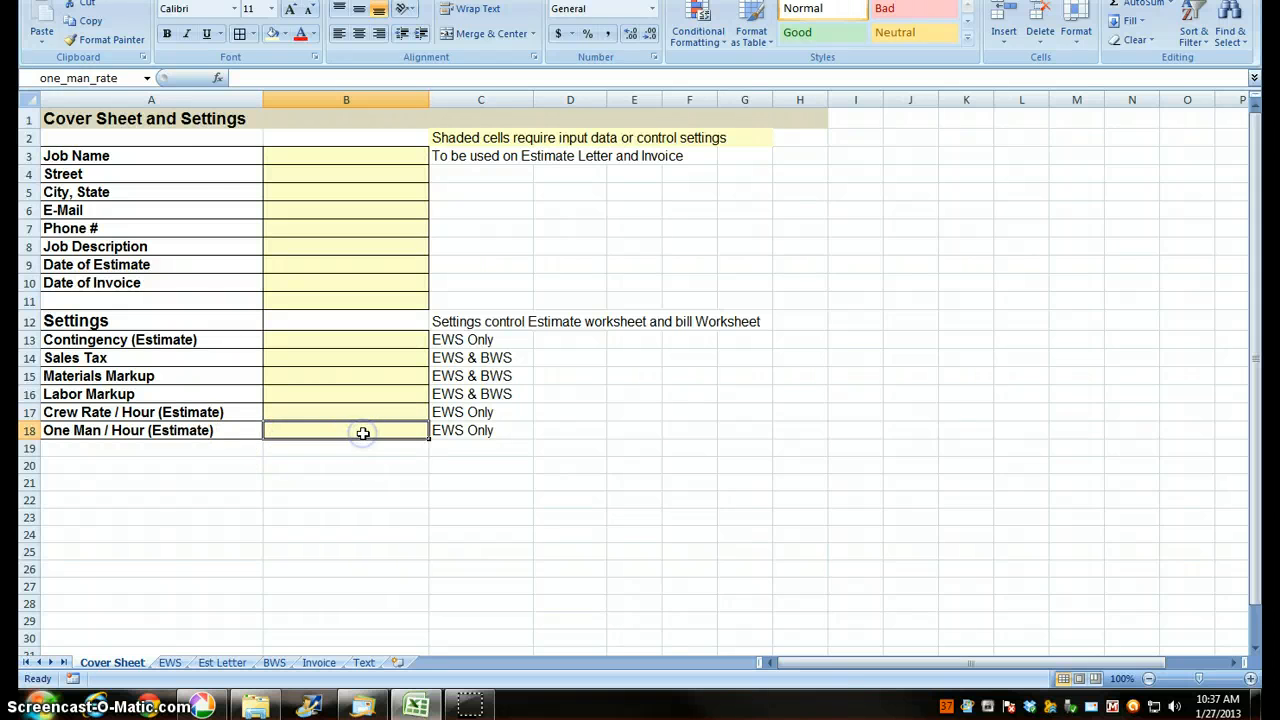
pyautogui.moveTo(332, 412)
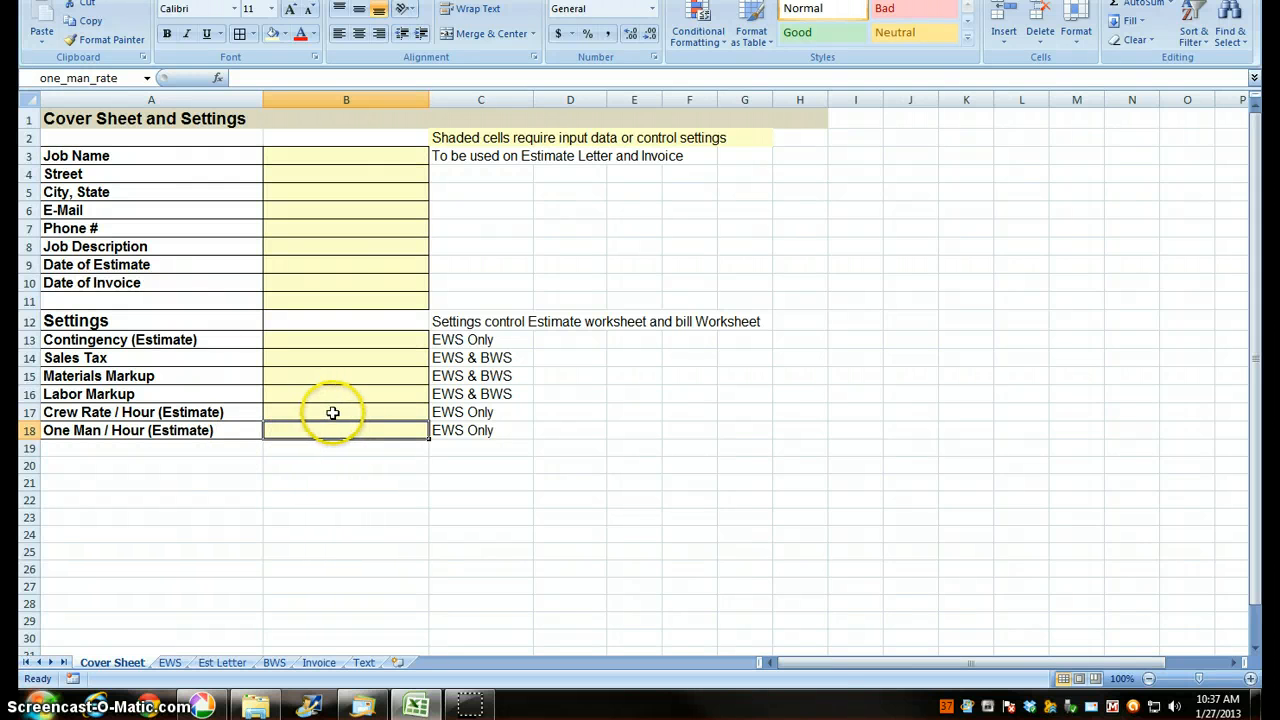
# Name the Crew Rate / Hour (Estimate) cell B17 crew_hour_rate
pyautogui.click(346, 412)
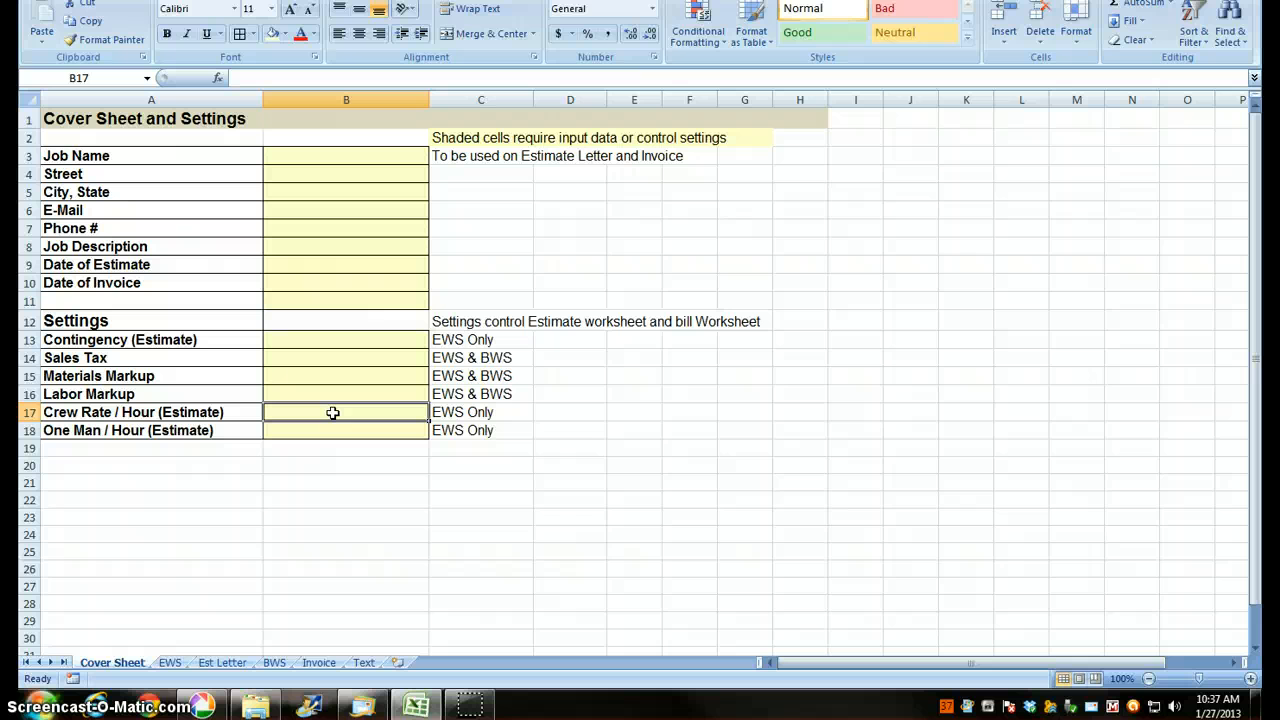
pyautogui.moveTo(18, 132)
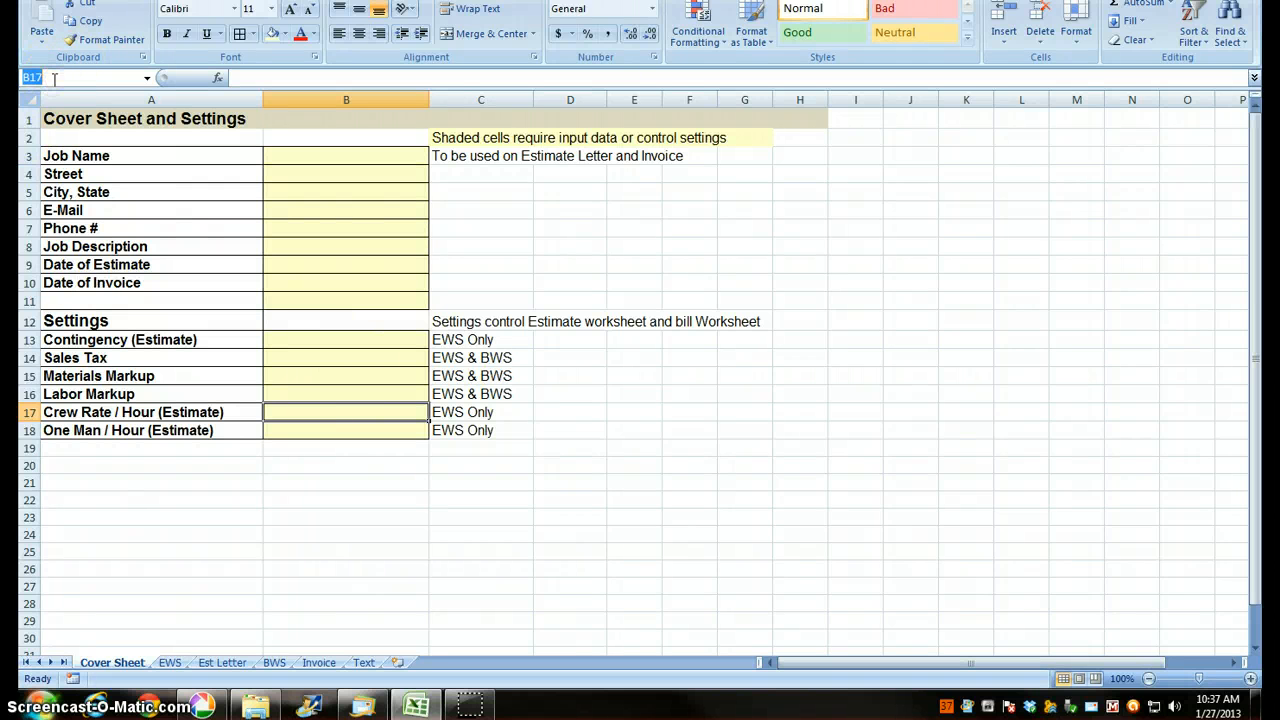
pyautogui.write('crew')
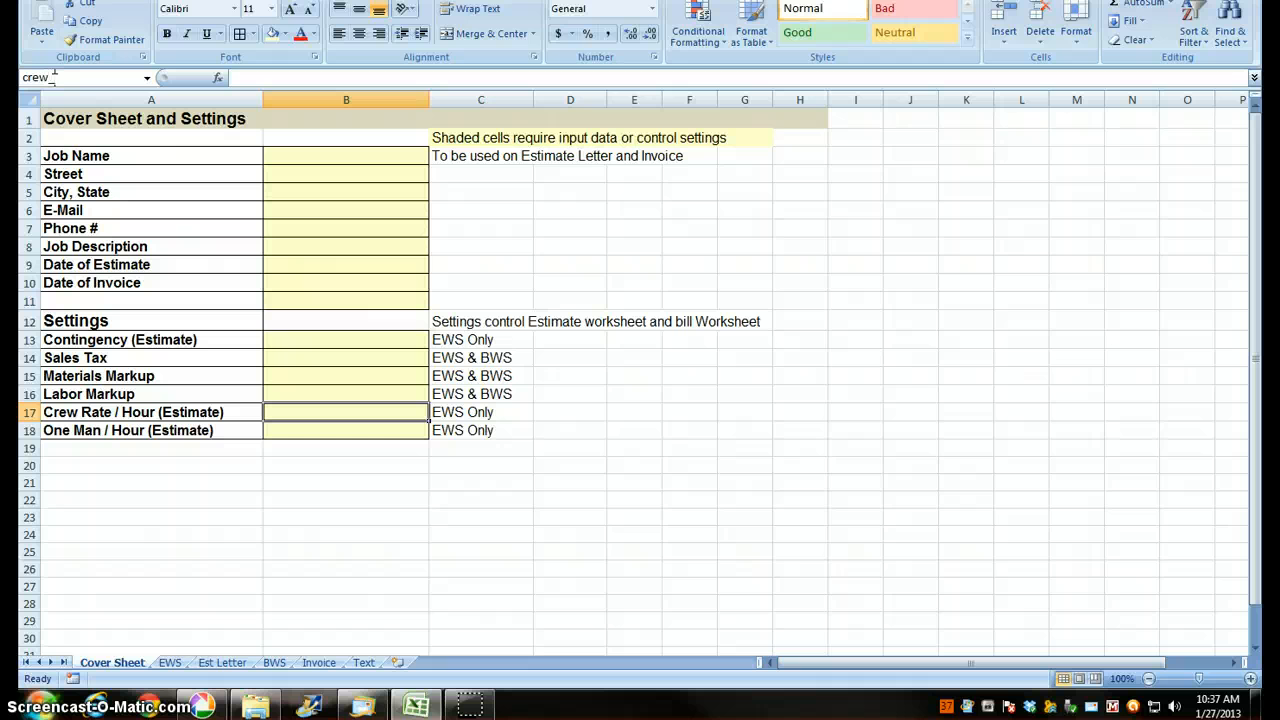
pyautogui.write('_hu')
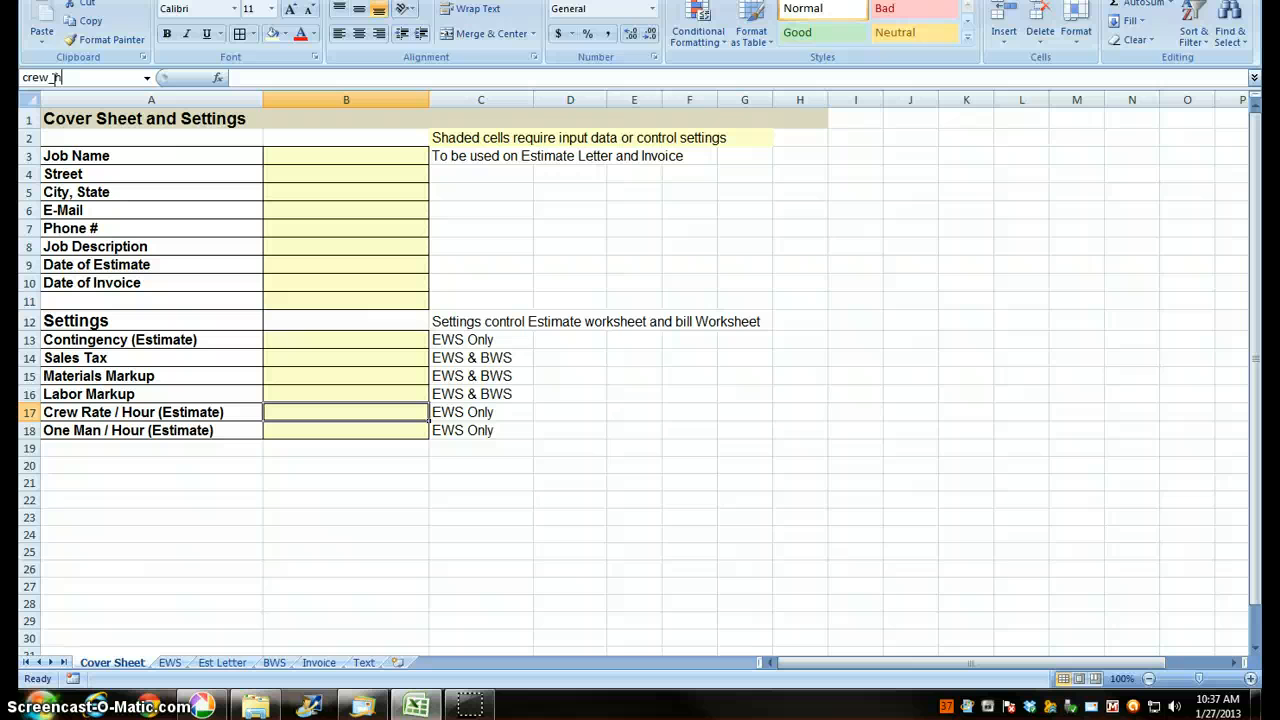
pyautogui.write('hour_')
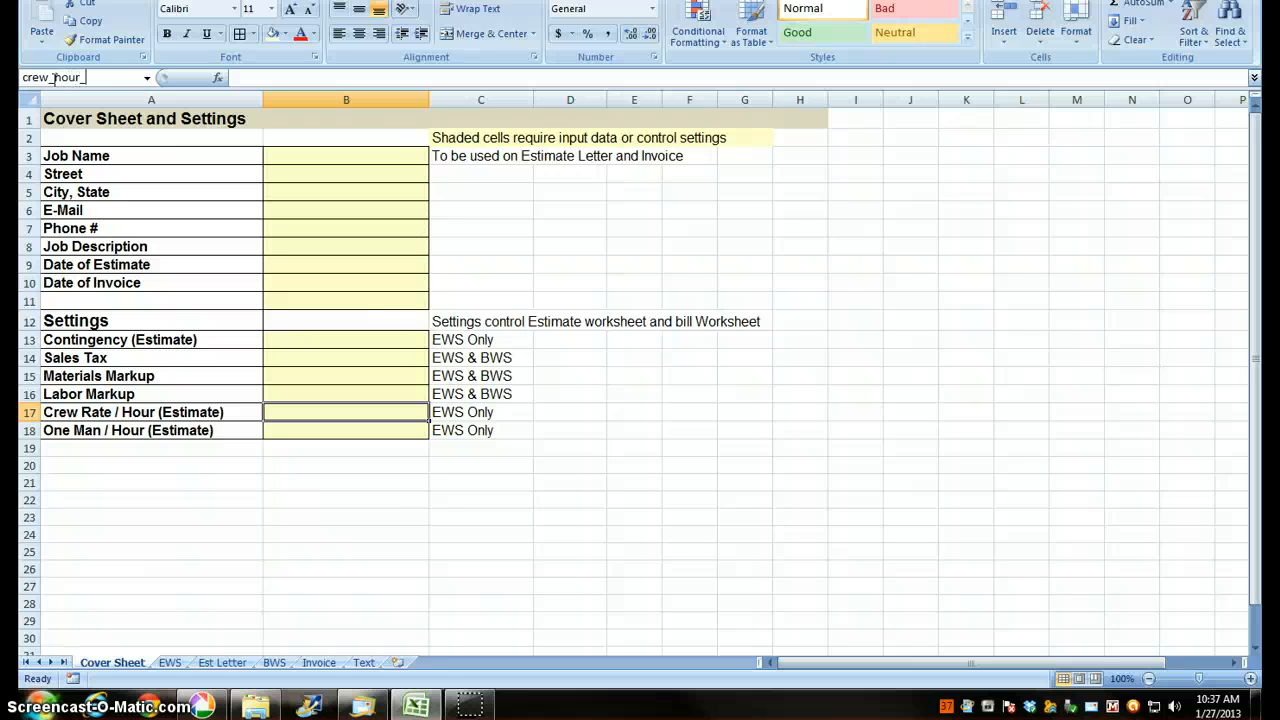
pyautogui.write('rate')
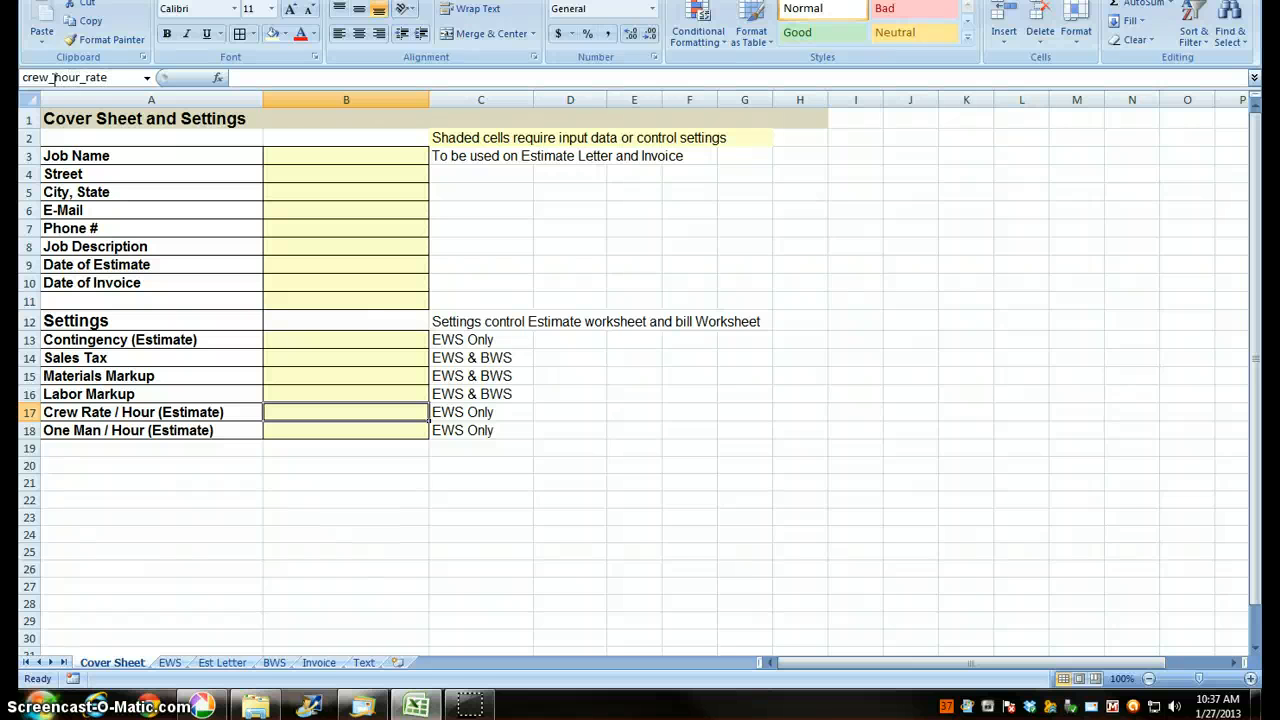
pyautogui.moveTo(78, 78)
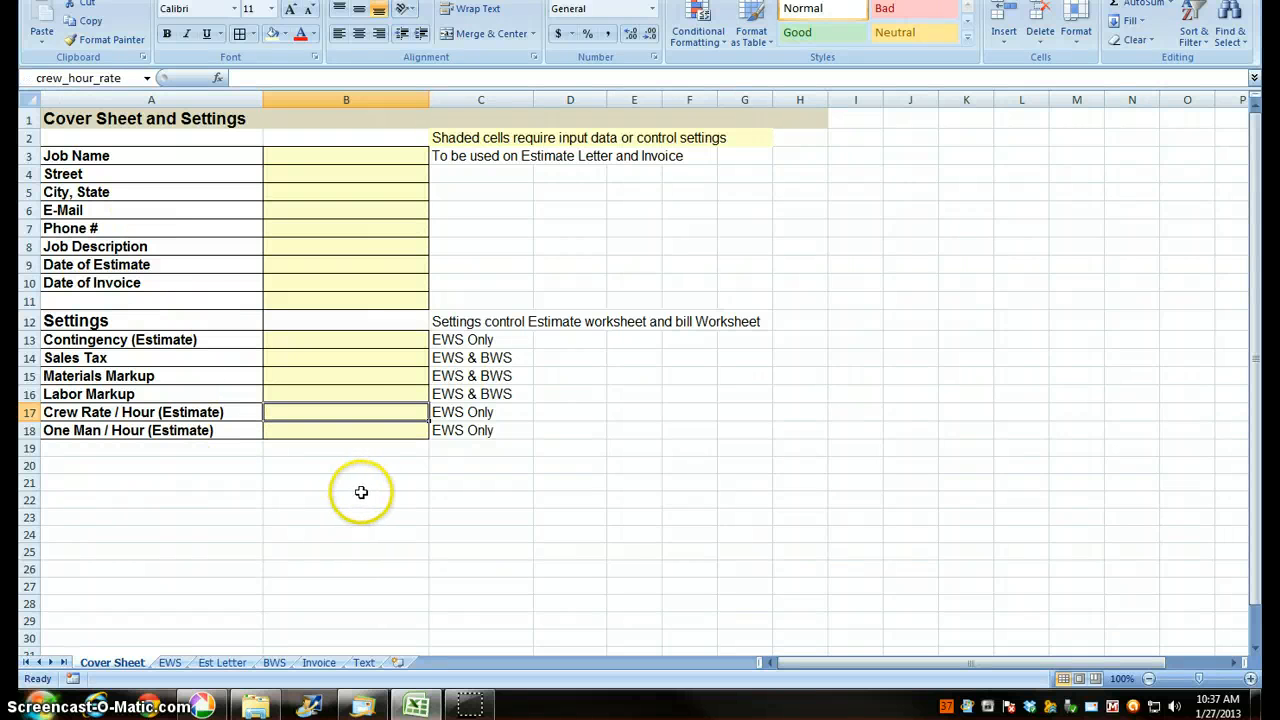
pyautogui.moveTo(200, 668)
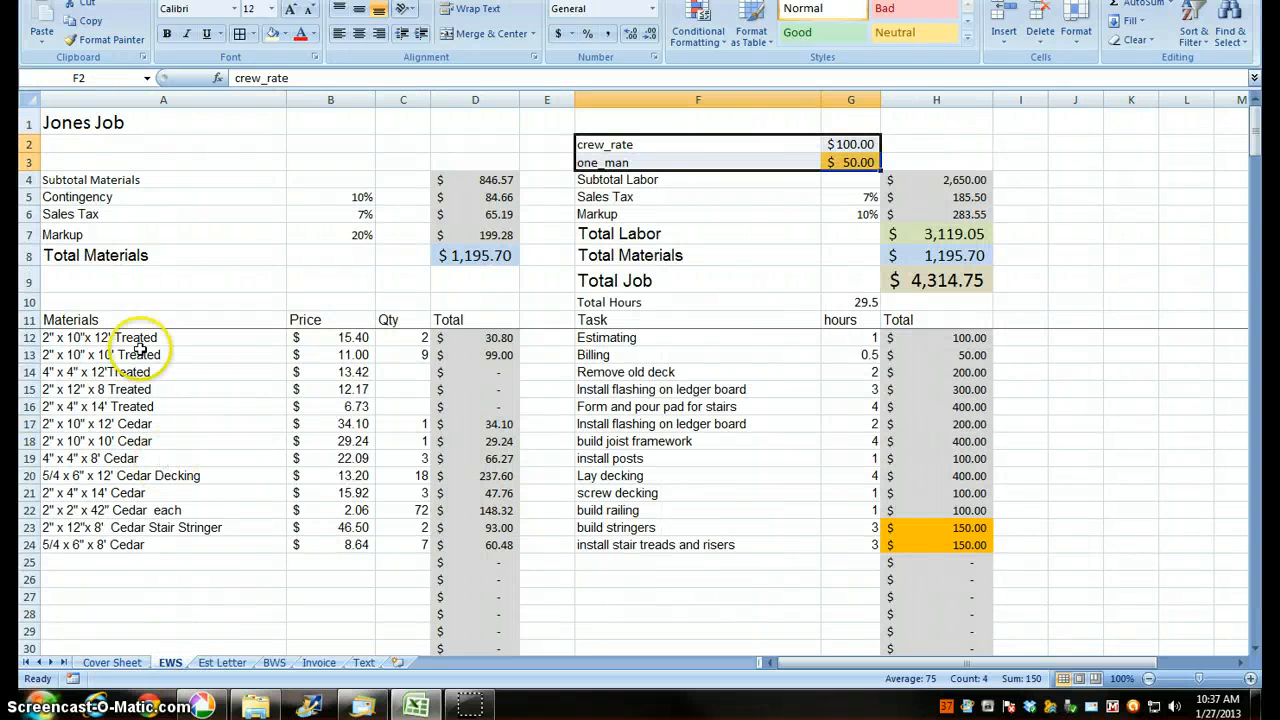
# Link EWS A1 to the cover sheet job name and enter Anderson there so the title shows it
pyautogui.click(164, 122)
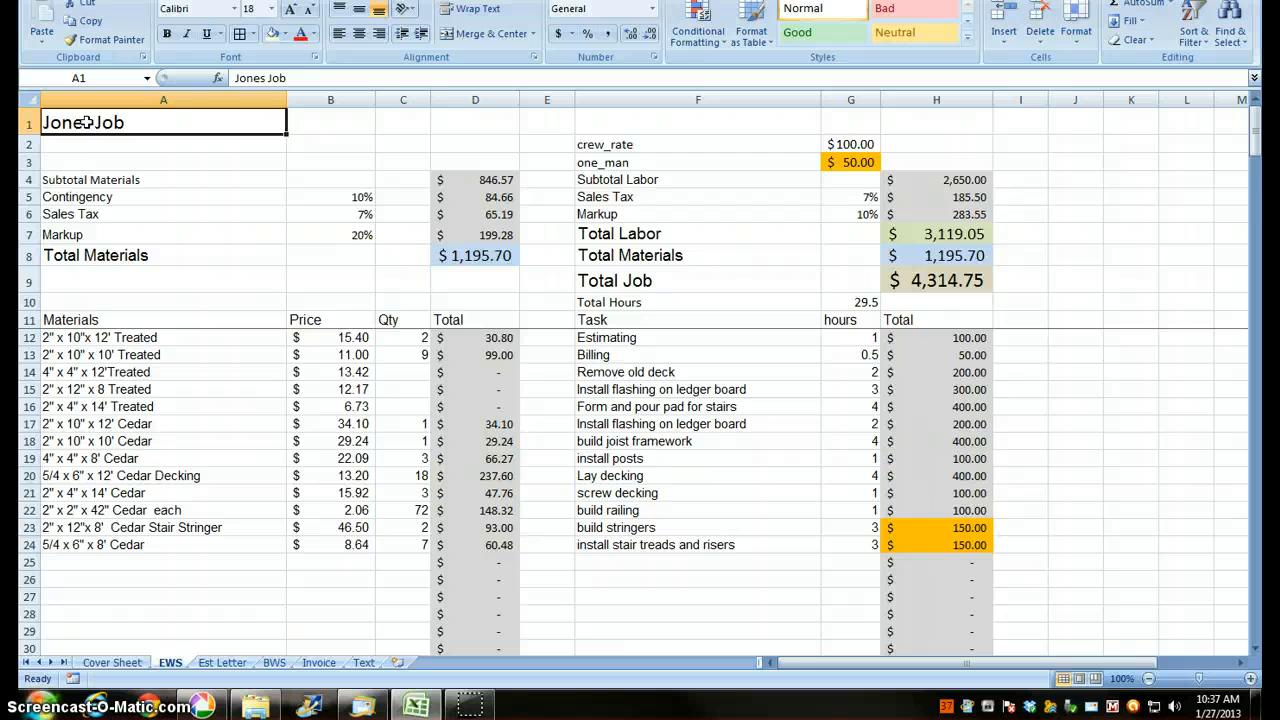
pyautogui.write('=')
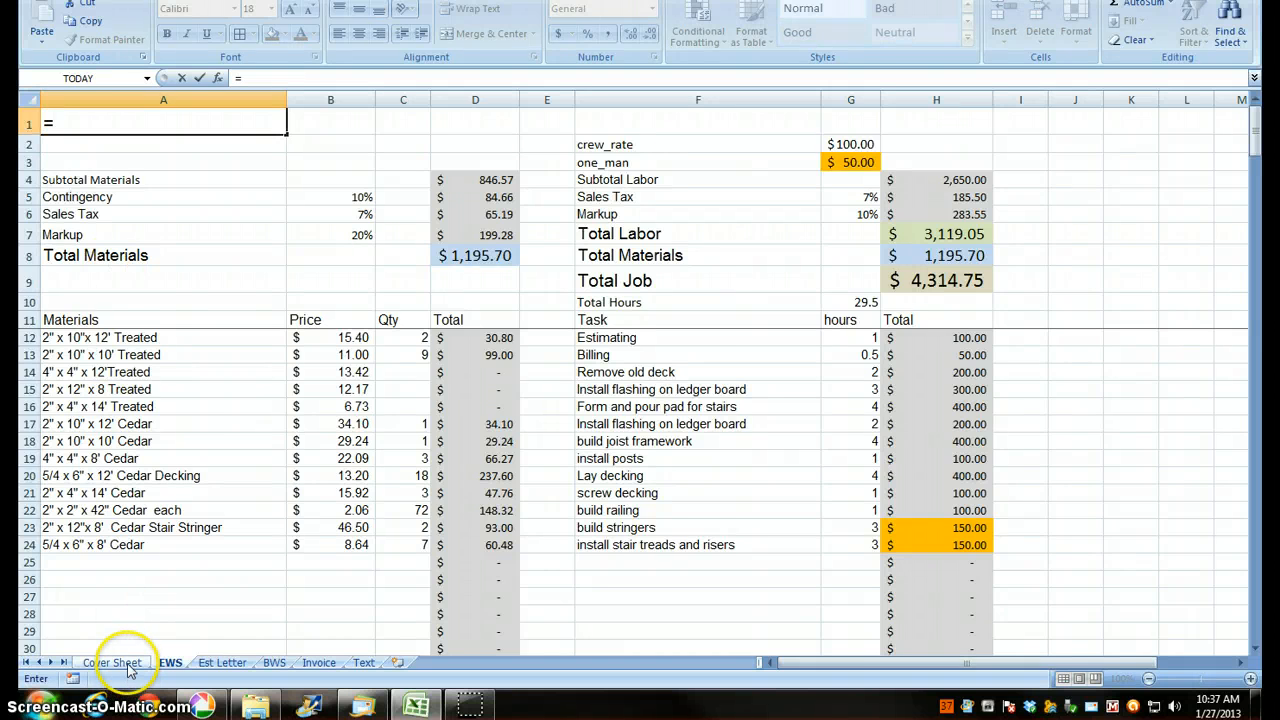
pyautogui.click(112, 662)
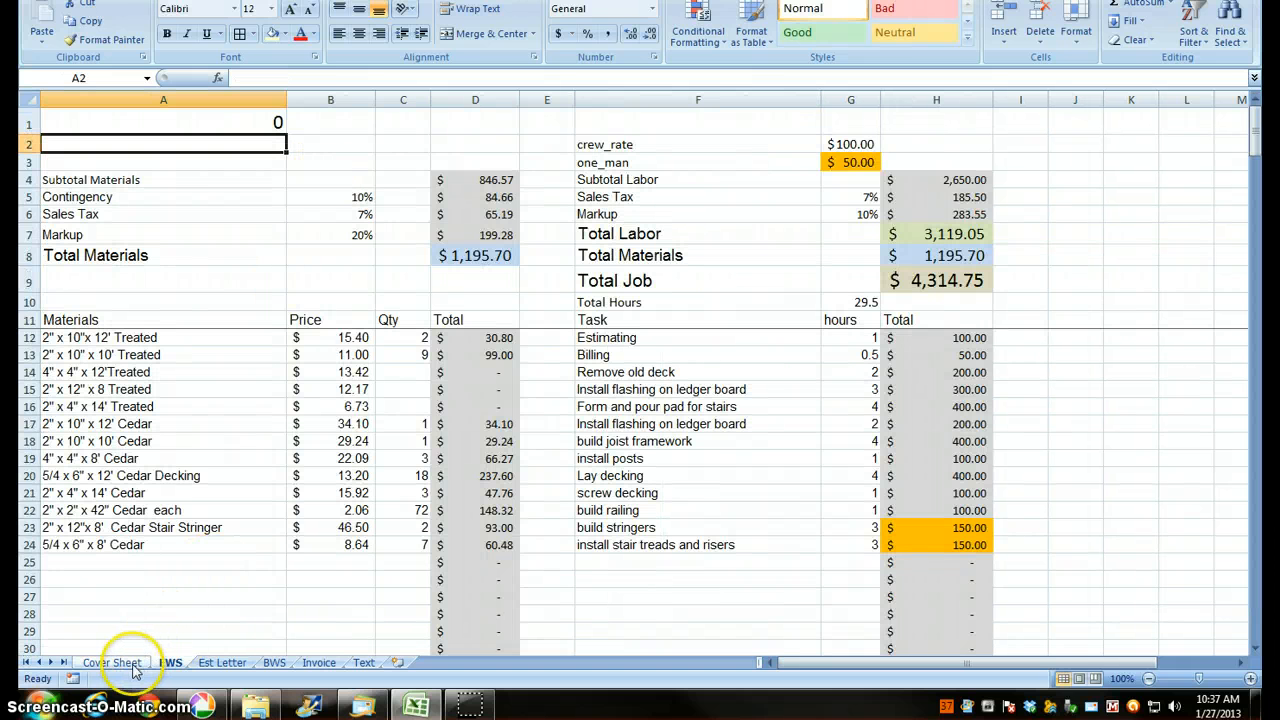
pyautogui.click(112, 662)
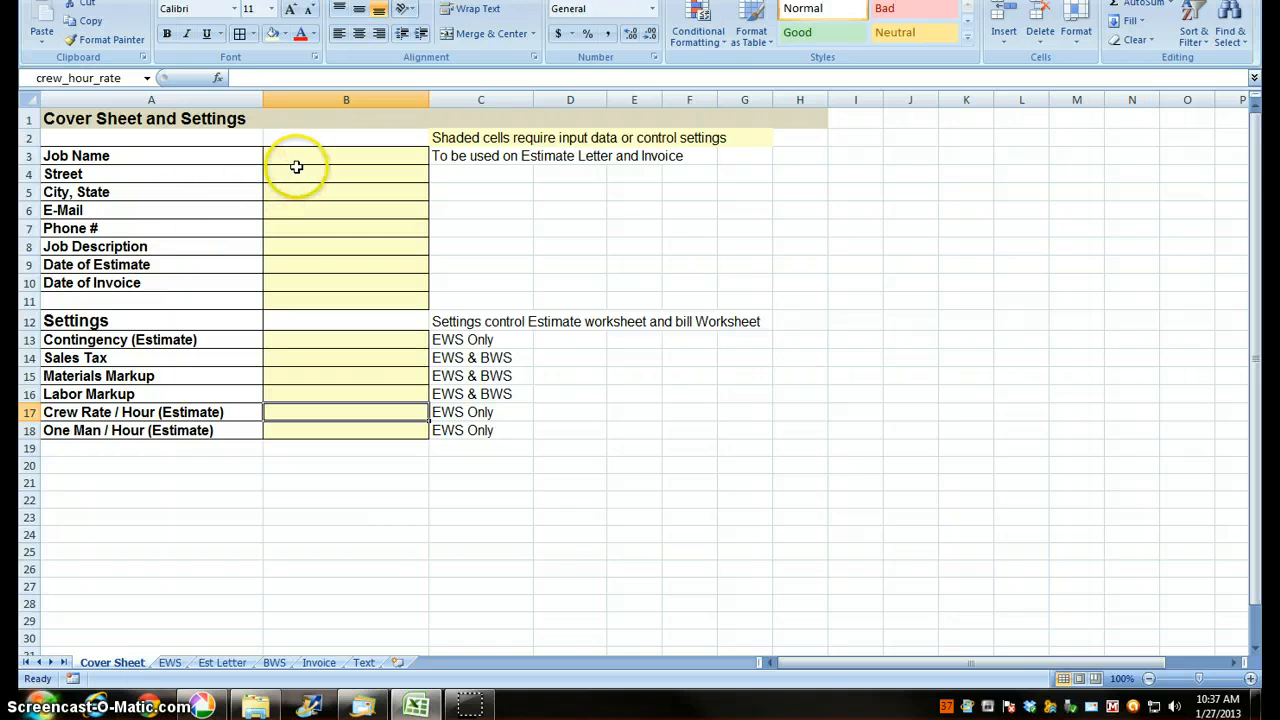
pyautogui.write('A')
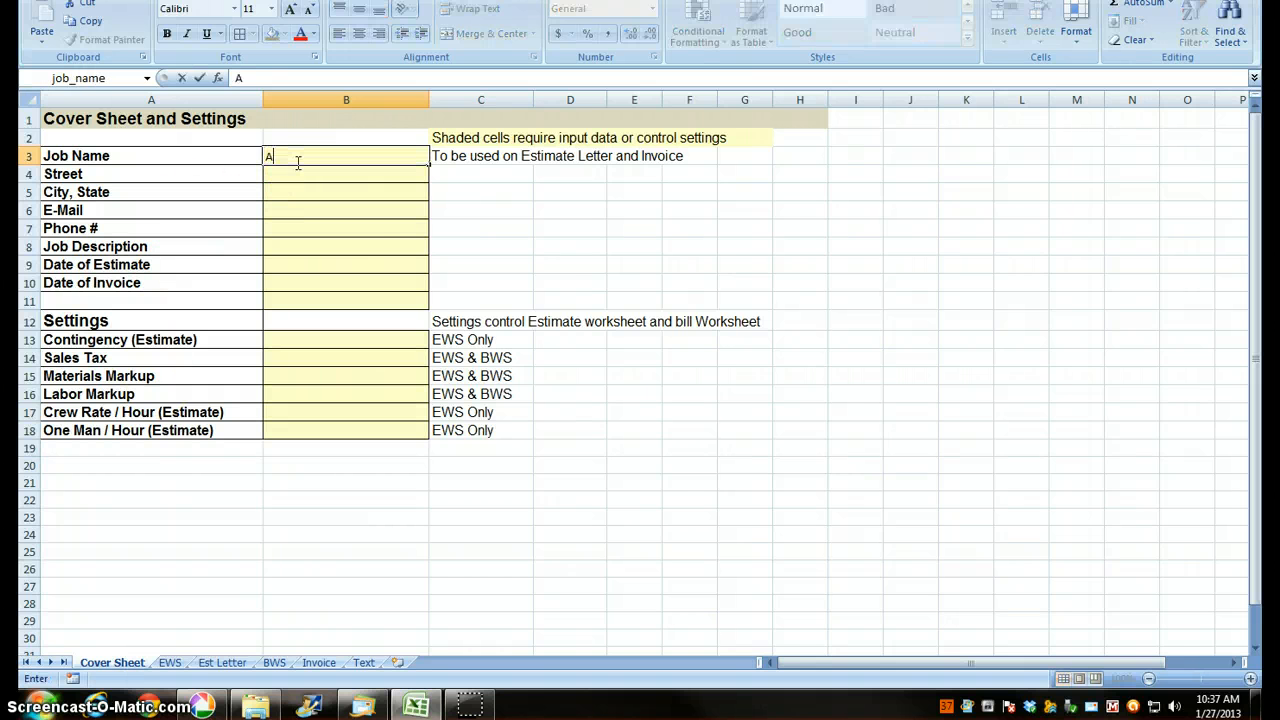
pyautogui.write('nderson')
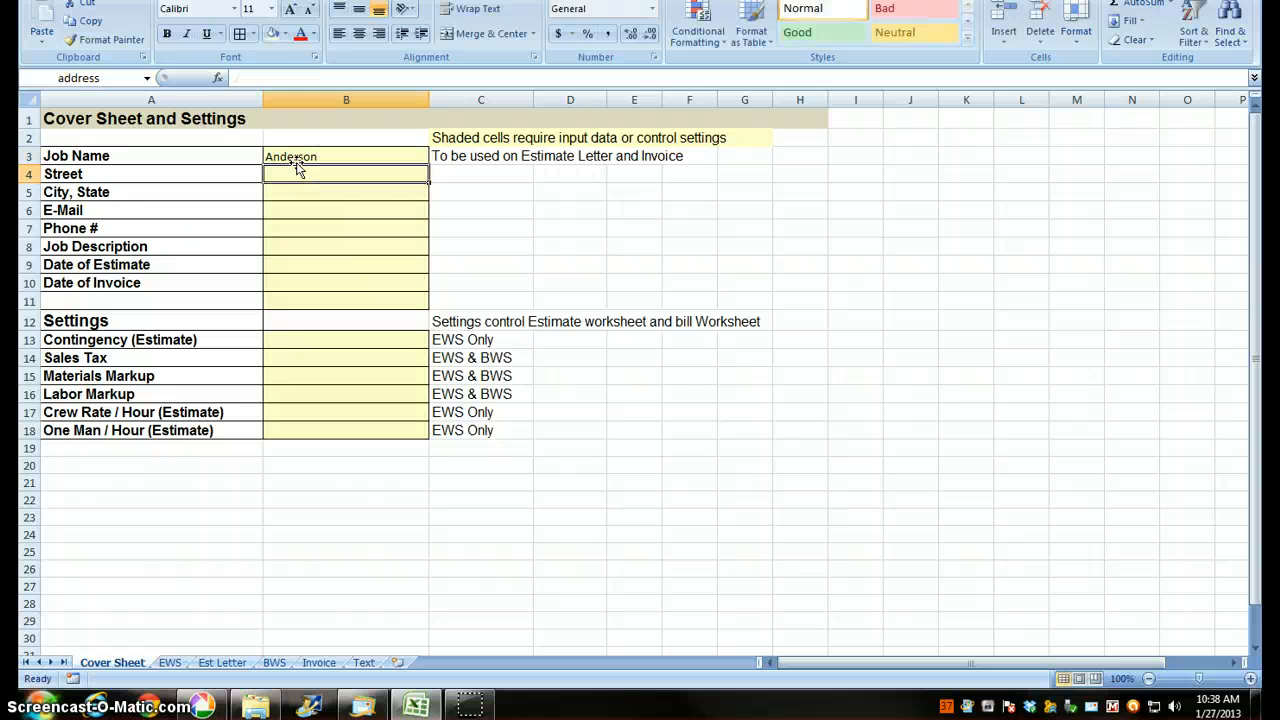
pyautogui.click(168, 662)
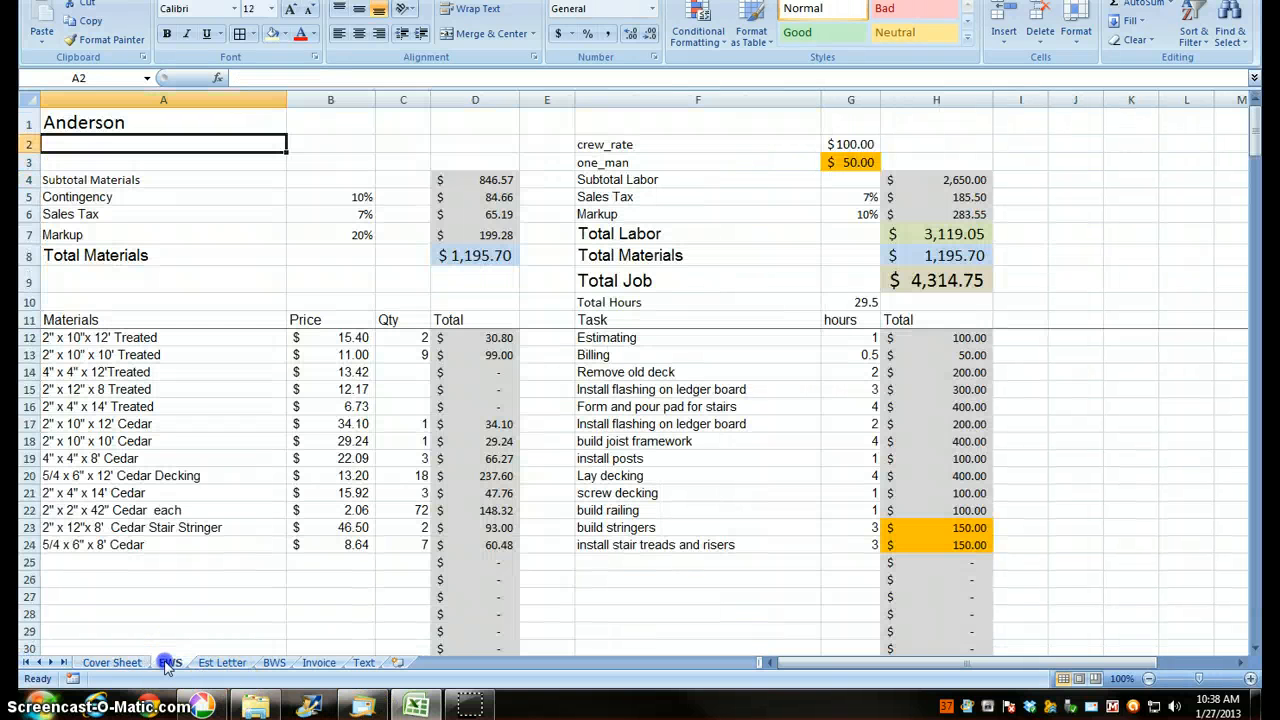
pyautogui.moveTo(170, 632)
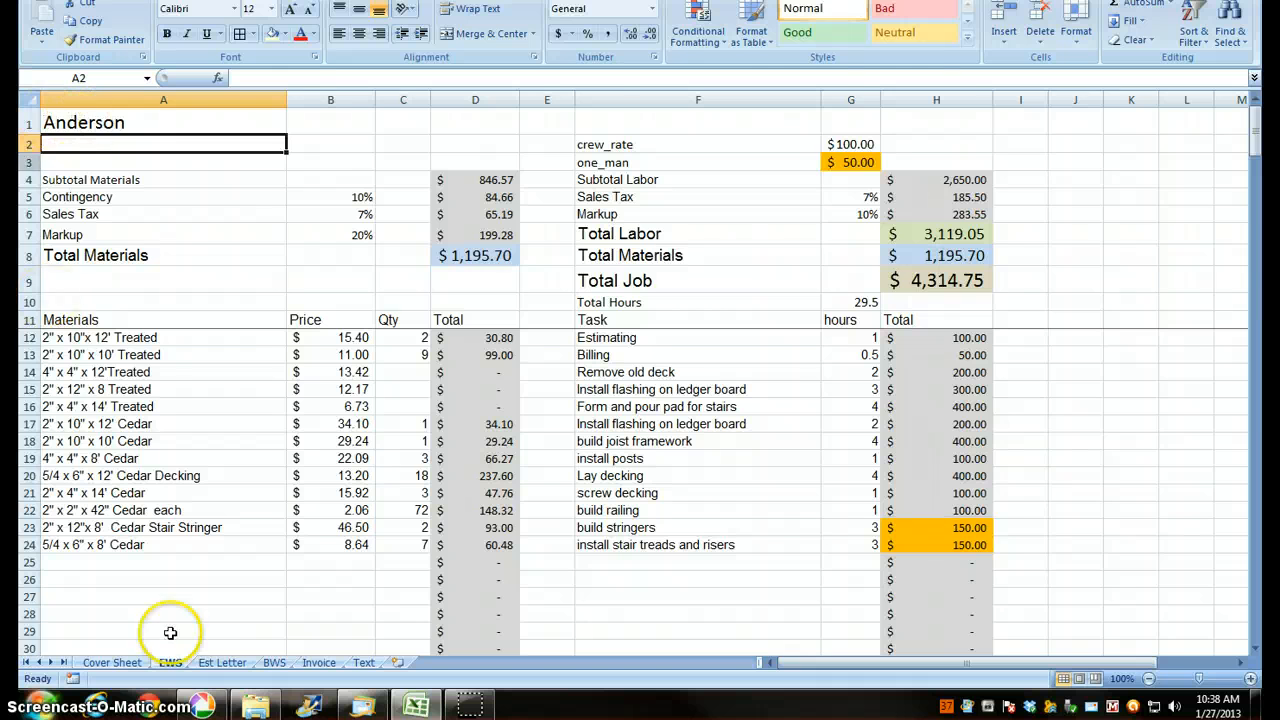
# Link the estimate letter's Prepared for line to the cover sheet job name Anderson
pyautogui.click(222, 662)
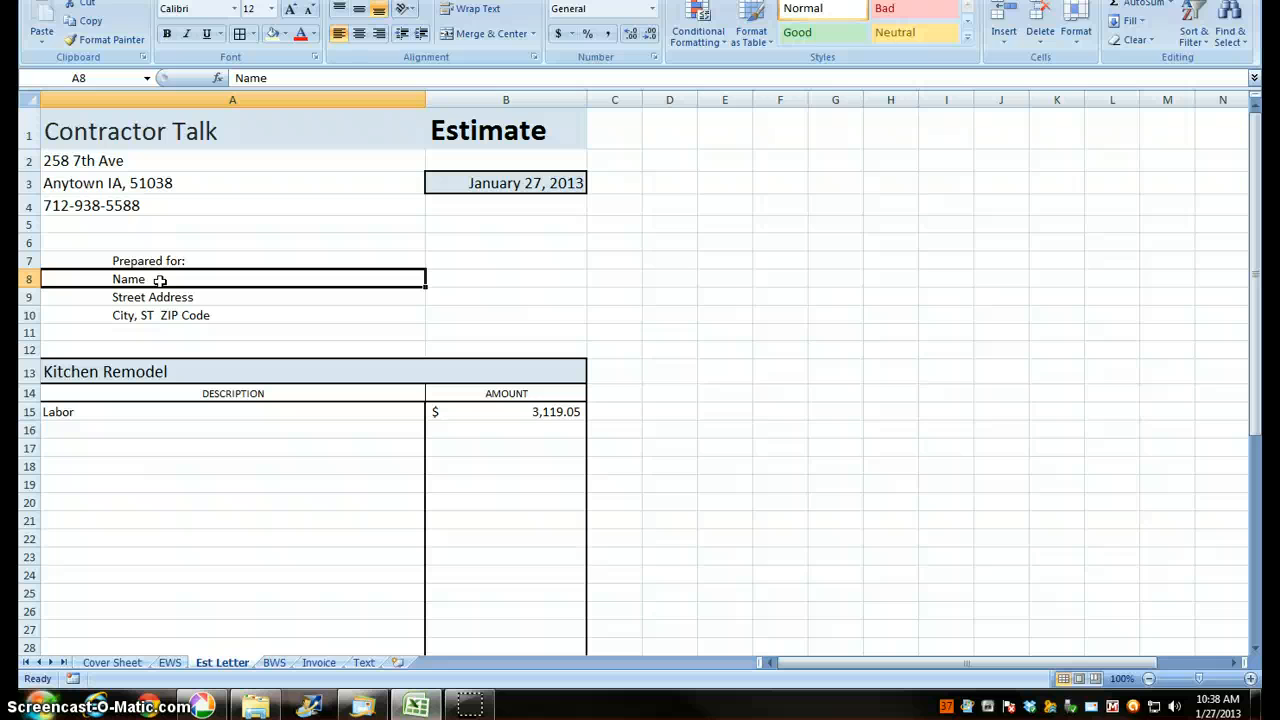
pyautogui.write('=')
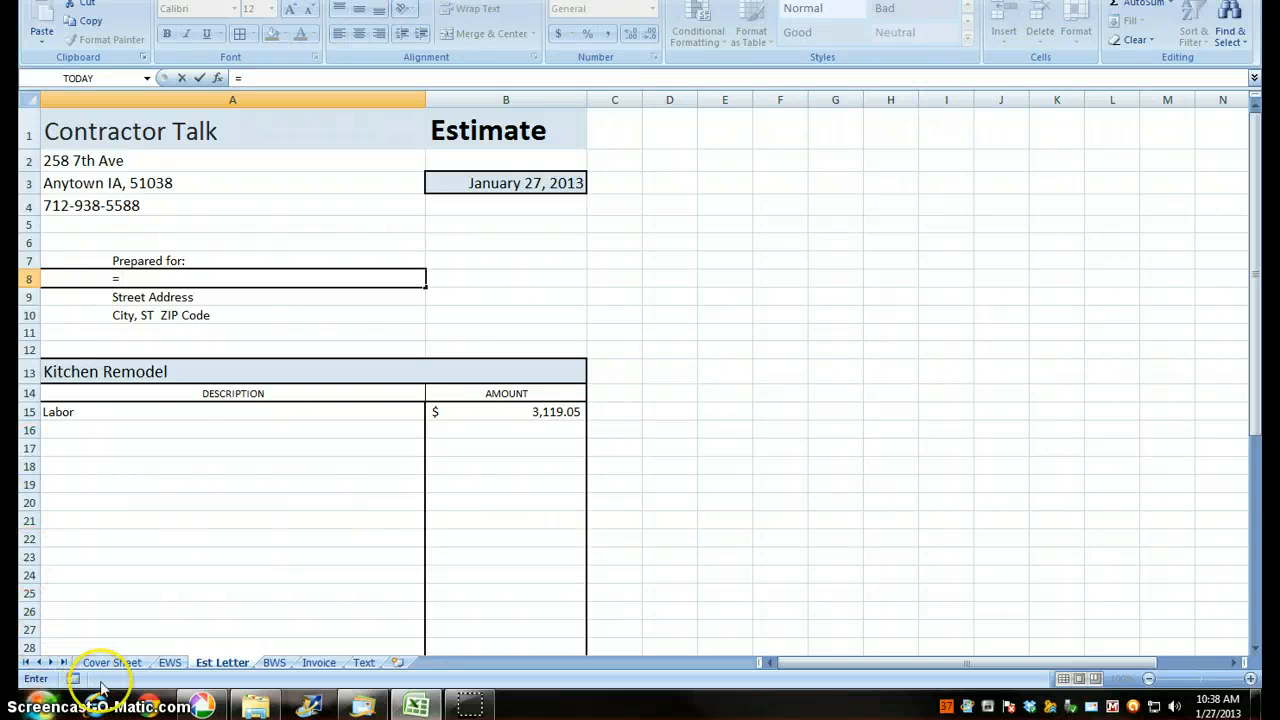
pyautogui.click(112, 662)
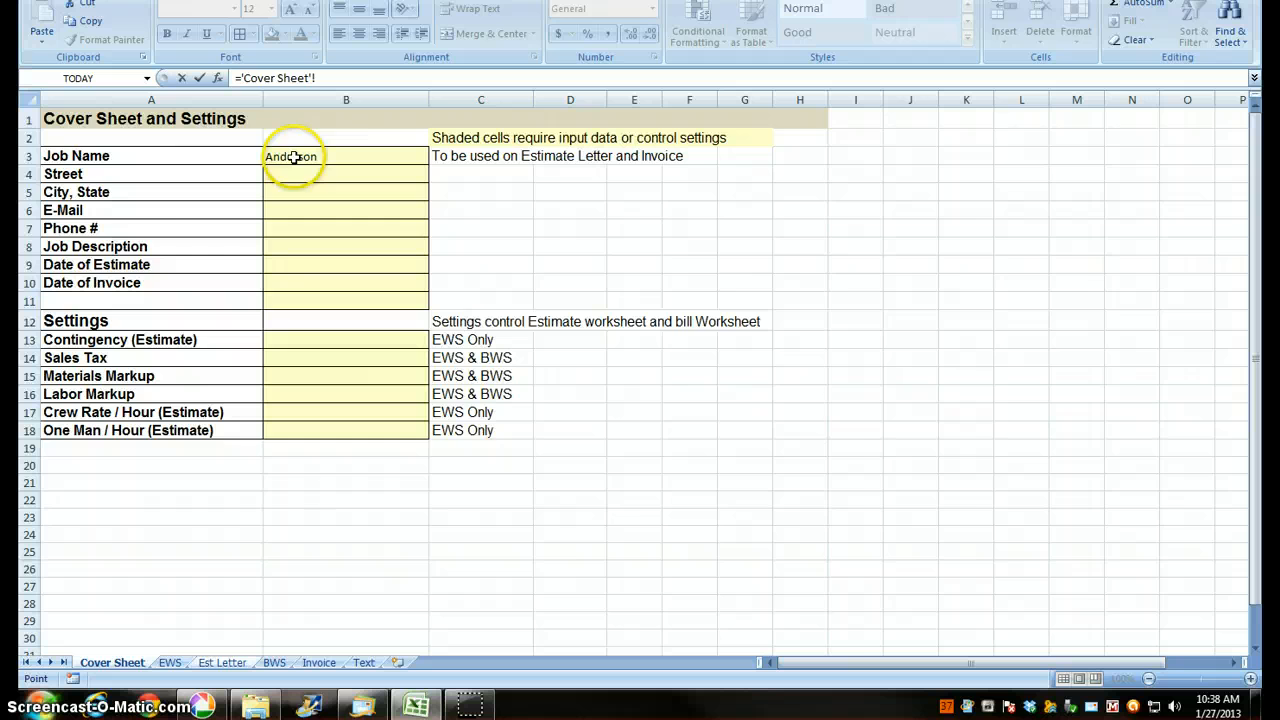
pyautogui.click(222, 662)
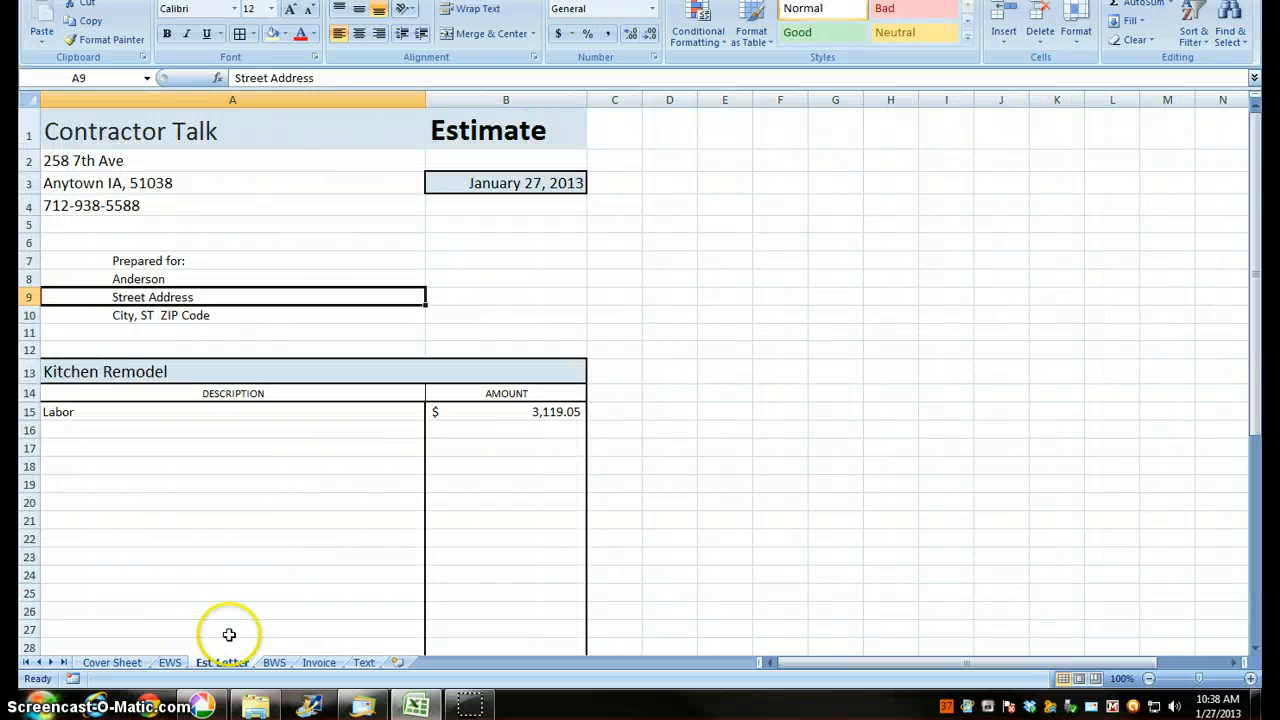
pyautogui.moveTo(150, 318)
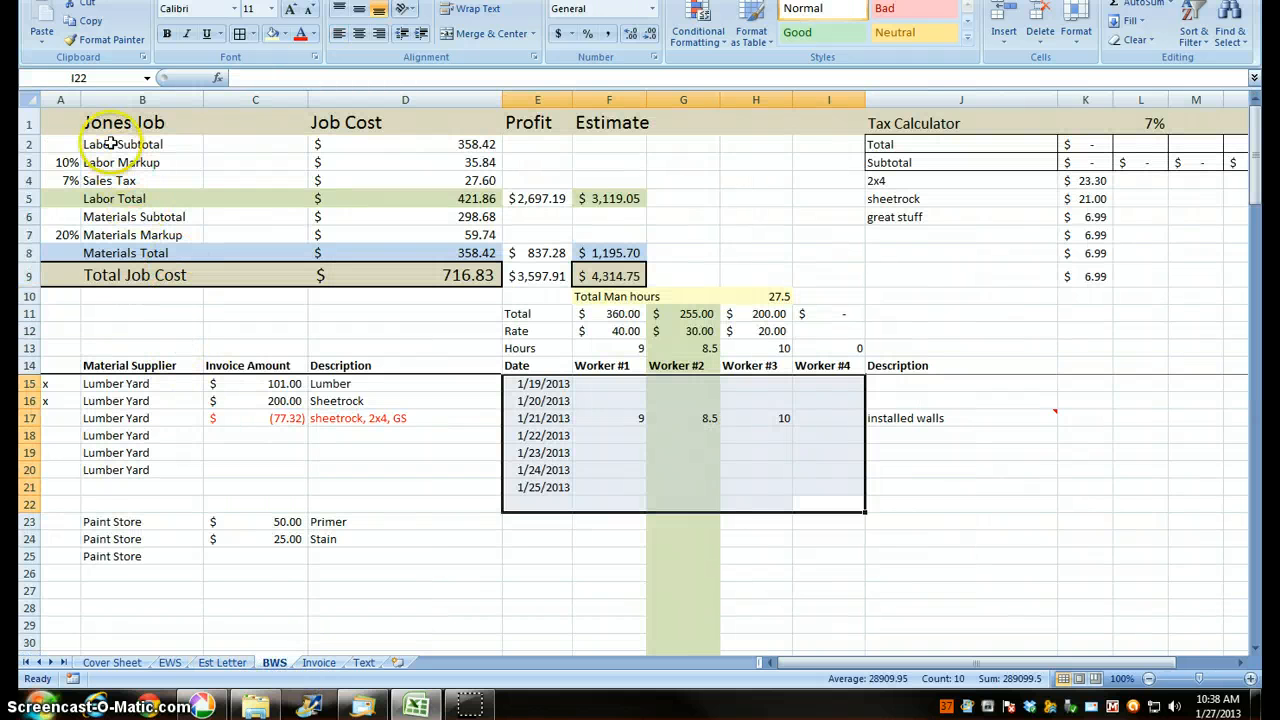
# Link the billing title and the invoice's Bill To name to the cover sheet job name
pyautogui.click(124, 122)
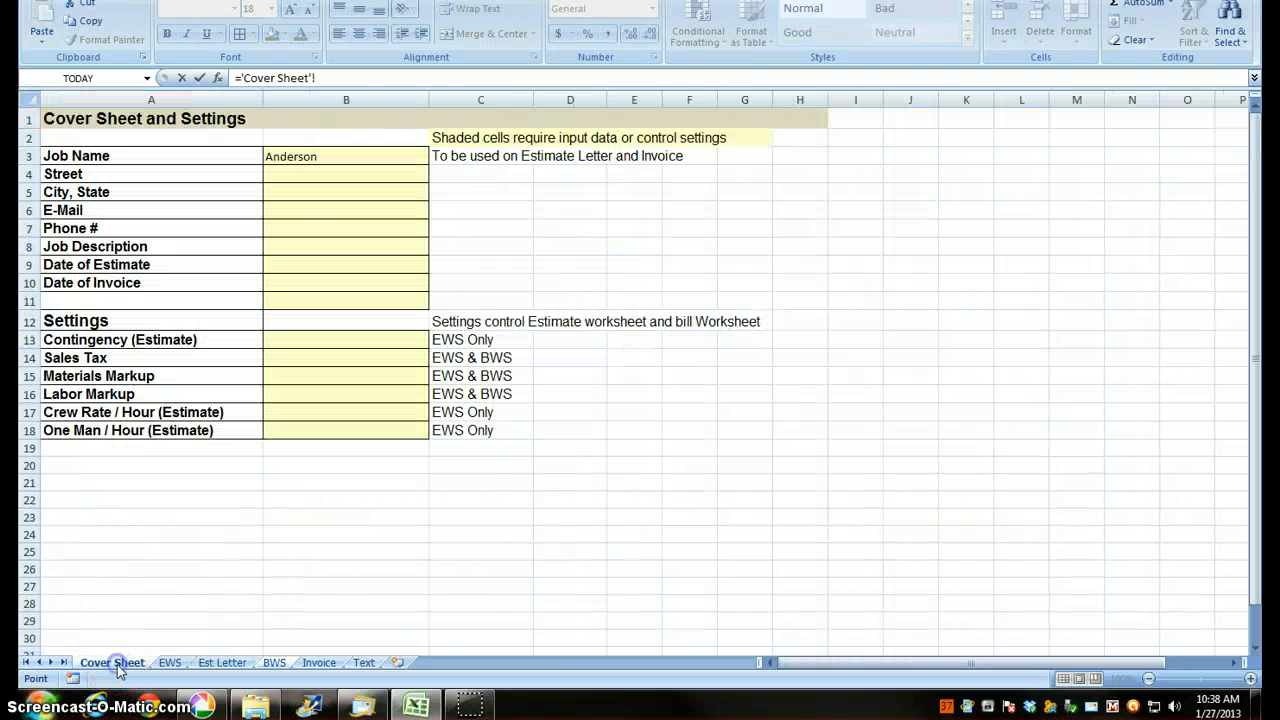
pyautogui.click(344, 156)
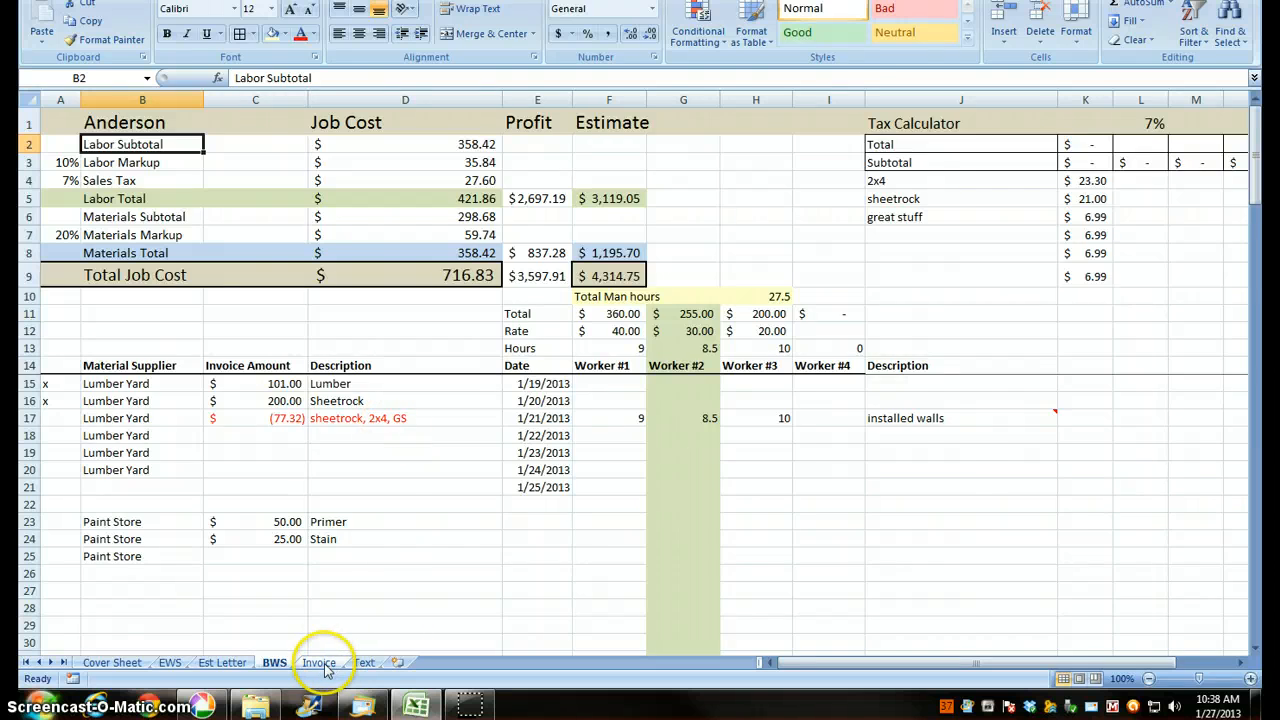
pyautogui.click(320, 662)
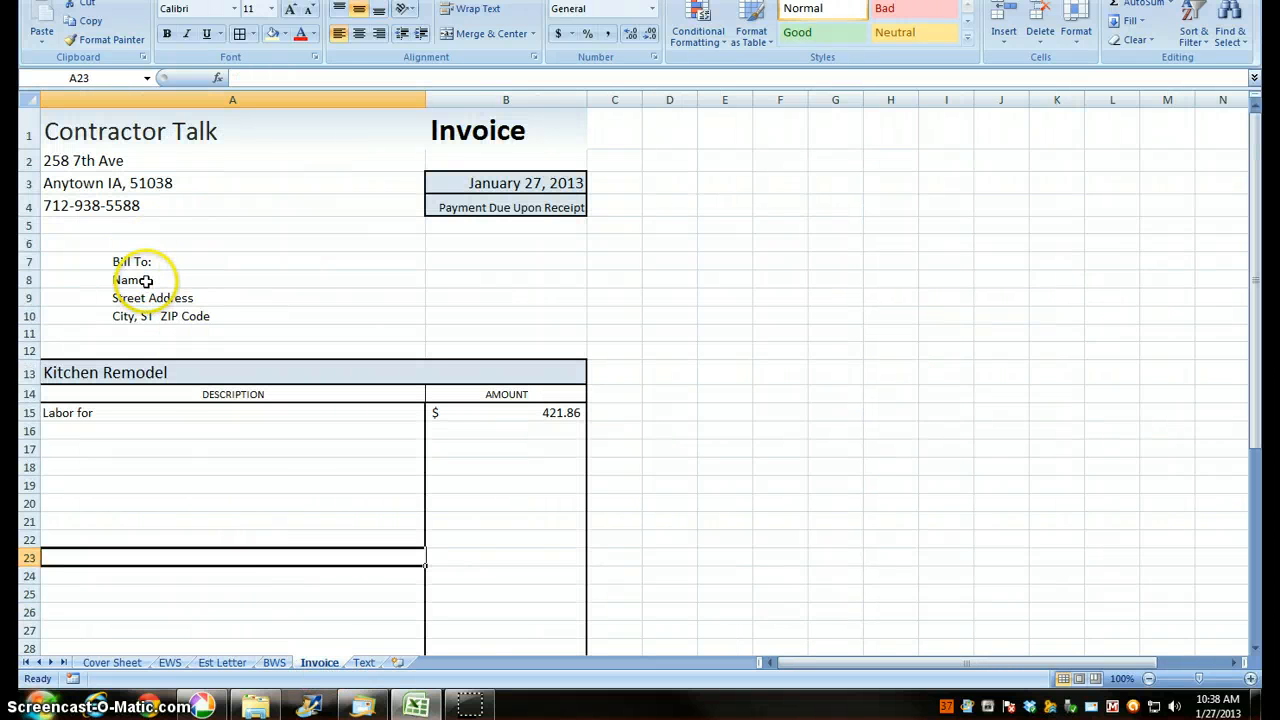
pyautogui.click(130, 280)
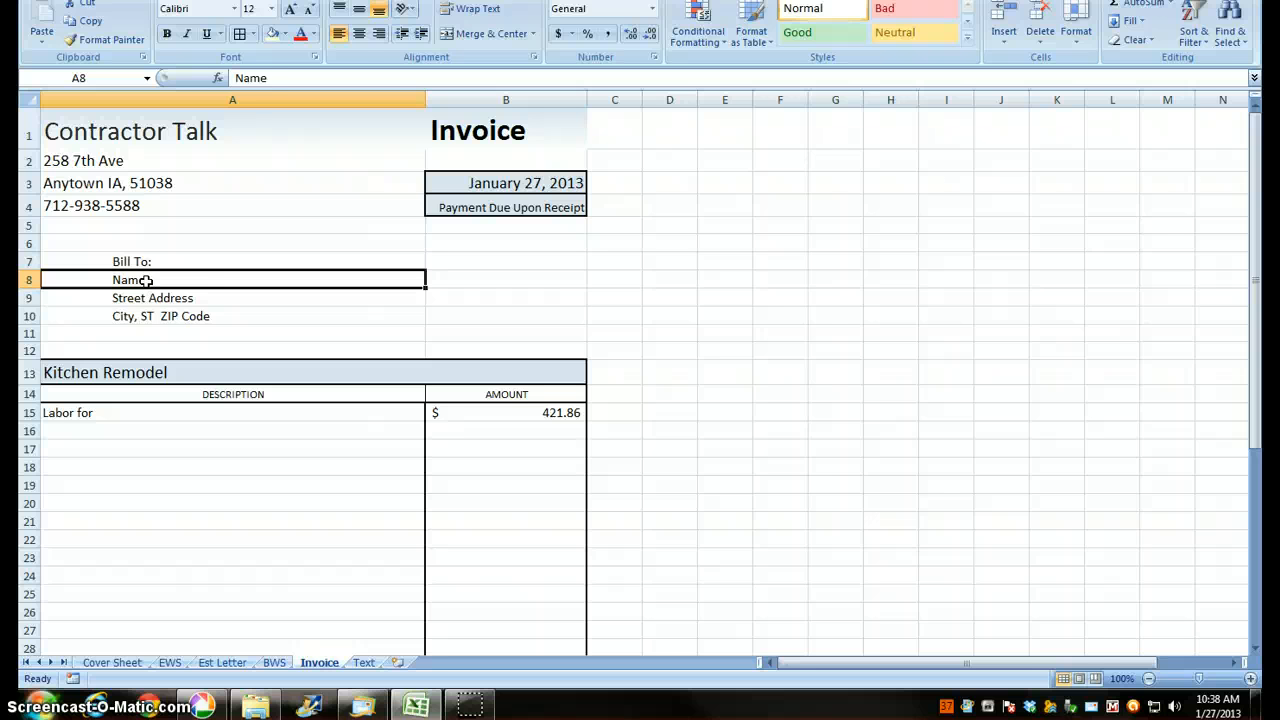
pyautogui.click(112, 662)
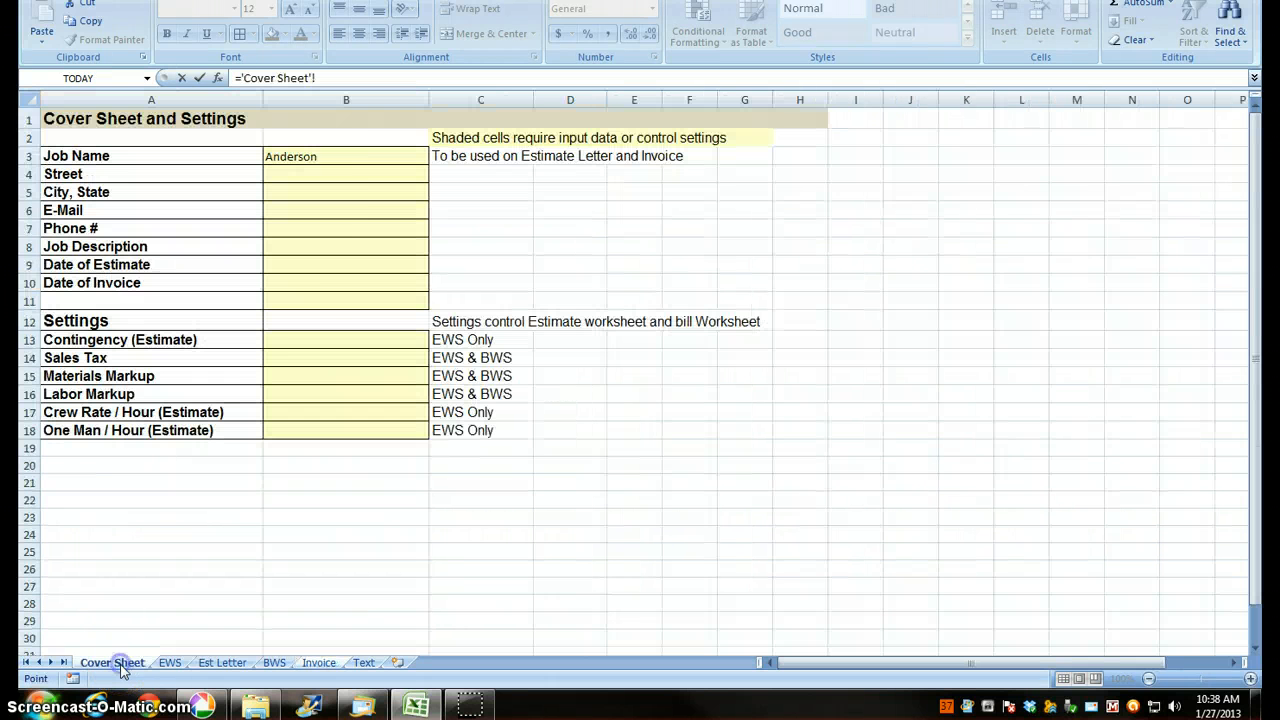
pyautogui.click(344, 156)
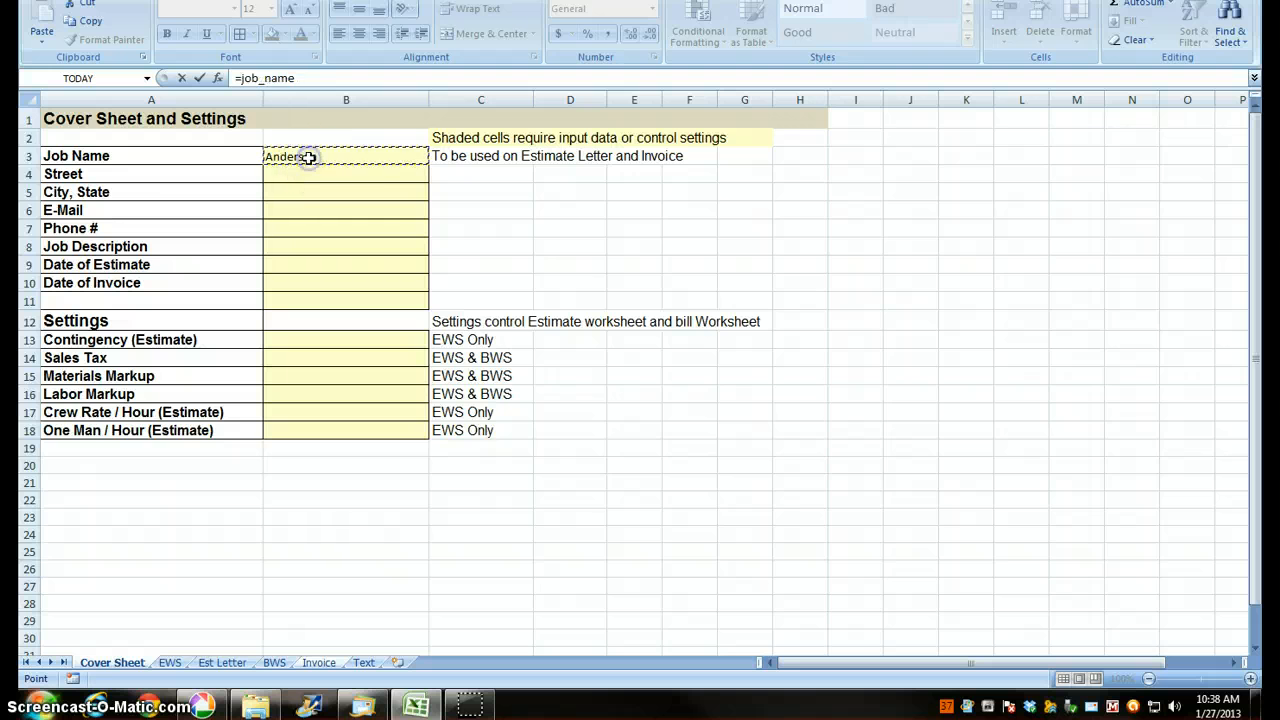
pyautogui.click(320, 662)
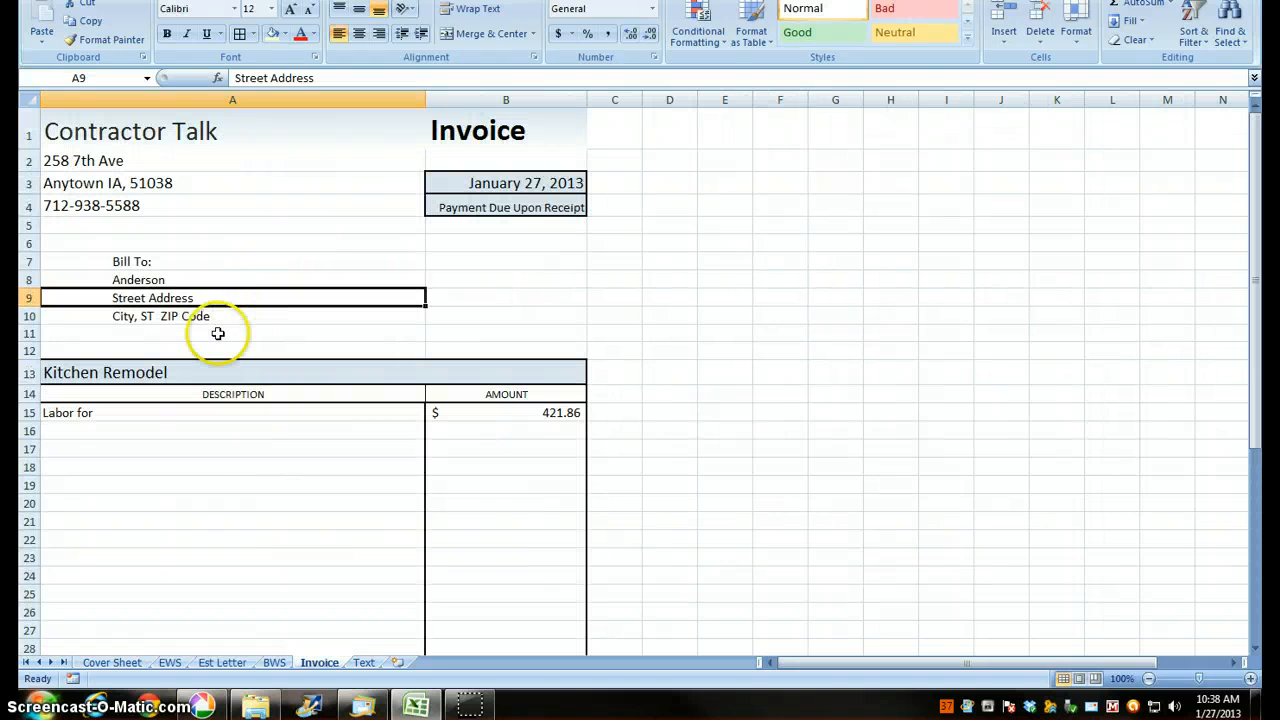
pyautogui.moveTo(148, 668)
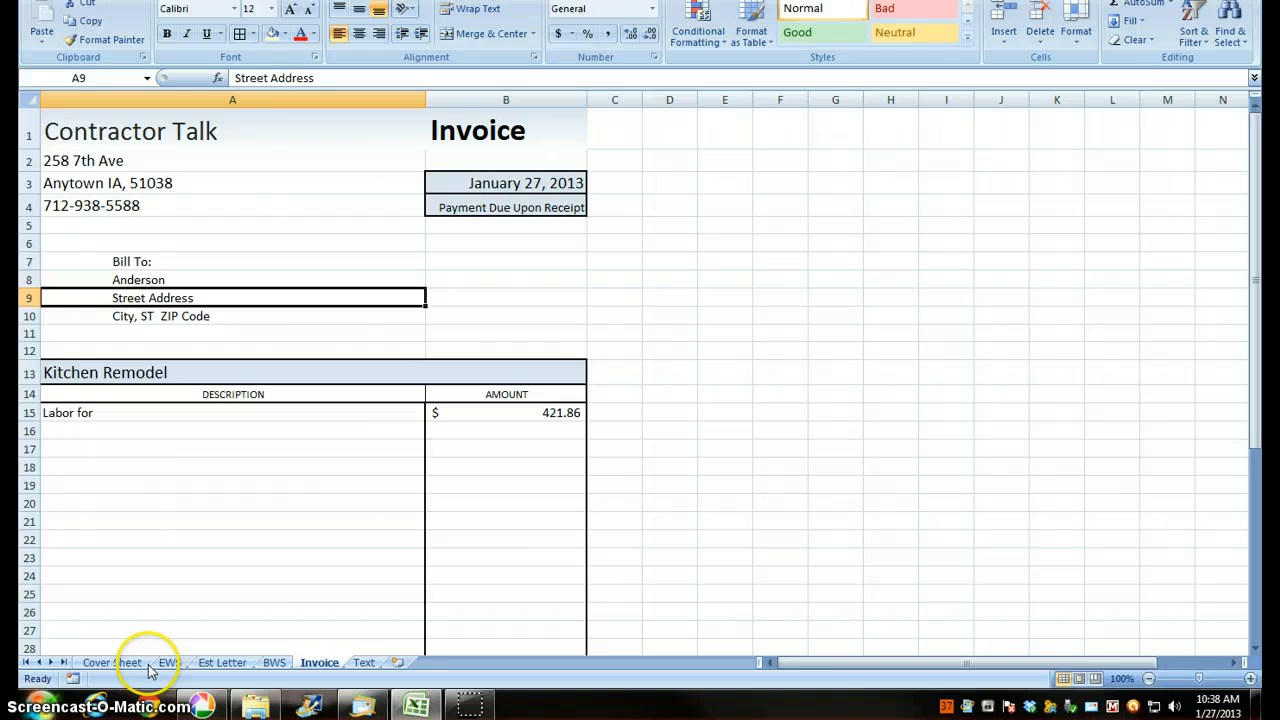
# Flip through the EWS, Est Letter and Invoice tabs, finishing on the estimate worksheet
pyautogui.click(168, 662)
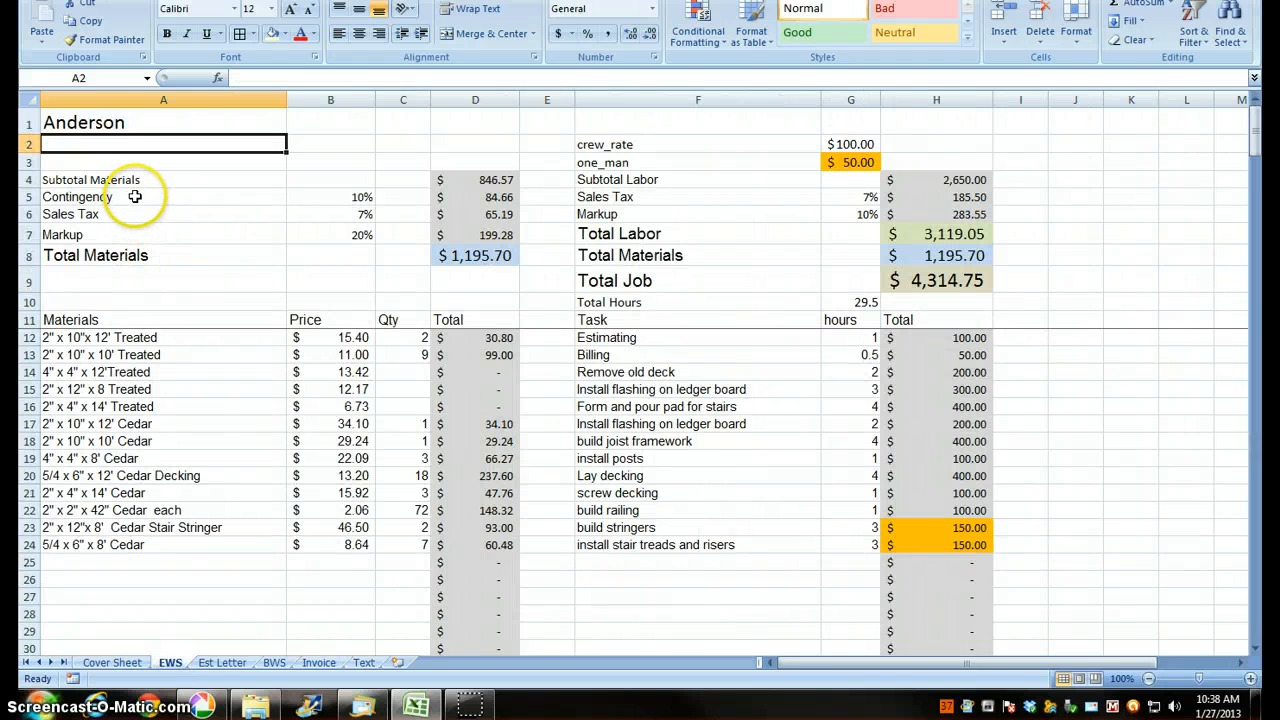
pyautogui.moveTo(220, 662)
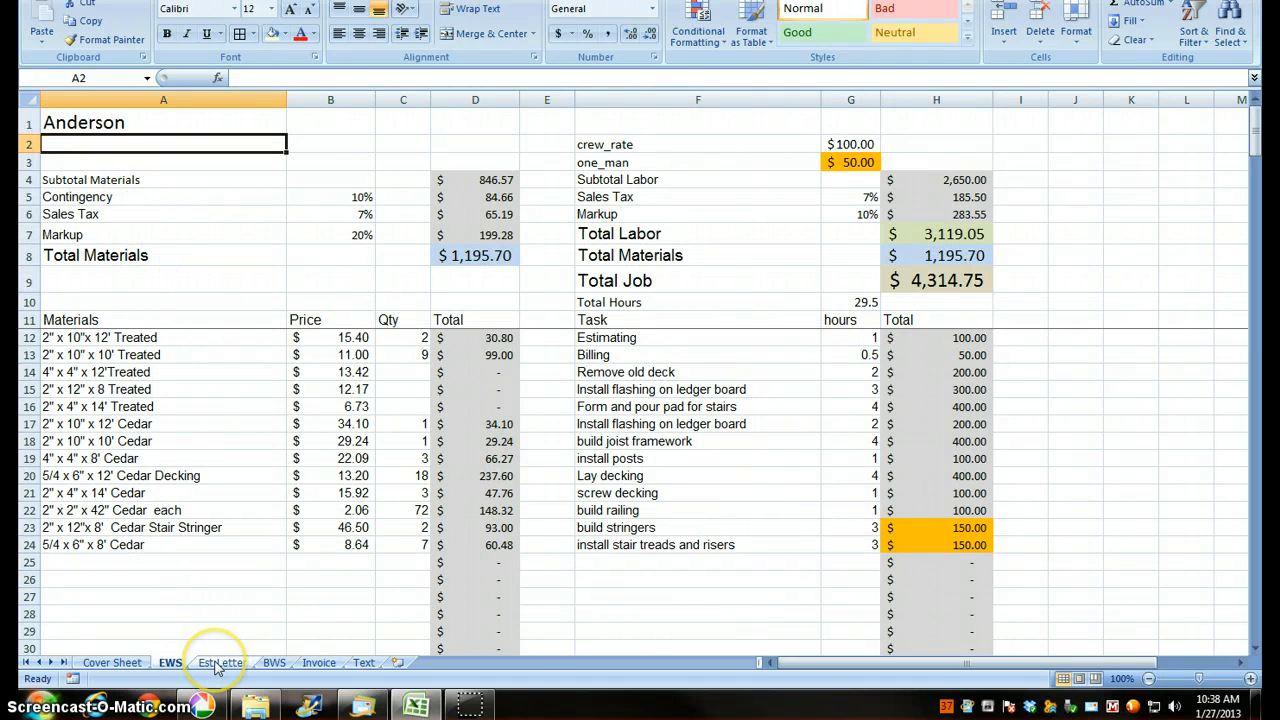
pyautogui.click(220, 662)
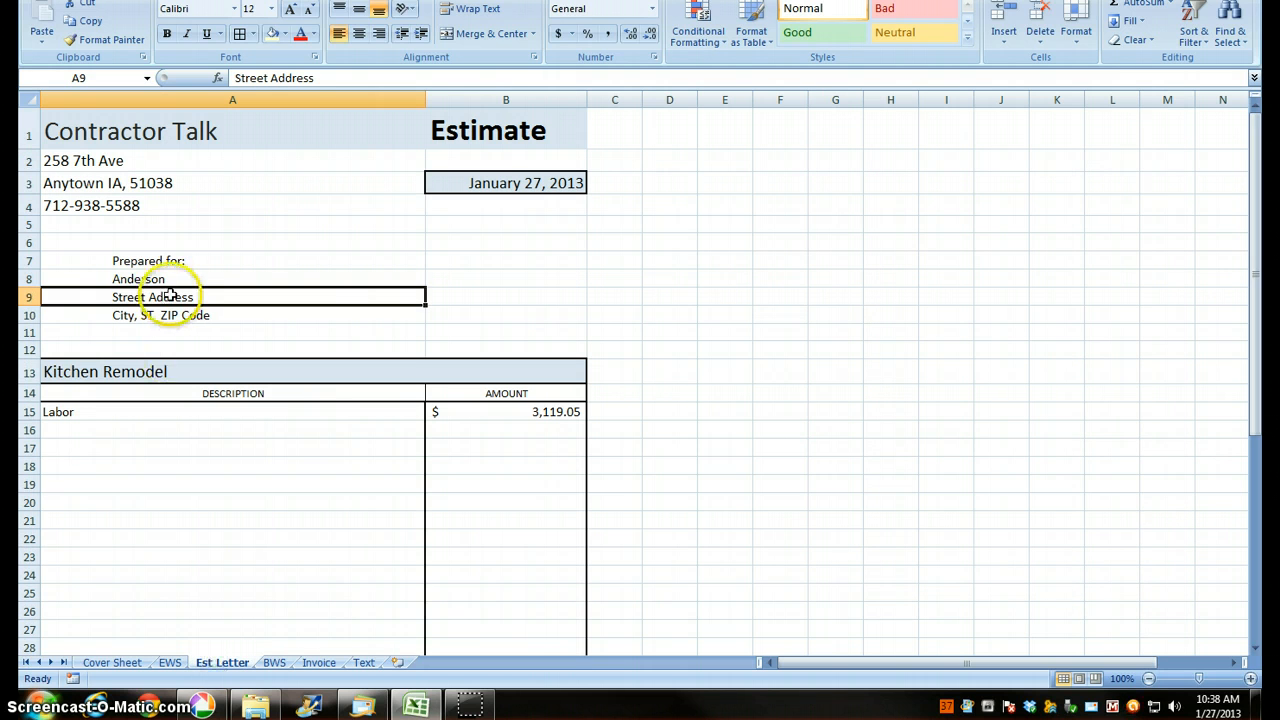
pyautogui.moveTo(176, 316)
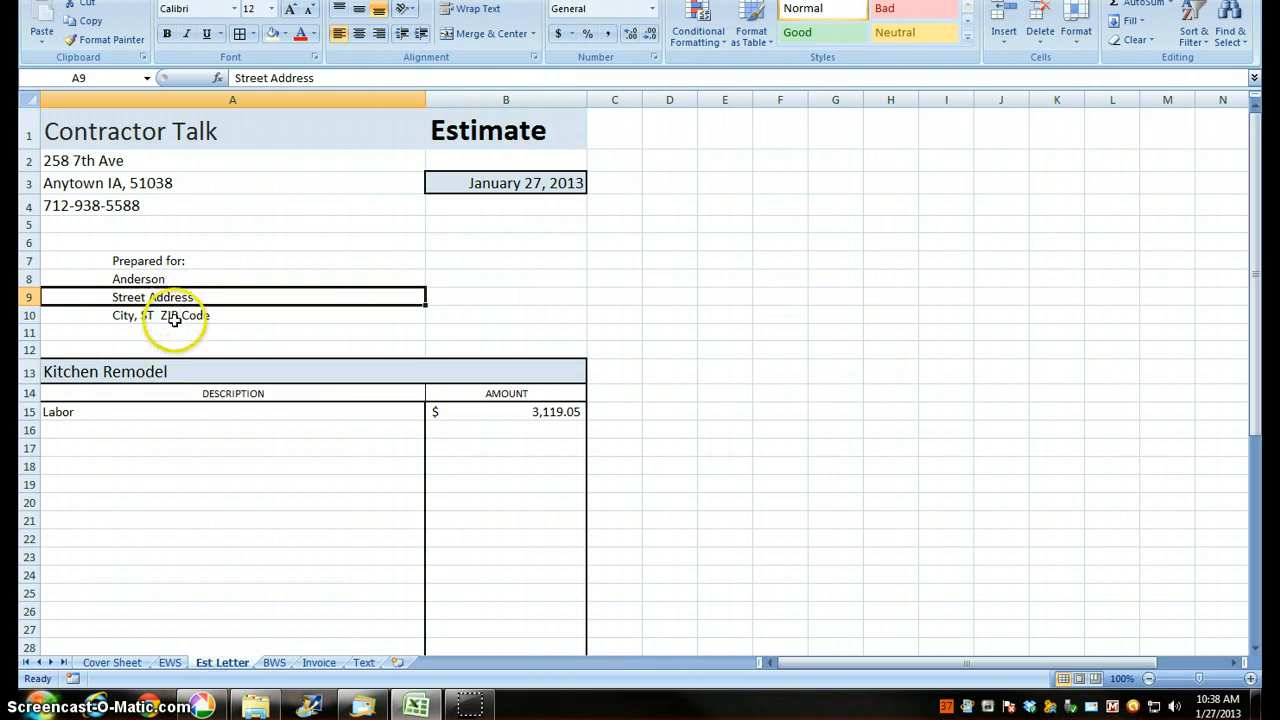
pyautogui.click(320, 662)
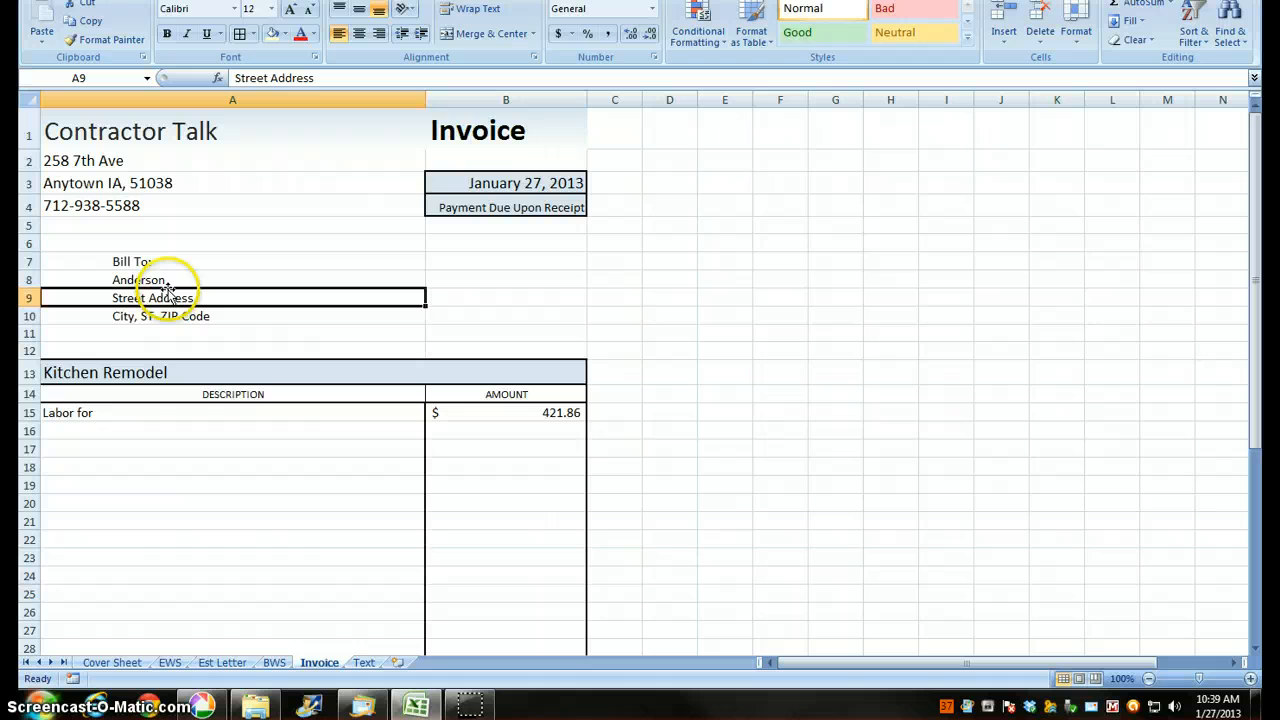
pyautogui.click(168, 662)
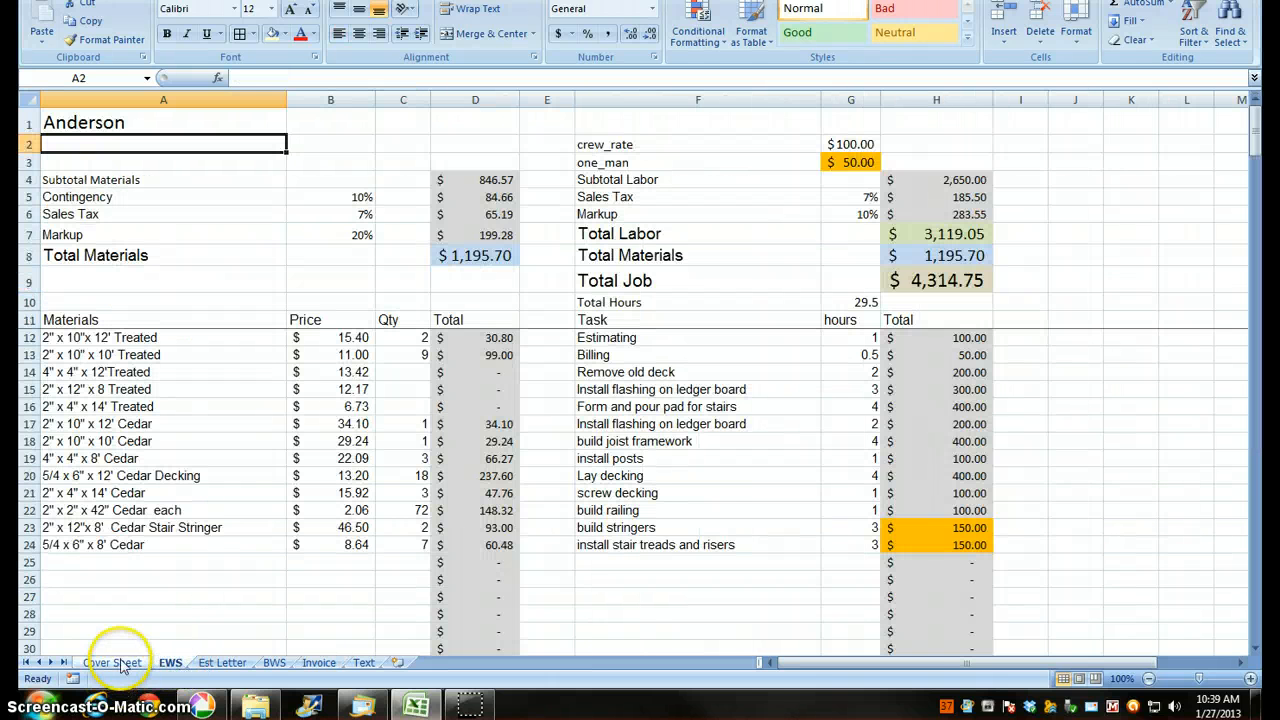
# Format the settings cells as percentages and enter 20% contingency and 7% sales tax
pyautogui.click(112, 662)
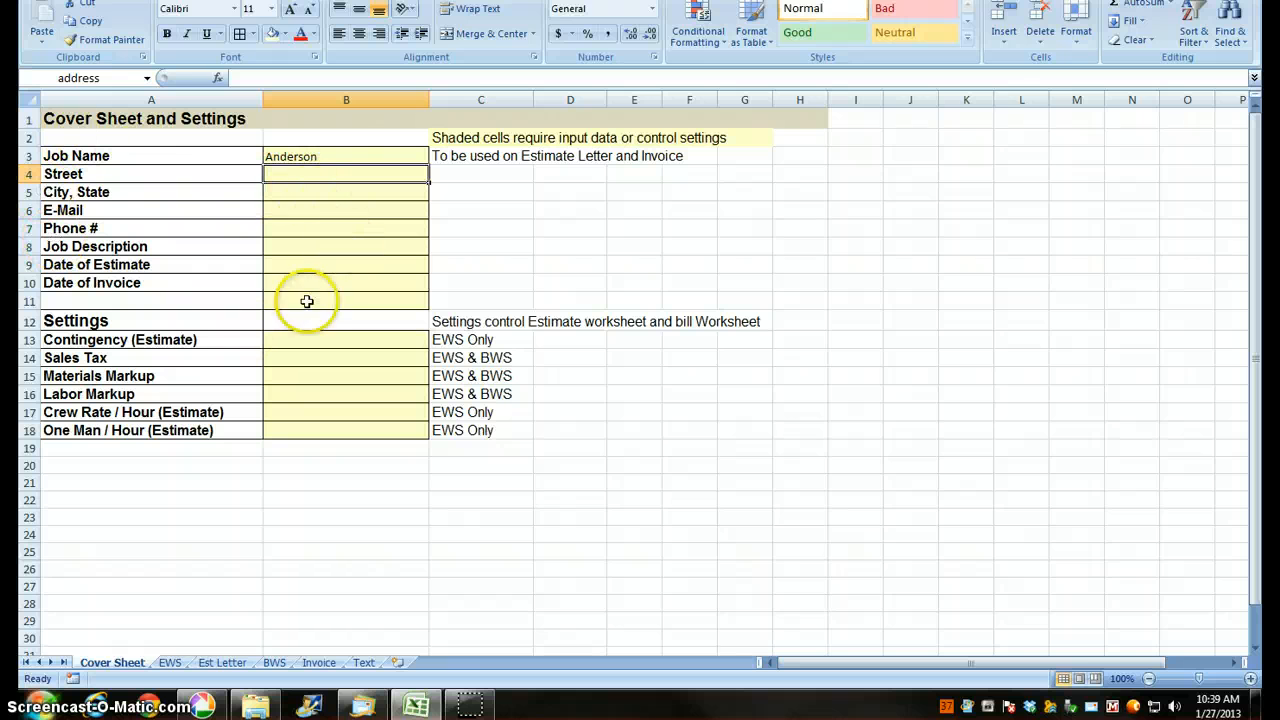
pyautogui.moveTo(178, 268)
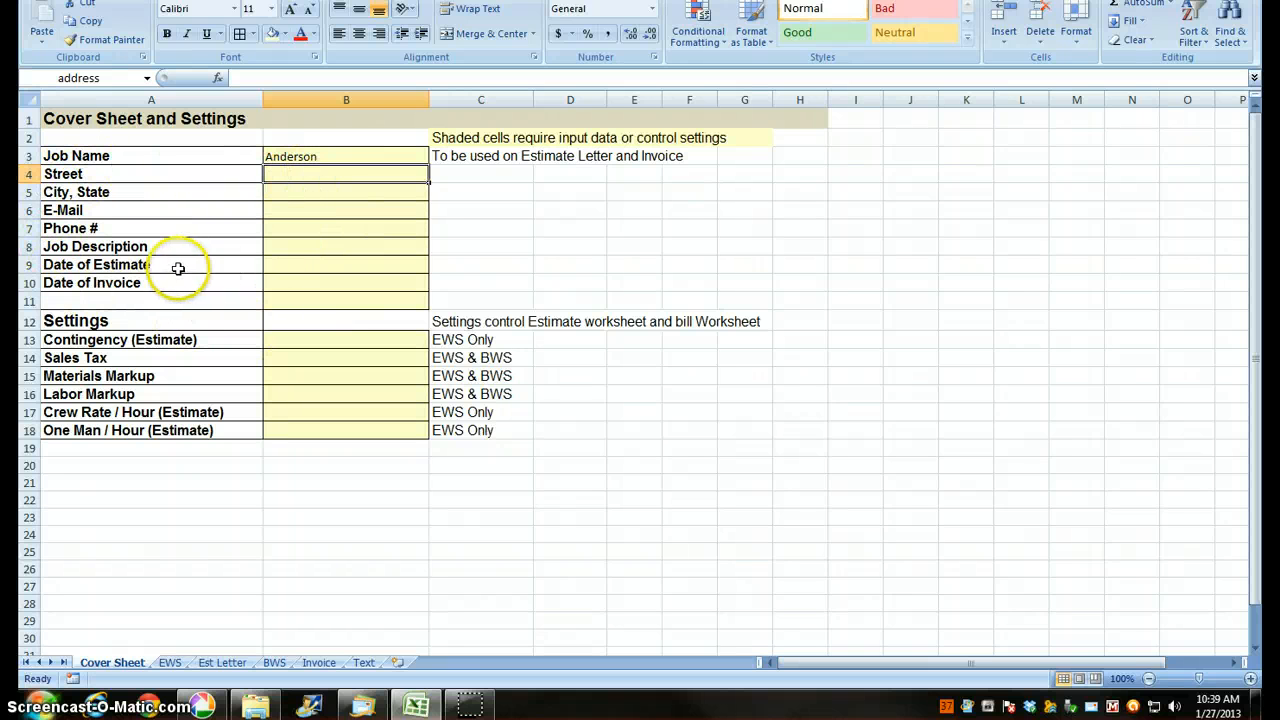
pyautogui.moveTo(120, 284)
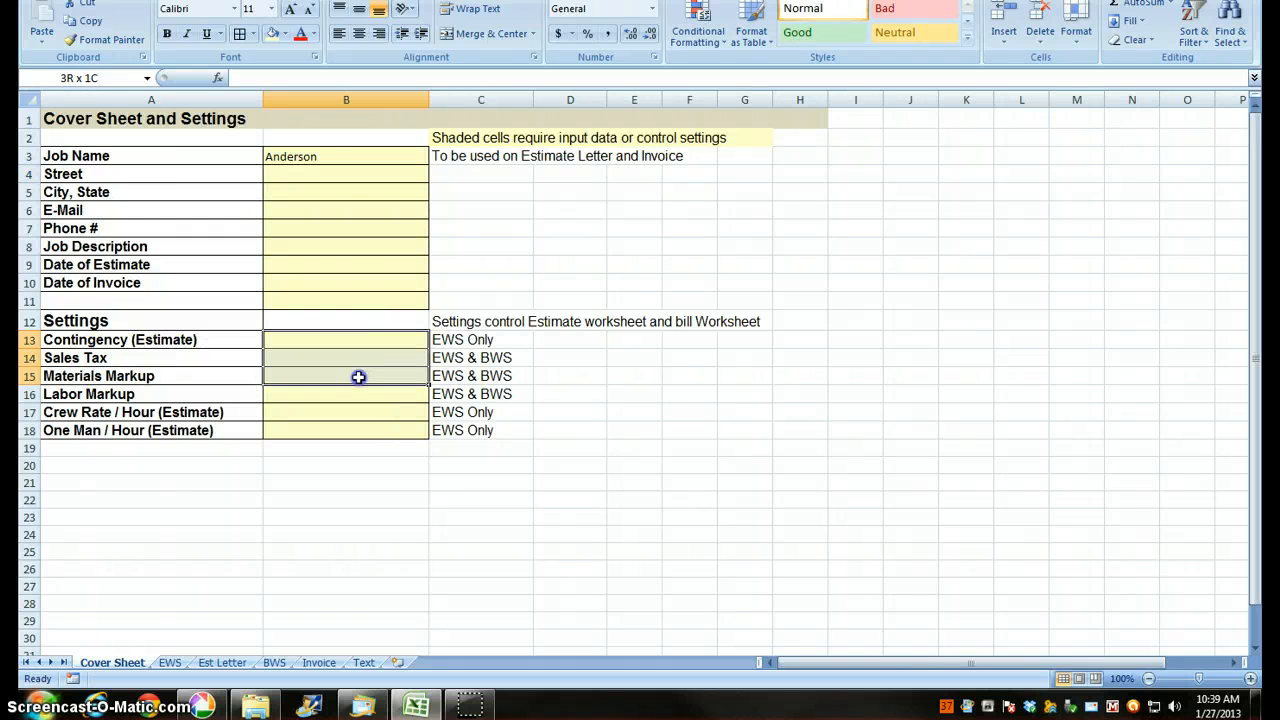
pyautogui.click(346, 340)
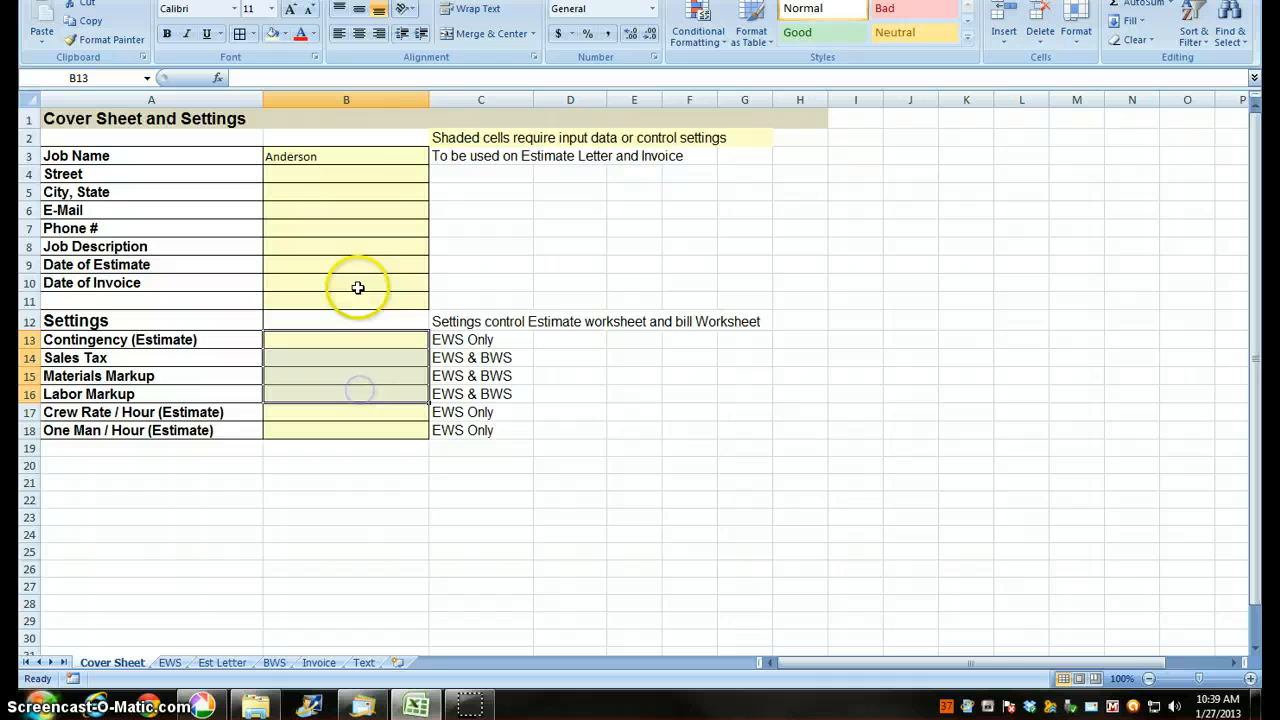
pyautogui.click(584, 32)
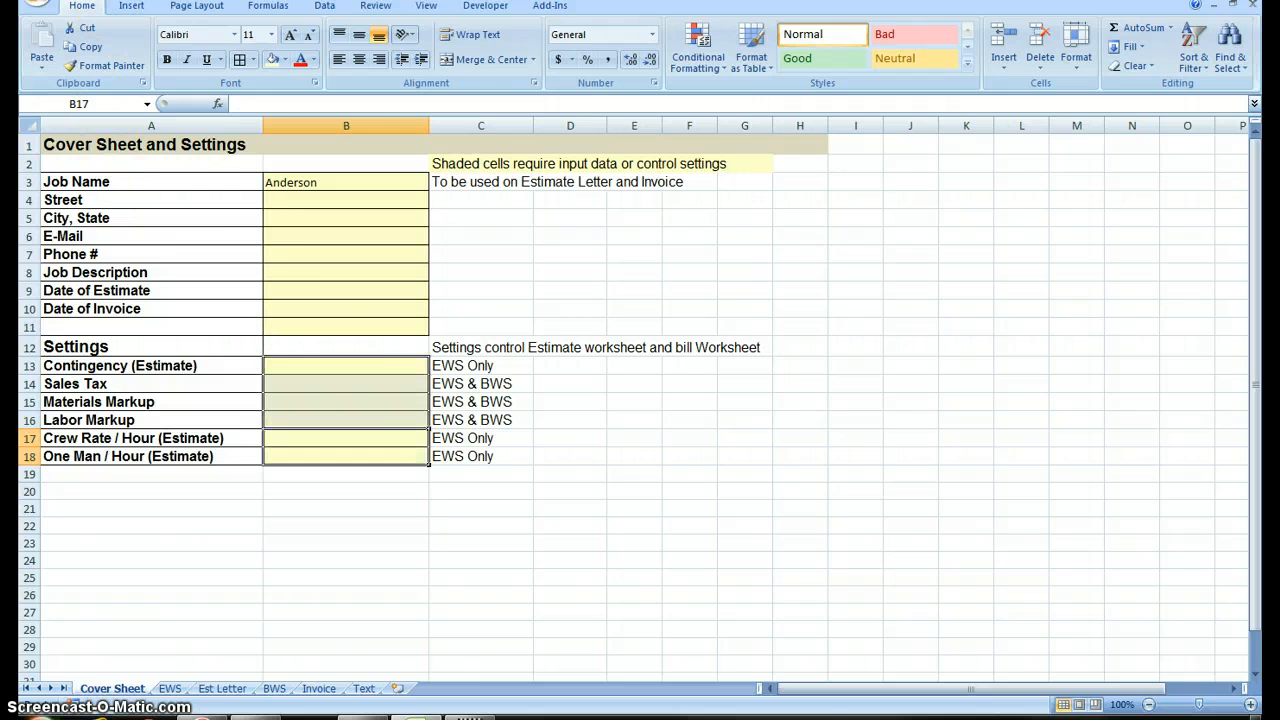
pyautogui.click(346, 364)
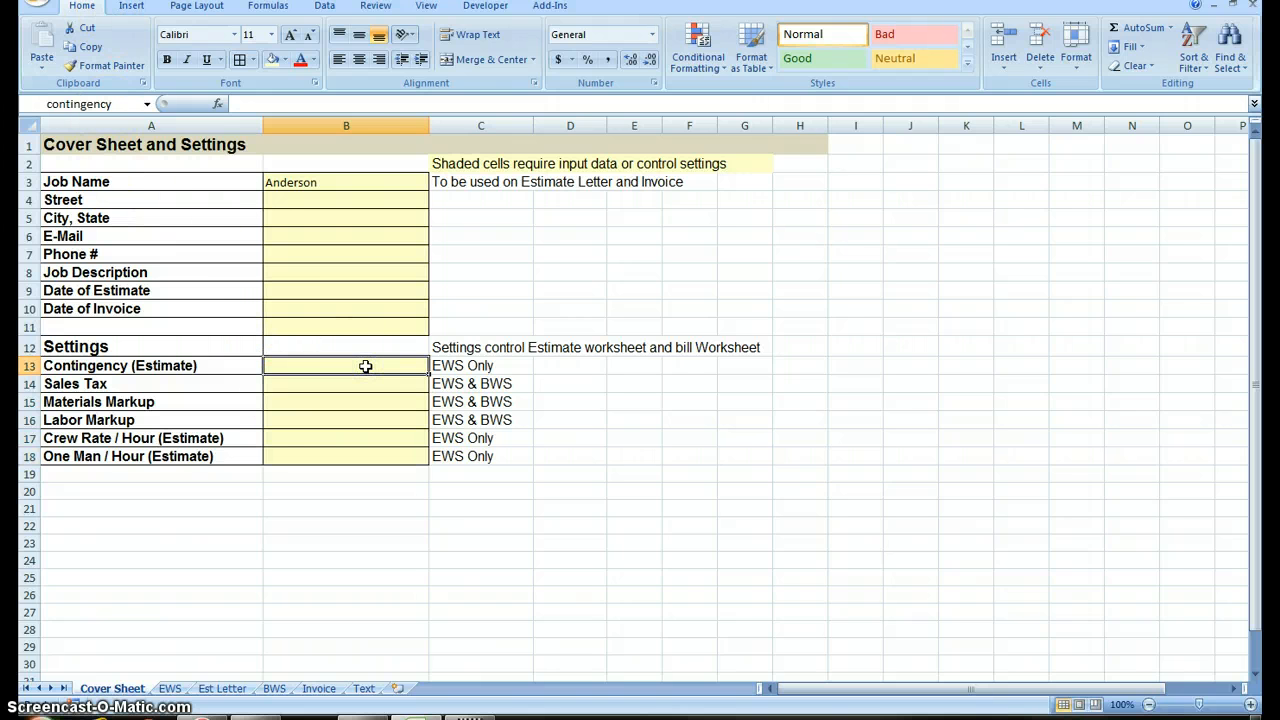
pyautogui.write('20')
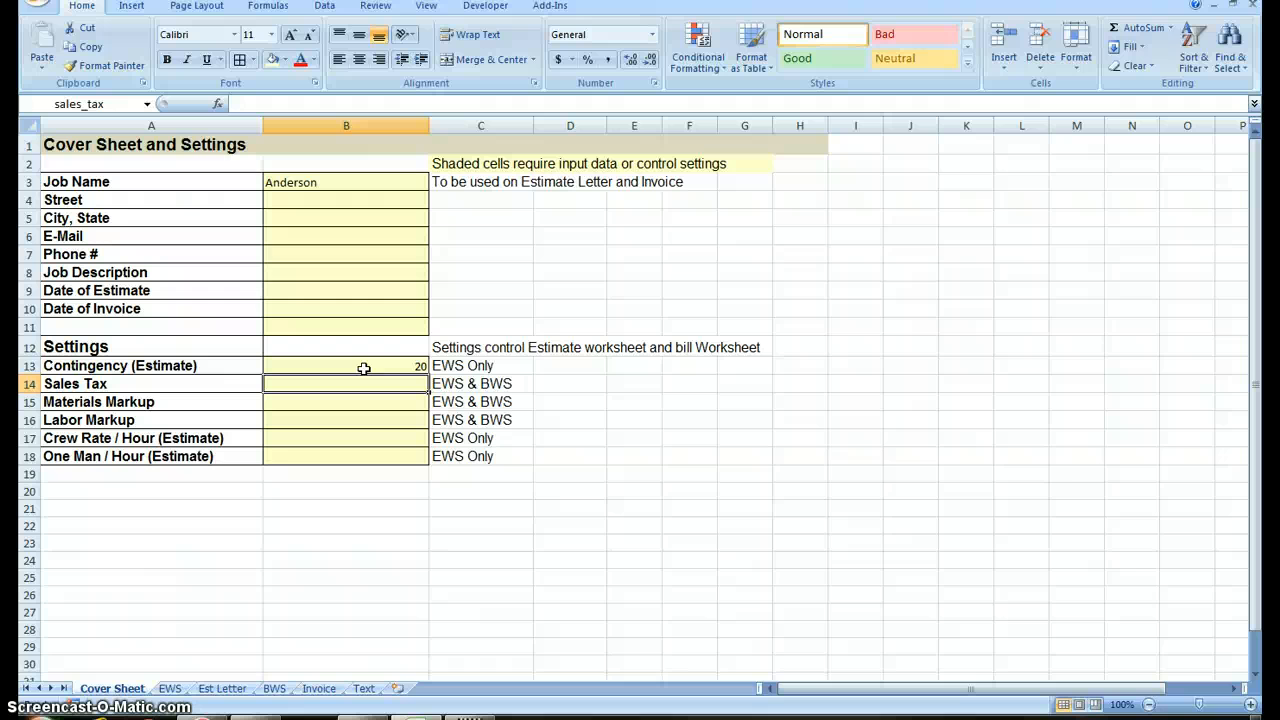
pyautogui.moveTo(370, 378)
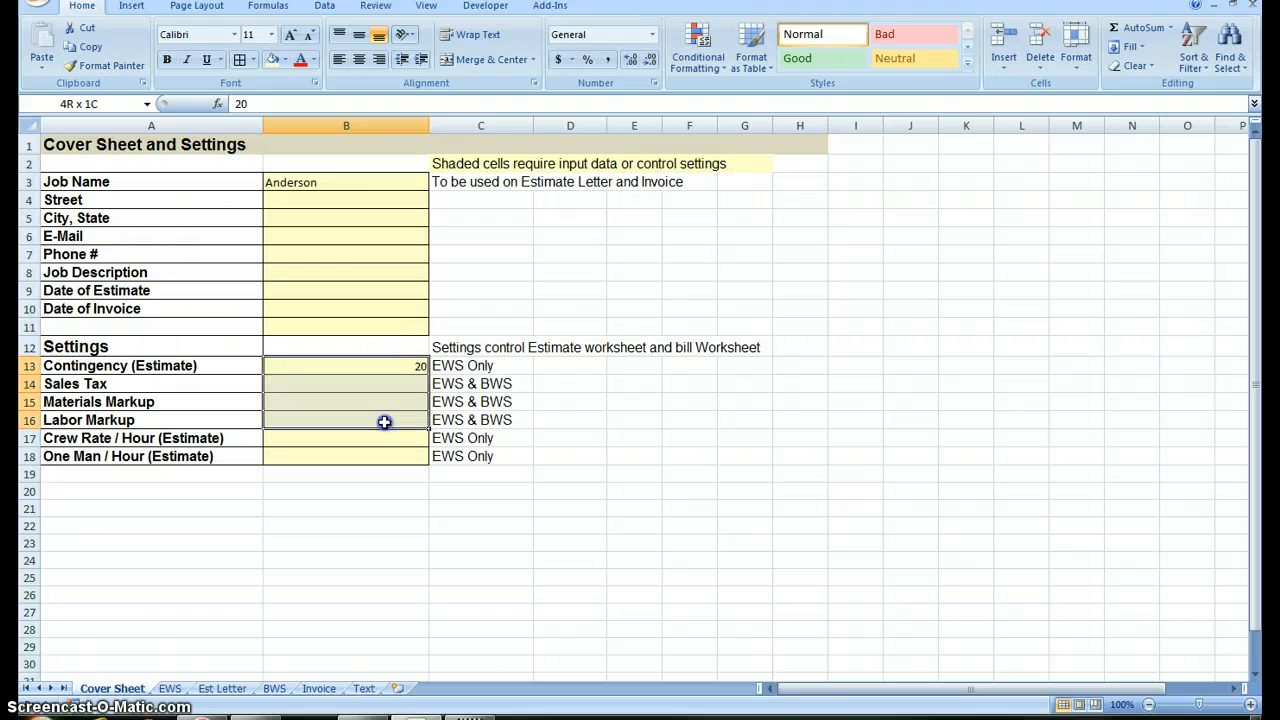
pyautogui.click(588, 60)
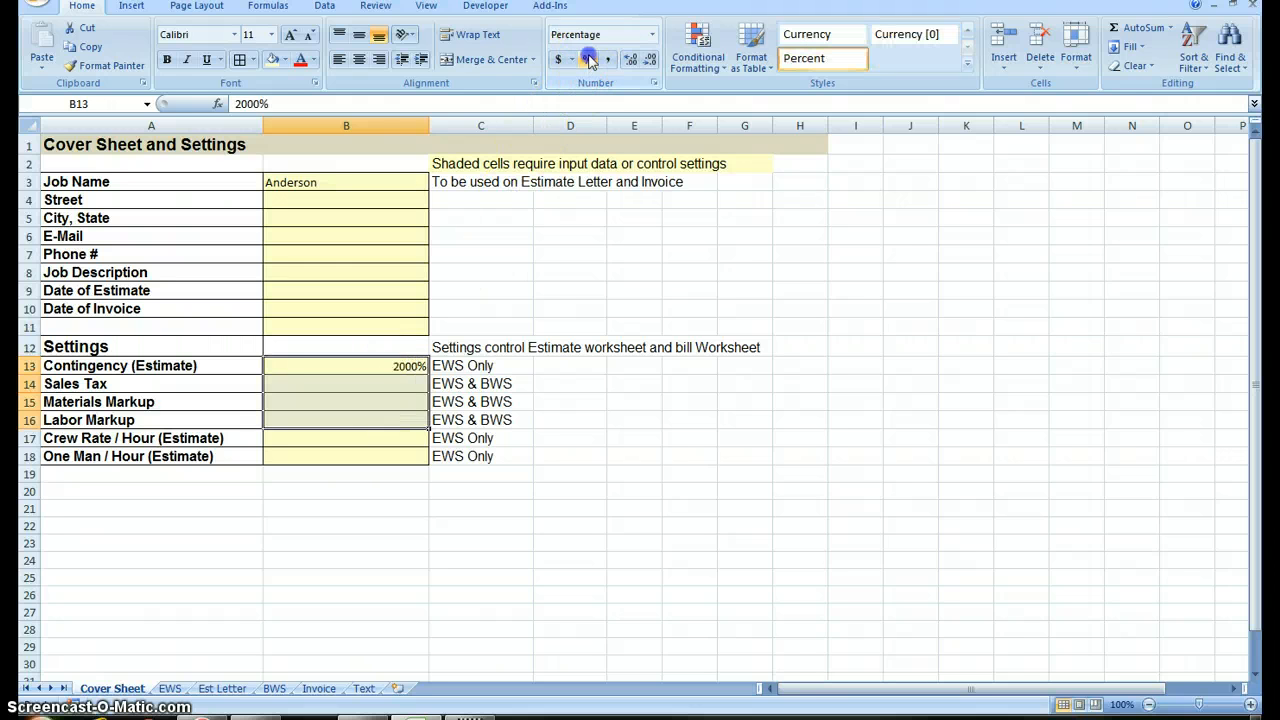
pyautogui.click(346, 384)
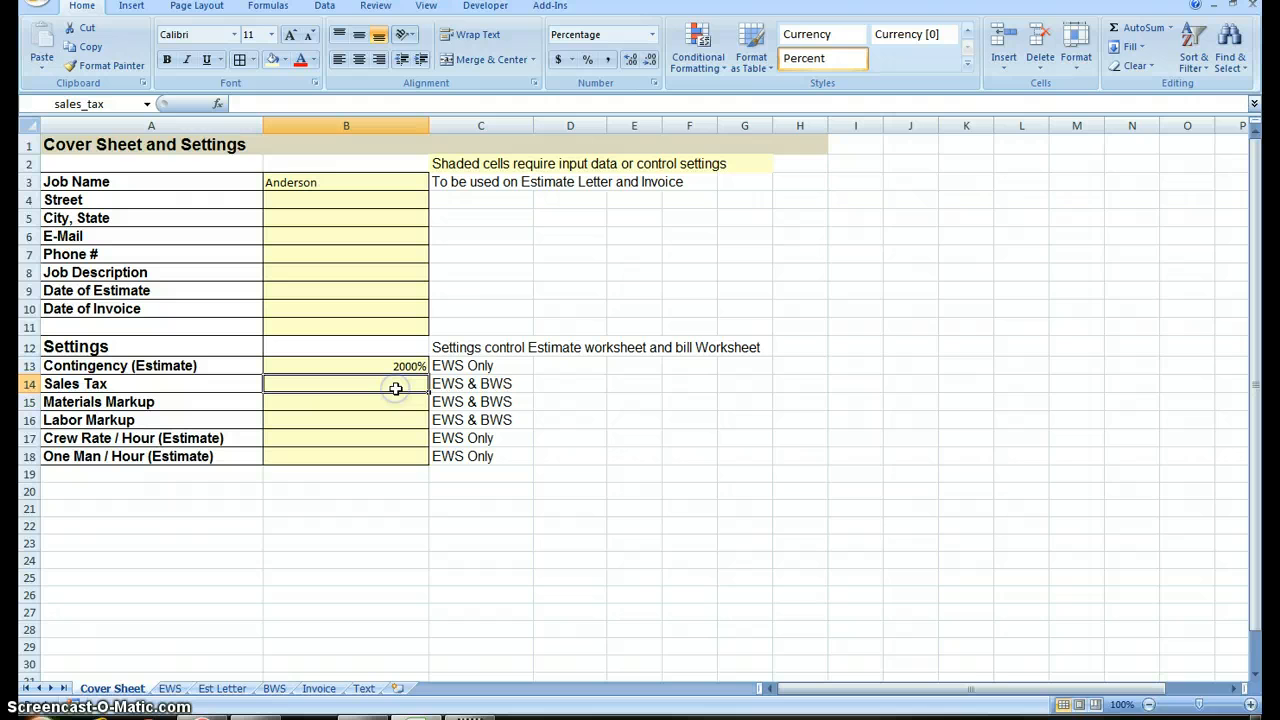
pyautogui.write('7%')
pyautogui.click(346, 402)
pyautogui.write('20')
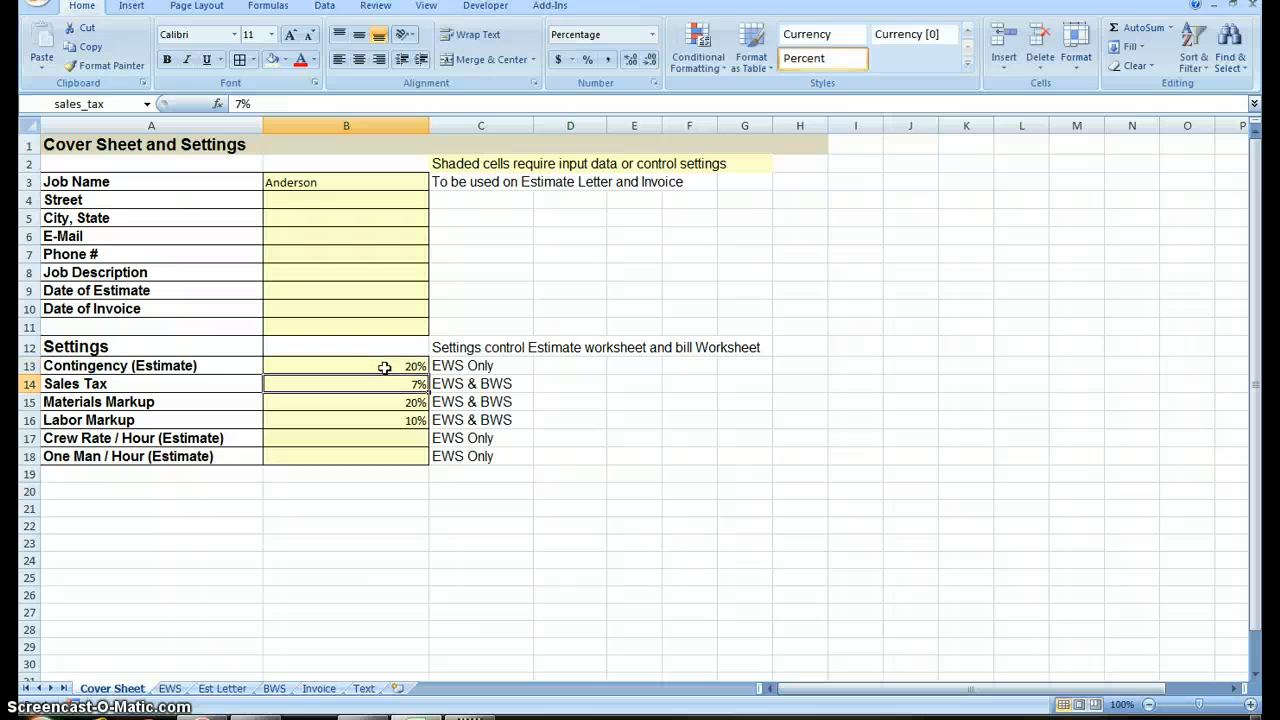
pyautogui.moveTo(400, 380)
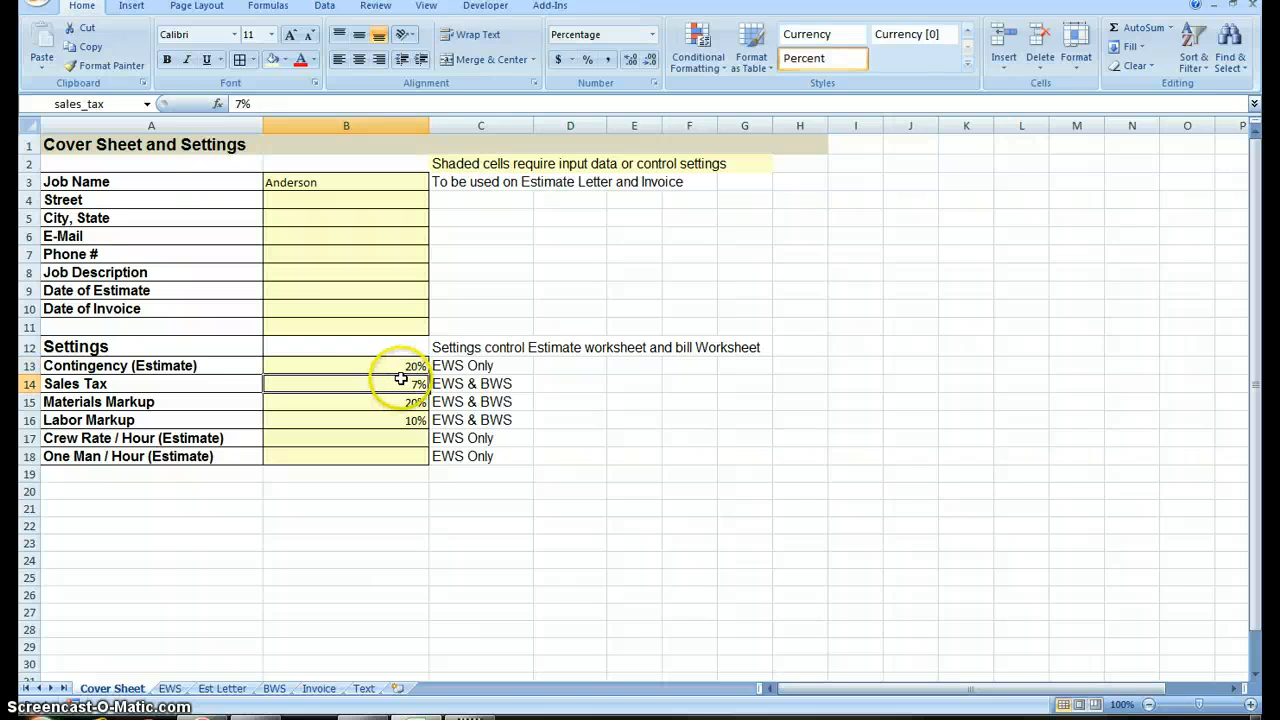
pyautogui.moveTo(454, 302)
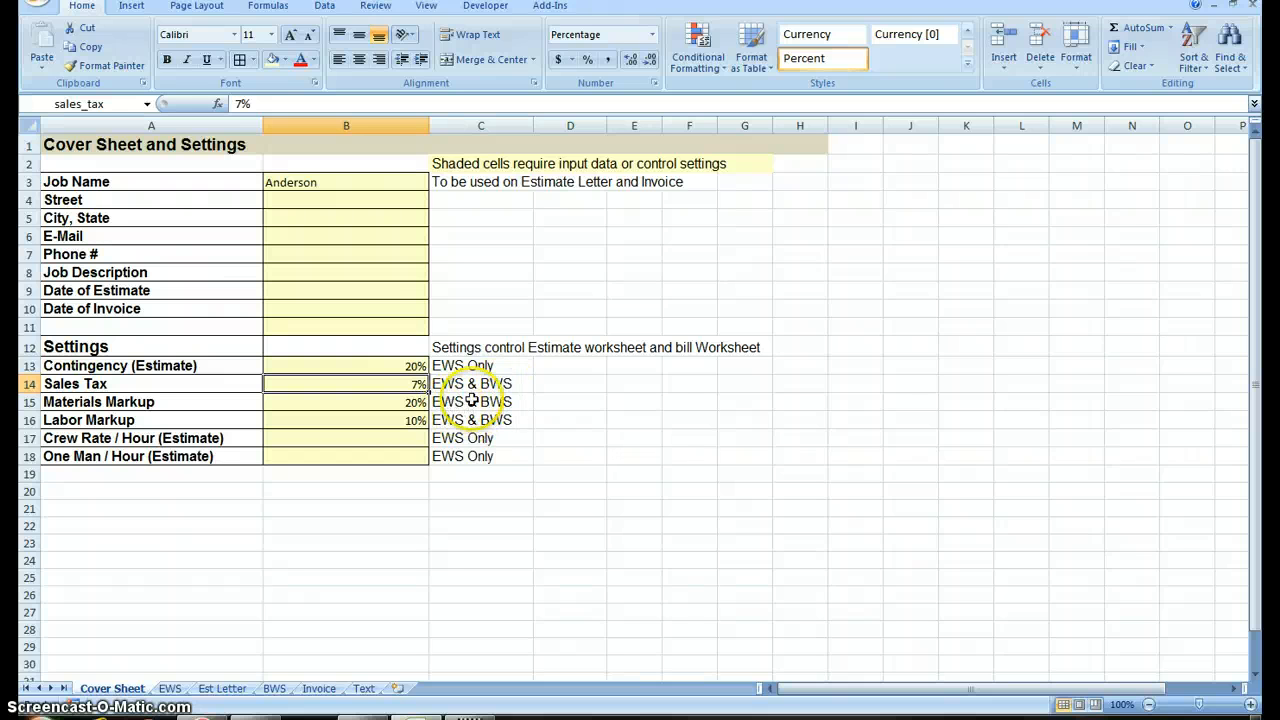
pyautogui.moveTo(496, 420)
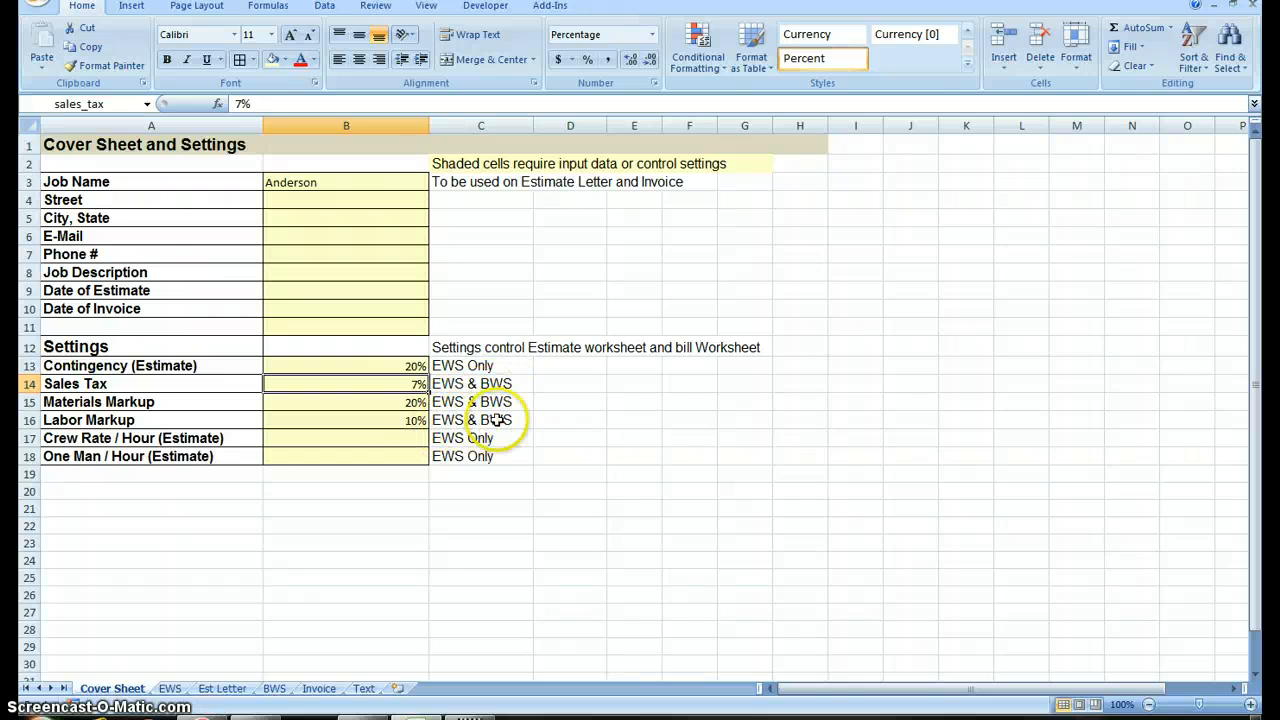
pyautogui.moveTo(270, 680)
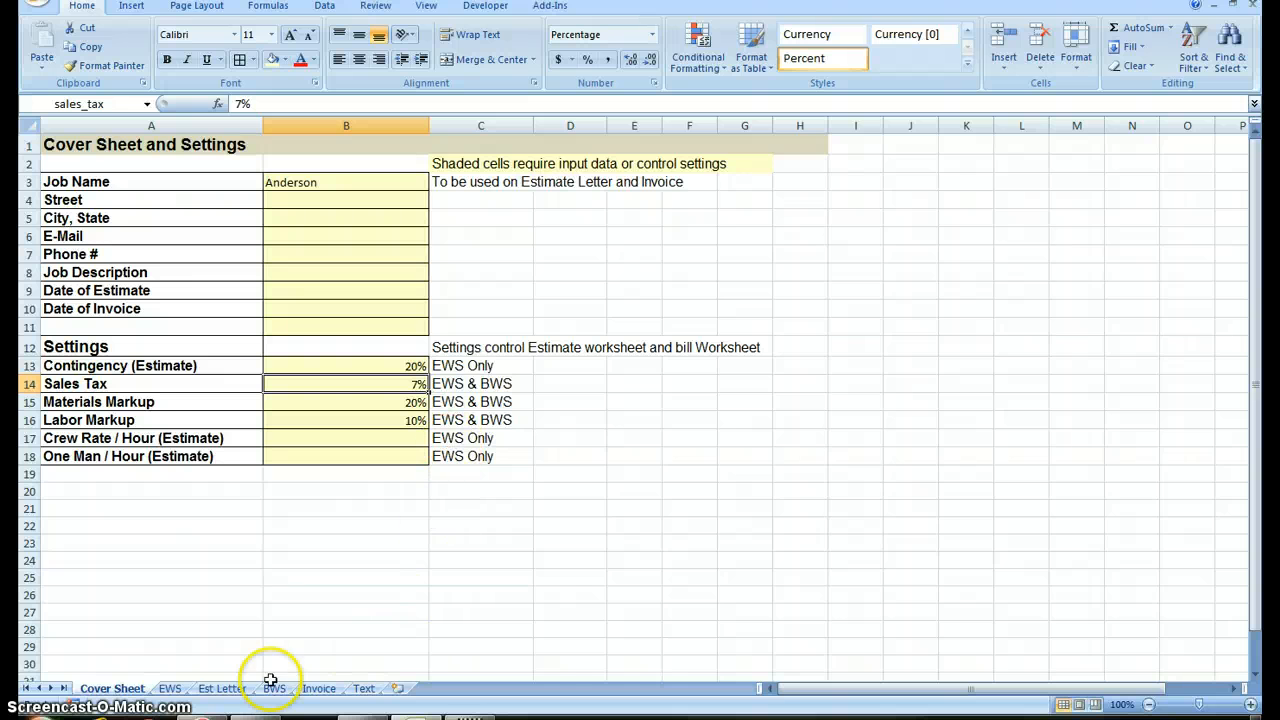
# Check the crew rate and one-man rate cells on the estimate worksheet
pyautogui.click(168, 688)
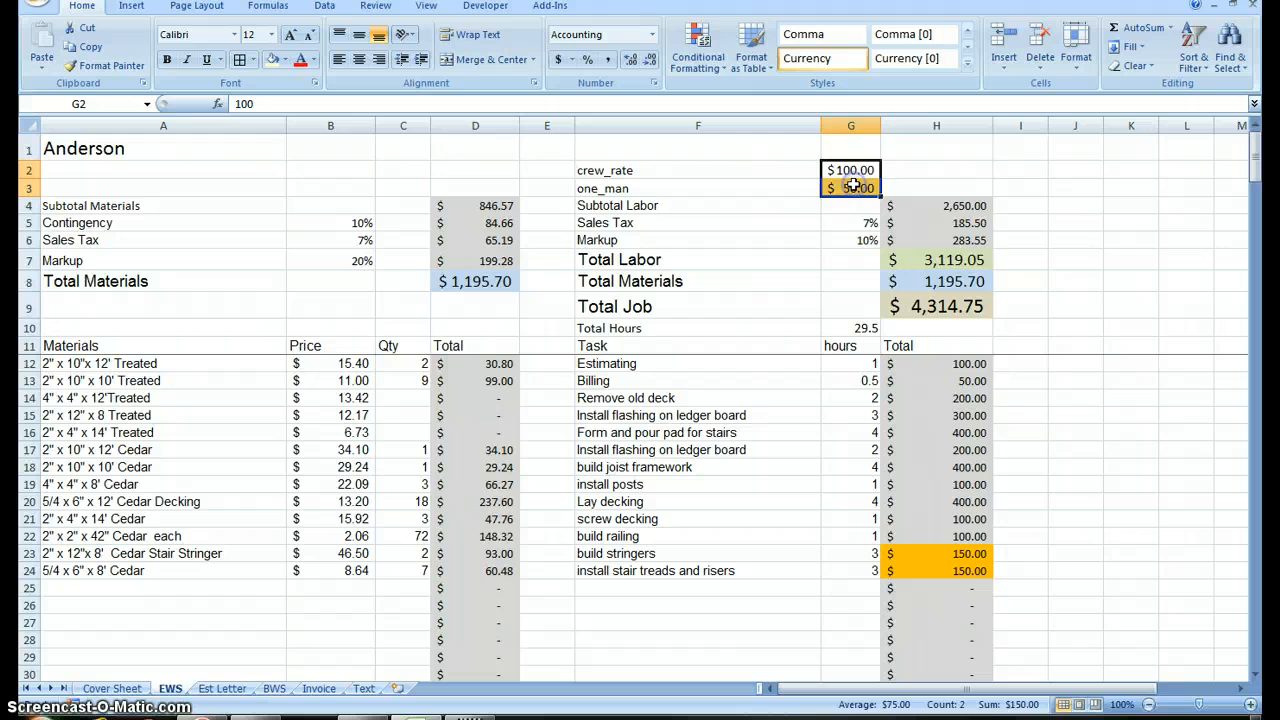
pyautogui.click(850, 170)
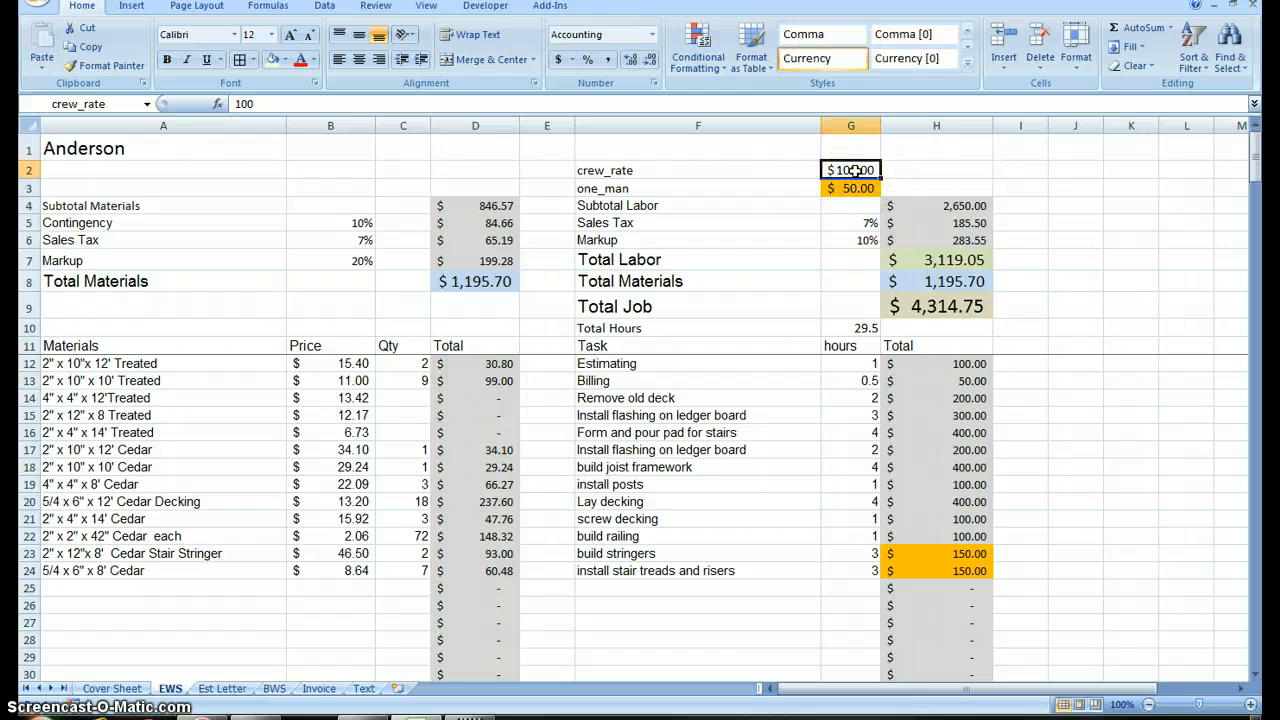
pyautogui.click(852, 188)
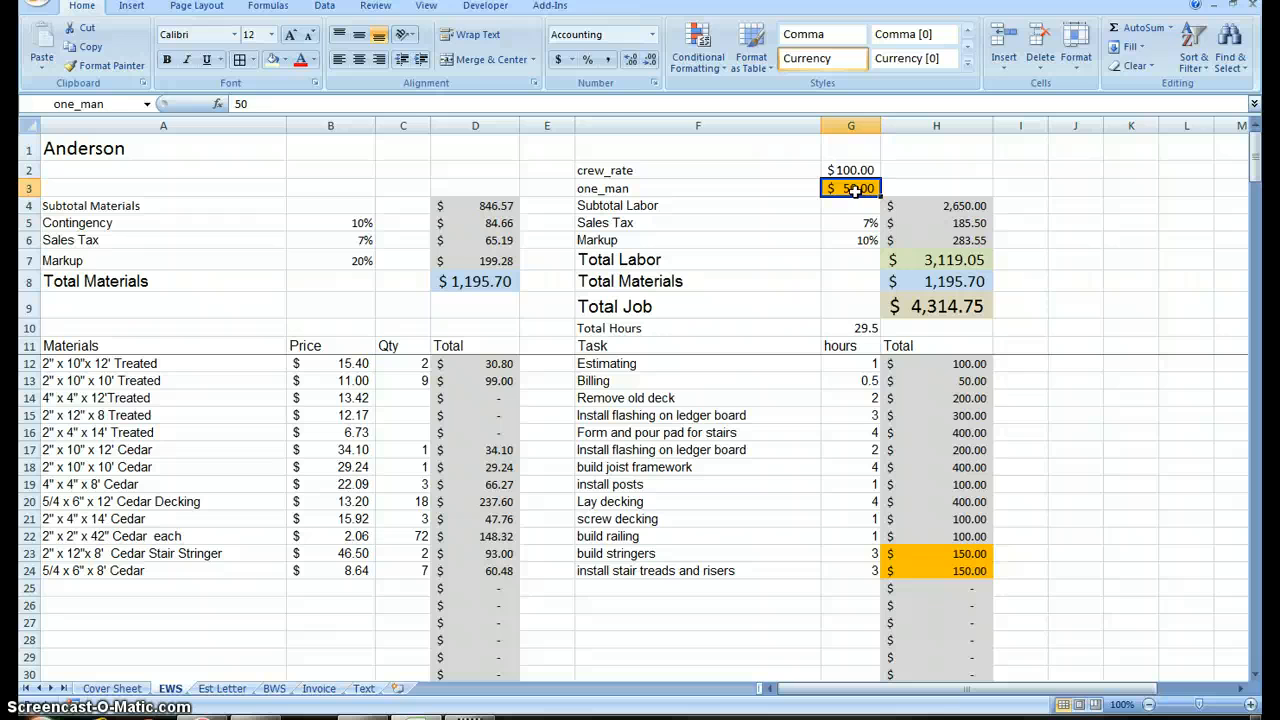
pyautogui.moveTo(716, 148)
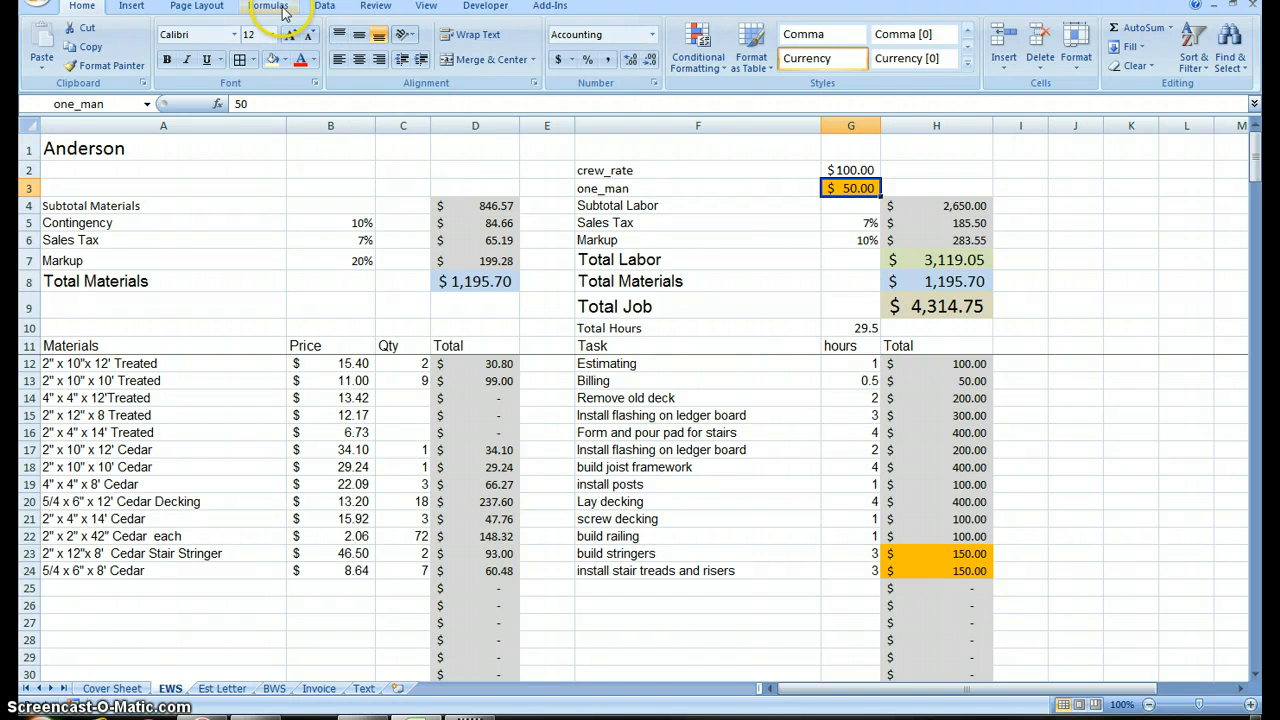
# Delete the crew_rate and one_man_rate defined names in Name Manager, confirming each
pyautogui.click(492, 44)
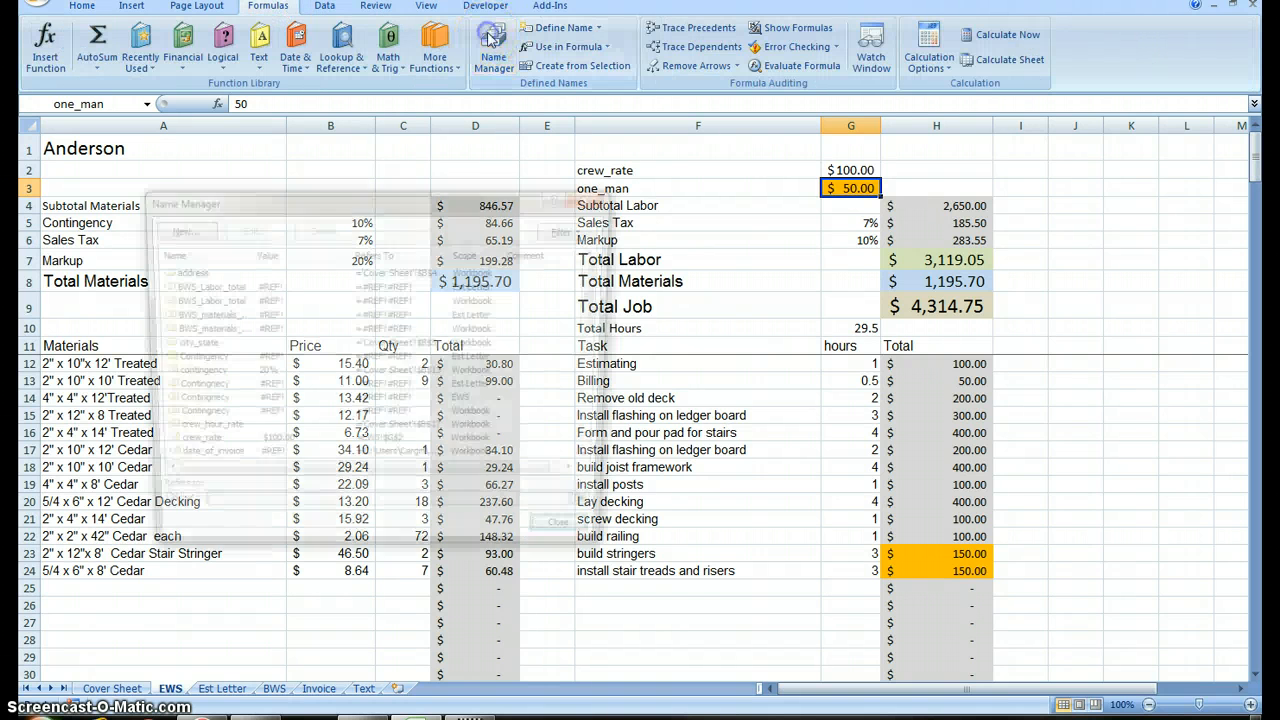
pyautogui.click(492, 44)
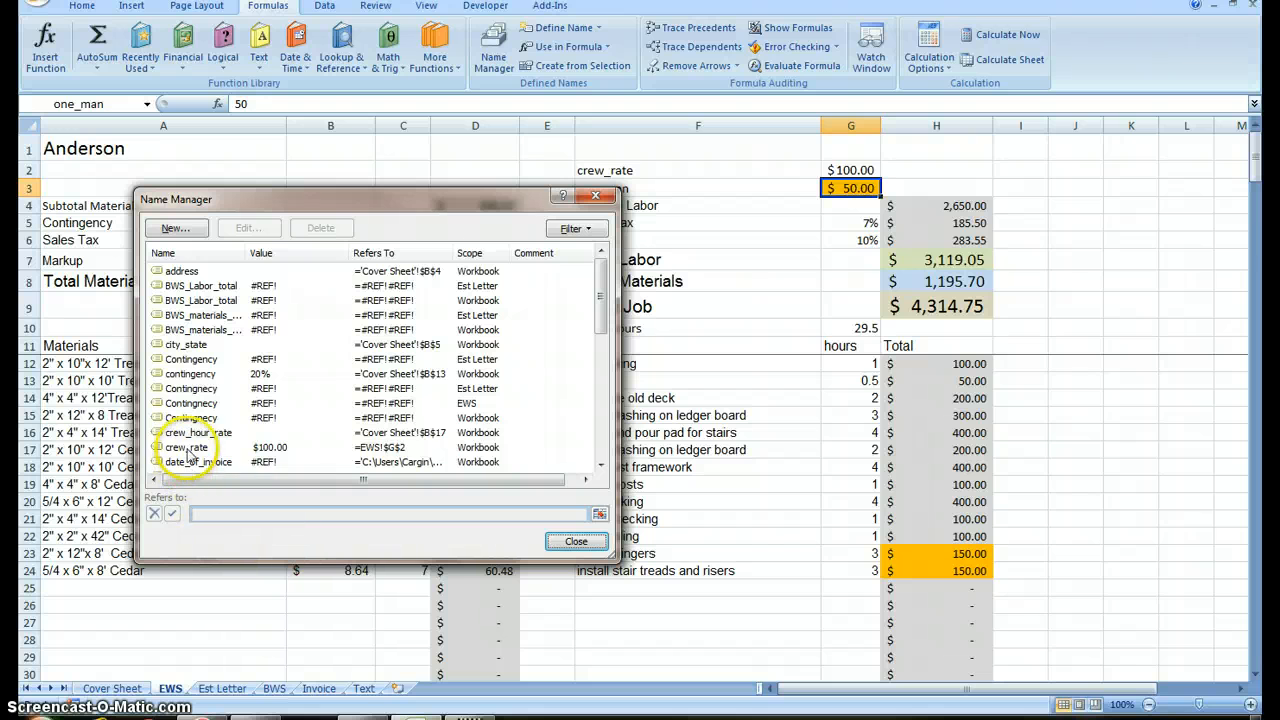
pyautogui.click(186, 448)
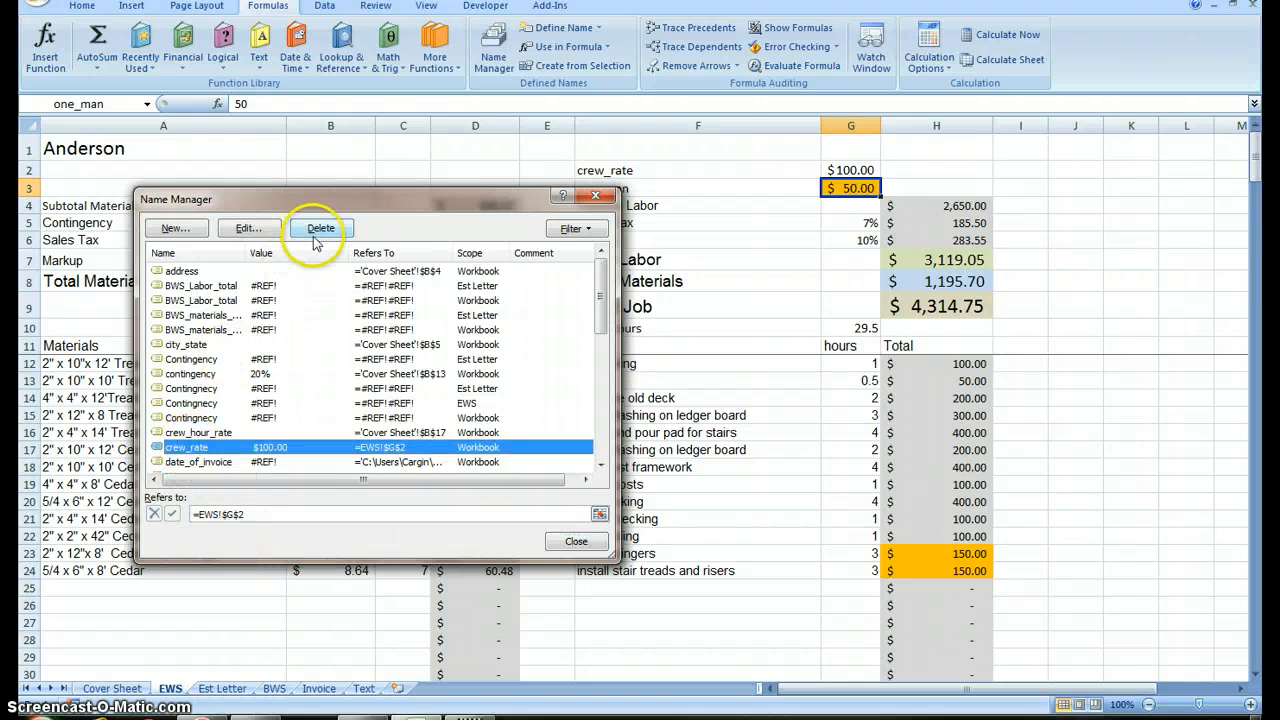
pyautogui.click(320, 228)
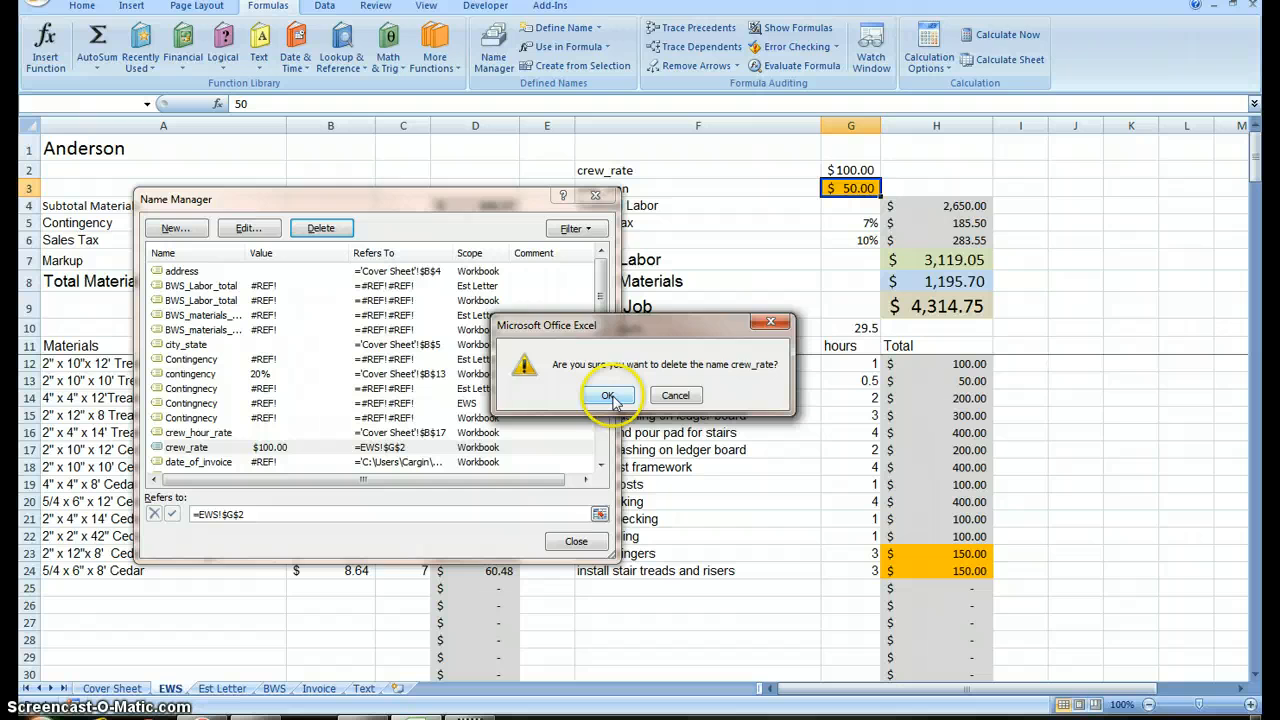
pyautogui.click(608, 396)
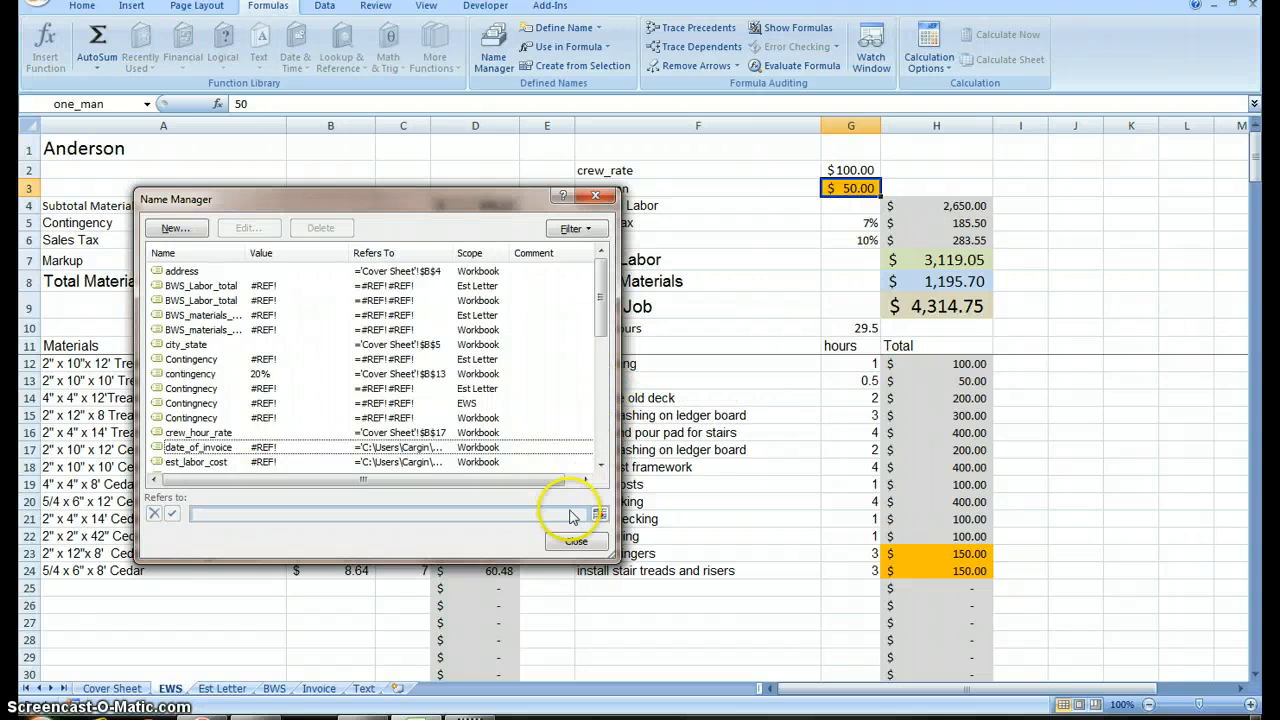
pyautogui.moveTo(730, 256)
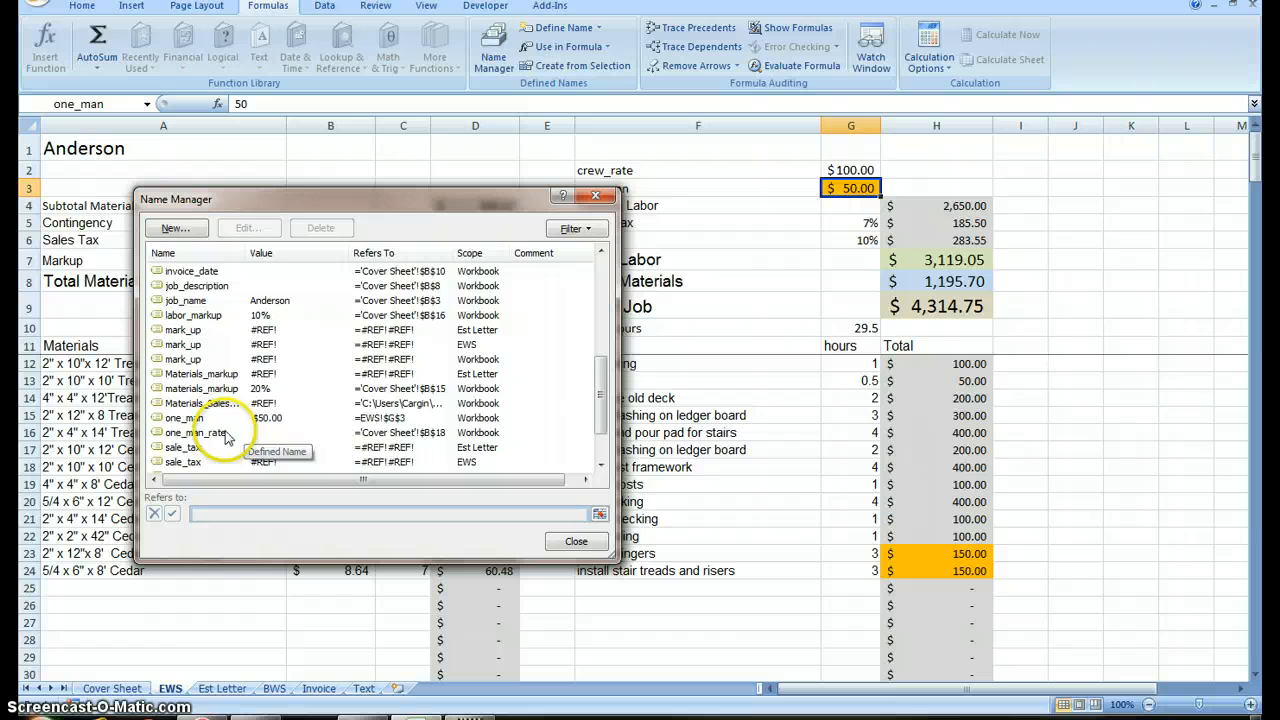
pyautogui.click(184, 418)
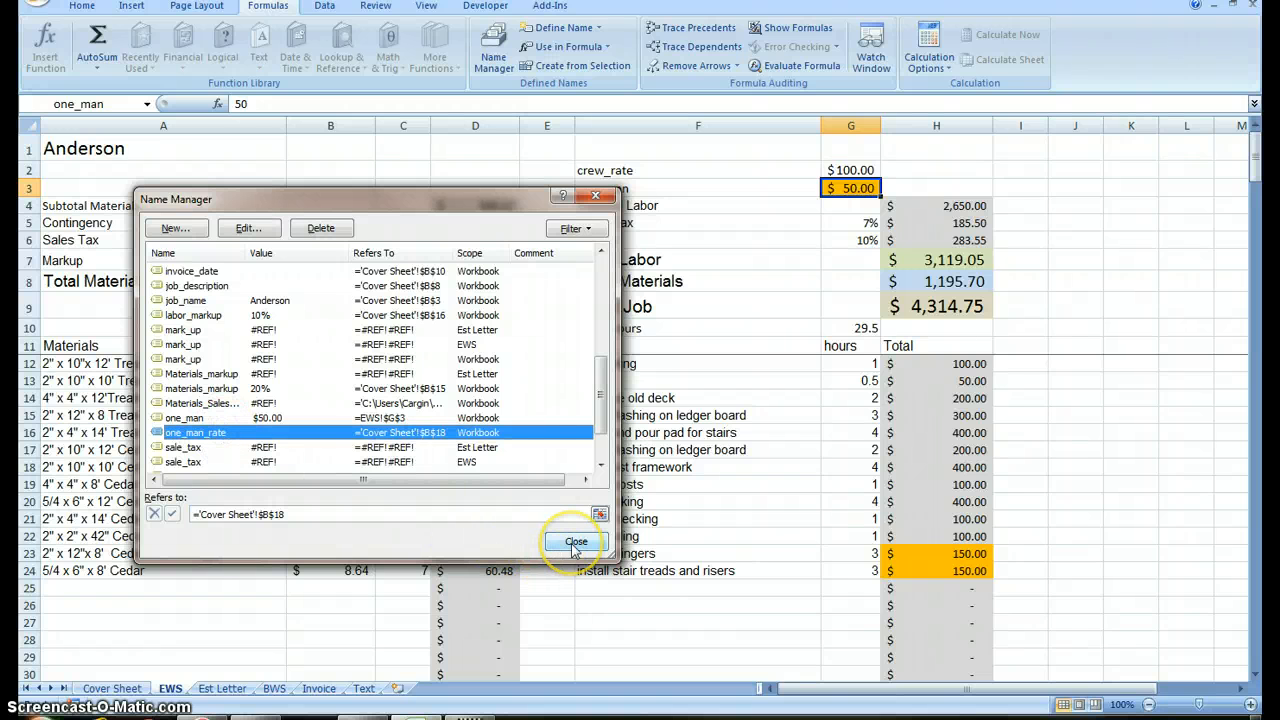
pyautogui.click(320, 228)
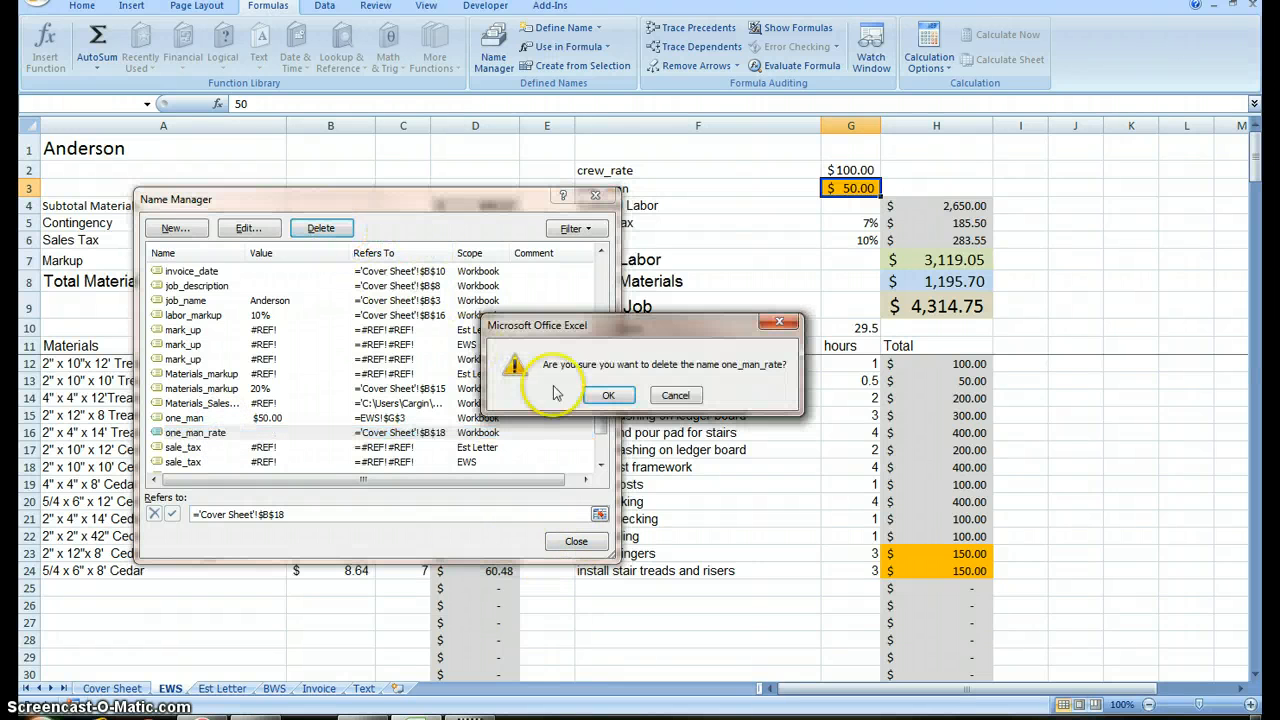
pyautogui.click(608, 394)
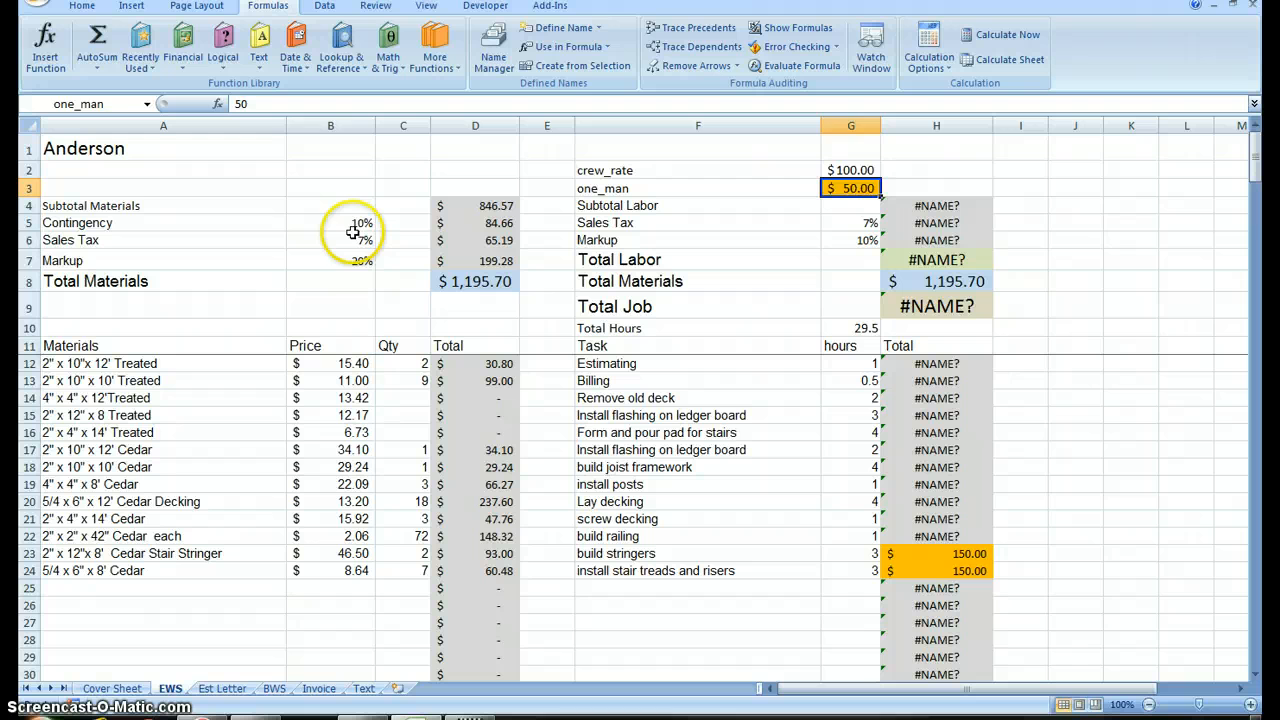
# Replace the materials contingency, sales tax and markup with =contingency, =sales_tax and =materials_markup
pyautogui.click(330, 222)
pyautogui.write('=')
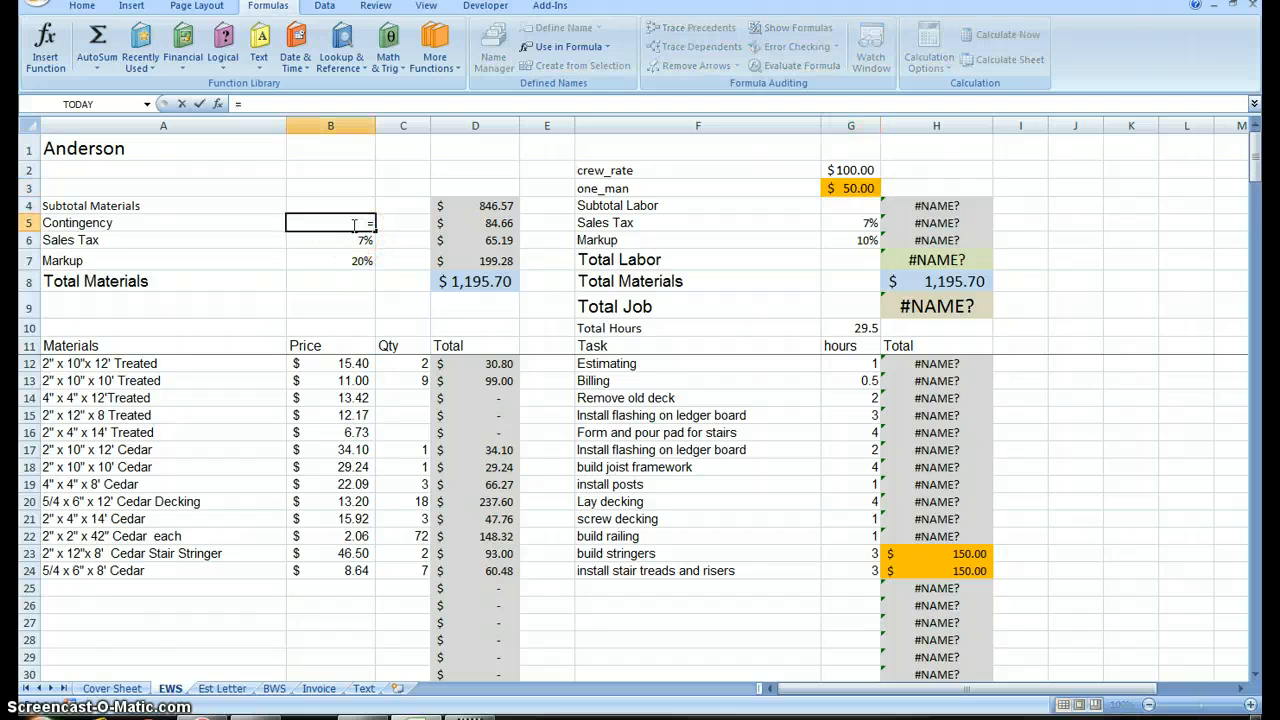
pyautogui.click(112, 688)
pyautogui.write('=')
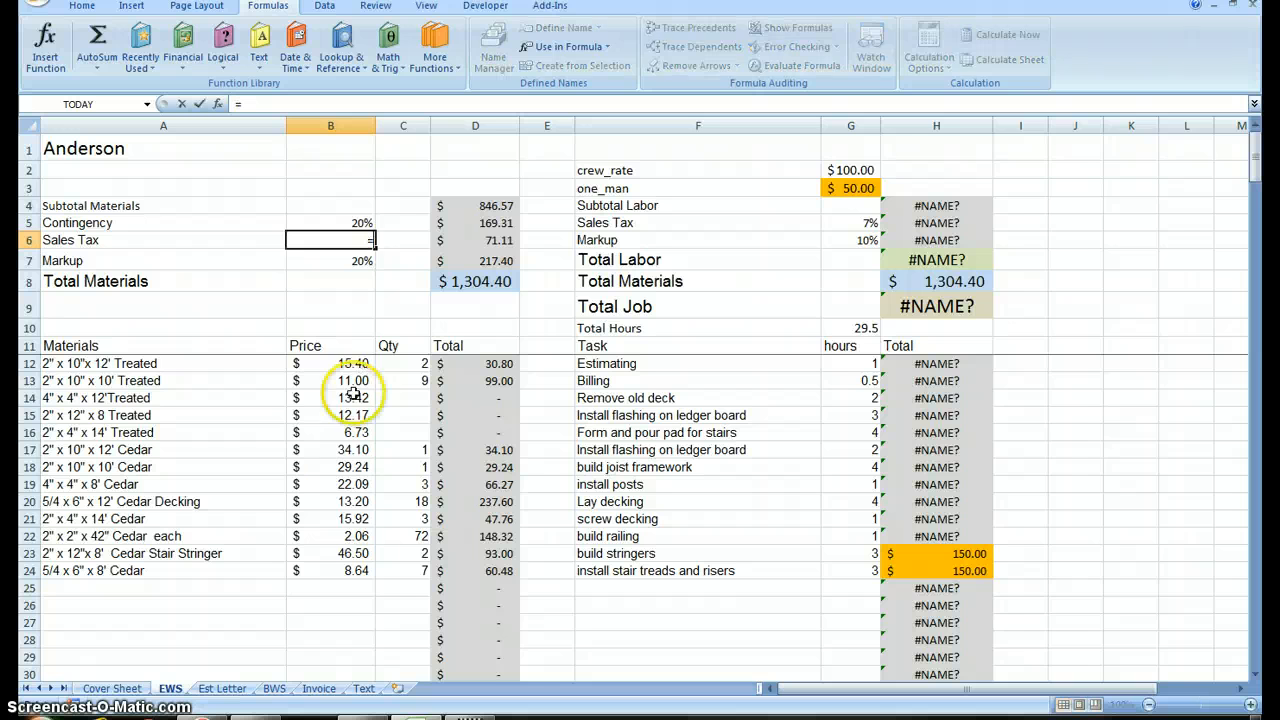
pyautogui.click(112, 688)
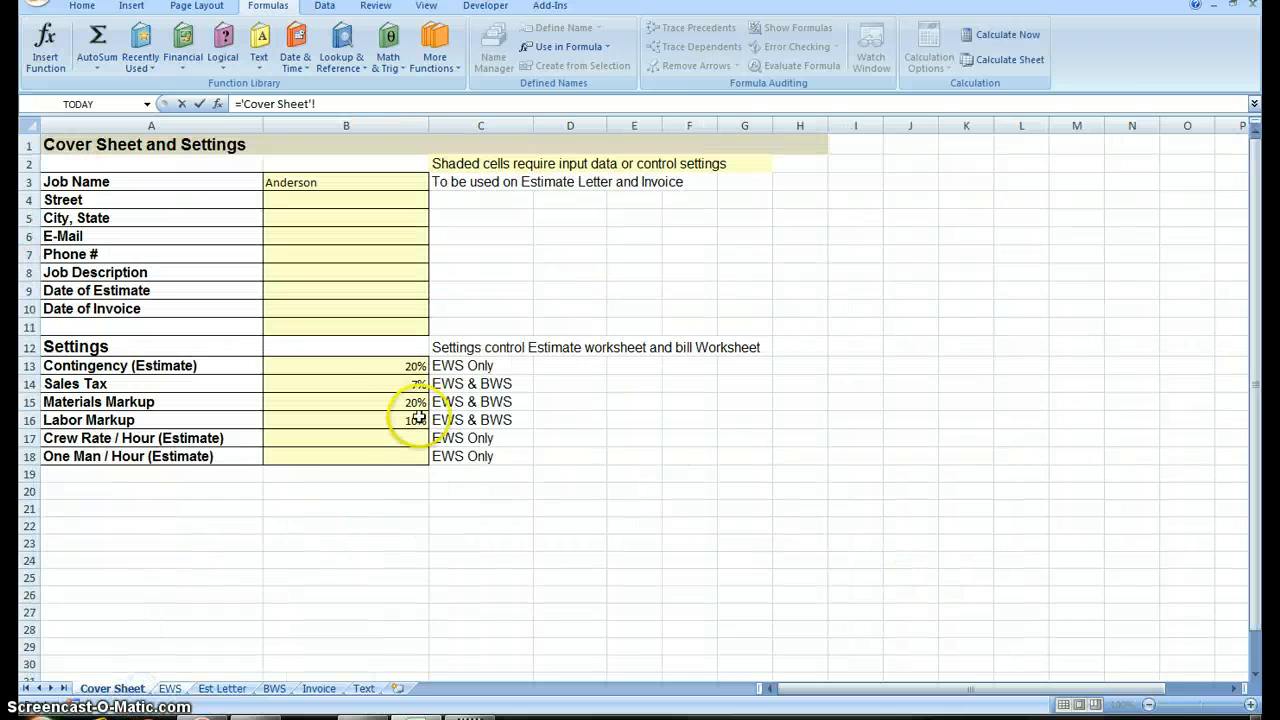
pyautogui.click(346, 384)
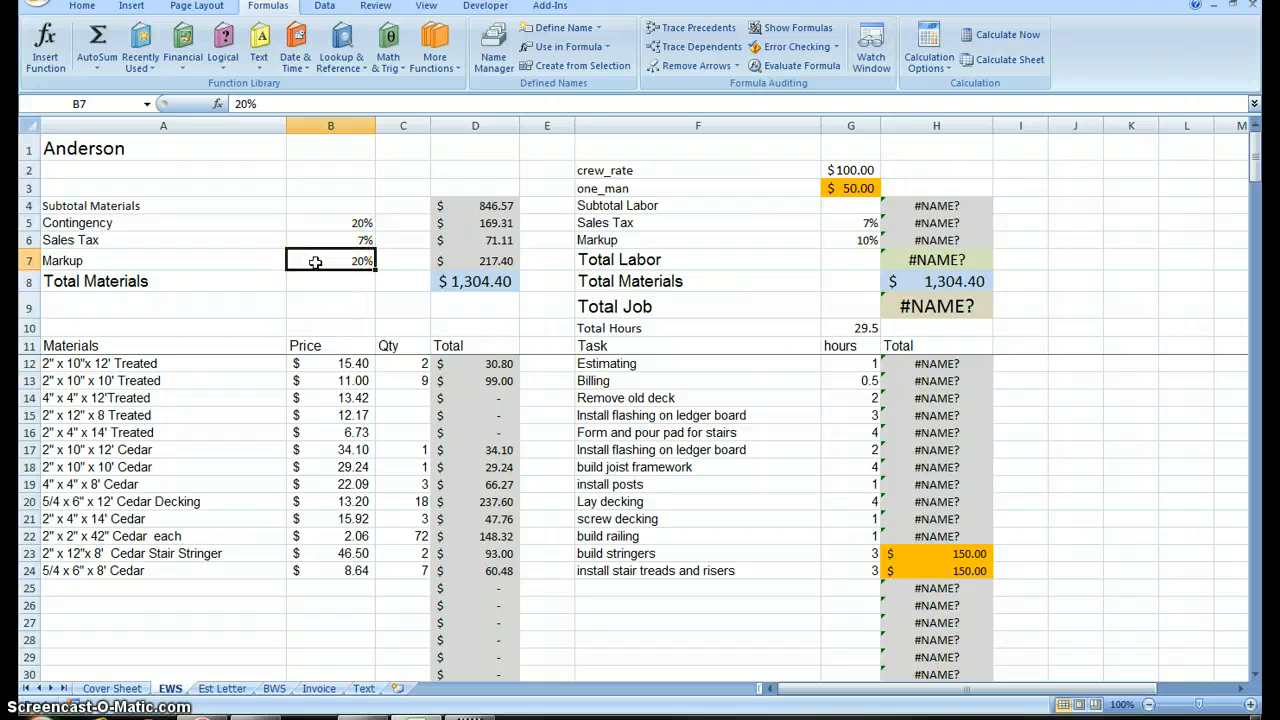
pyautogui.doubleClick(330, 260)
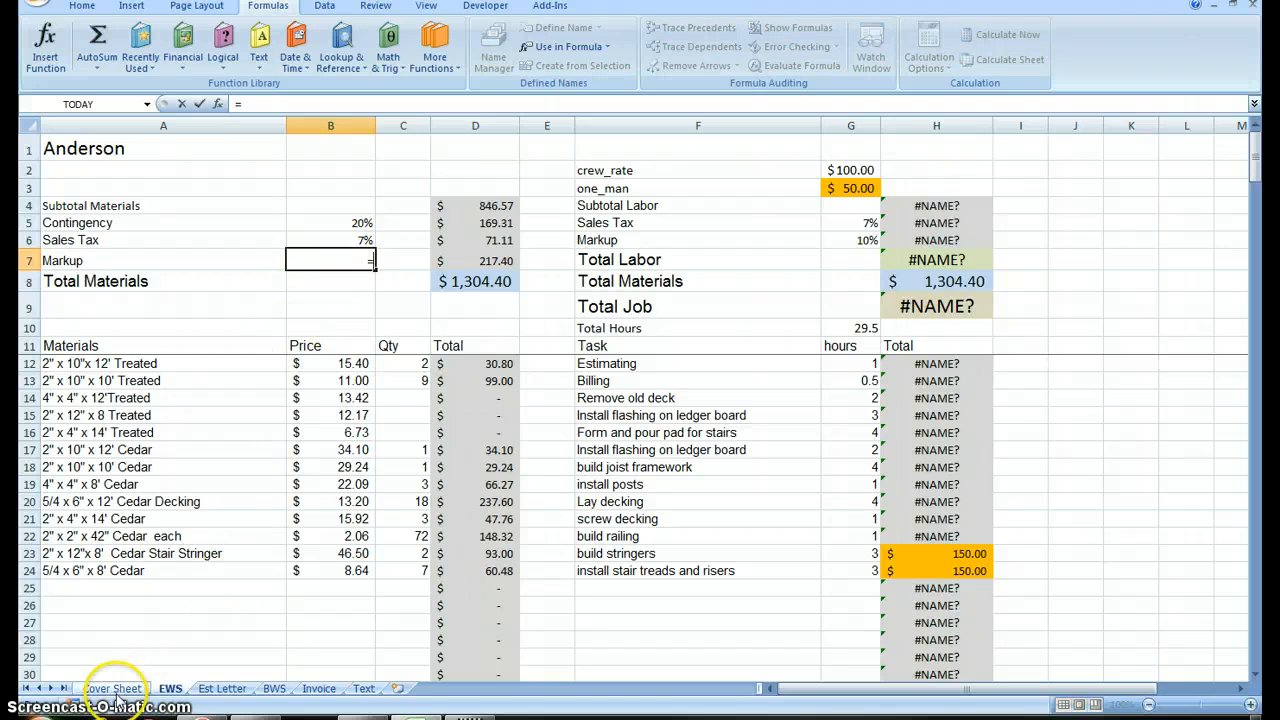
pyautogui.click(112, 688)
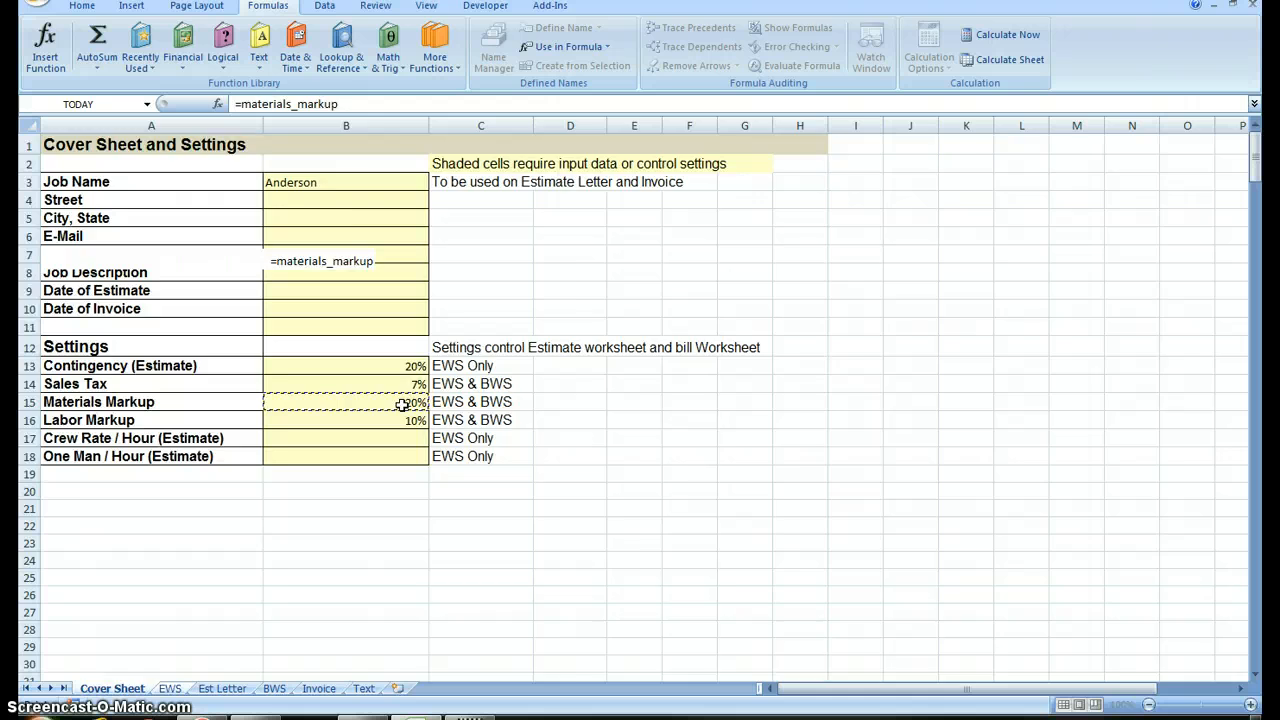
pyautogui.click(168, 688)
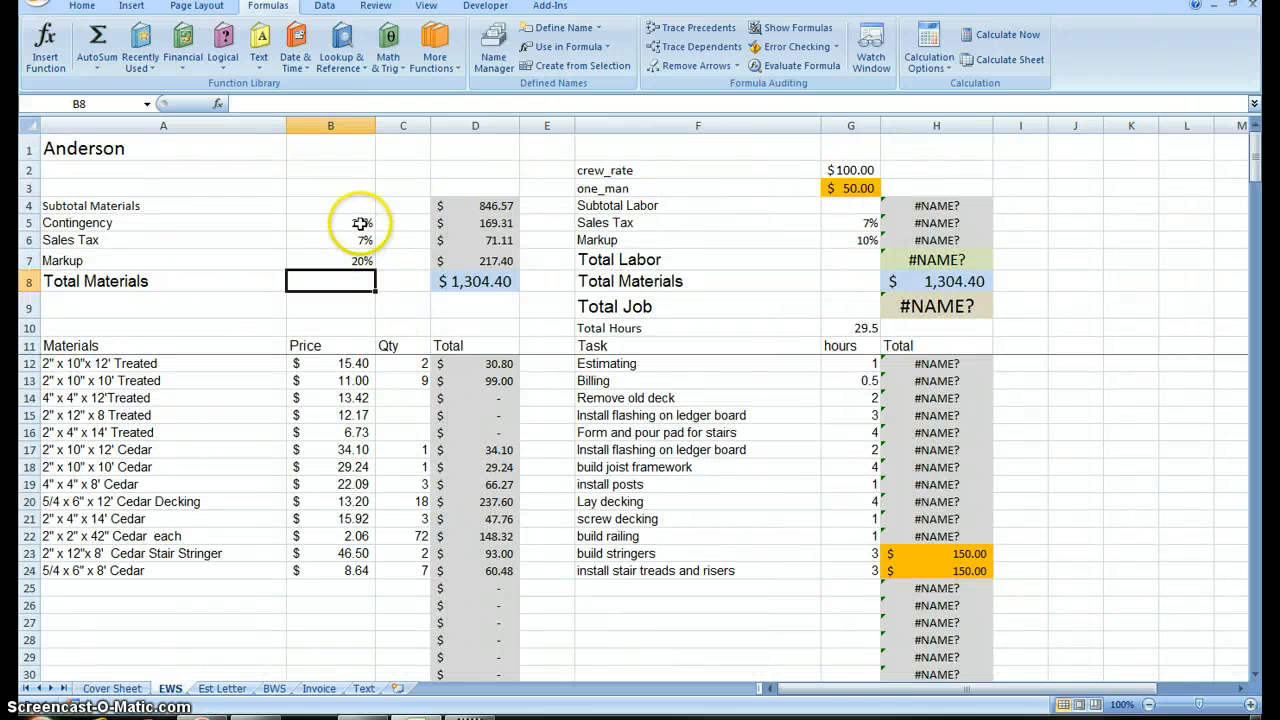
# Check the three new formulas give 20%, 7% and 20%
pyautogui.click(330, 222)
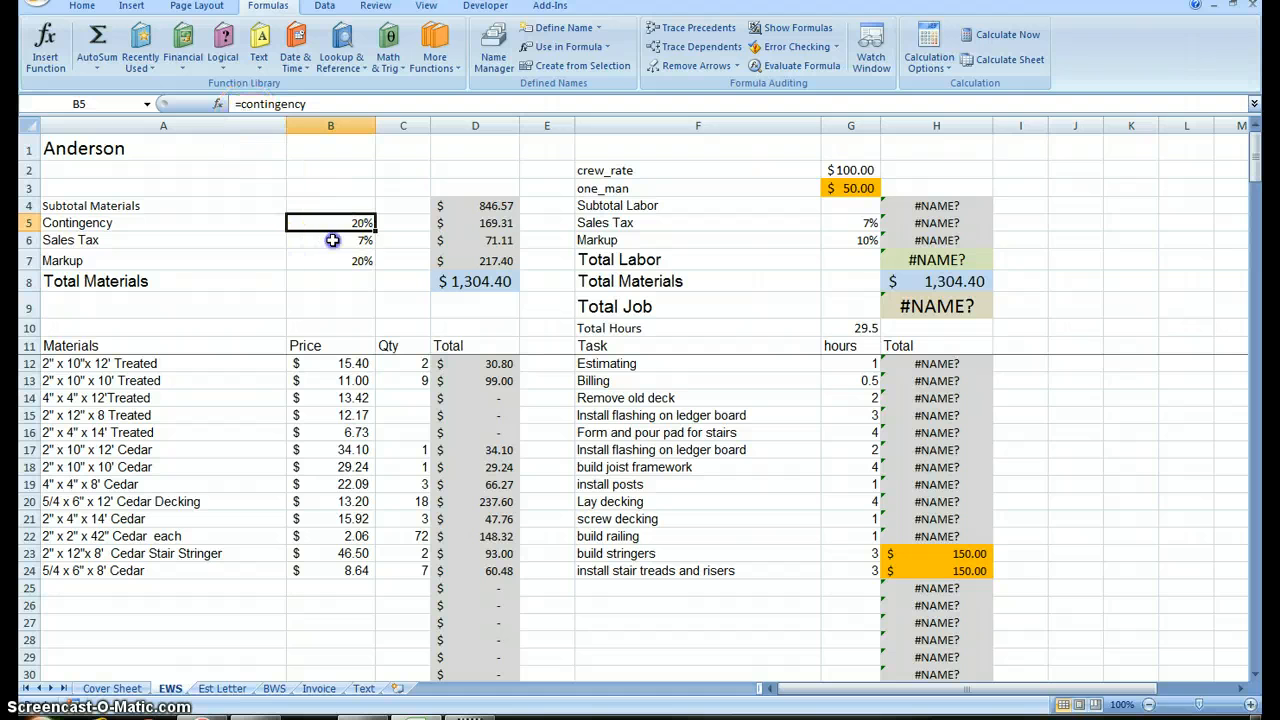
pyautogui.click(330, 240)
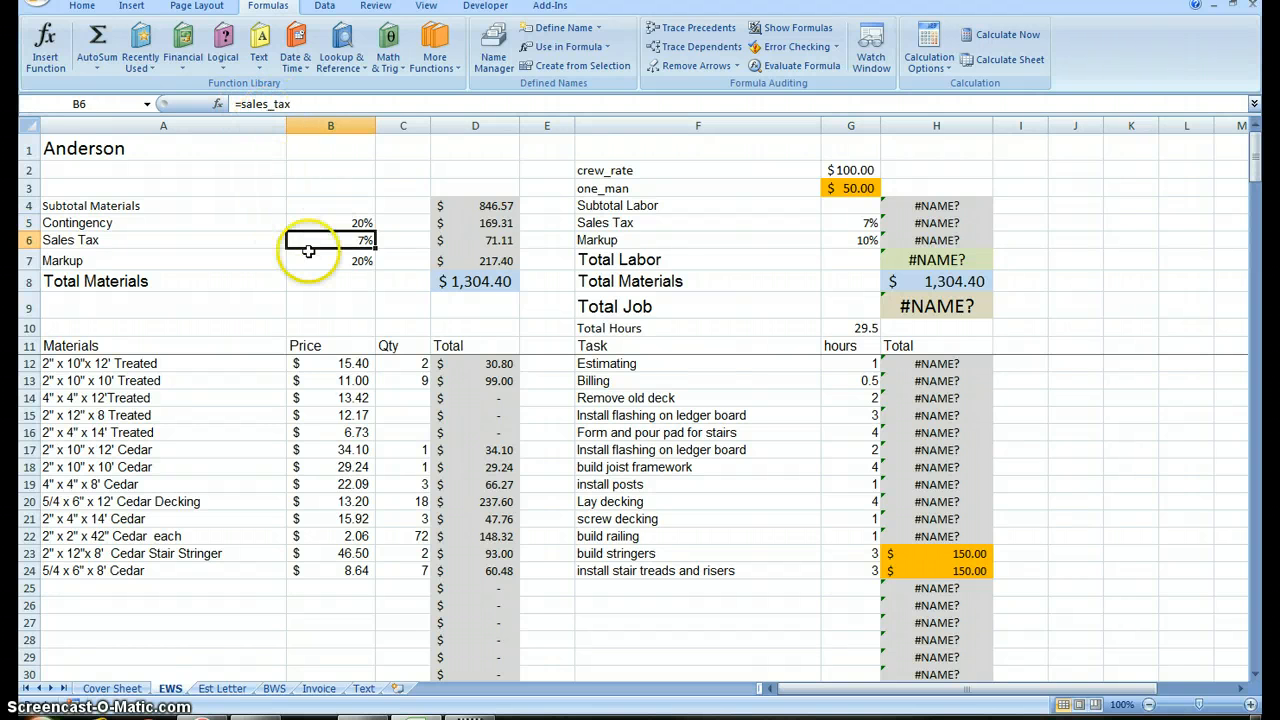
pyautogui.click(330, 260)
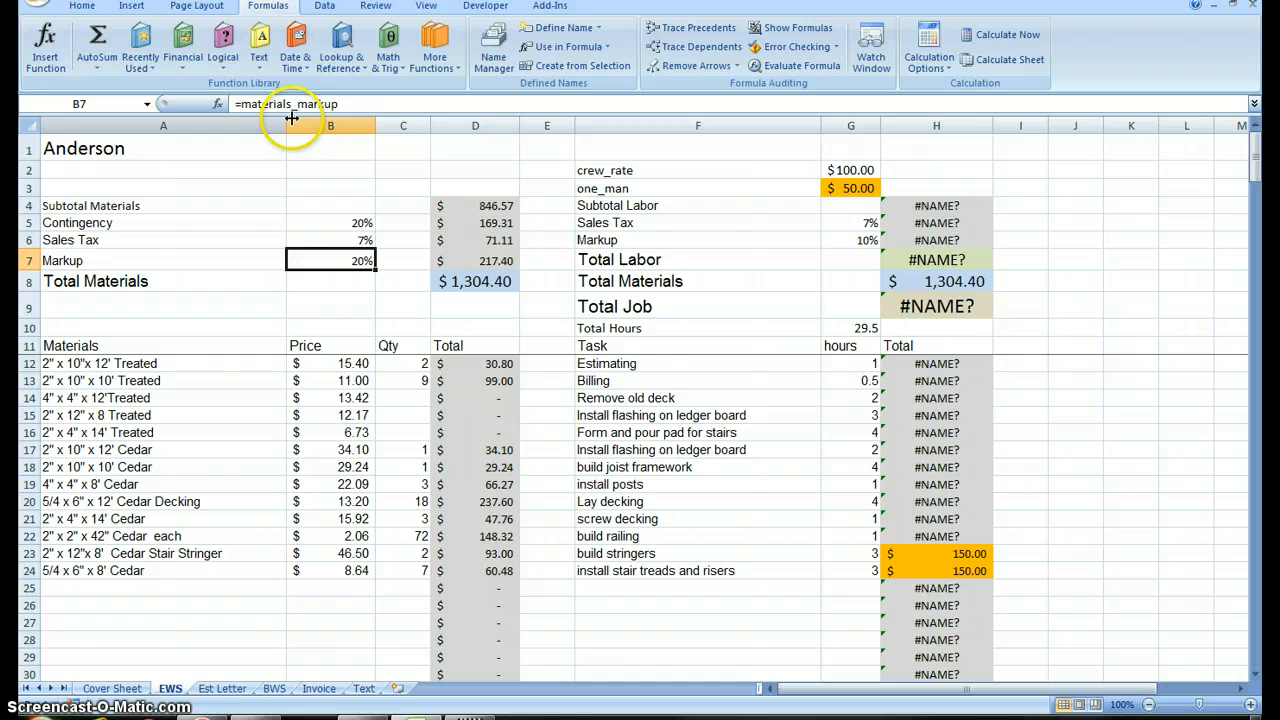
pyautogui.moveTo(732, 284)
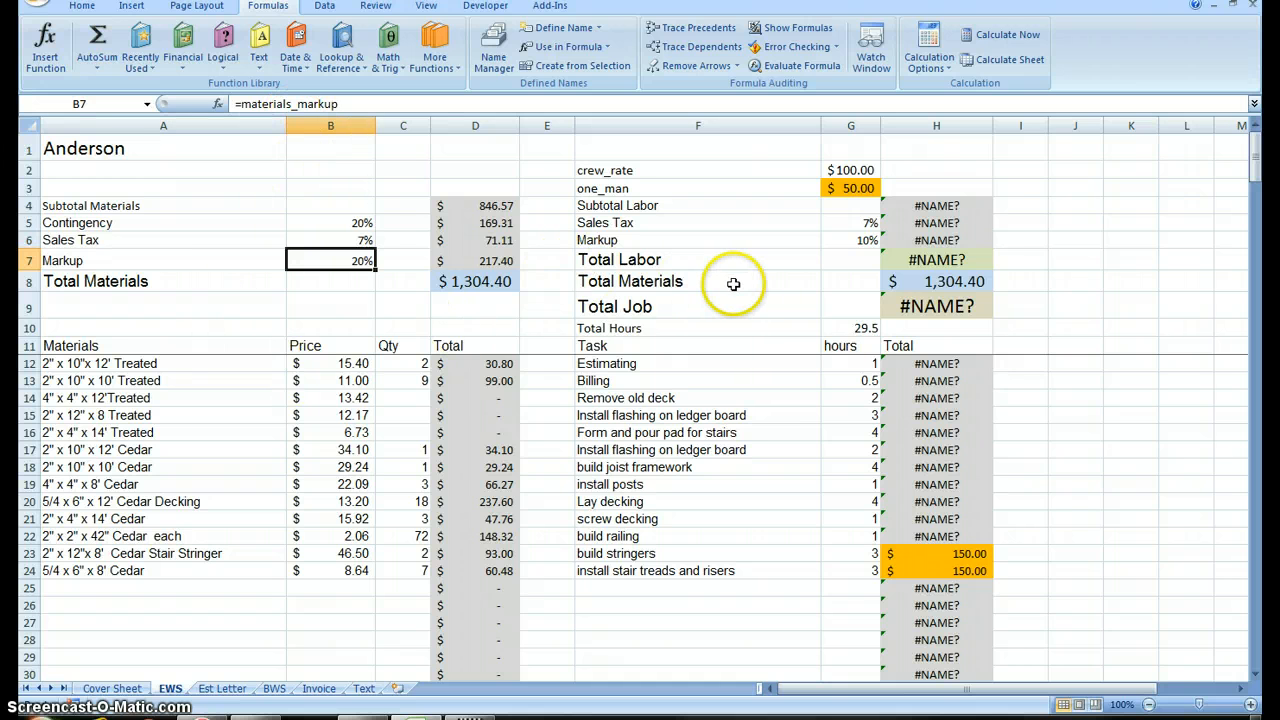
pyautogui.moveTo(864, 240)
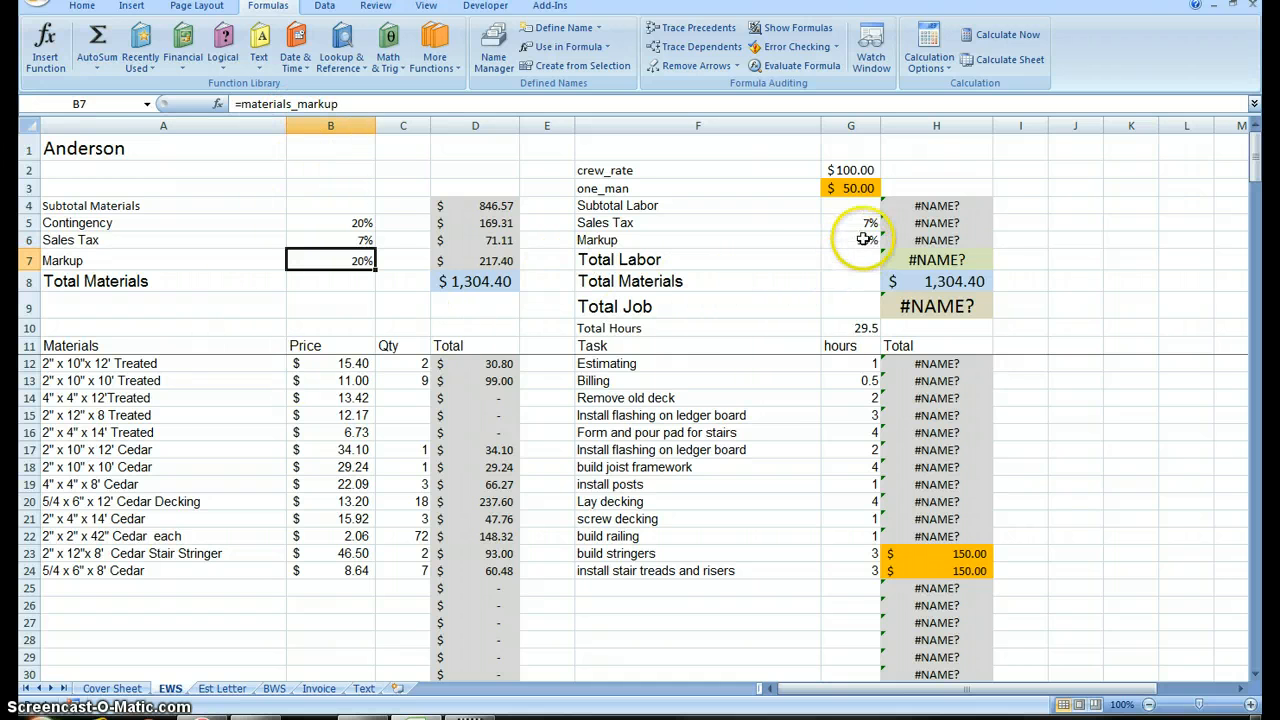
# Link the labor sales tax and labor markup percentages to the cover sheet settings
pyautogui.click(850, 222)
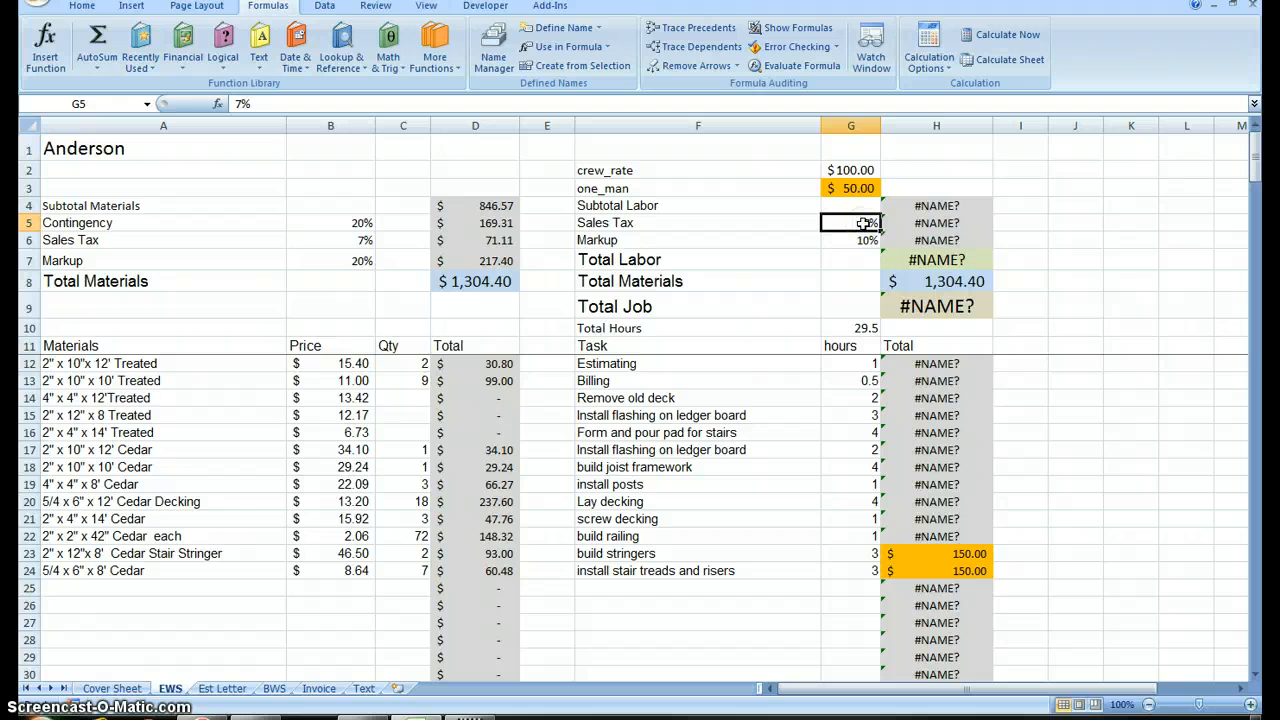
pyautogui.write('=')
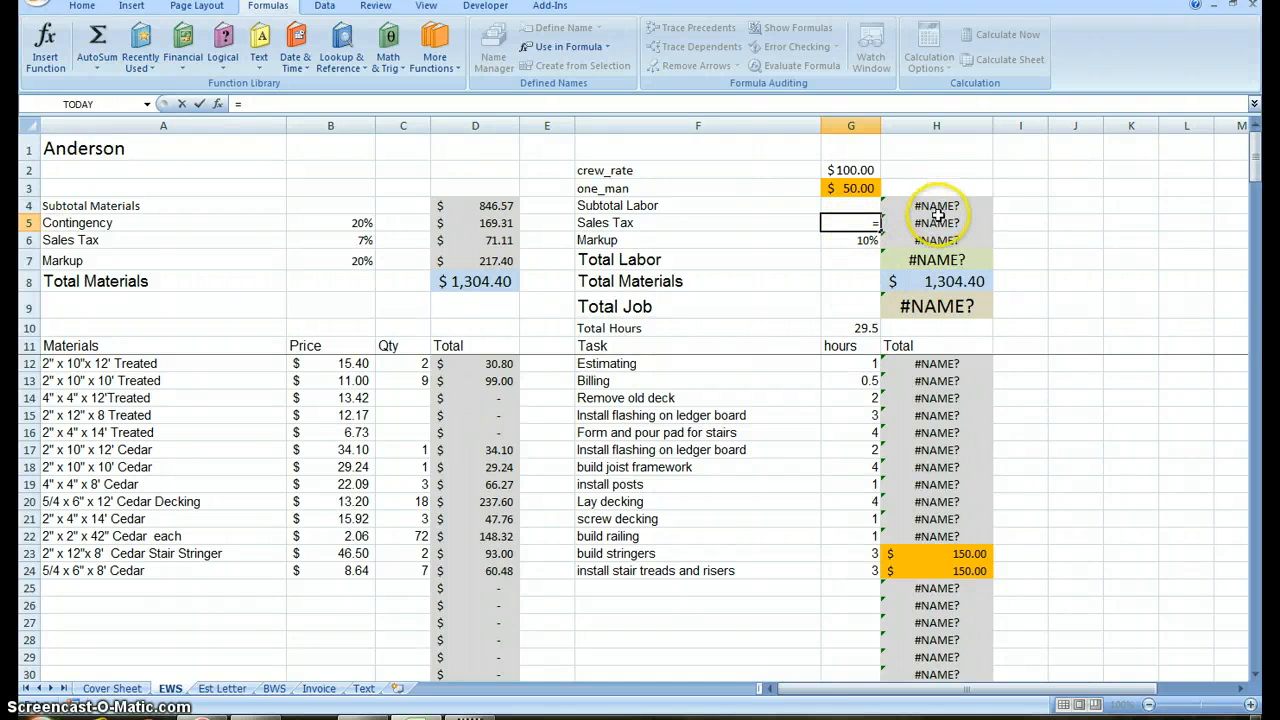
pyautogui.moveTo(850, 168)
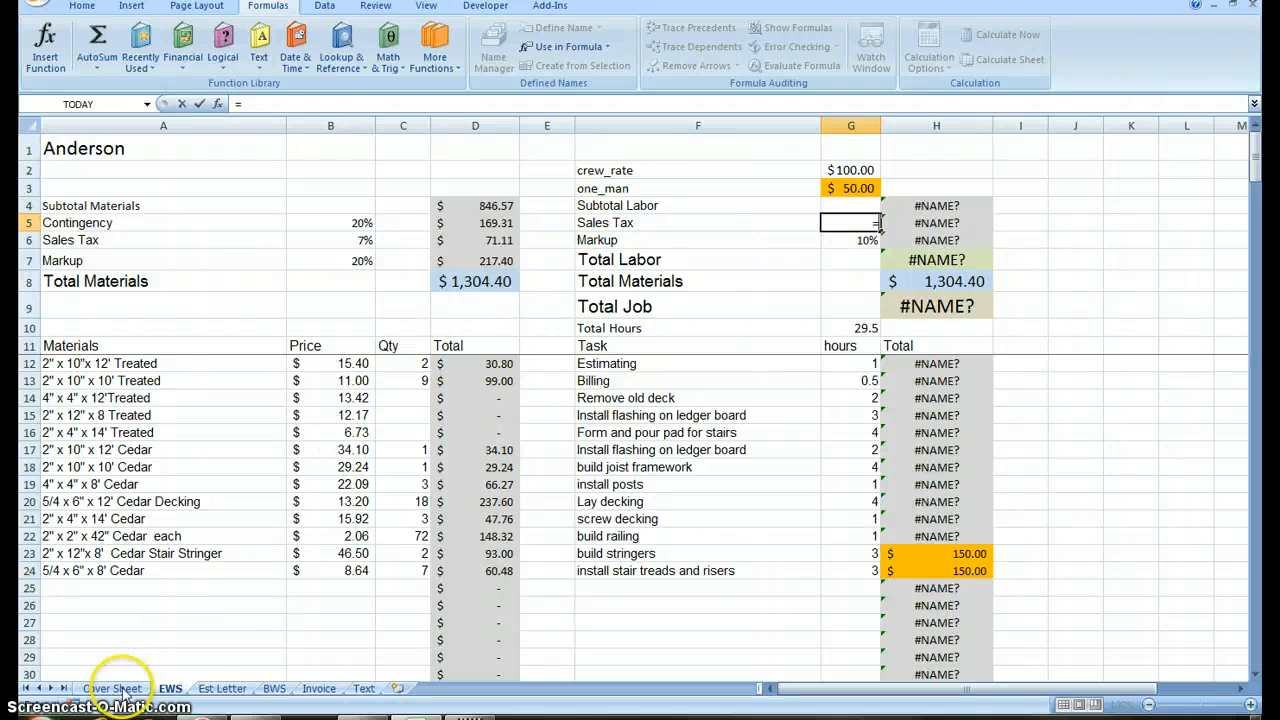
pyautogui.click(112, 688)
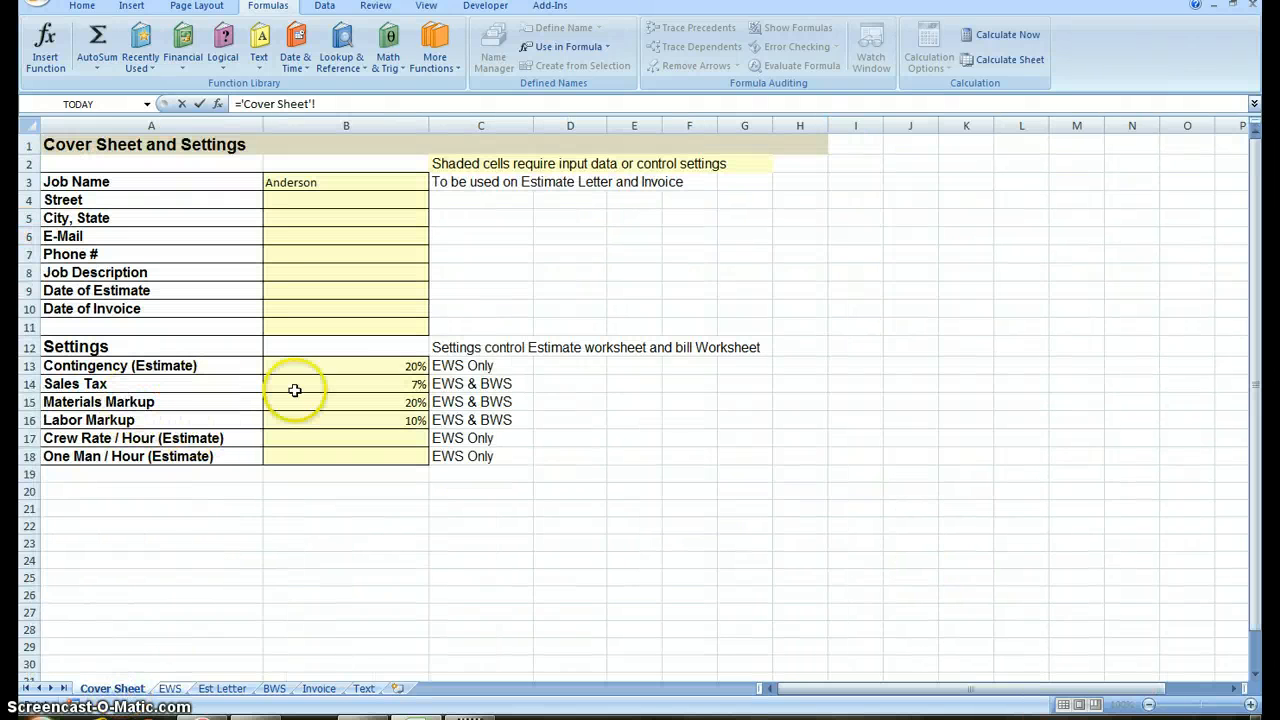
pyautogui.click(168, 688)
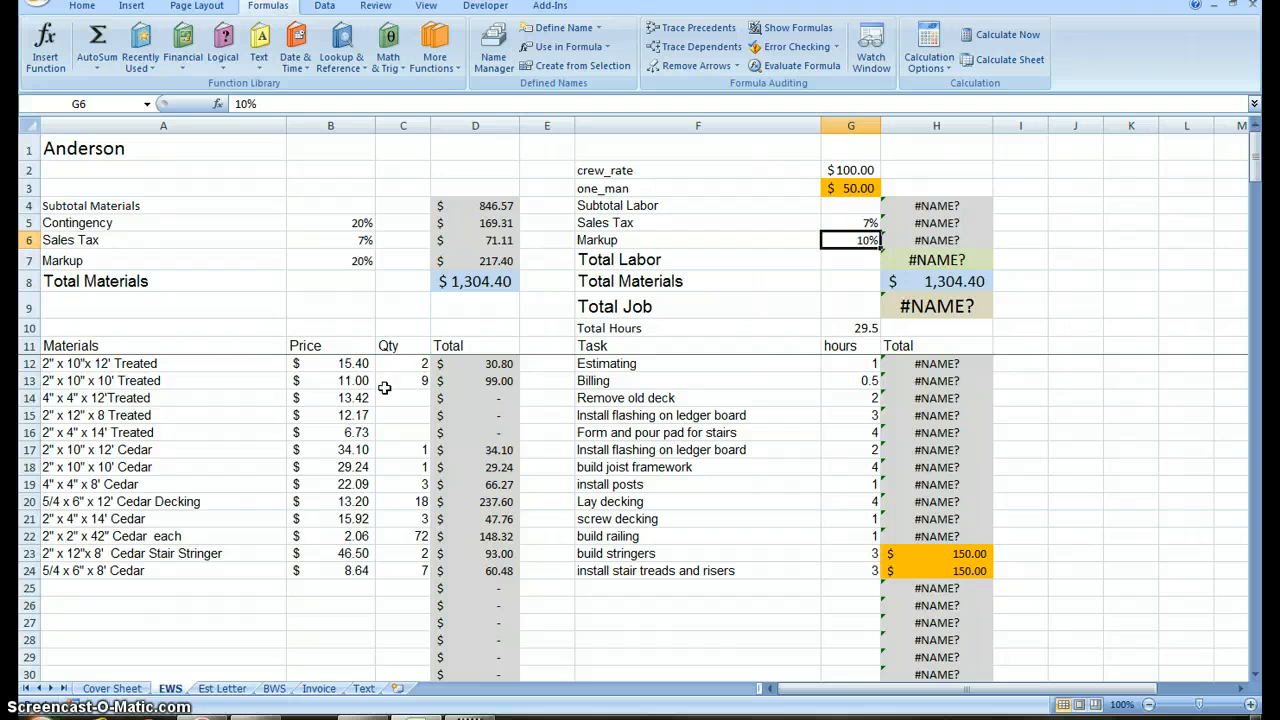
pyautogui.moveTo(820, 252)
pyautogui.write('=')
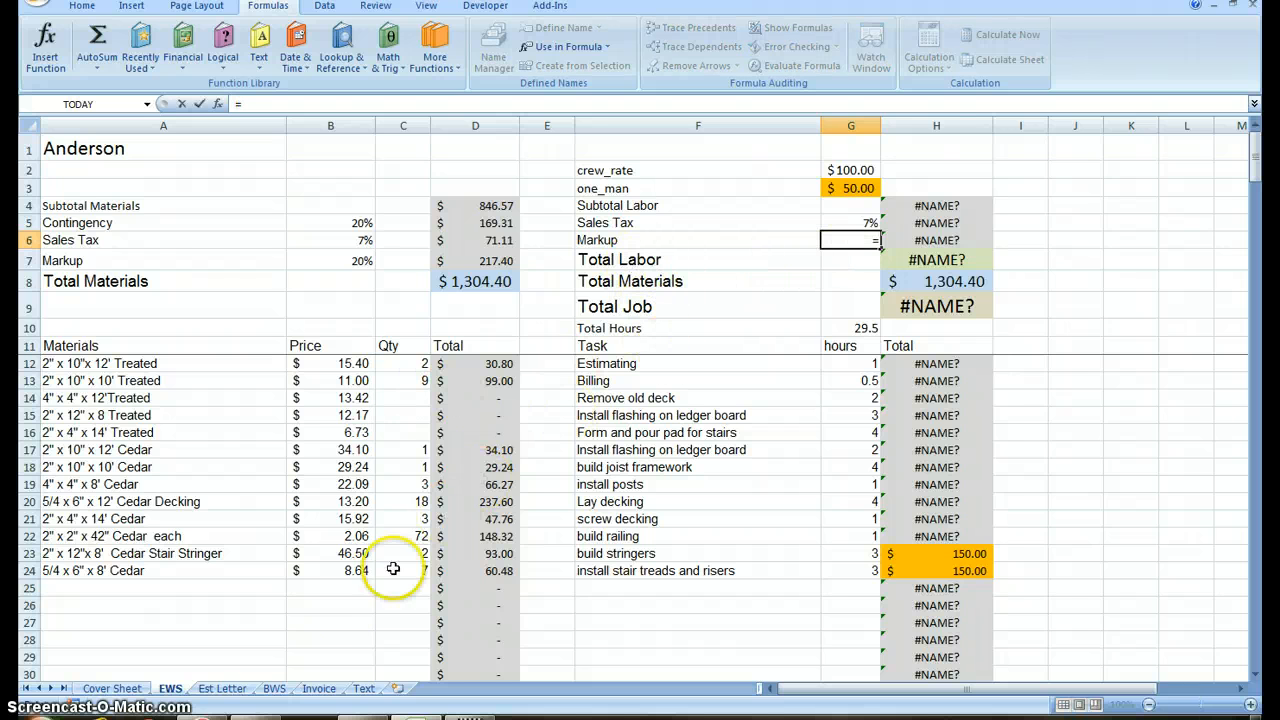
pyautogui.click(112, 688)
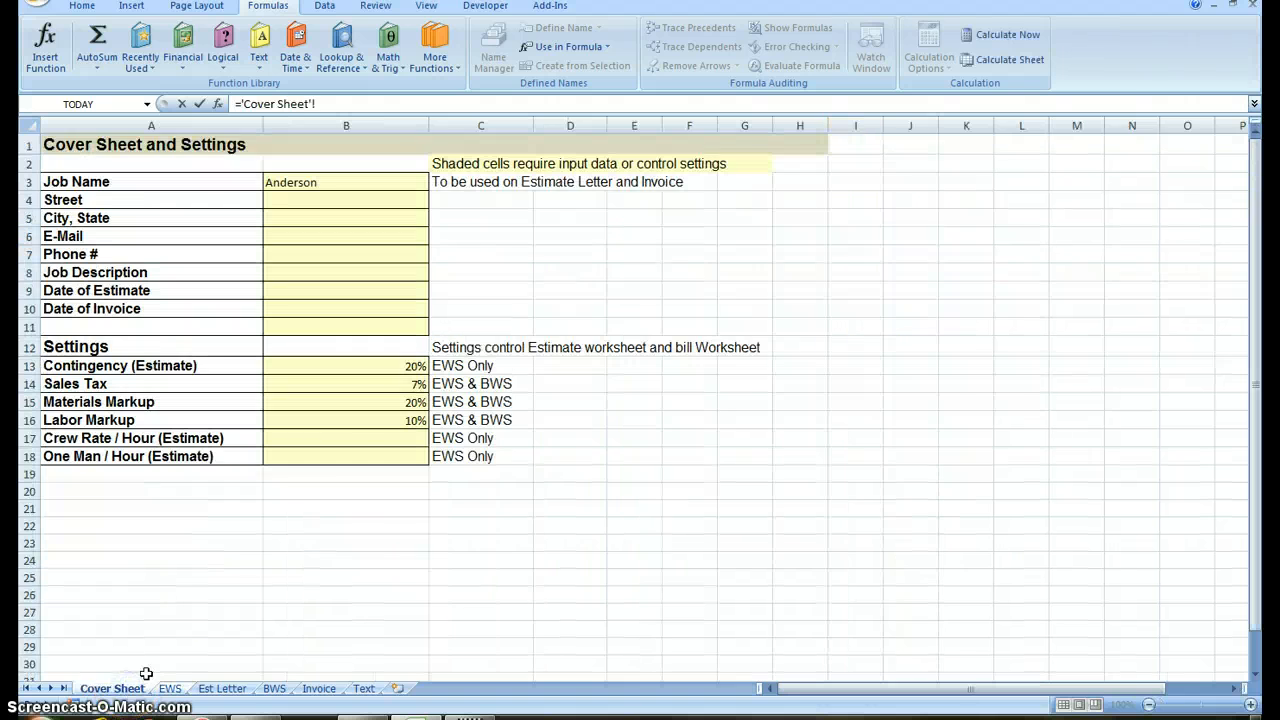
pyautogui.click(344, 420)
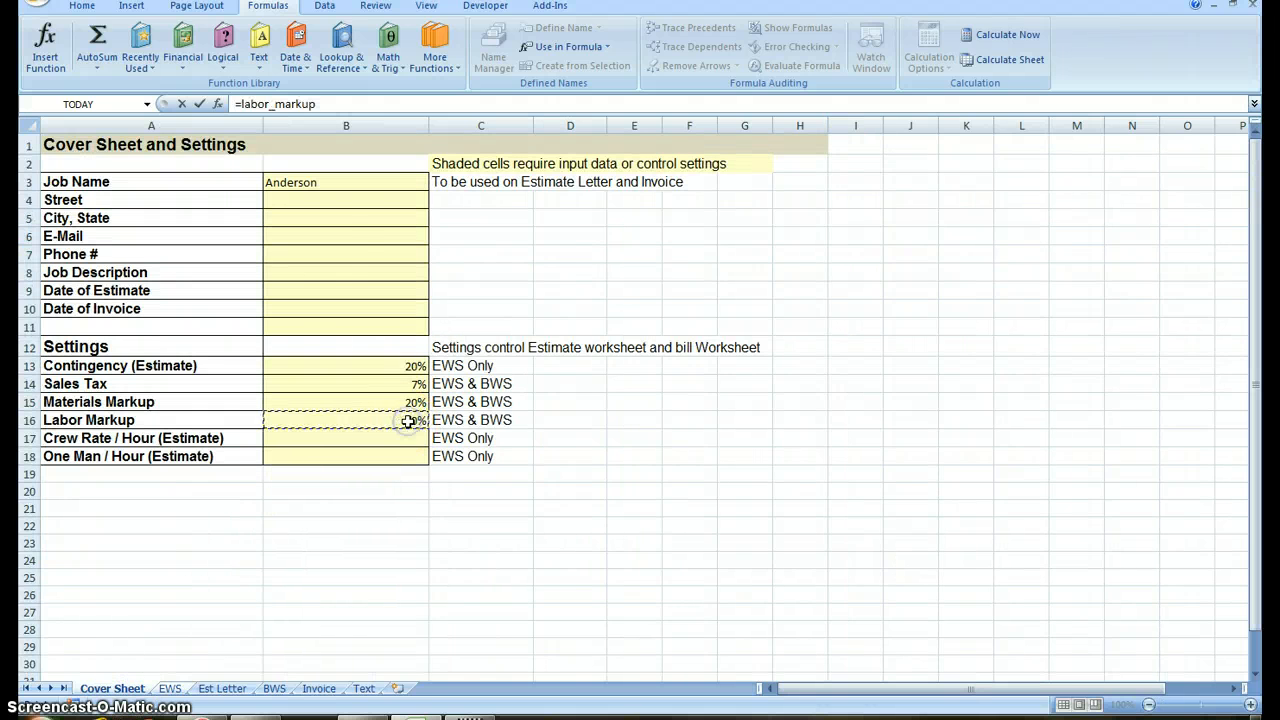
pyautogui.click(168, 688)
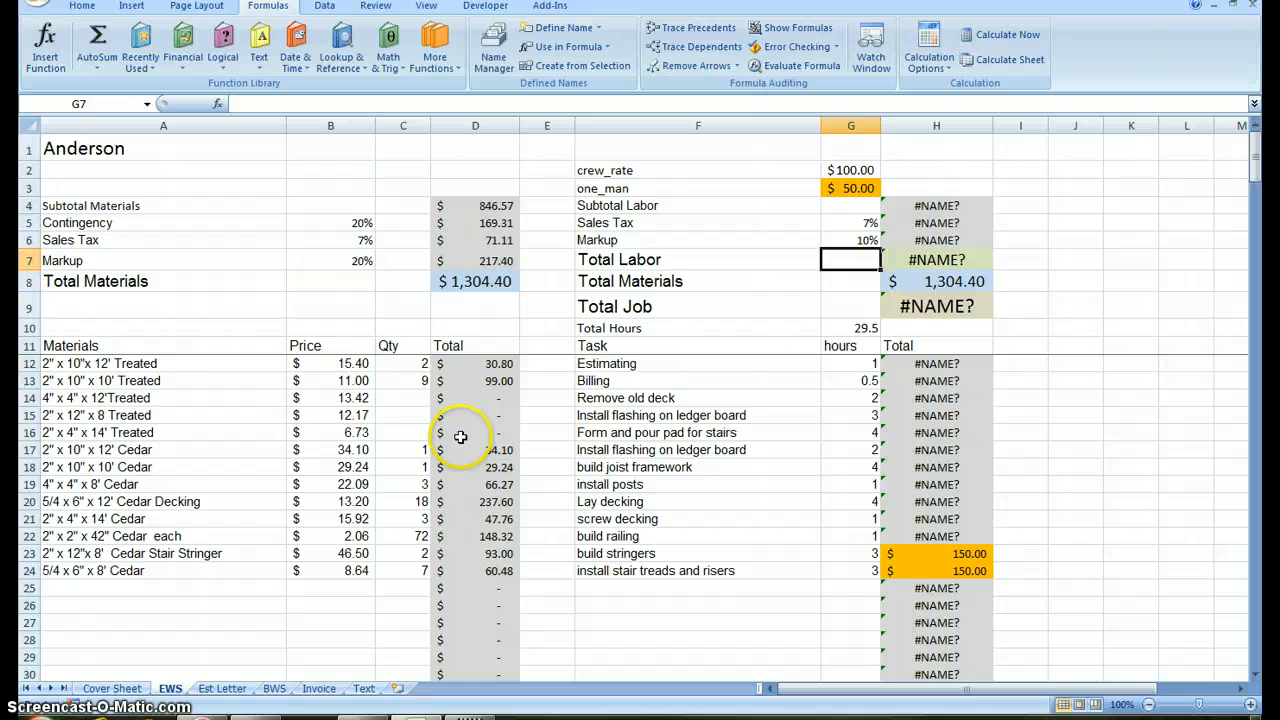
pyautogui.moveTo(850, 176)
pyautogui.write('=')
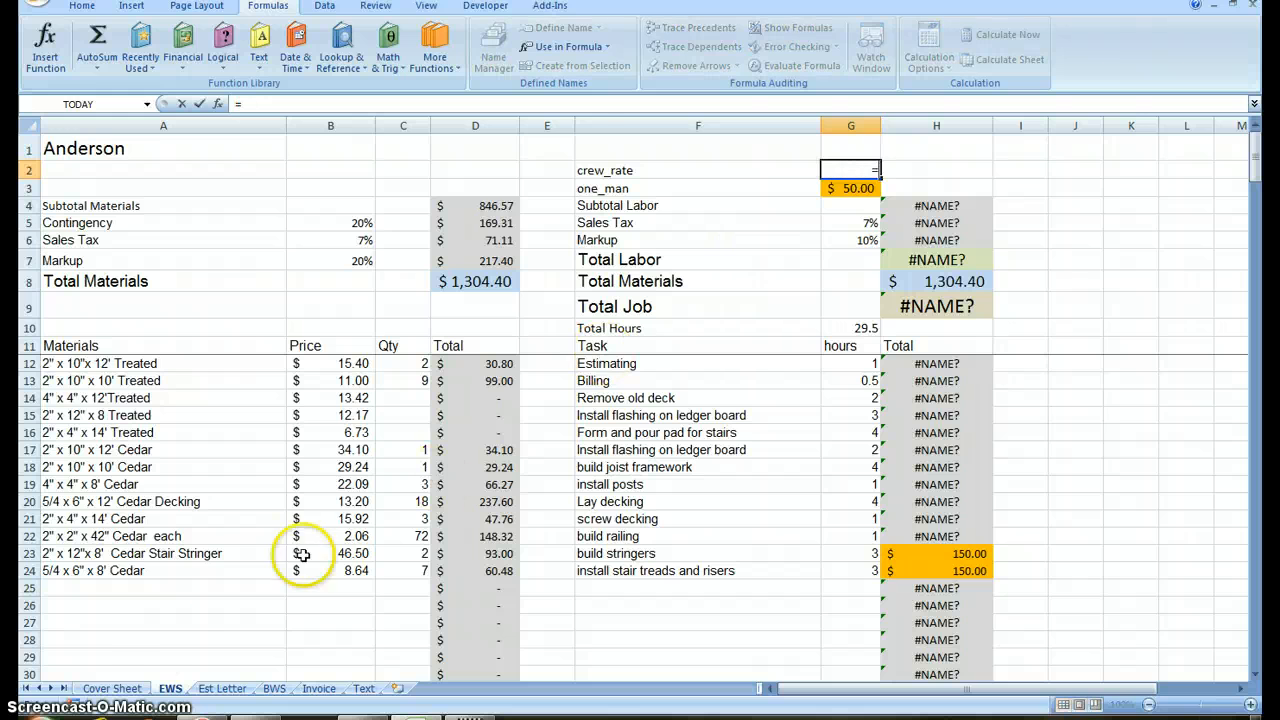
# Link G2 and G3 to the cover sheet's Crew Rate / Hour and One Man / Hour cells
pyautogui.click(112, 688)
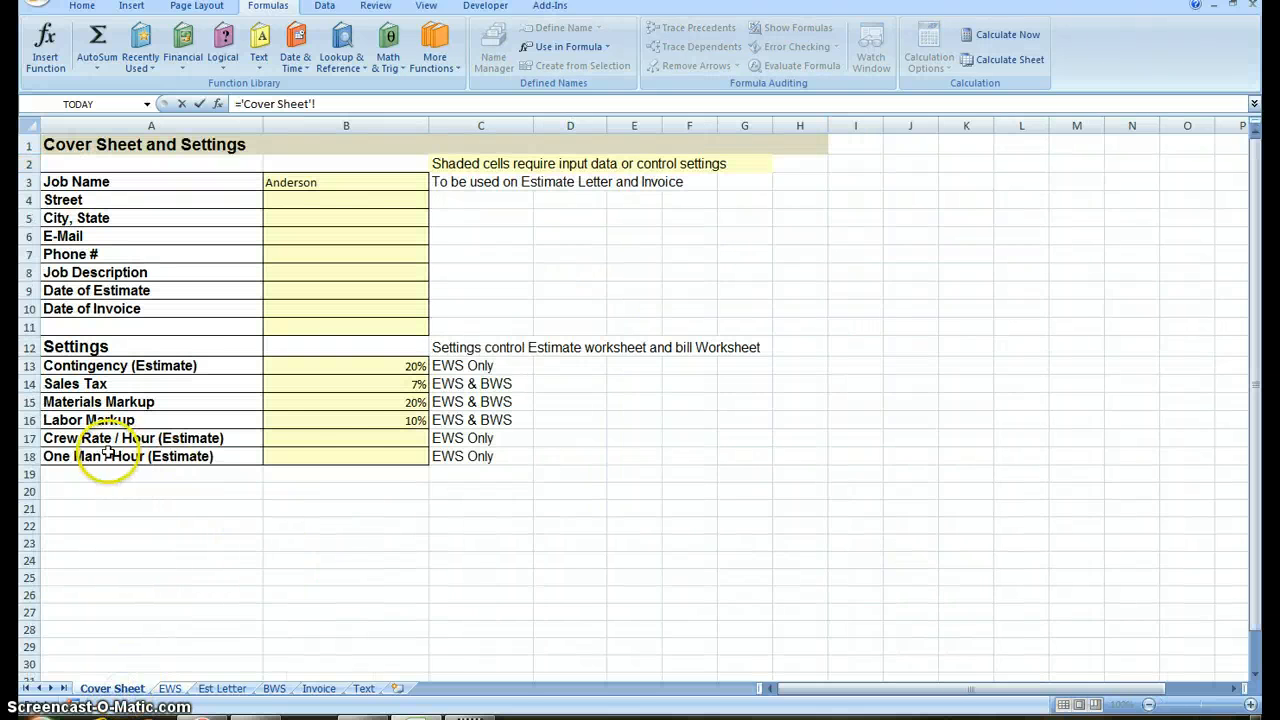
pyautogui.click(380, 438)
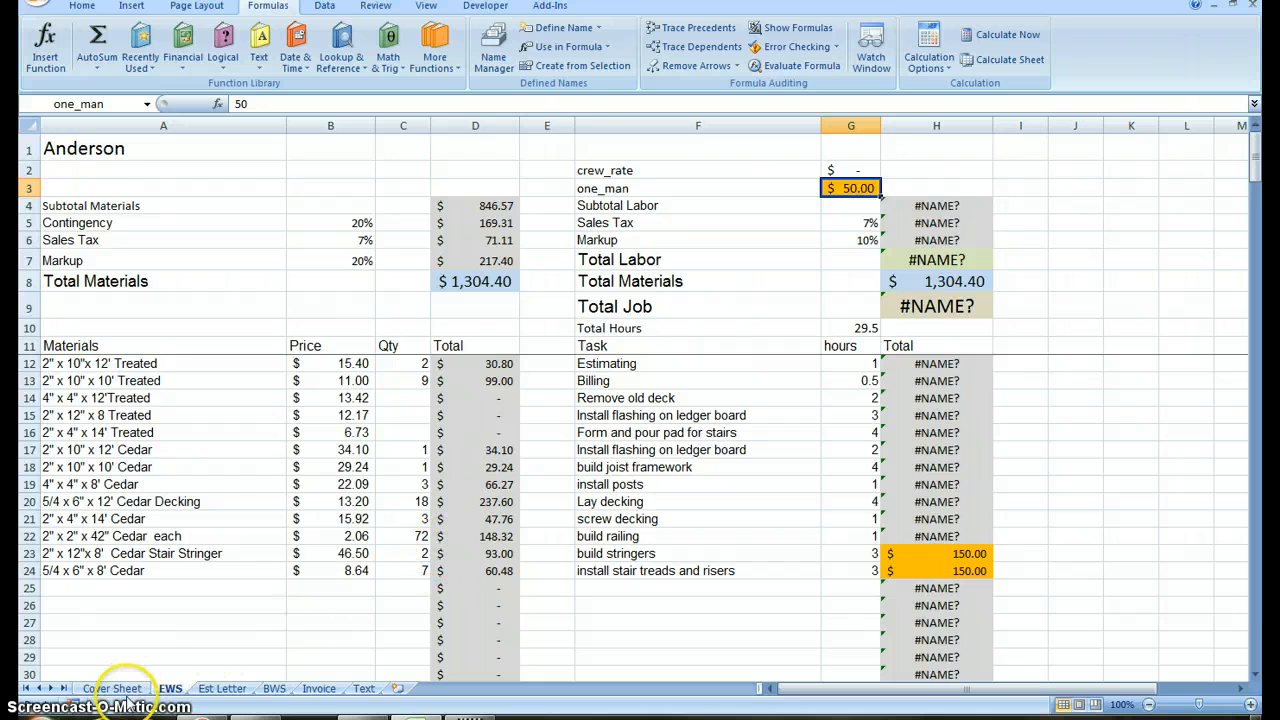
pyautogui.click(112, 688)
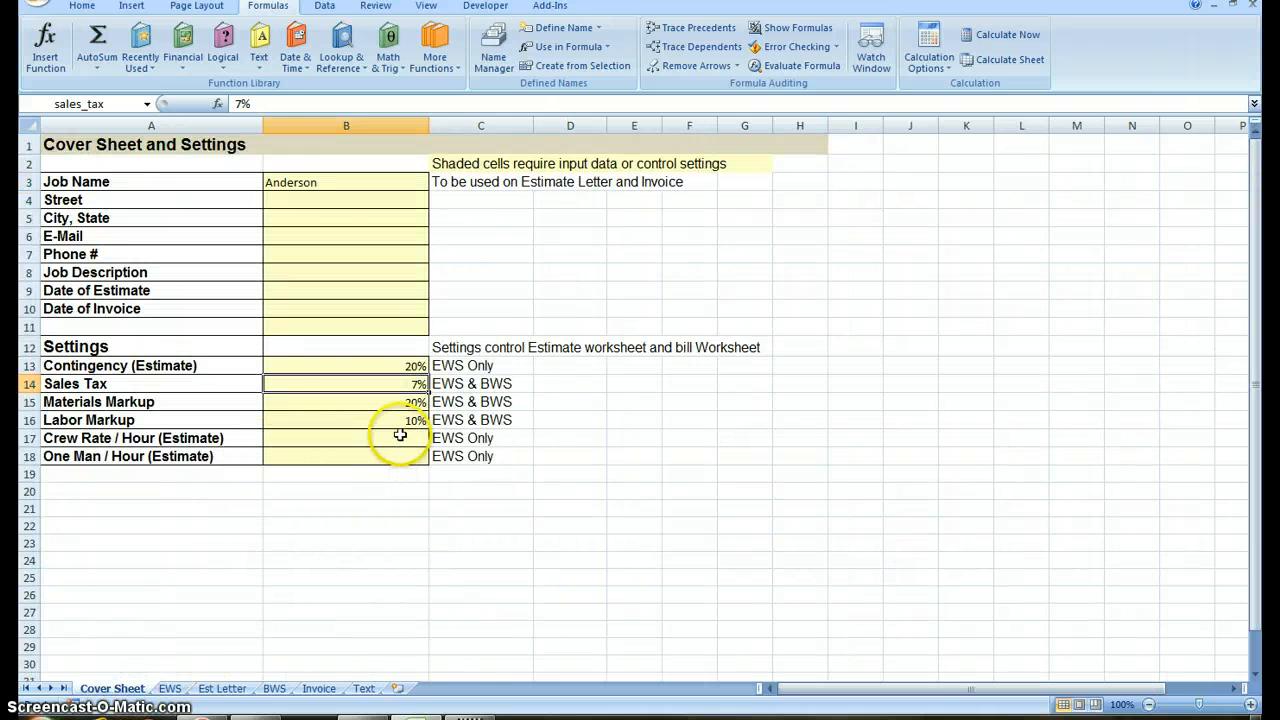
pyautogui.click(168, 688)
pyautogui.write('=')
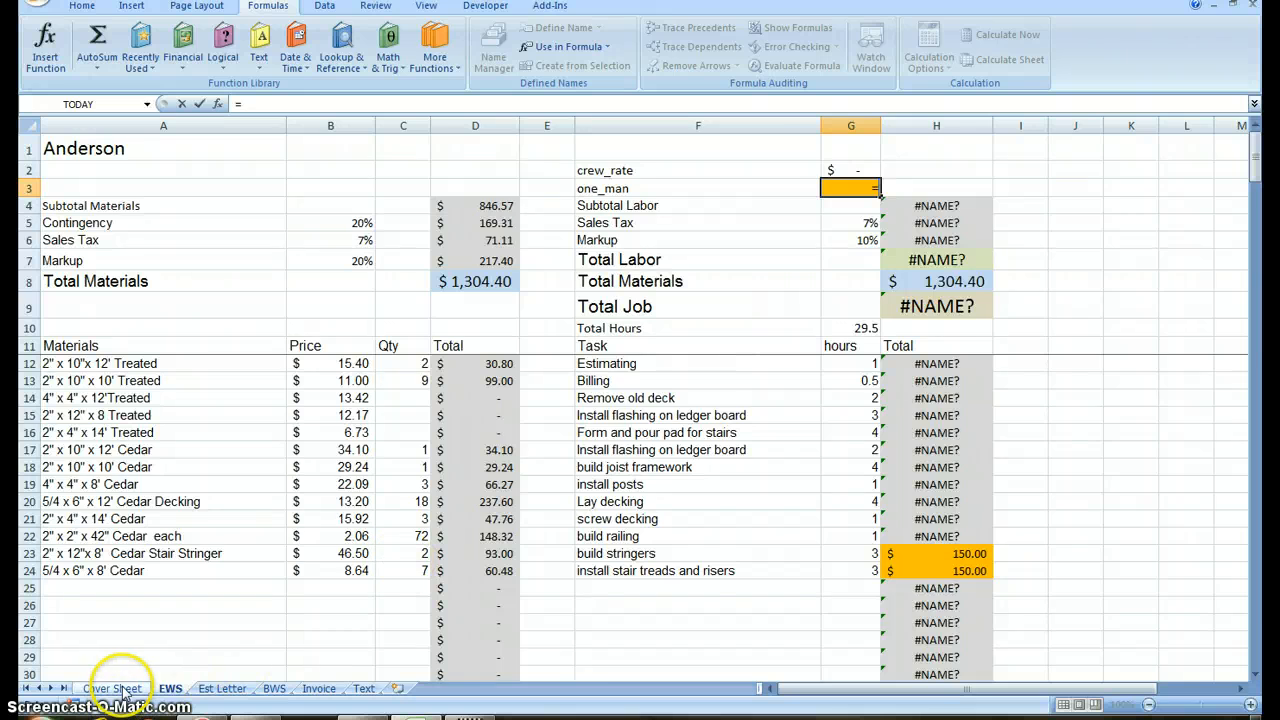
pyautogui.click(112, 688)
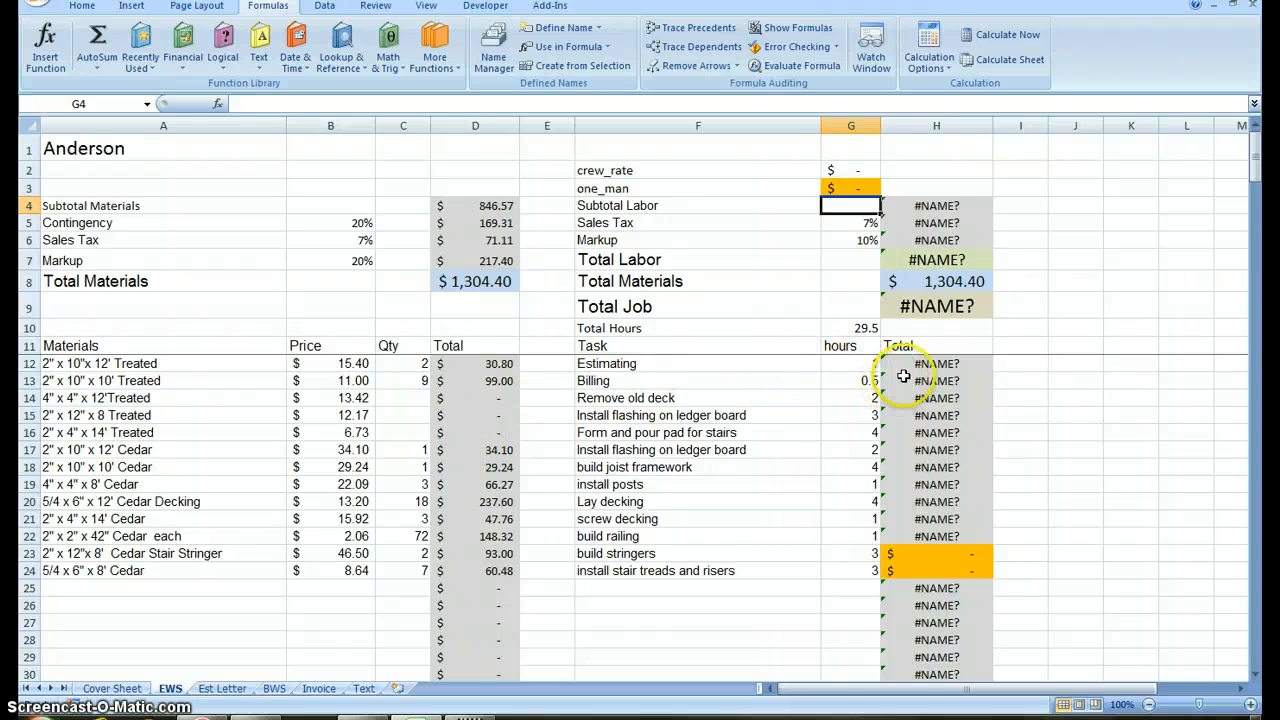
# Enter hourly rates of 100 crew and 50 one-man on the cover sheet
pyautogui.click(112, 688)
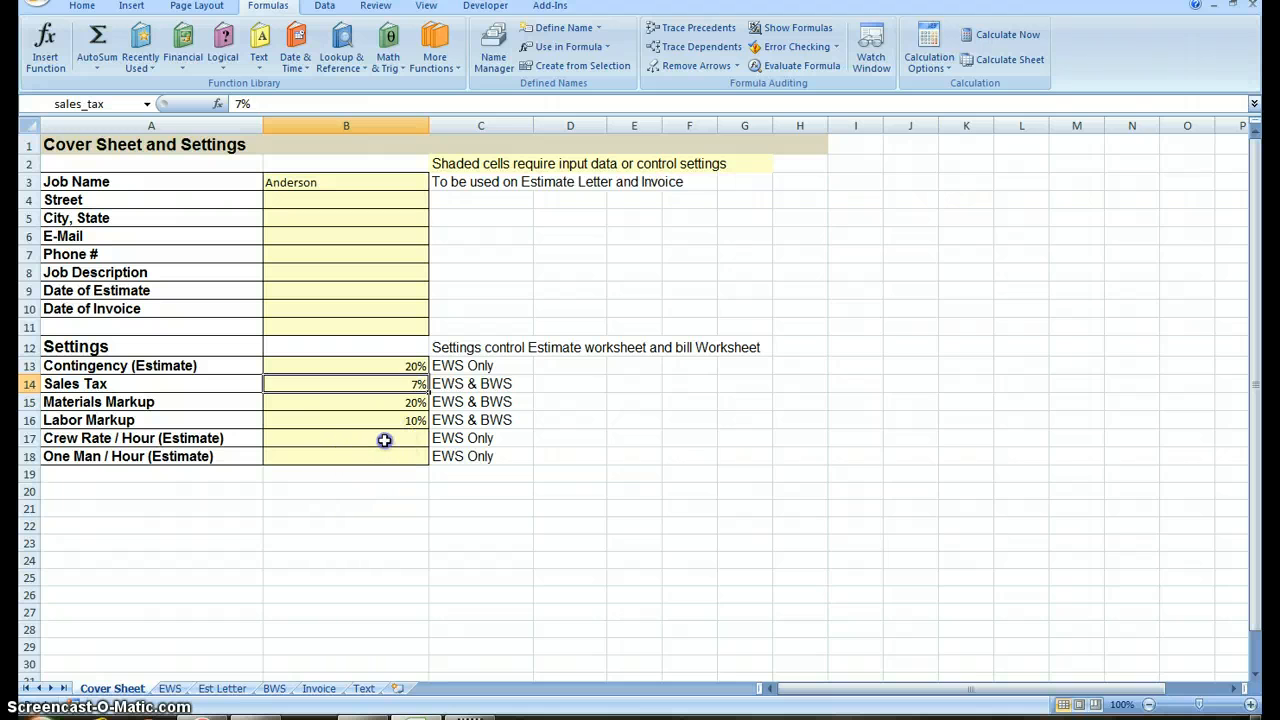
pyautogui.write('100')
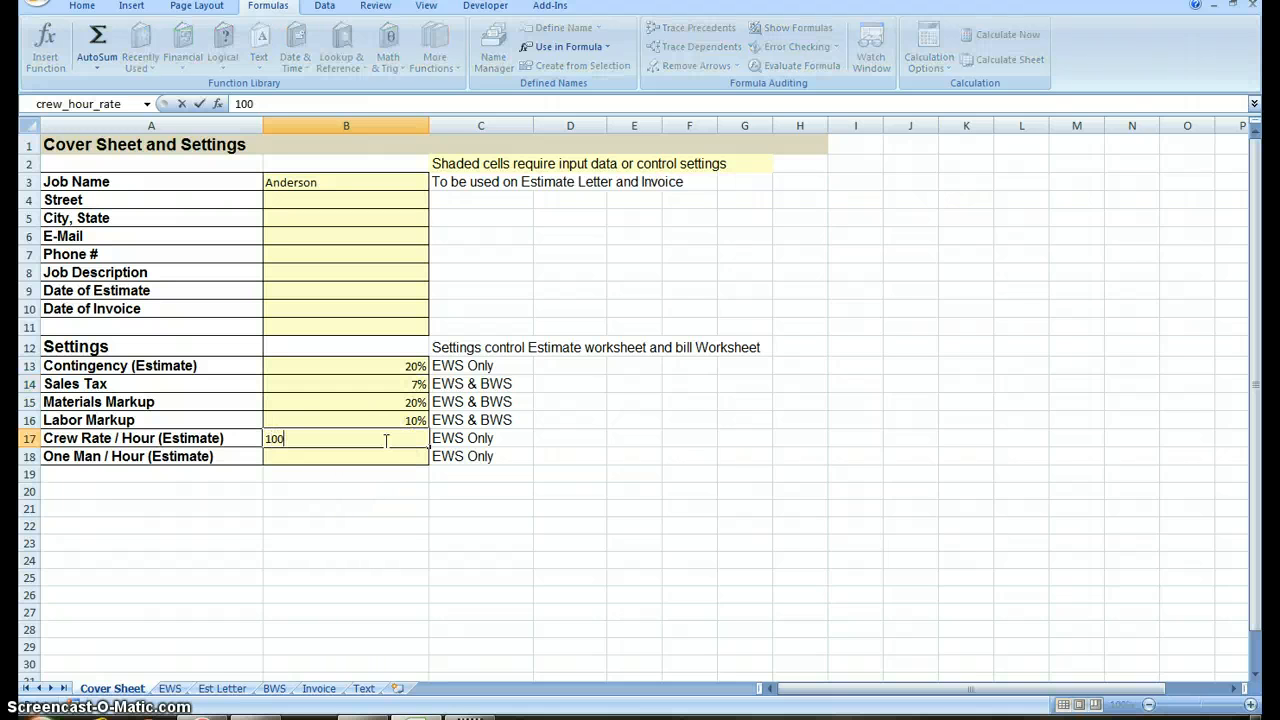
pyautogui.press('Return')
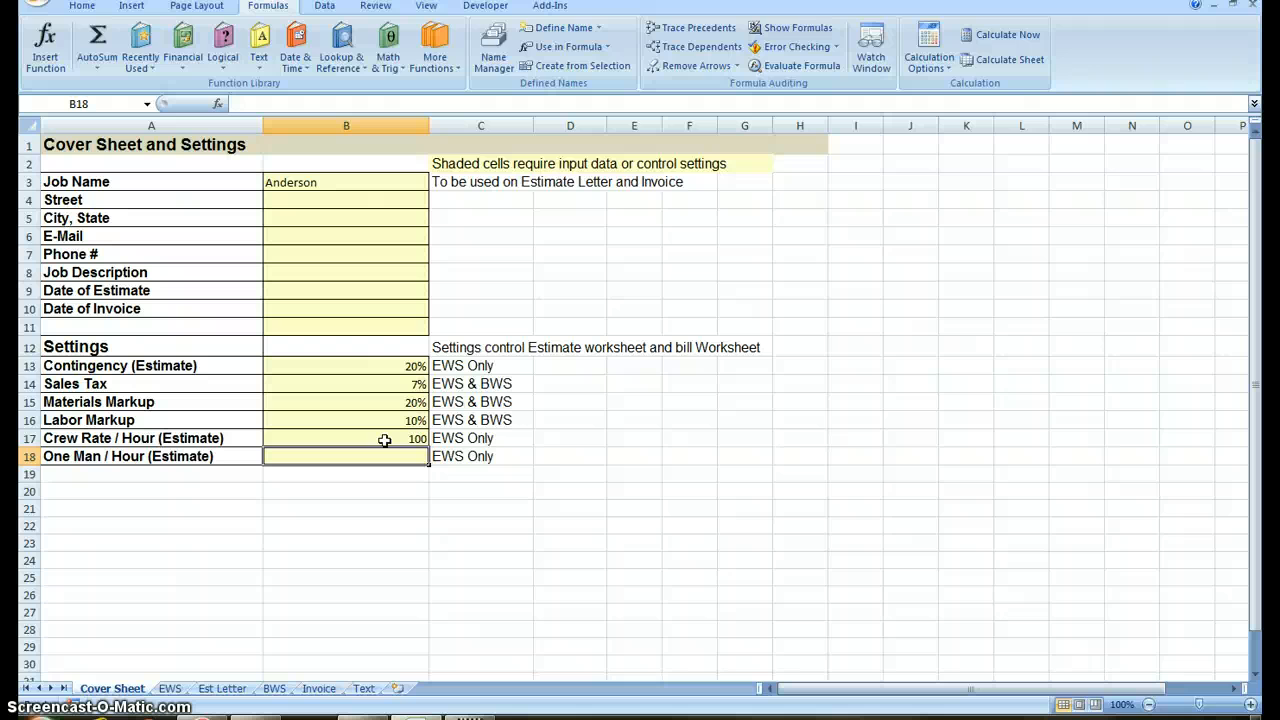
pyautogui.write('50')
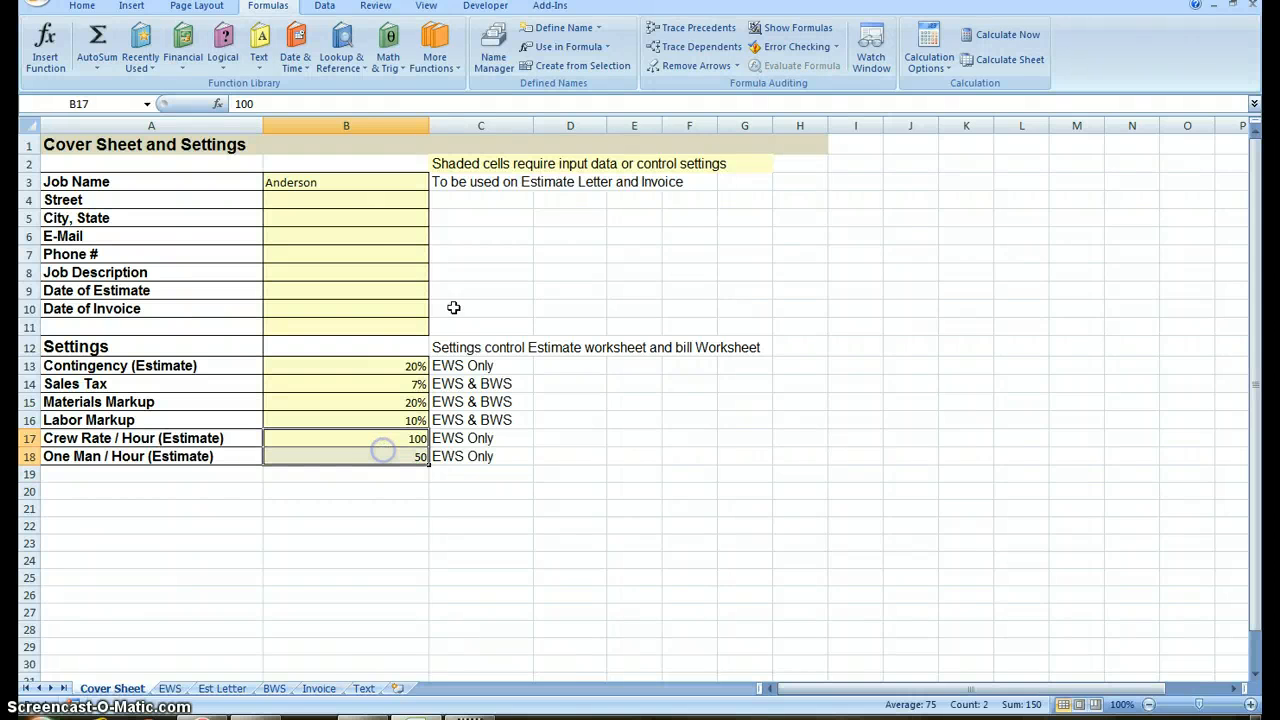
# Show both rate cells as dollar amounts ($100.00, $50.00) and return to the estimate worksheet
pyautogui.click(82, 6)
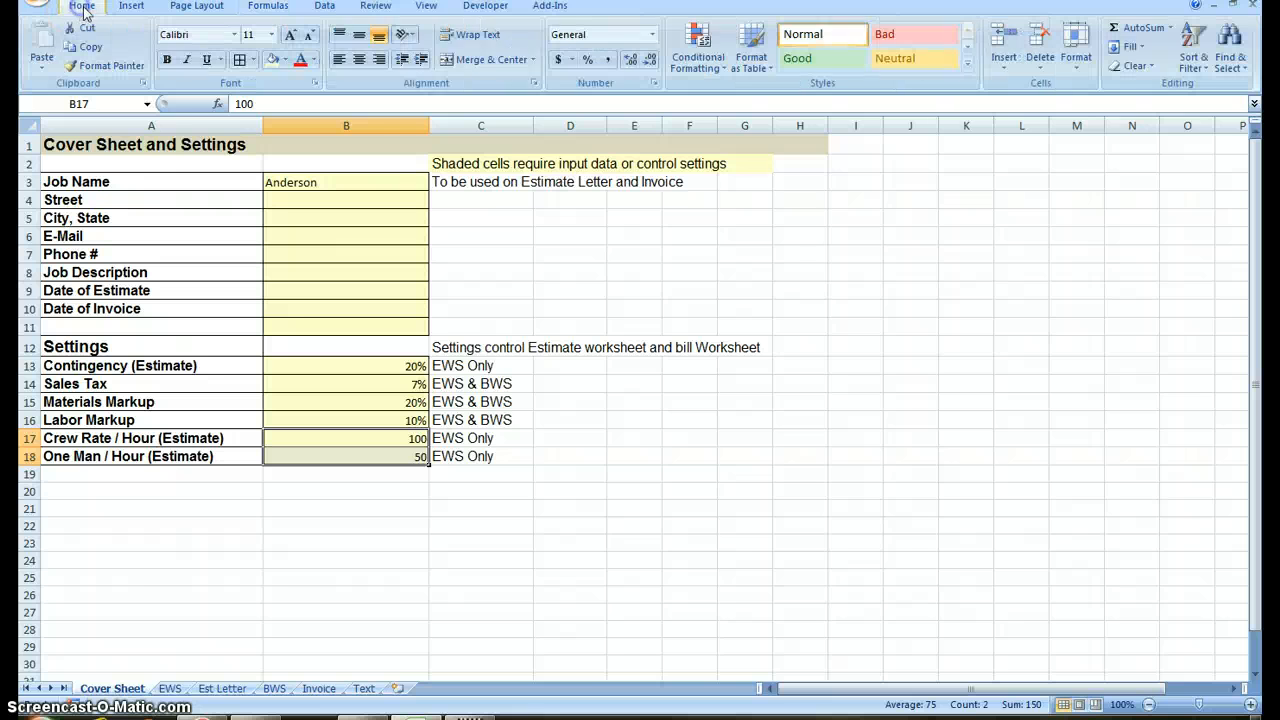
pyautogui.click(556, 60)
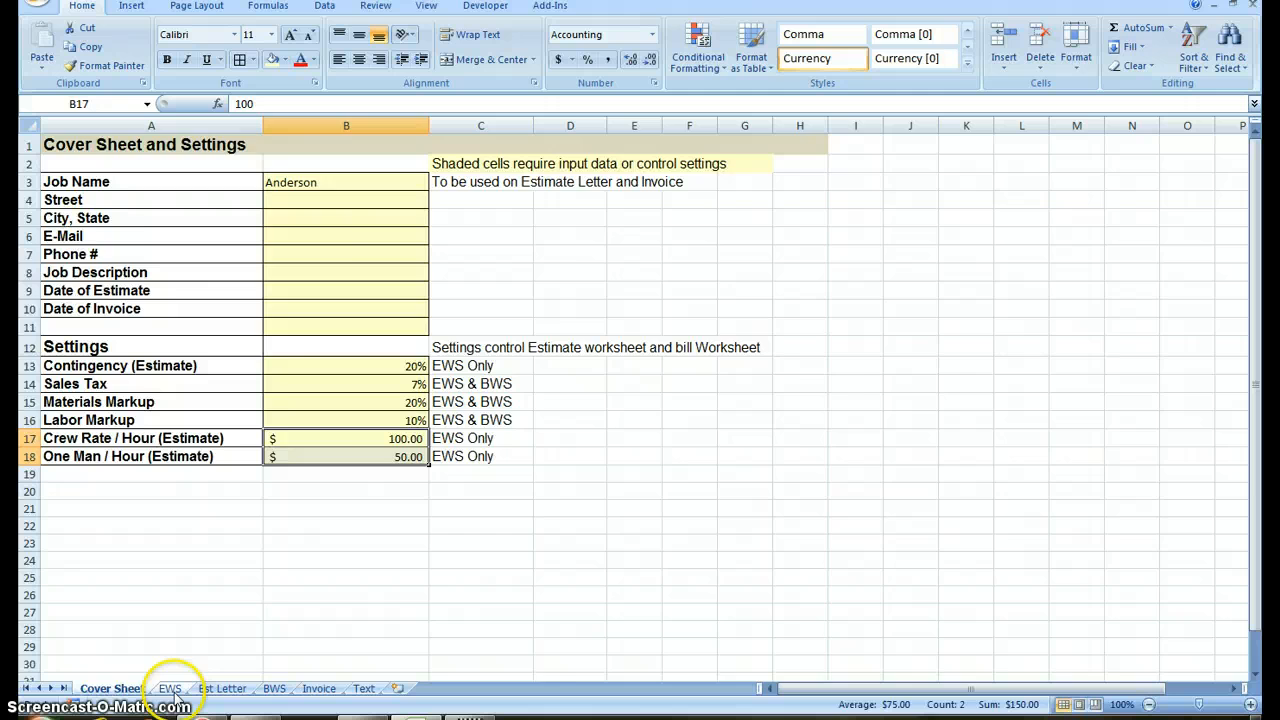
pyautogui.click(170, 688)
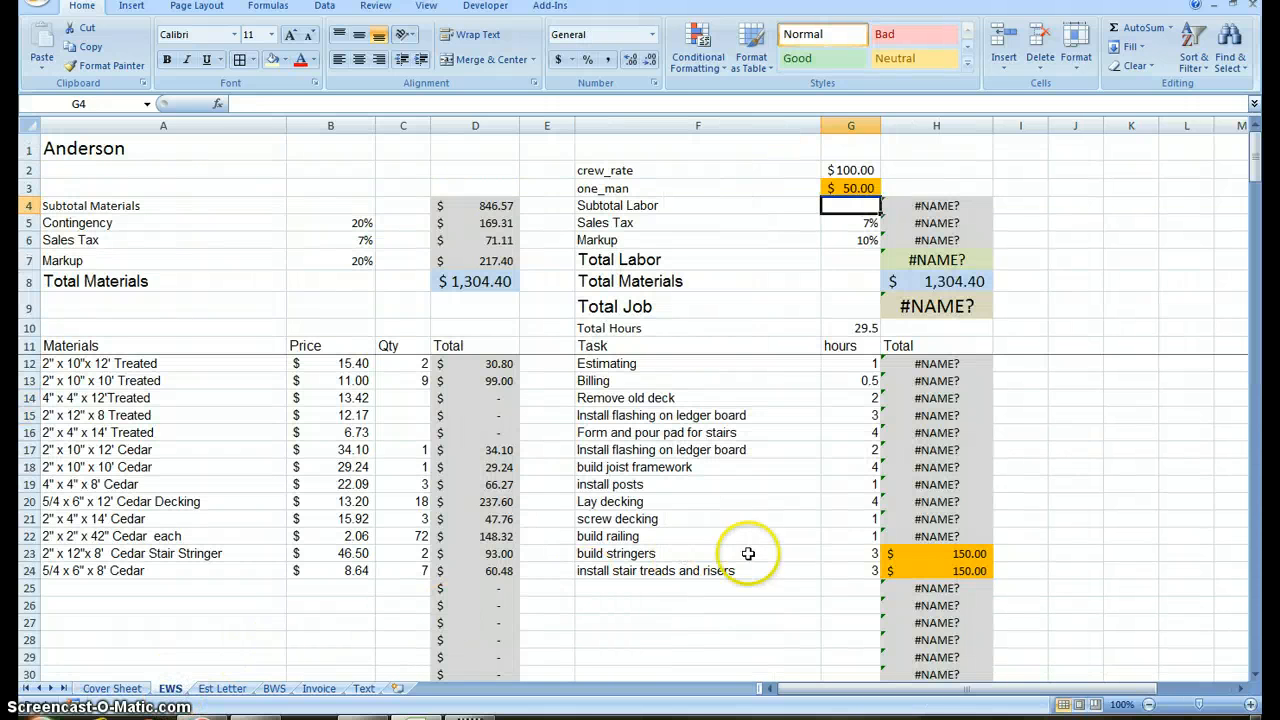
pyautogui.moveTo(944, 372)
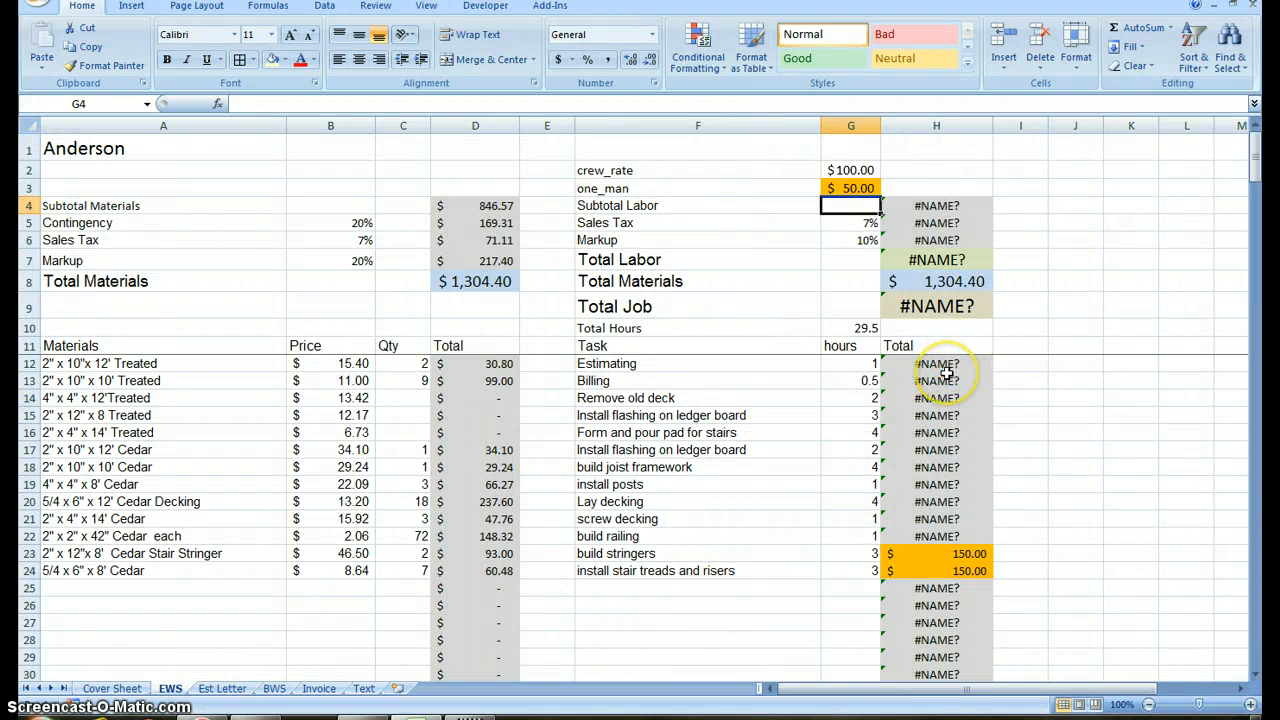
# Make the Estimating task total =G12*G2, hours times the crew rate, and review the Total column
pyautogui.click(936, 364)
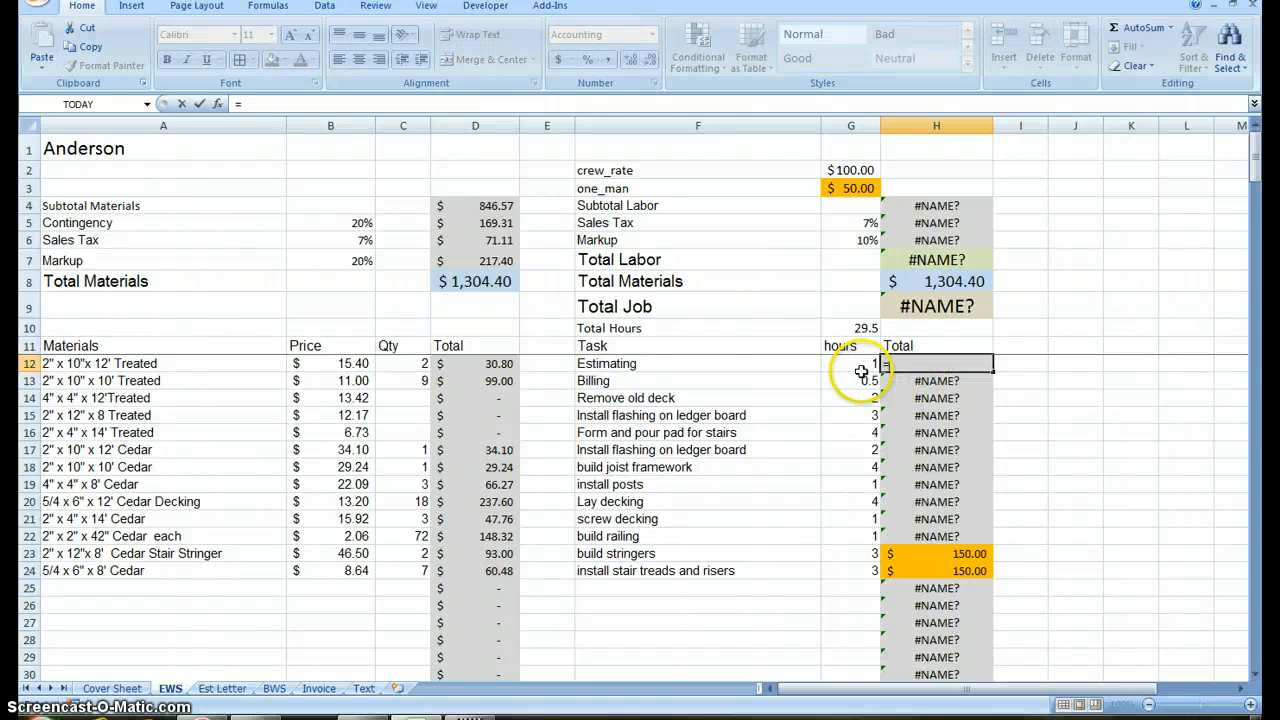
pyautogui.write('=G12')
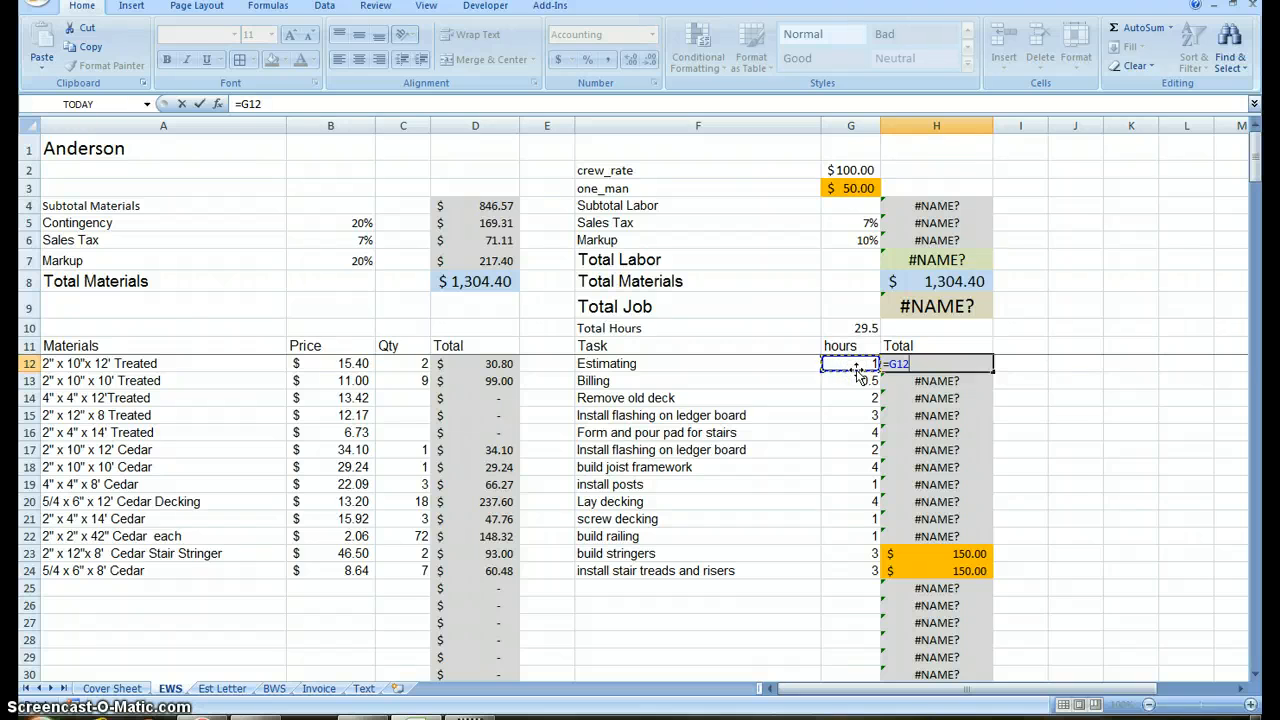
pyautogui.write('*')
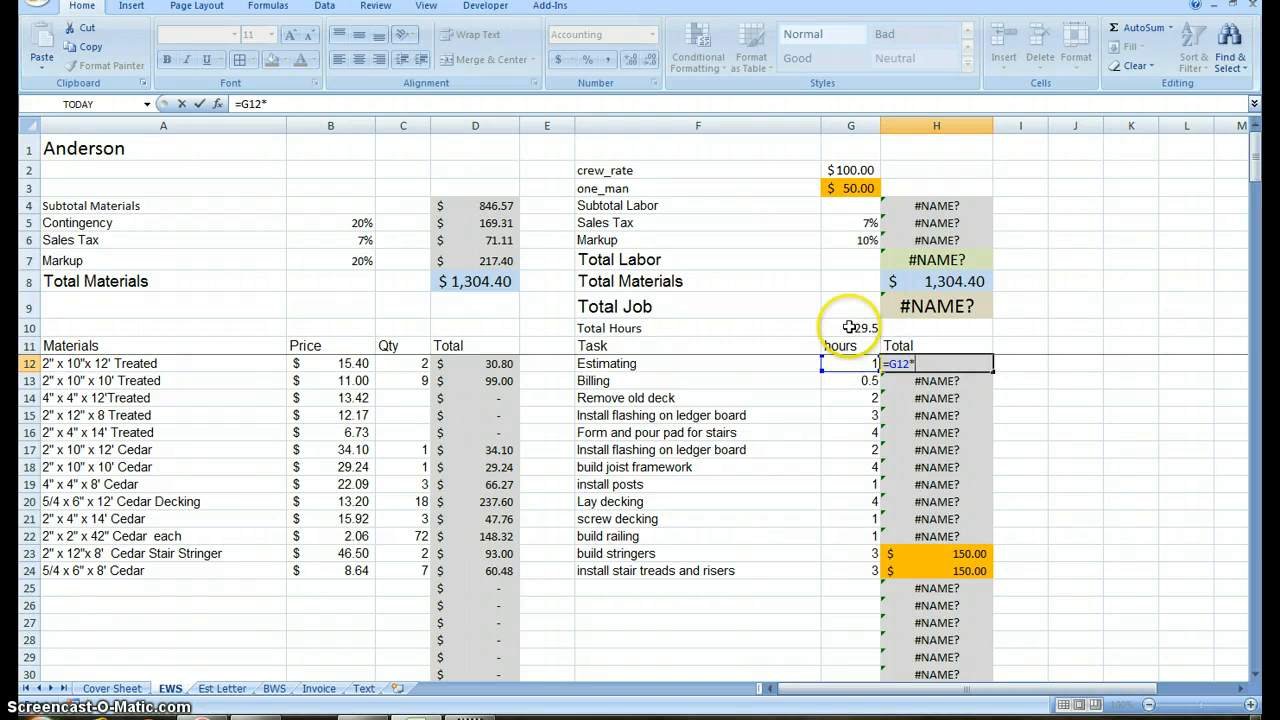
pyautogui.click(850, 170)
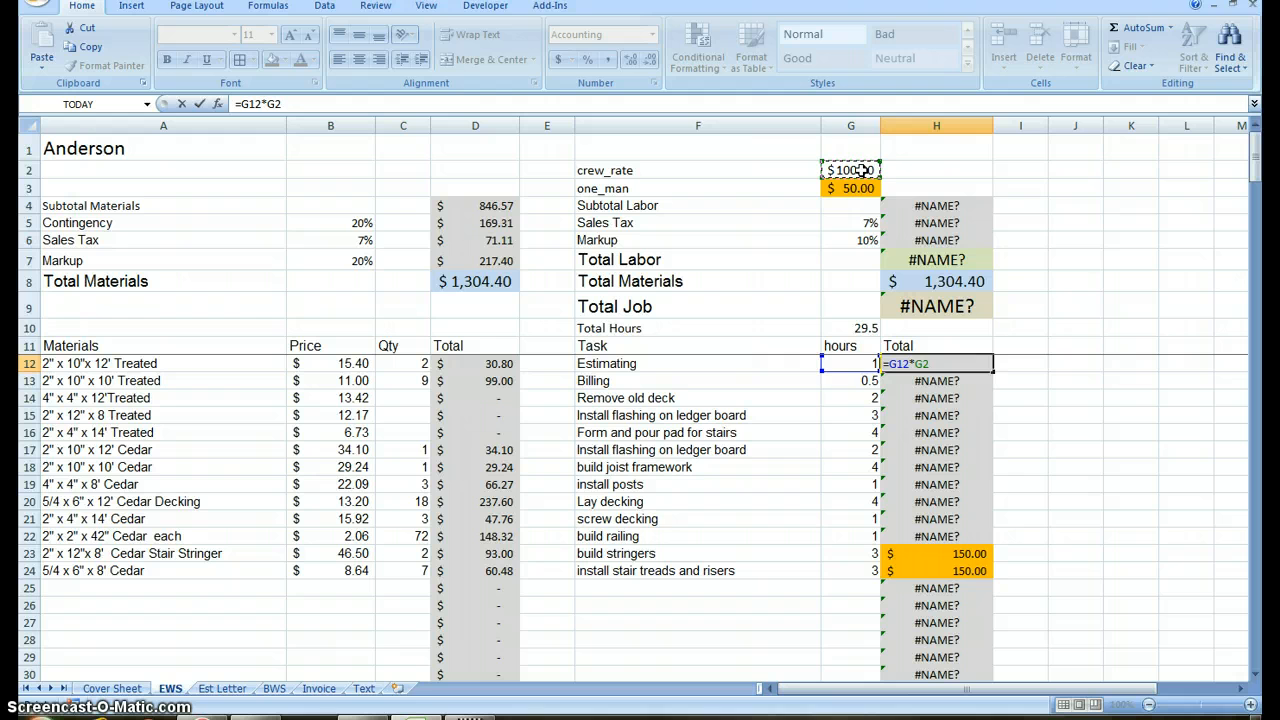
pyautogui.press('Return')
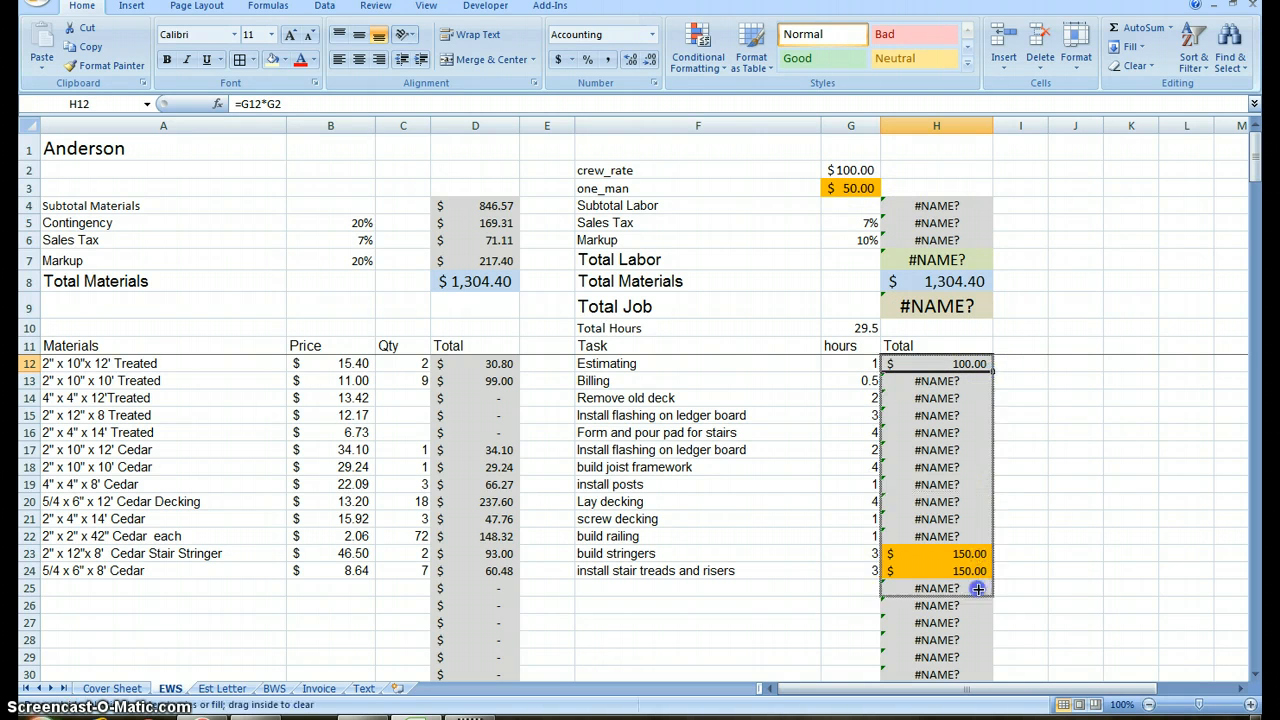
pyautogui.scroll(-3)
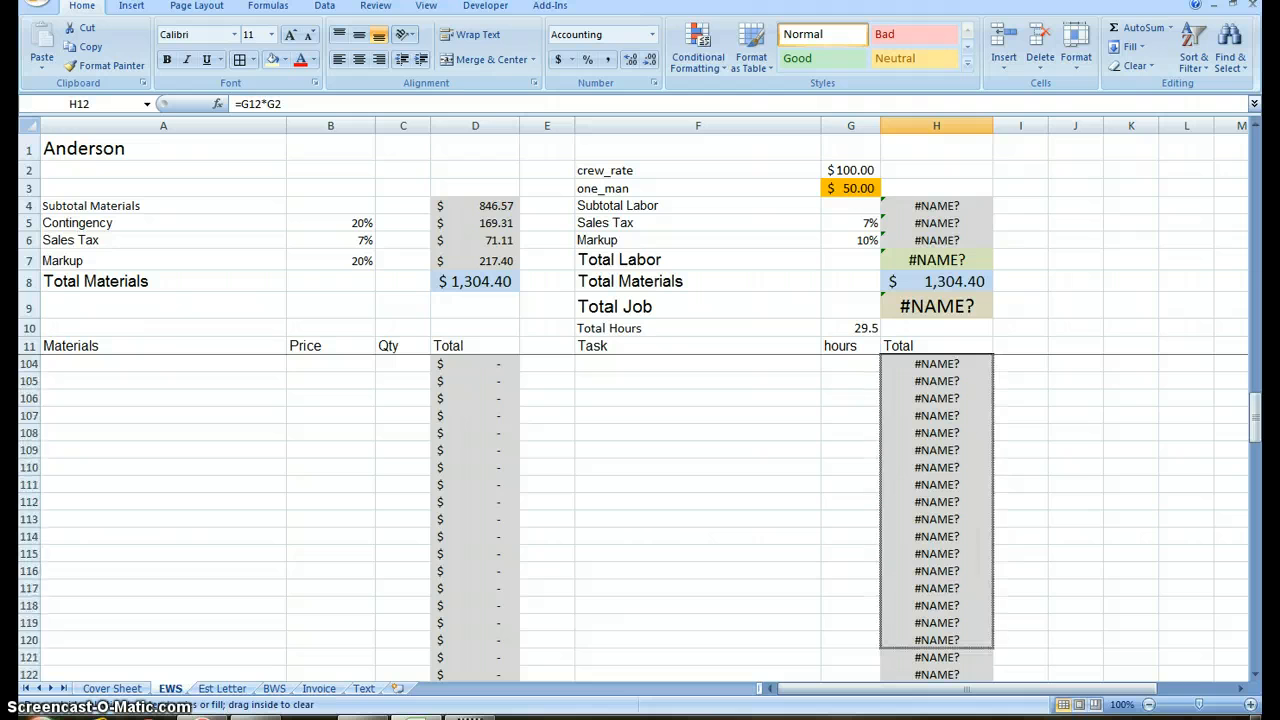
pyautogui.scroll(-3)
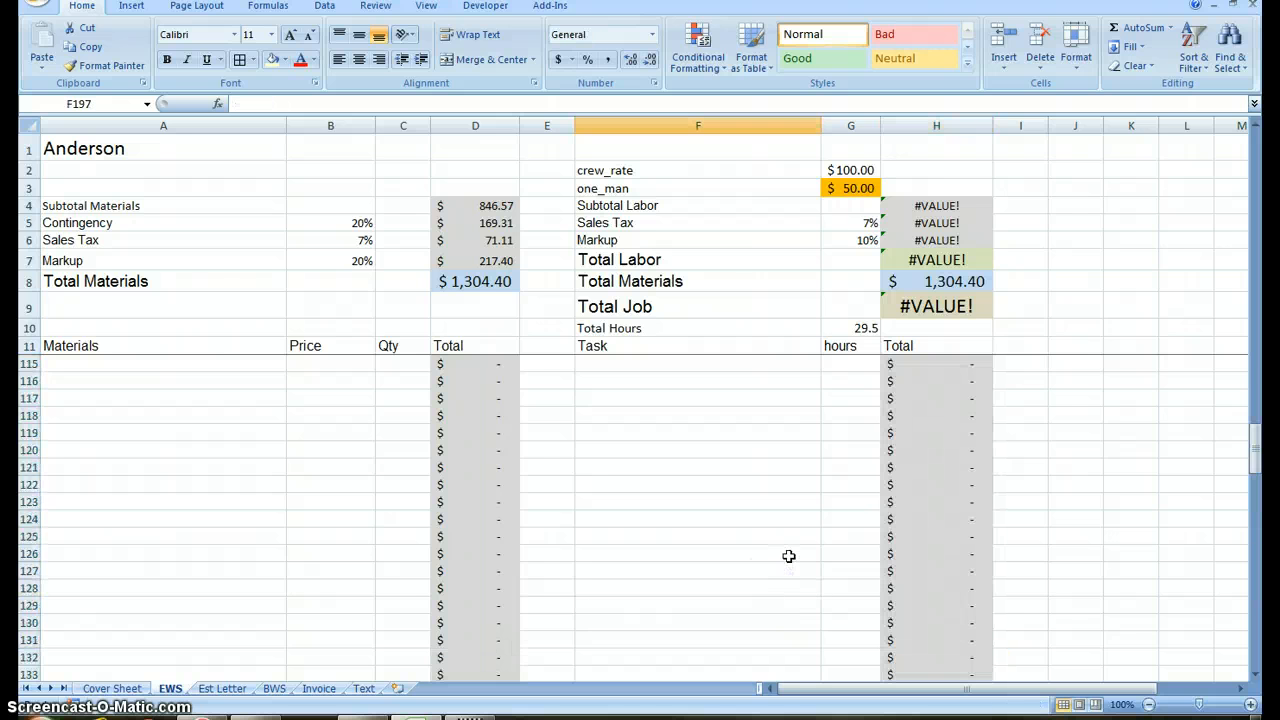
pyautogui.scroll(3)
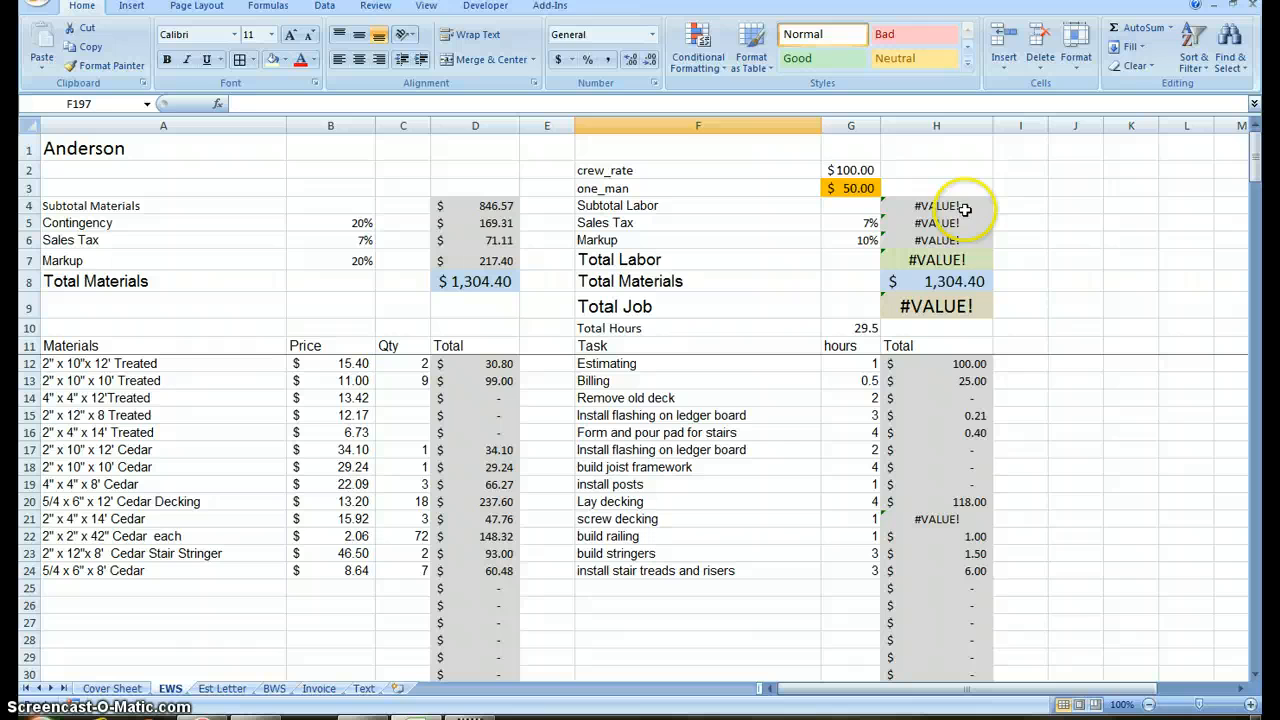
pyautogui.click(936, 204)
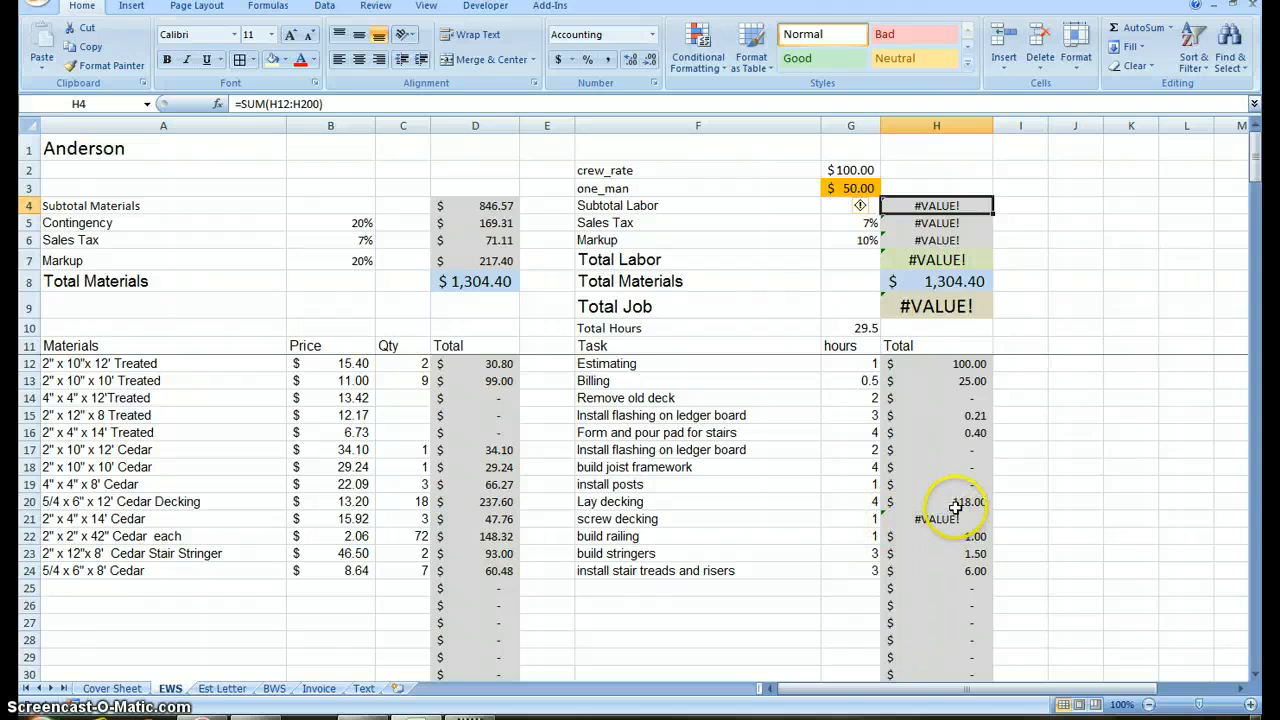
pyautogui.click(936, 364)
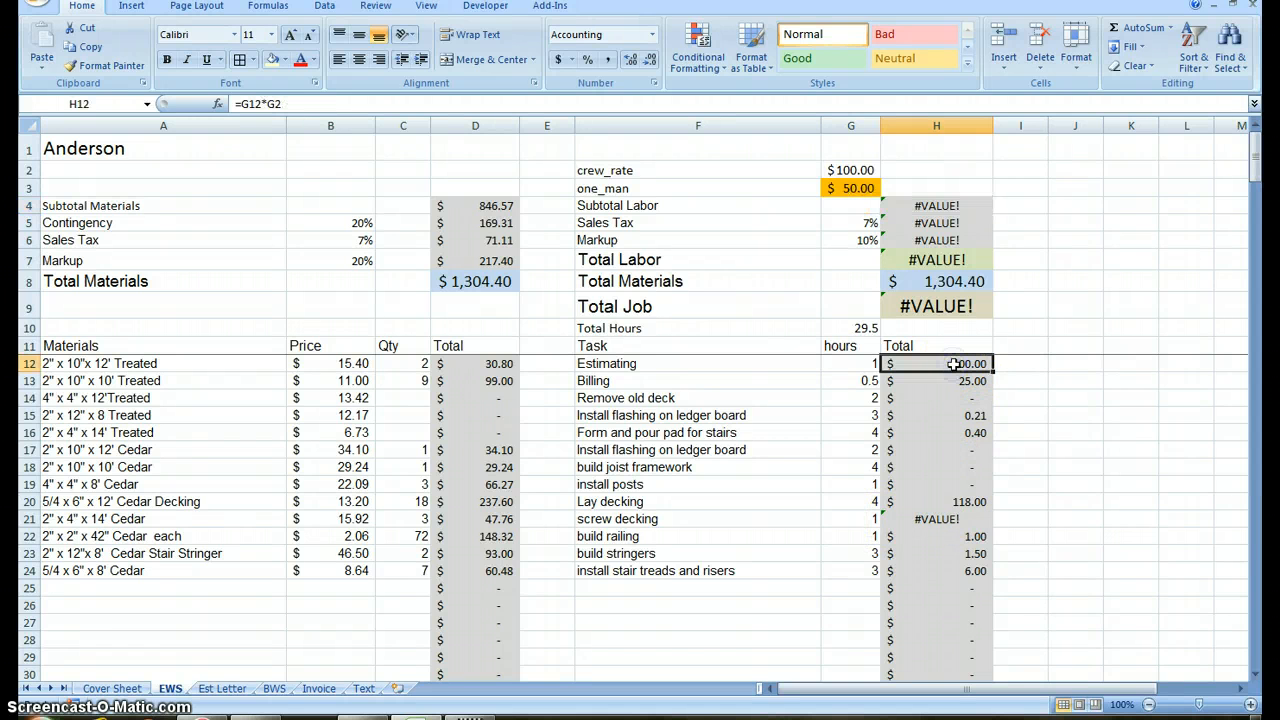
pyautogui.click(850, 170)
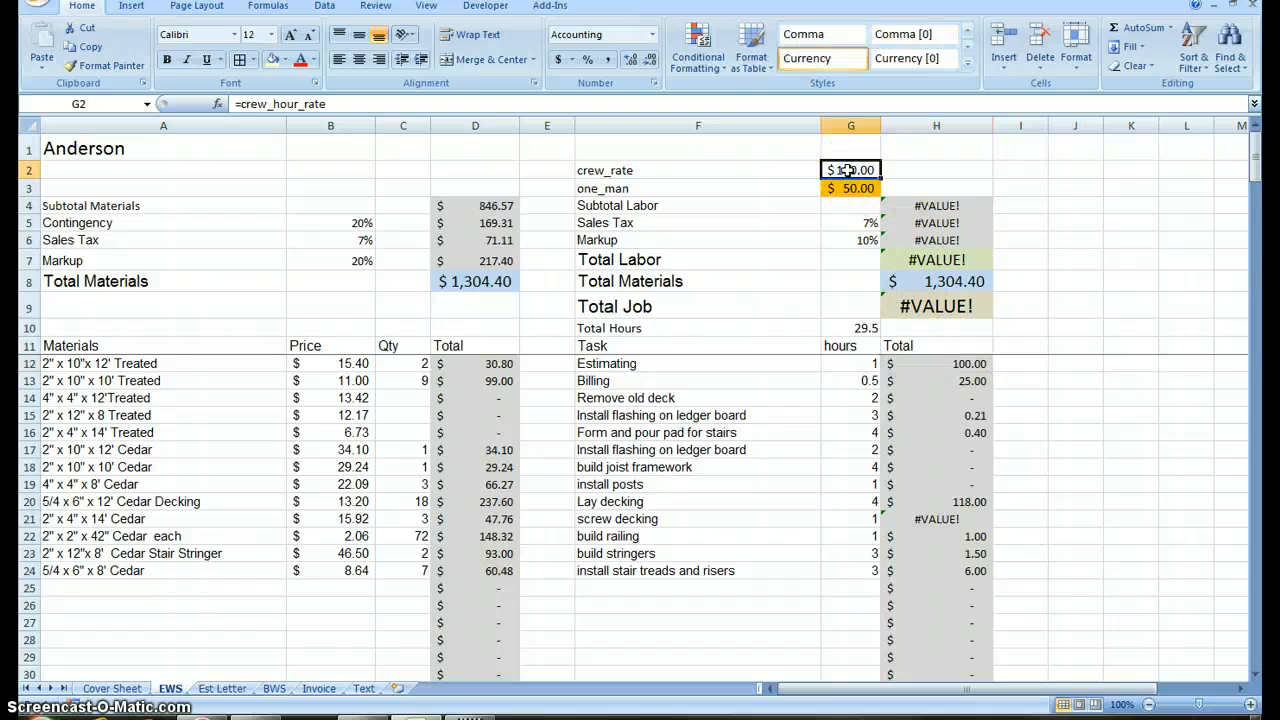
pyautogui.click(936, 364)
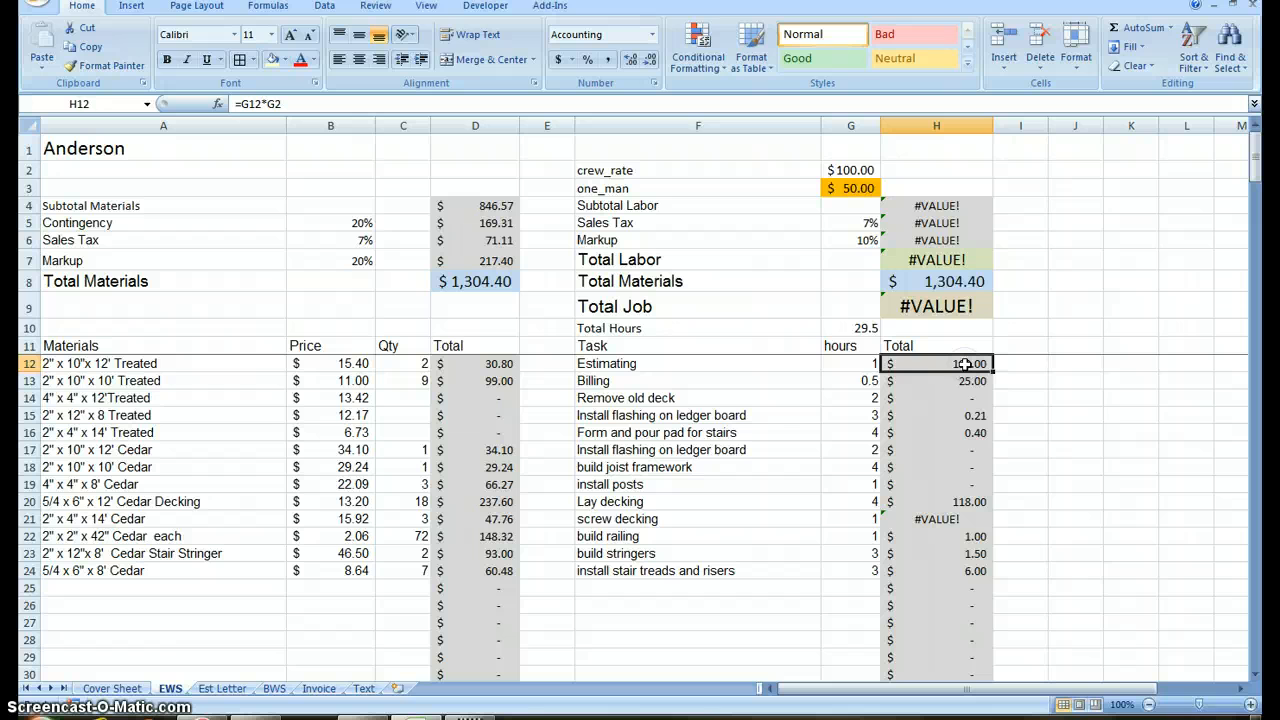